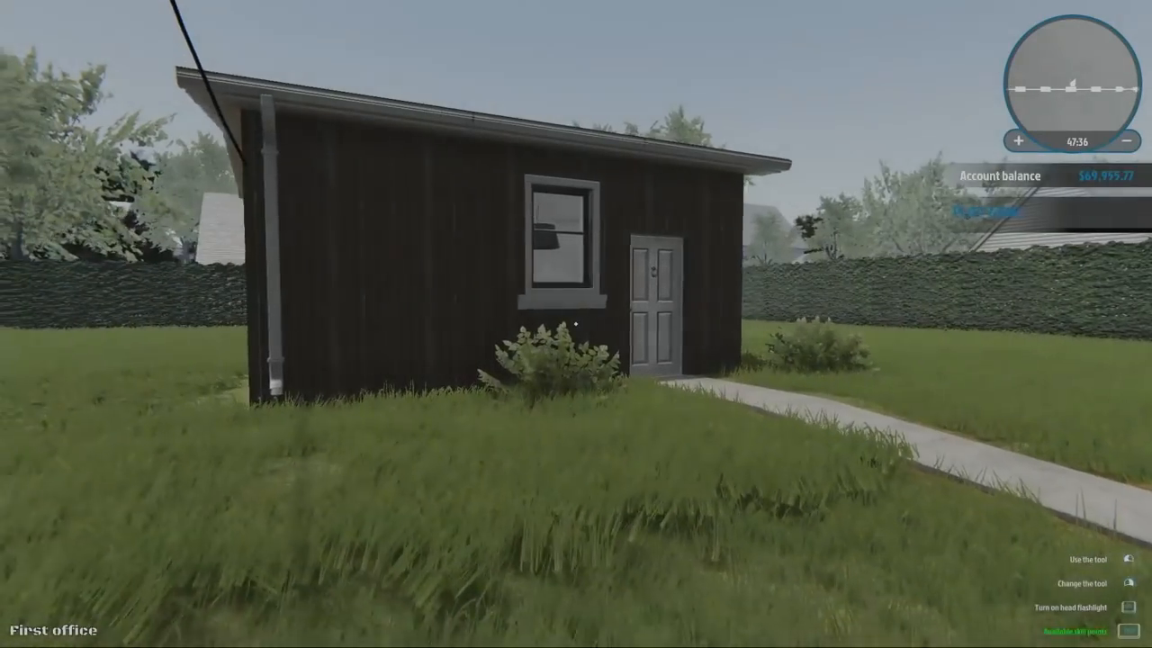
mouse_move(576, 324)
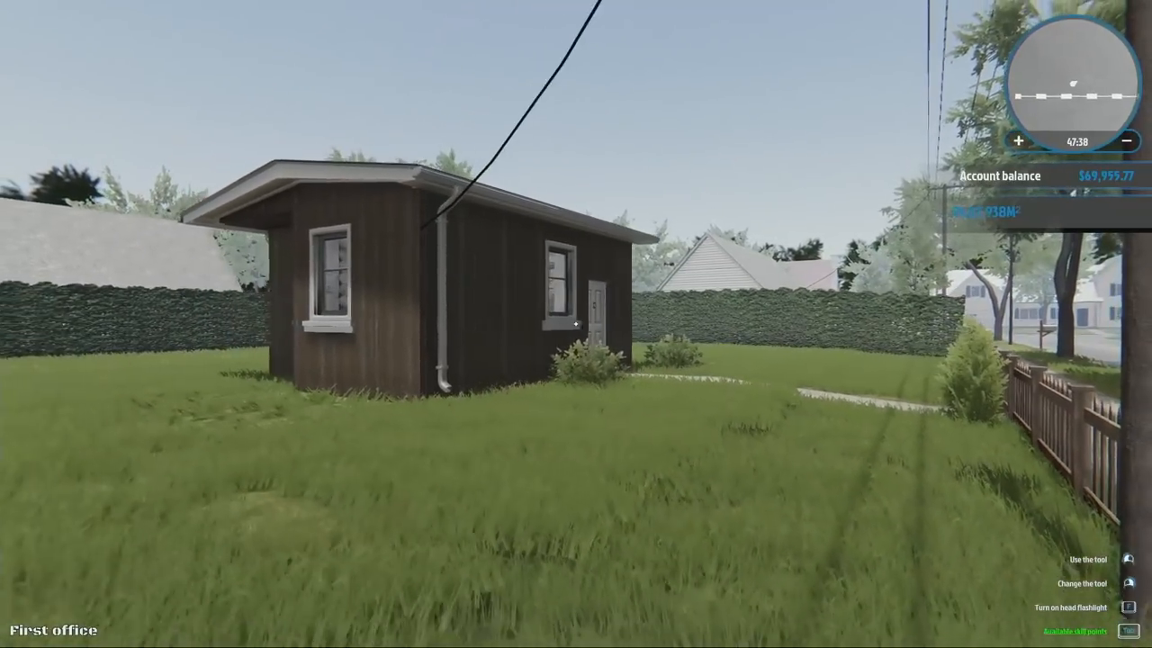
mouse_move(576, 324)
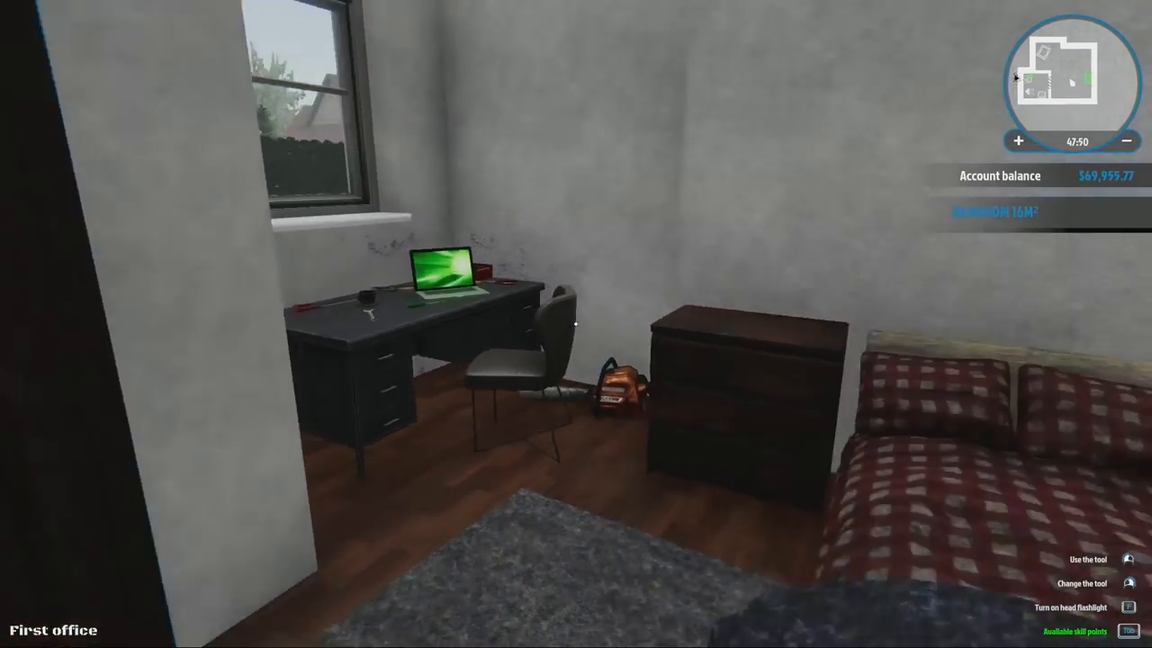
mouse_move(576, 324)
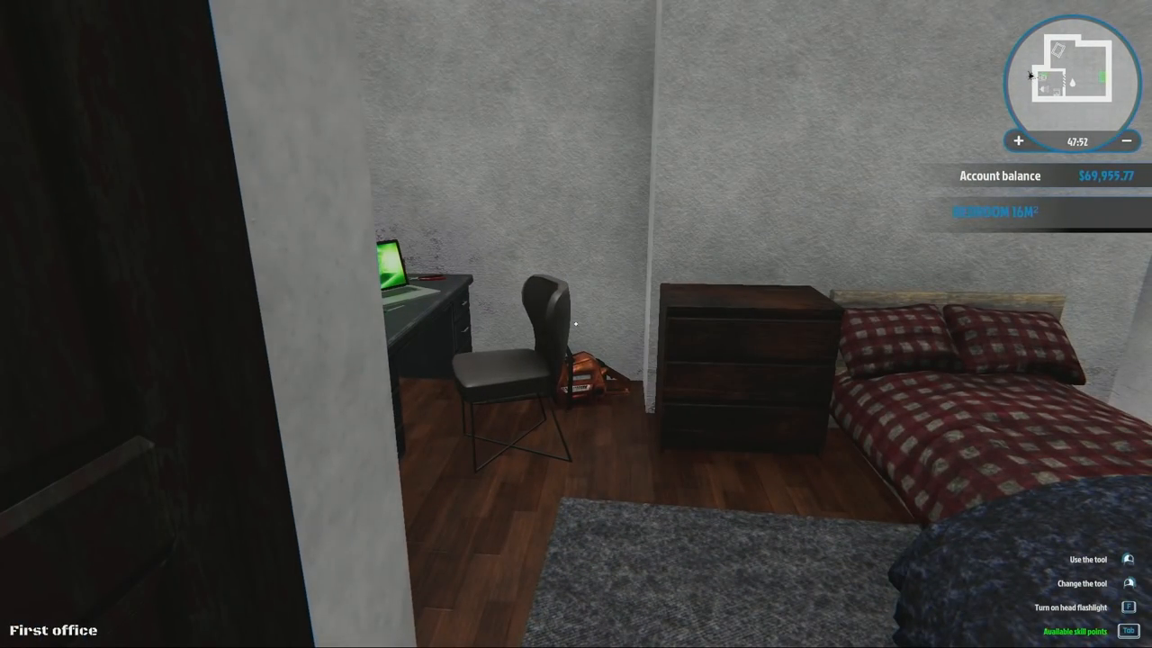
mouse_move(576, 324)
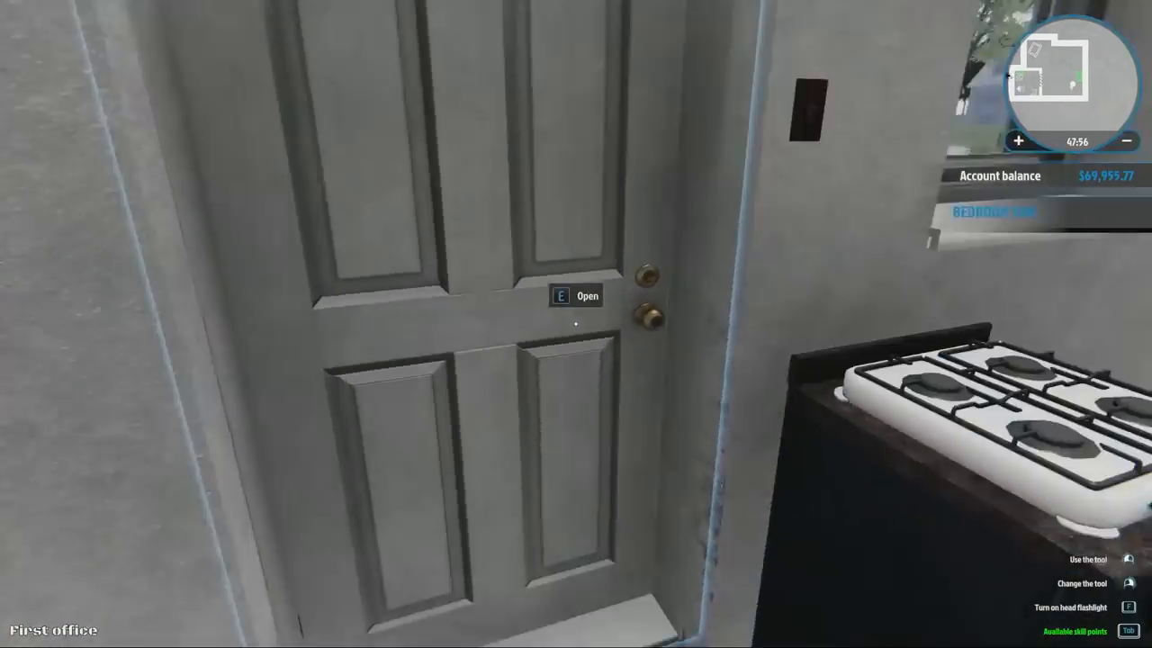
- Step back outside, re-enter through the front door, and inspect the bathroom before returning to the bedroom
key(e)
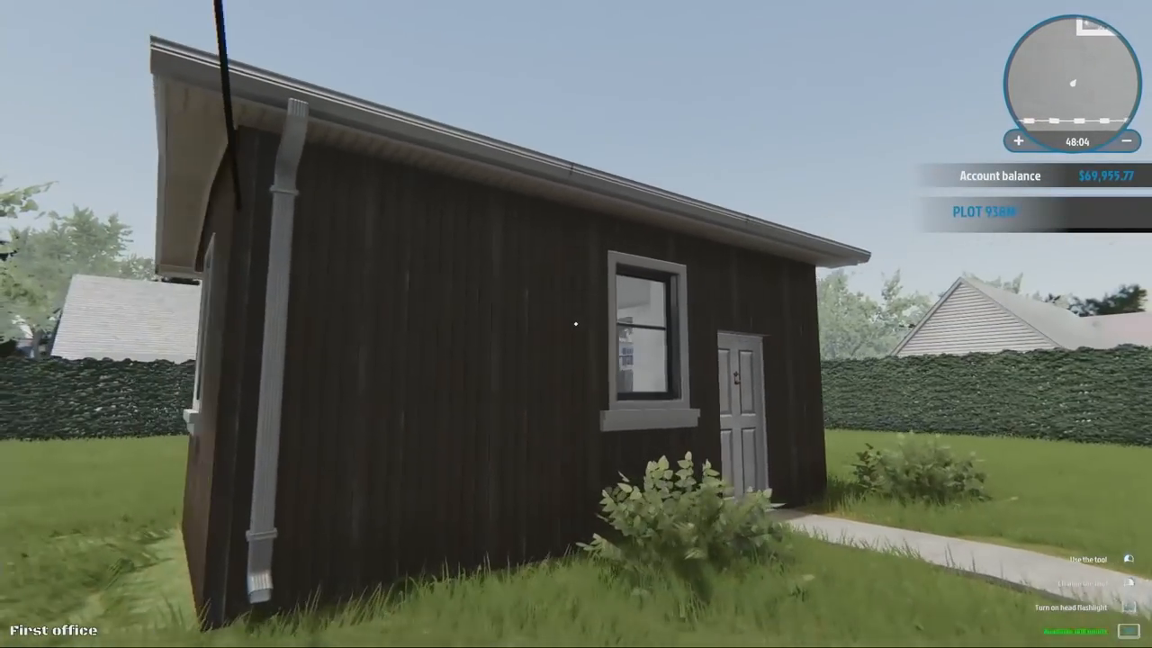
mouse_move(576, 324)
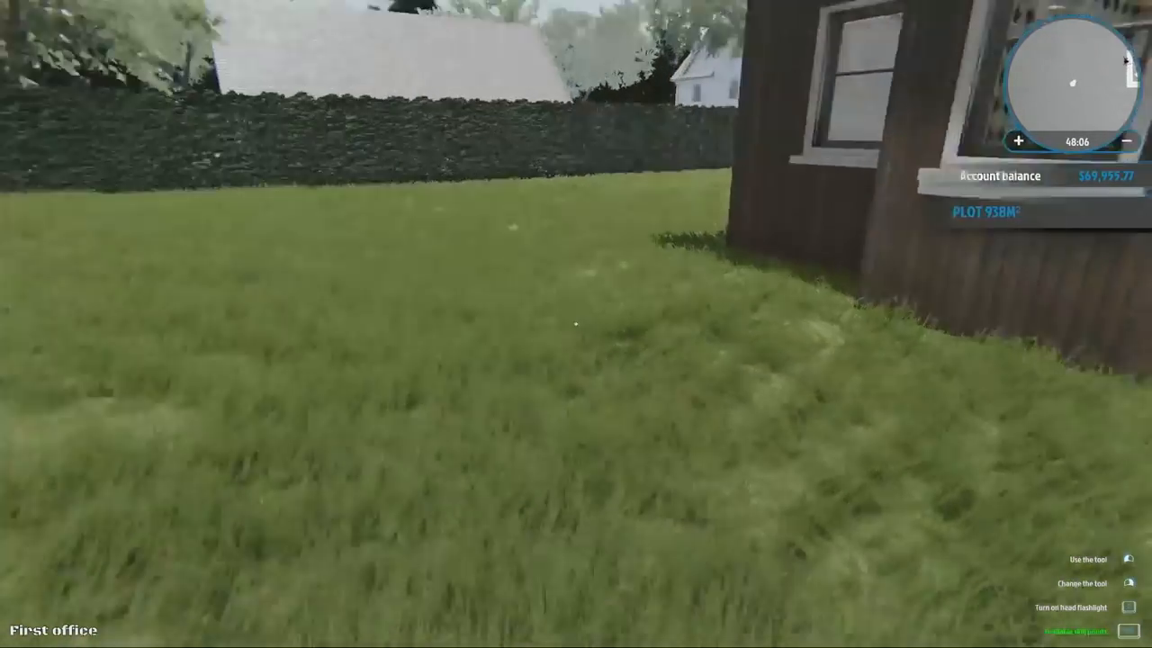
mouse_move(576, 324)
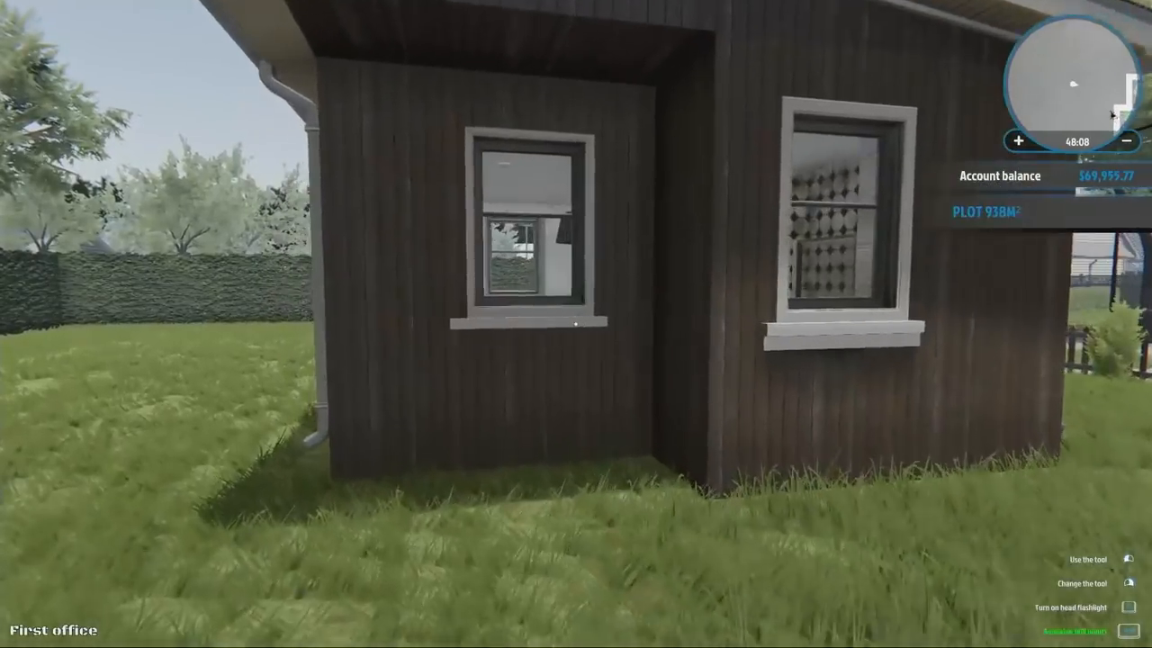
mouse_move(576, 324)
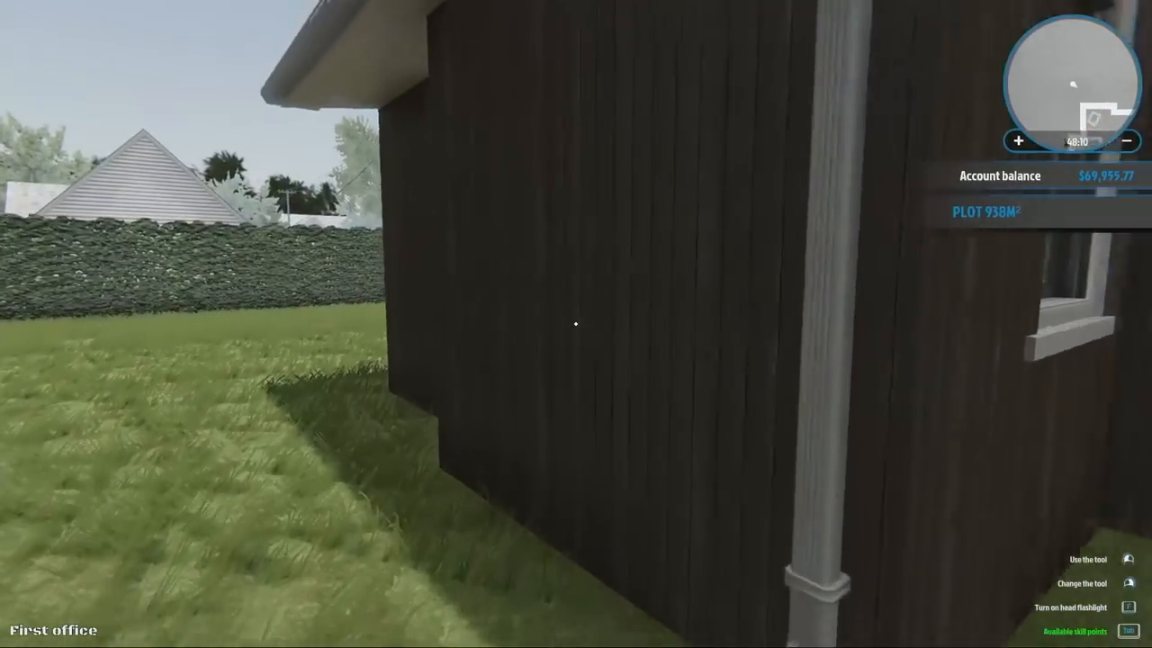
mouse_move(576, 324)
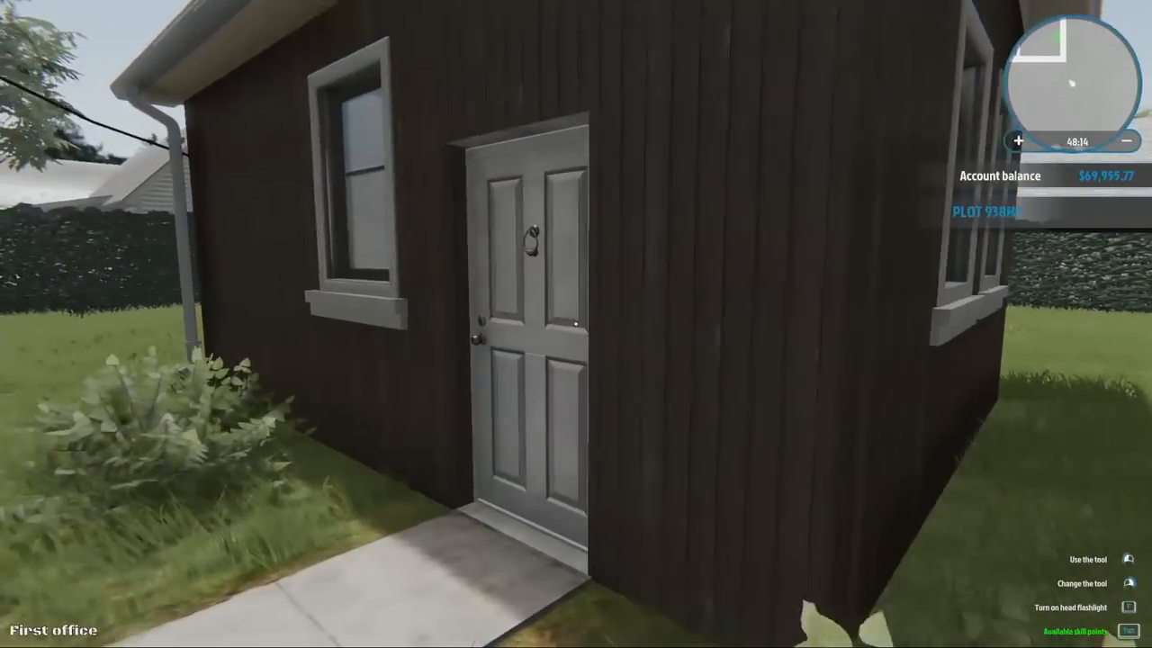
mouse_move(576, 324)
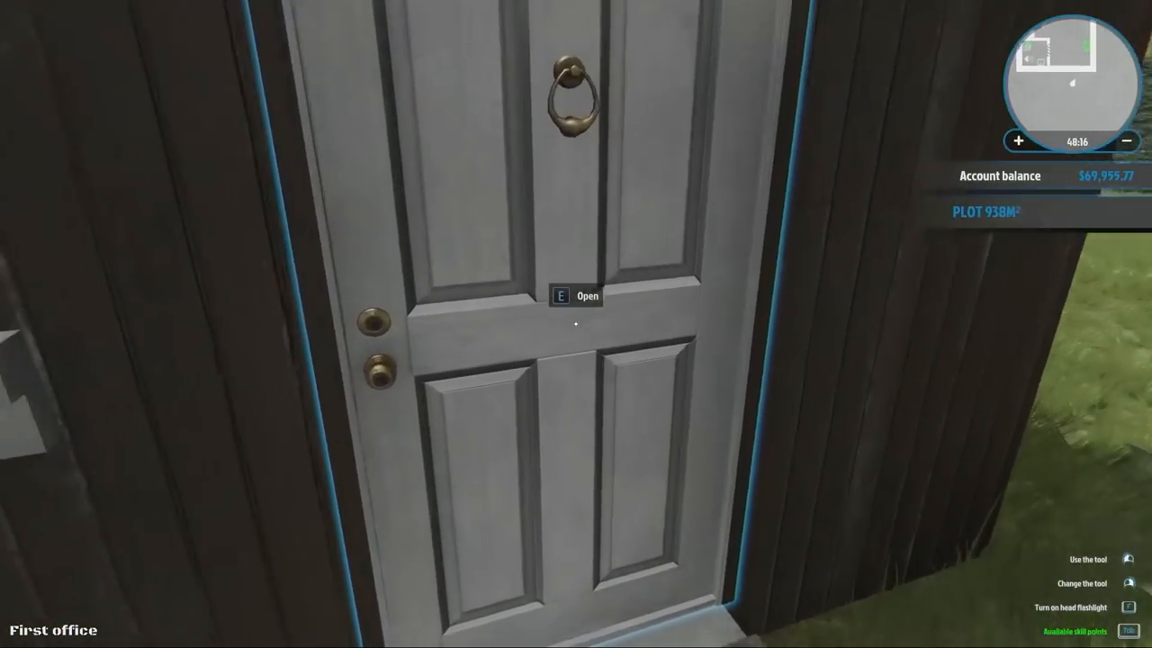
key(e)
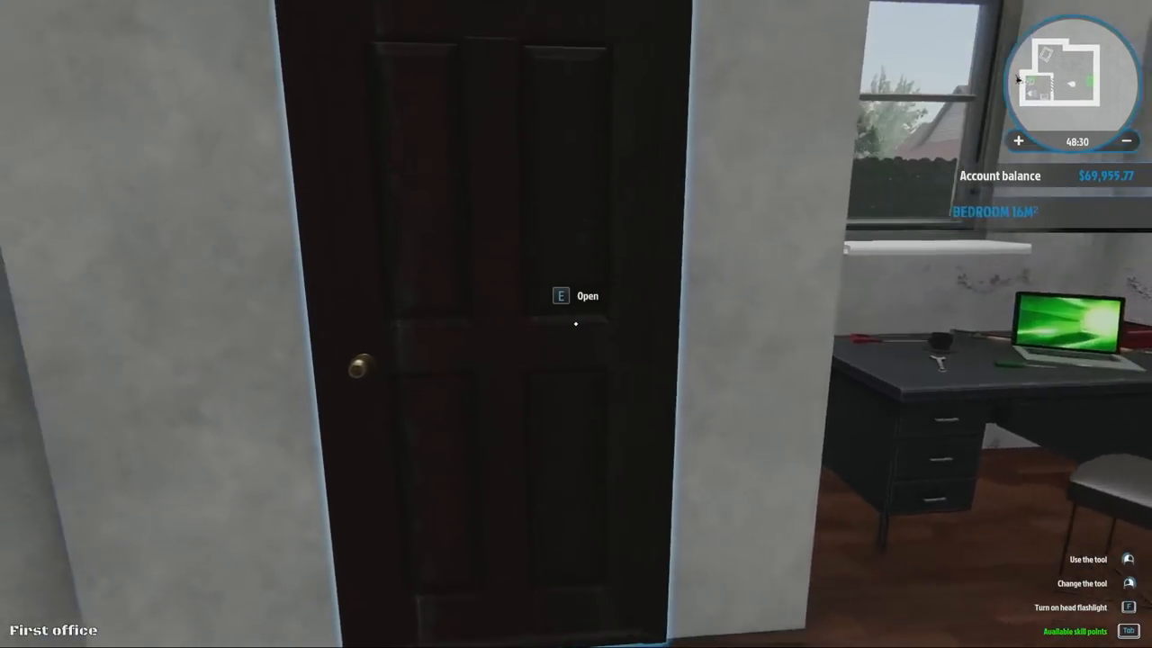
key(e)
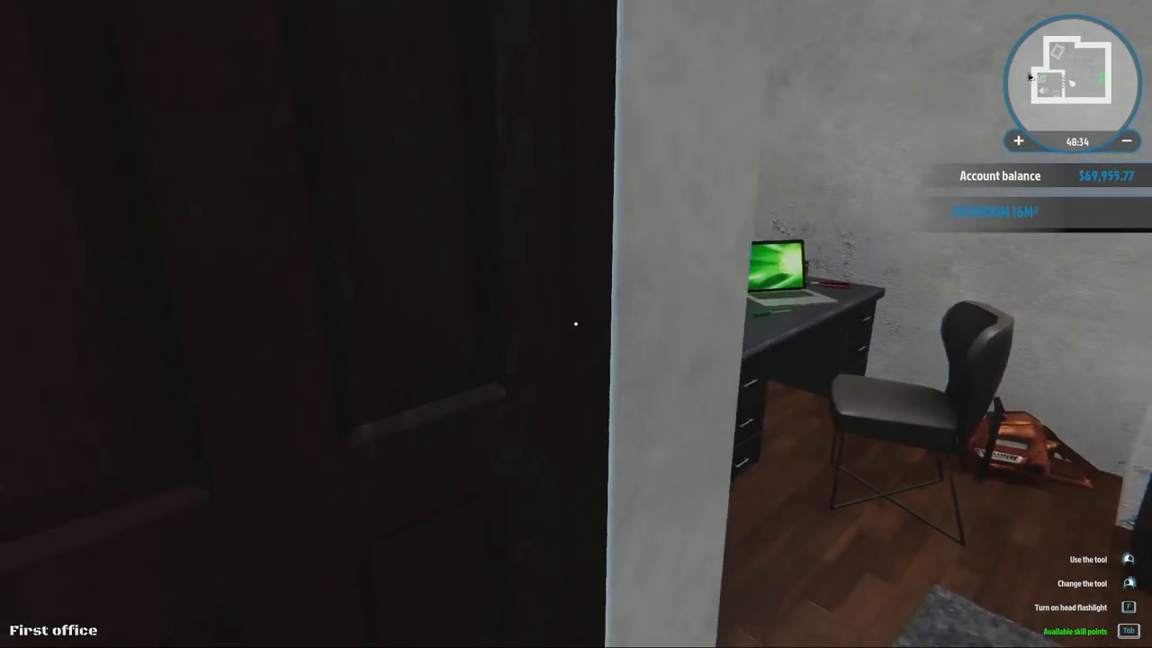
mouse_move(576, 324)
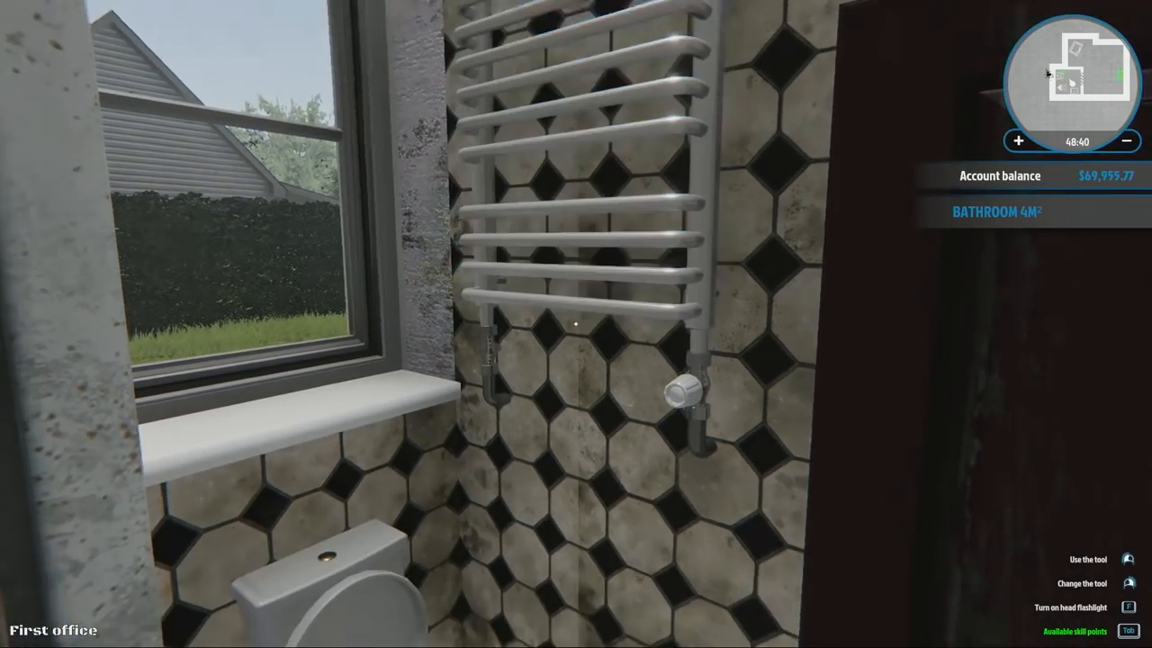
mouse_move(576, 324)
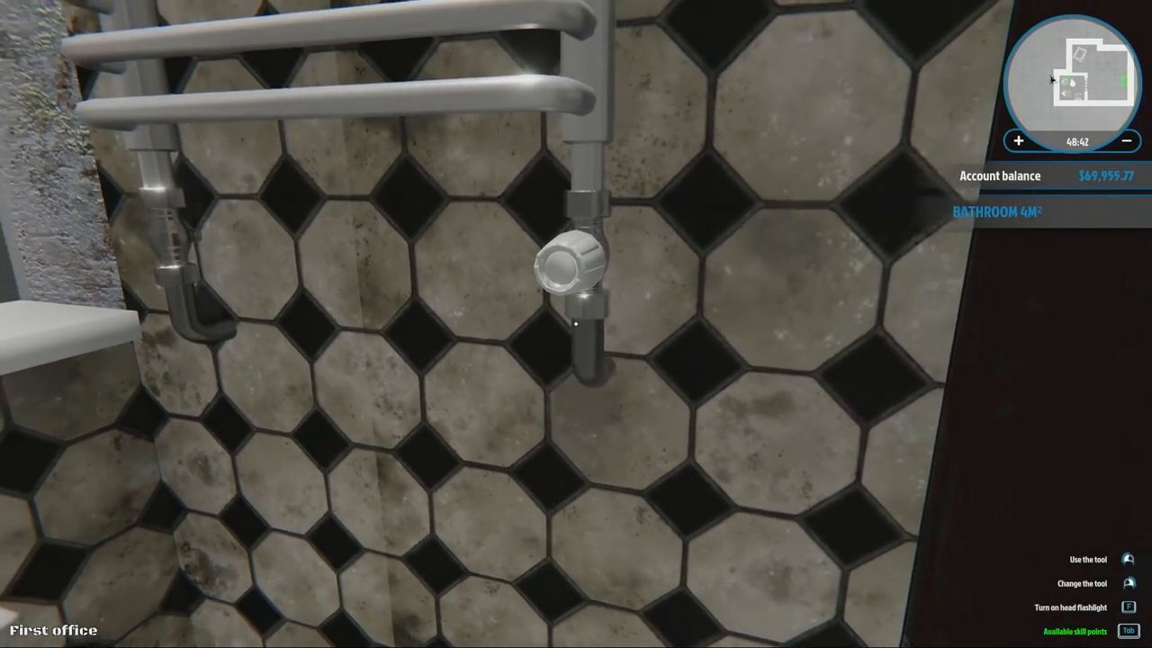
mouse_move(576, 324)
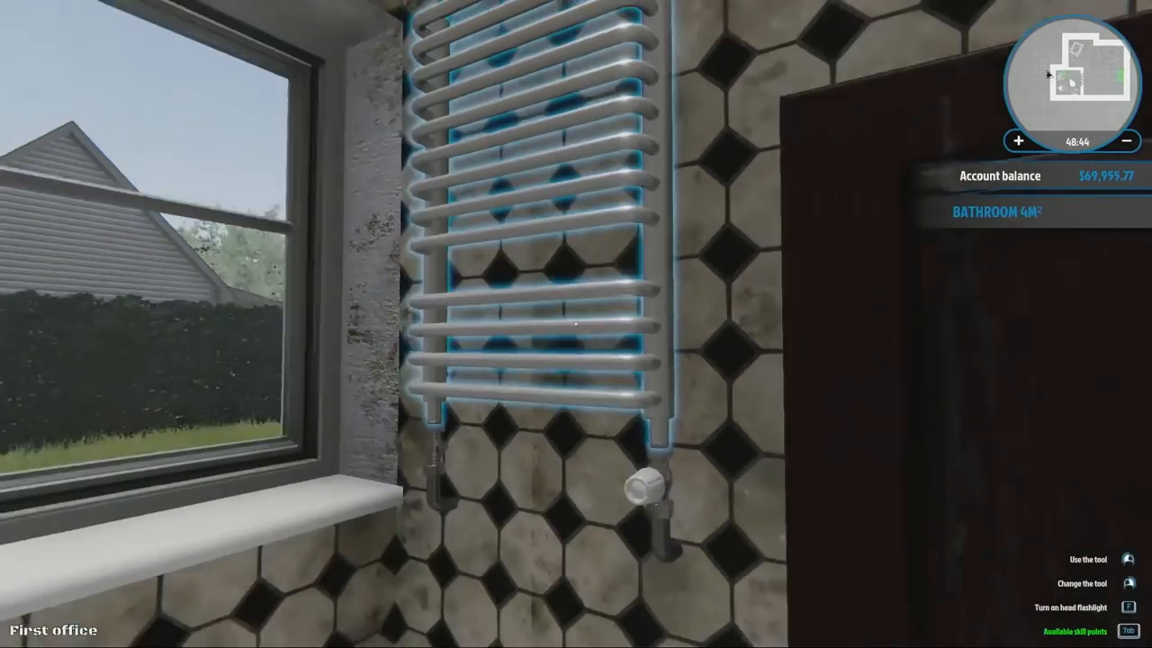
mouse_move(576, 324)
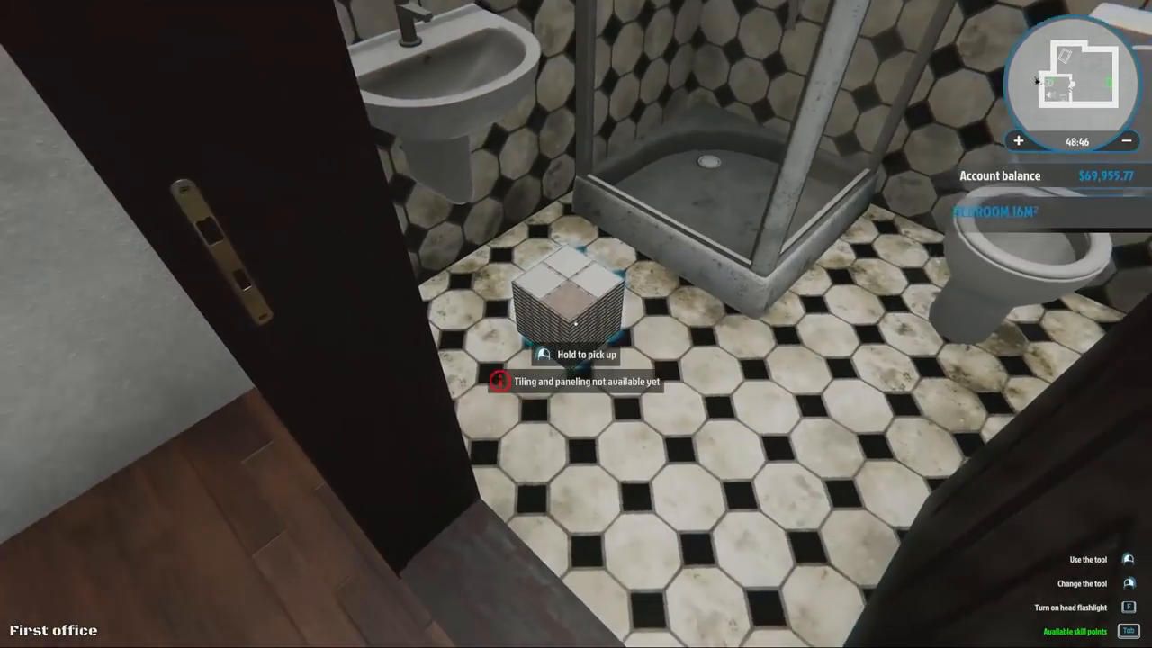
mouse_move(576, 324)
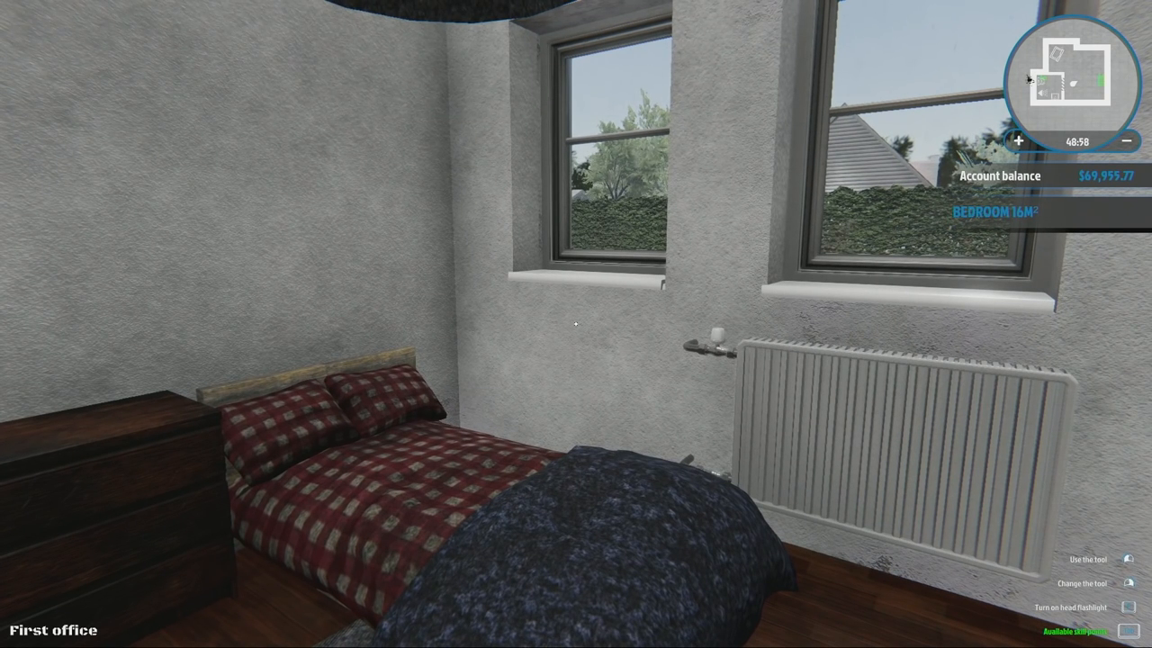
mouse_move(576, 324)
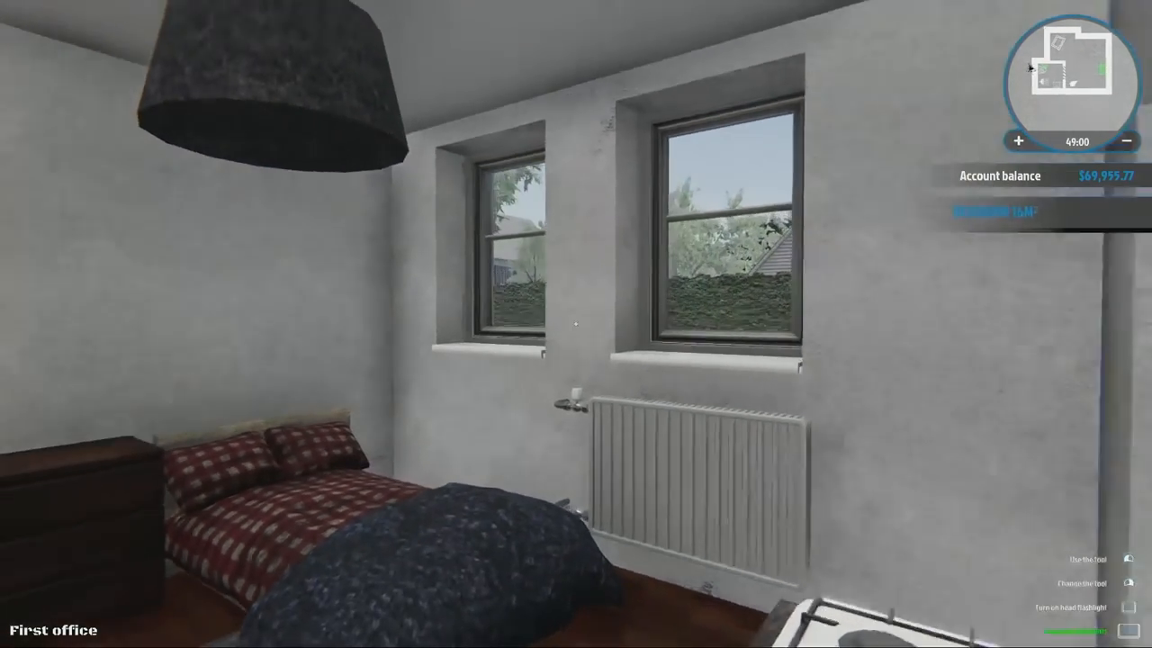
mouse_move(576, 324)
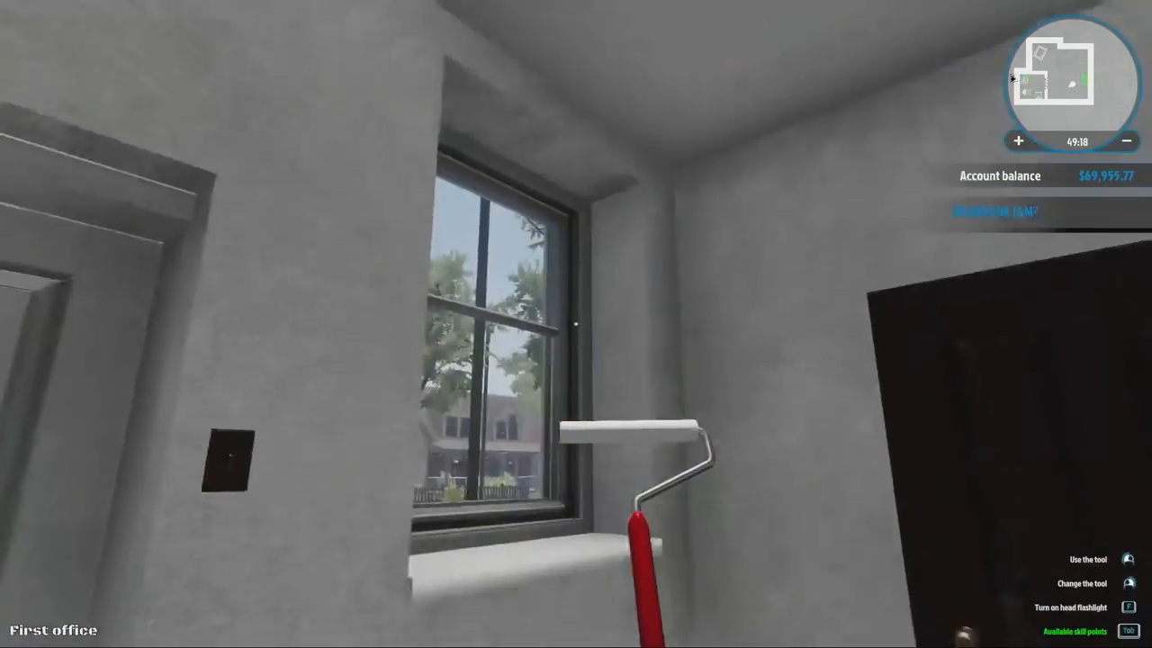
mouse_move(576, 324)
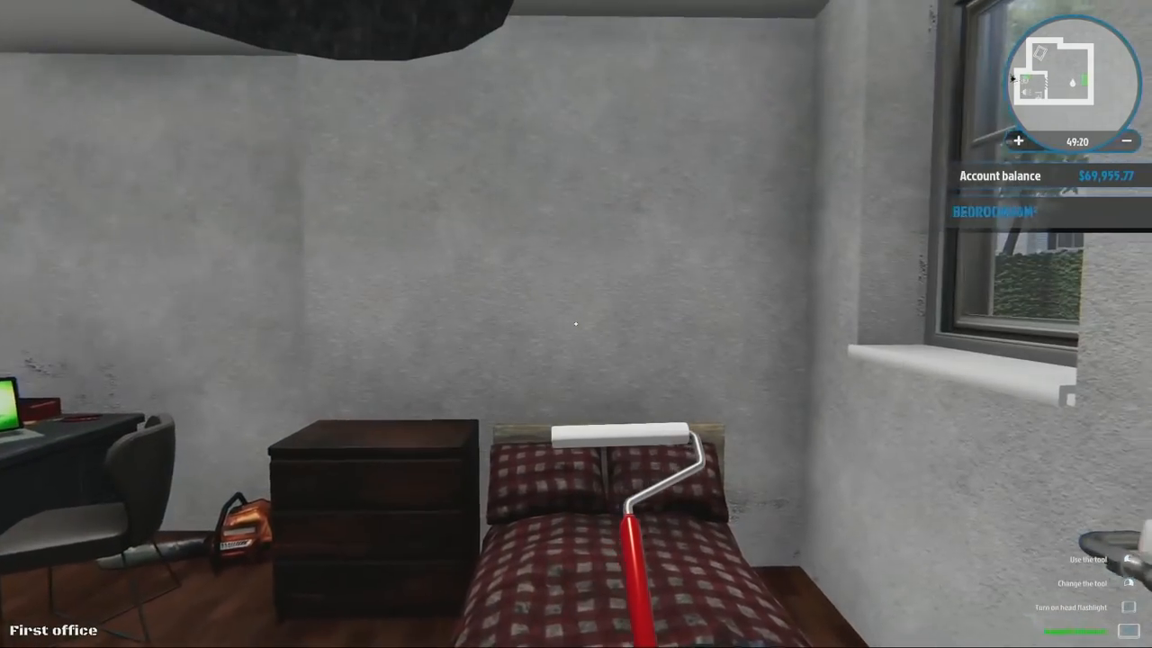
mouse_move(576, 324)
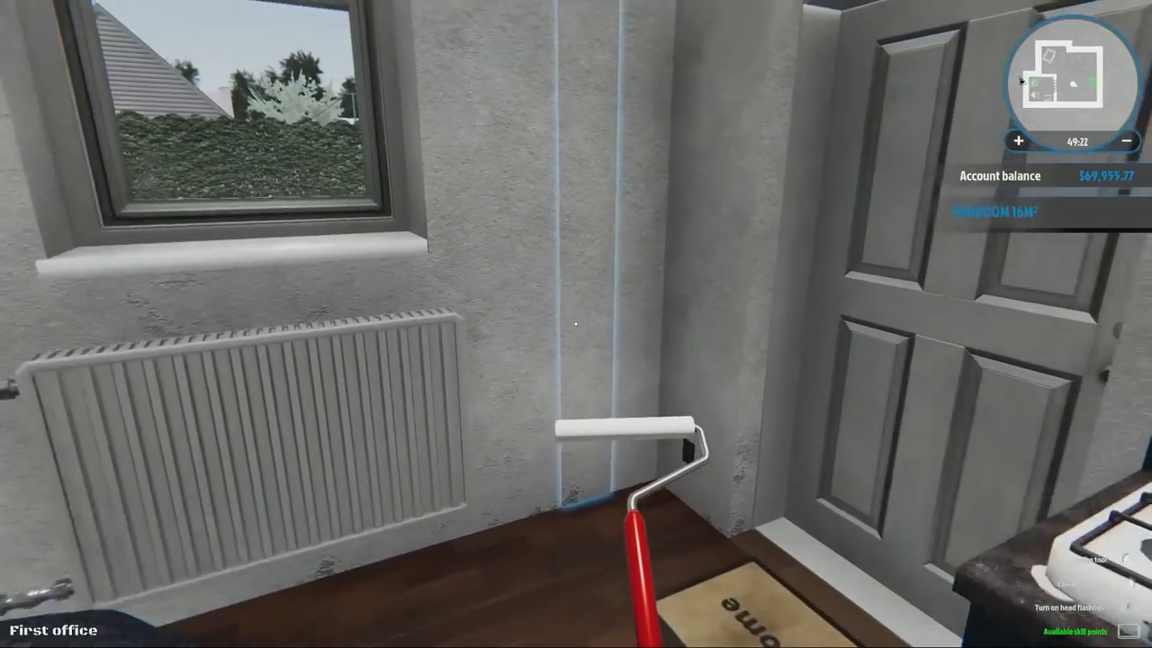
mouse_move(576, 324)
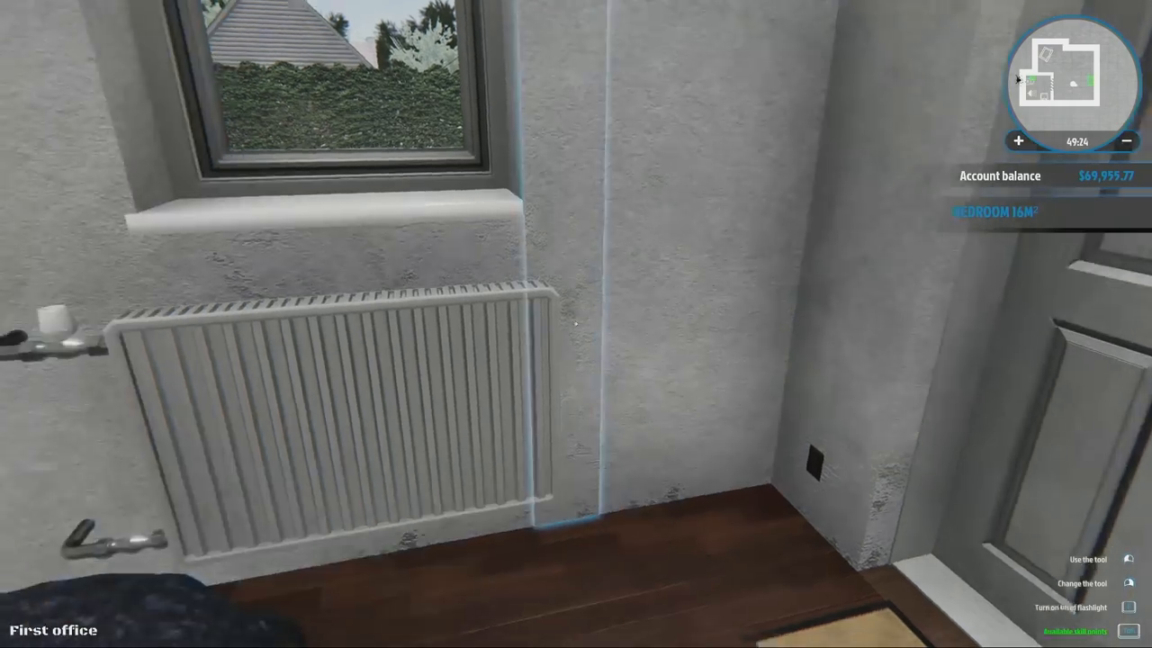
mouse_move(576, 324)
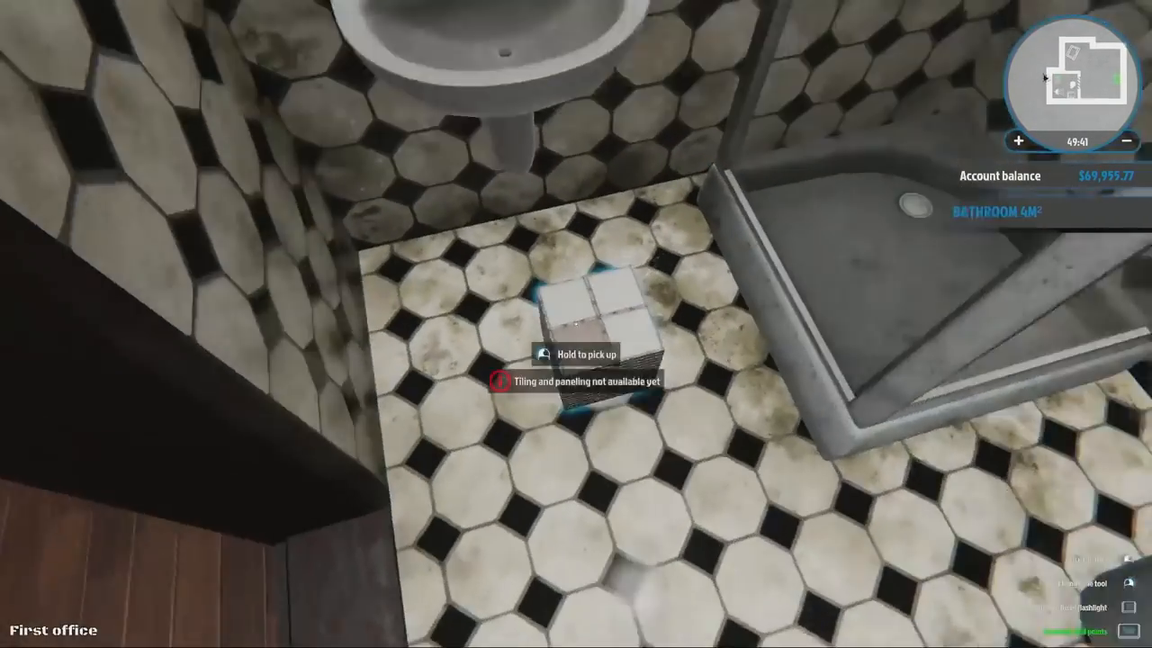
mouse_move(576, 324)
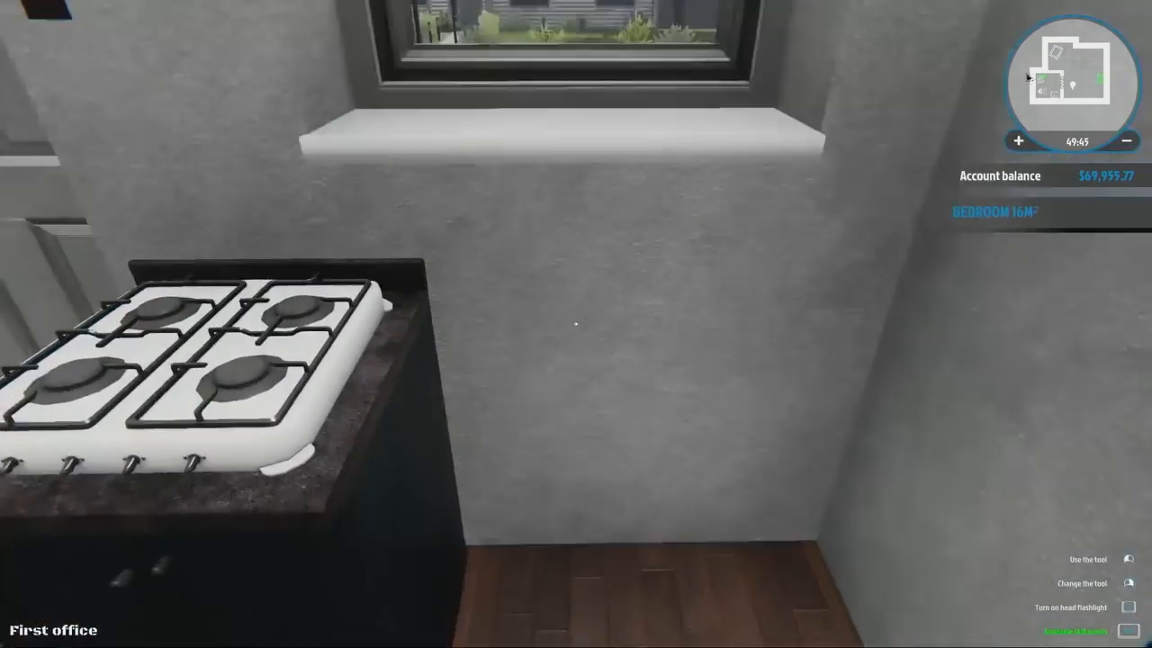
mouse_move(576, 324)
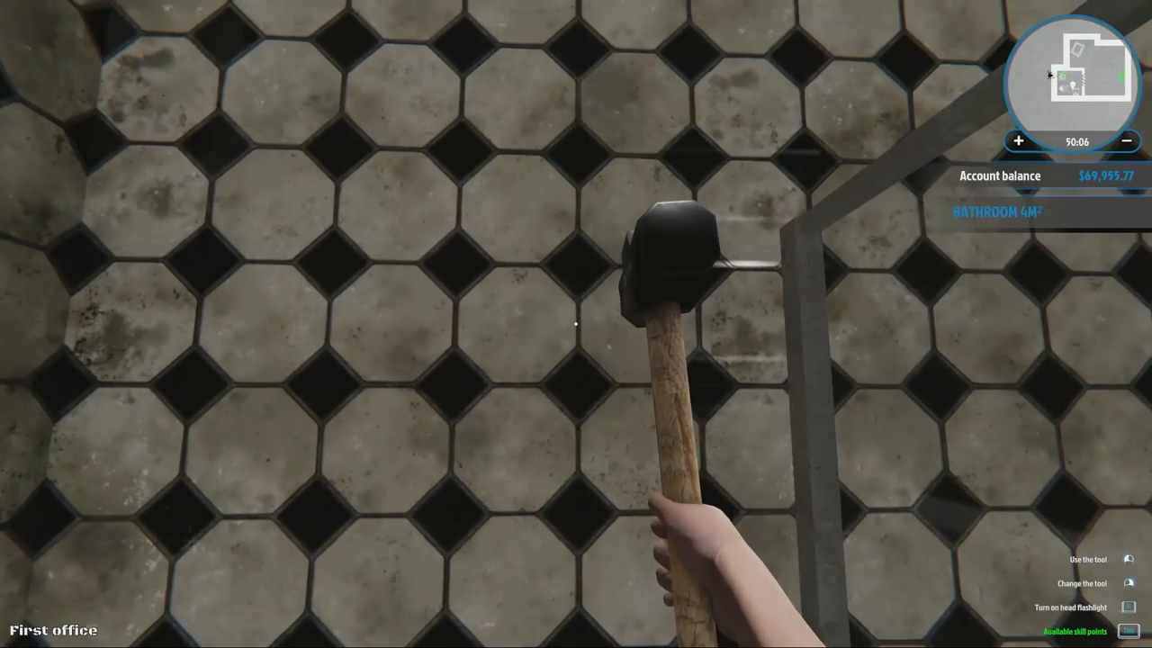
mouse_move(576, 324)
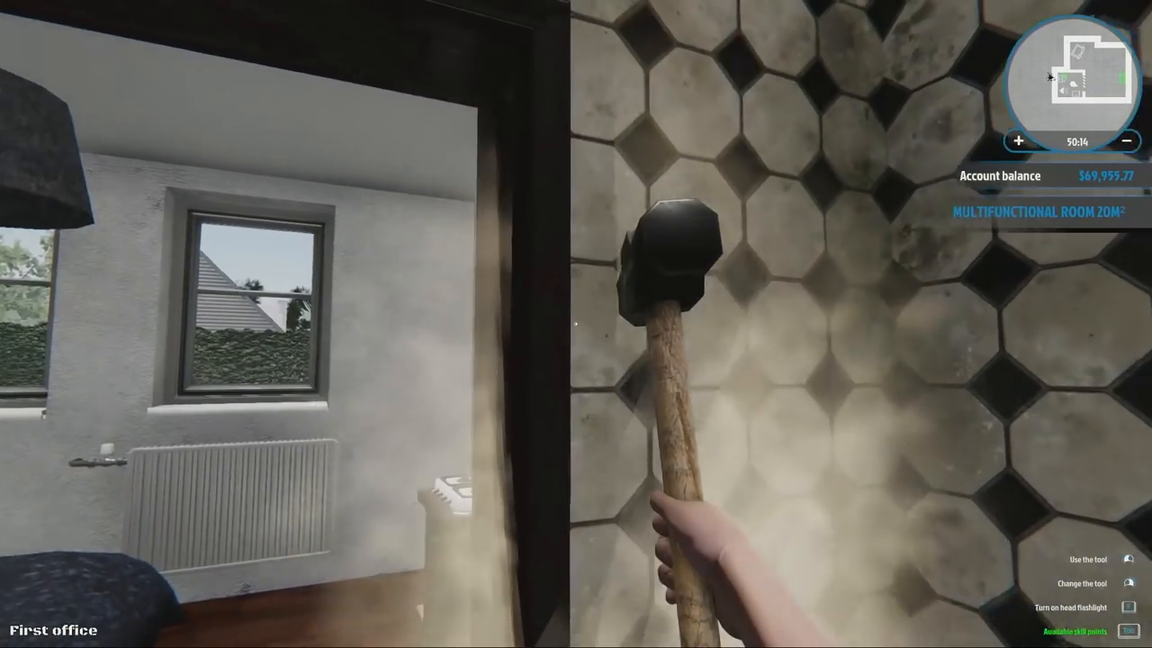
mouse_move(576, 324)
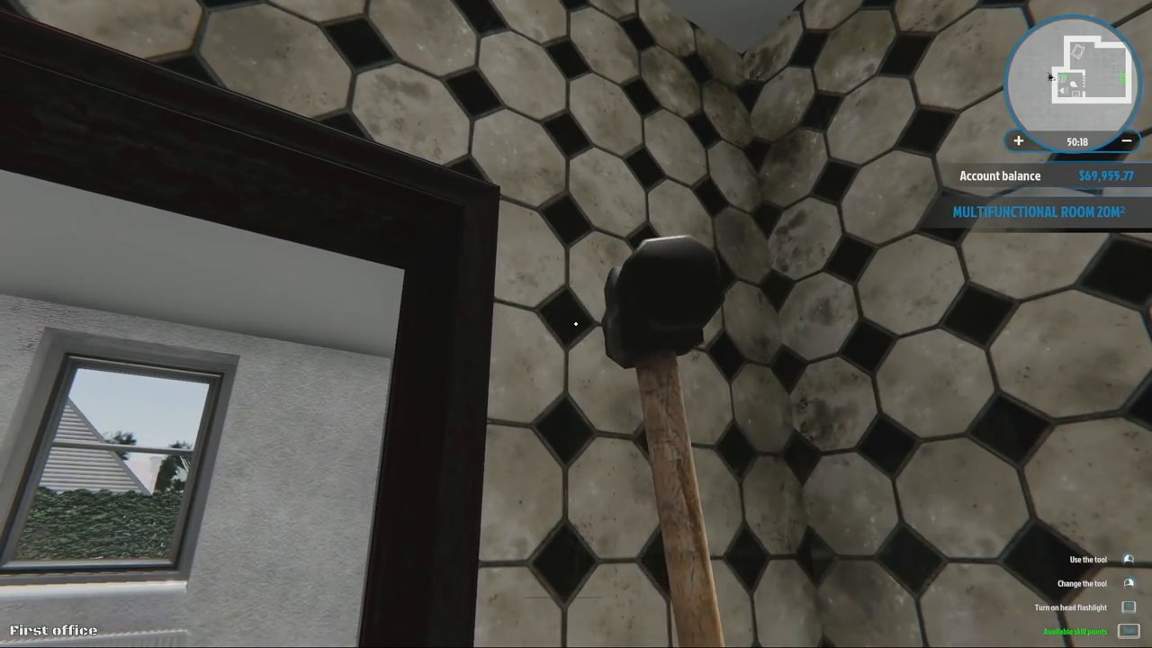
mouse_move(576, 324)
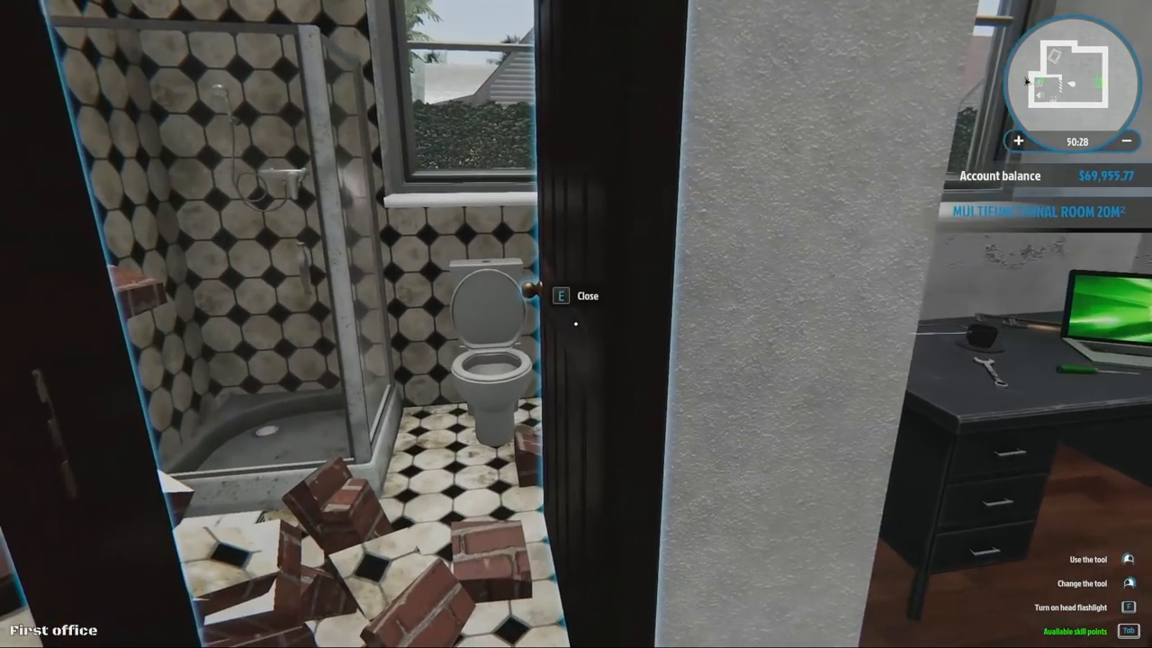
mouse_move(576, 324)
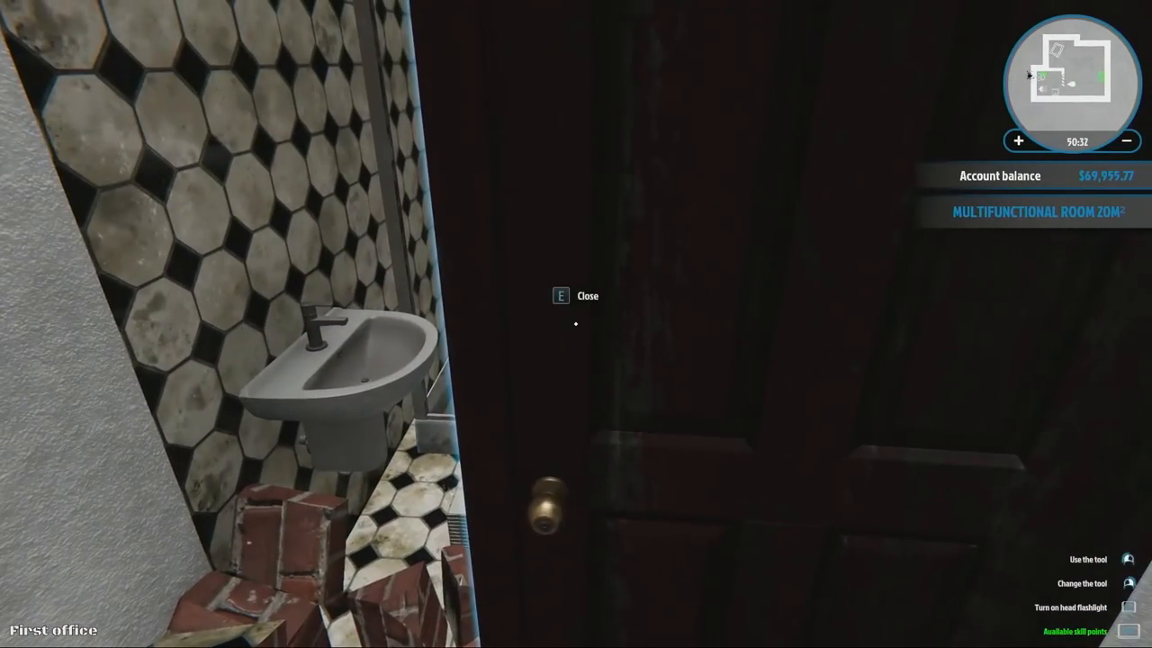
- Shut the rubble-filled bathroom door and go to the laptop on the office desk
key(e)
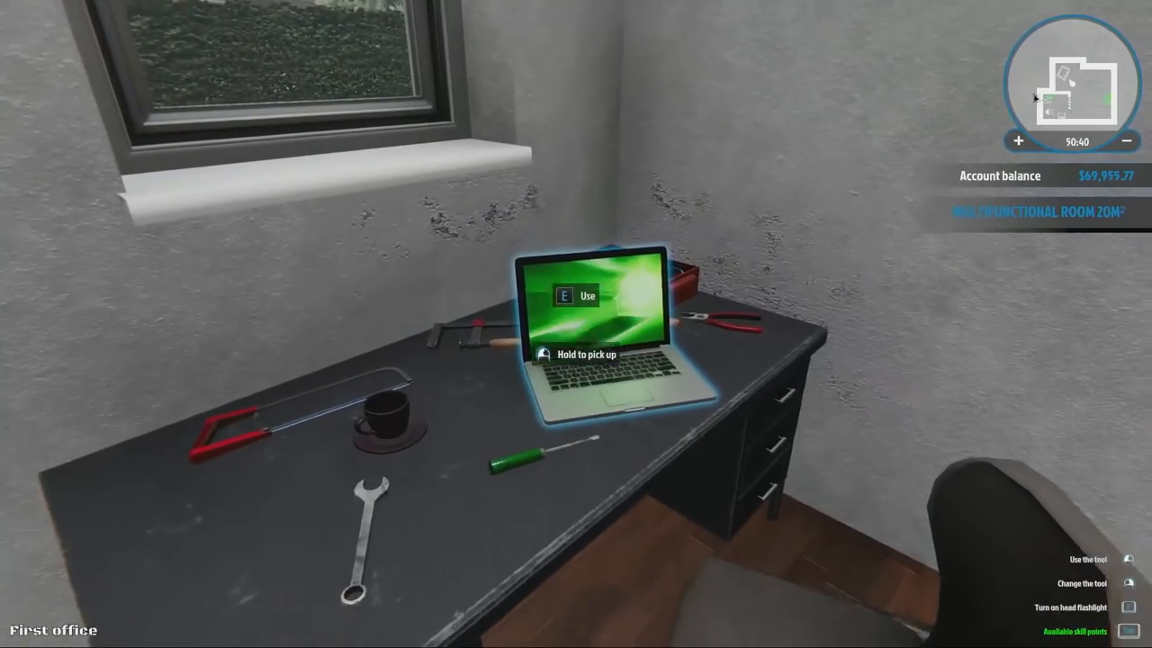
mouse_move(576, 324)
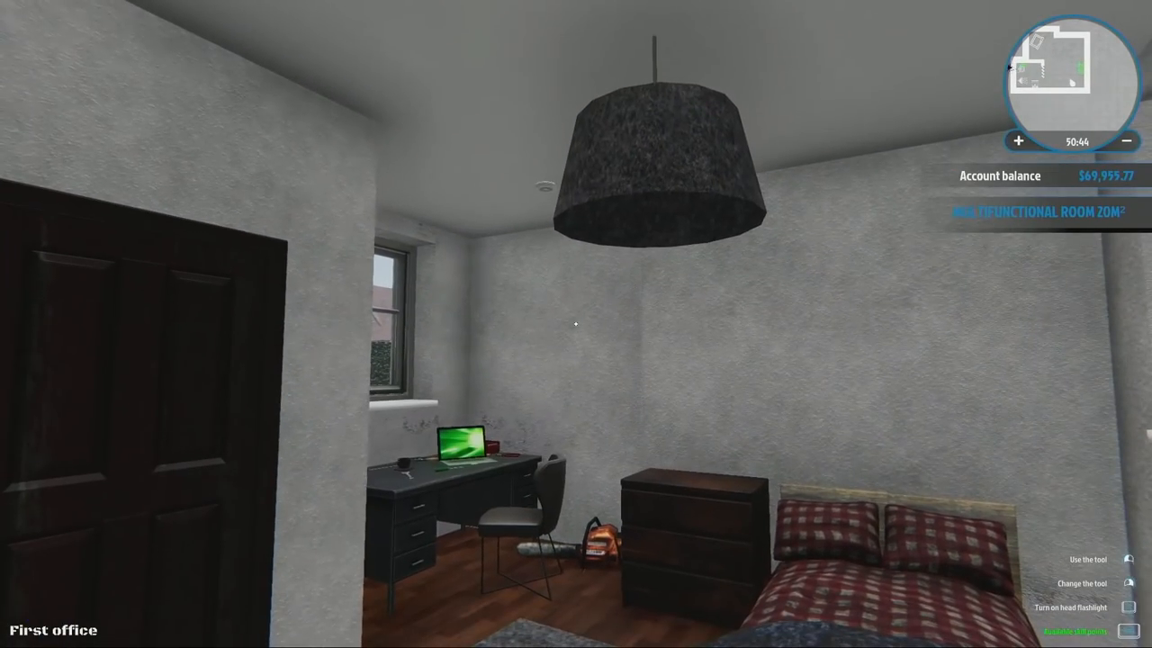
mouse_move(576, 324)
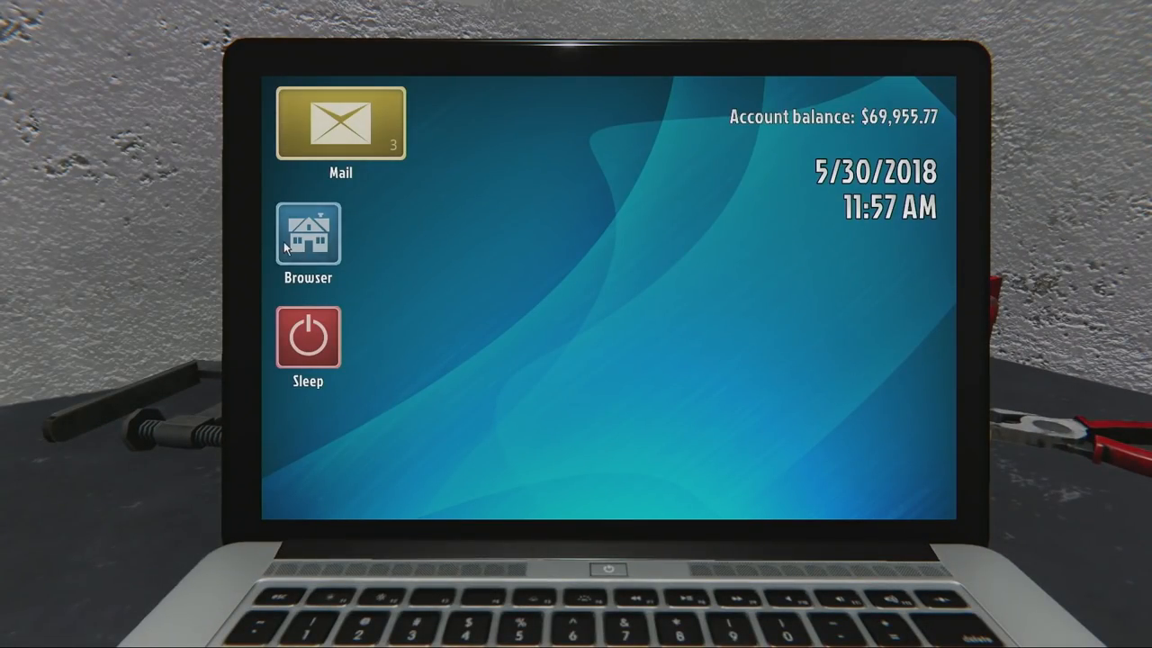
- Open the property site's For purchase tab and scroll down to the priciest homes
click(308, 234)
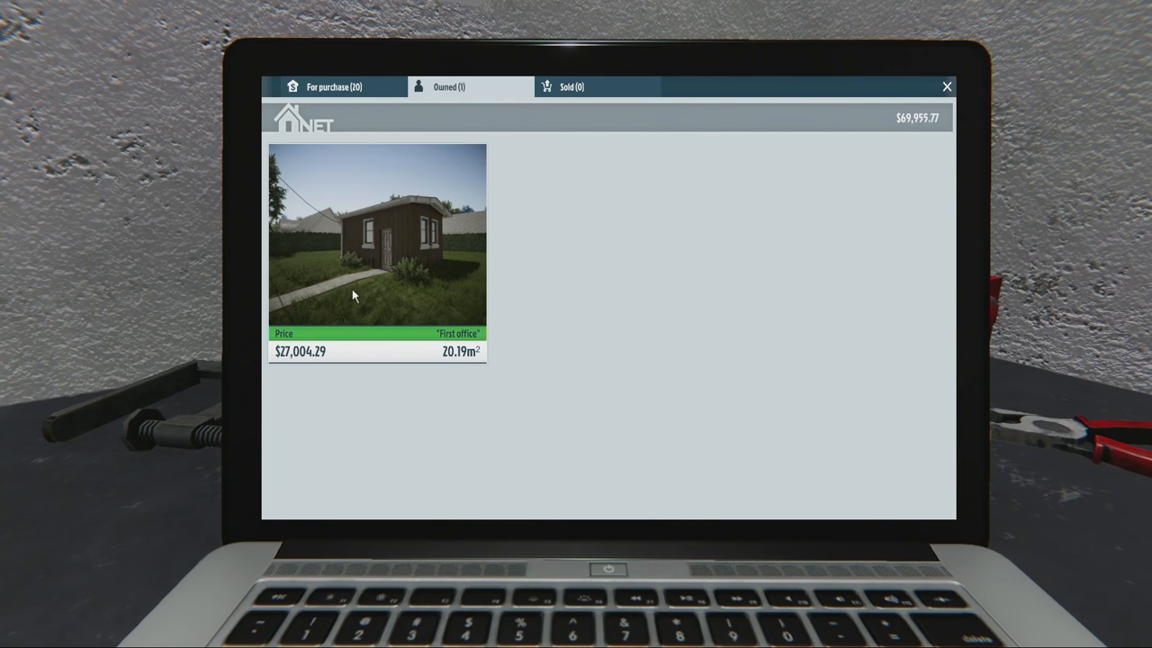
click(334, 87)
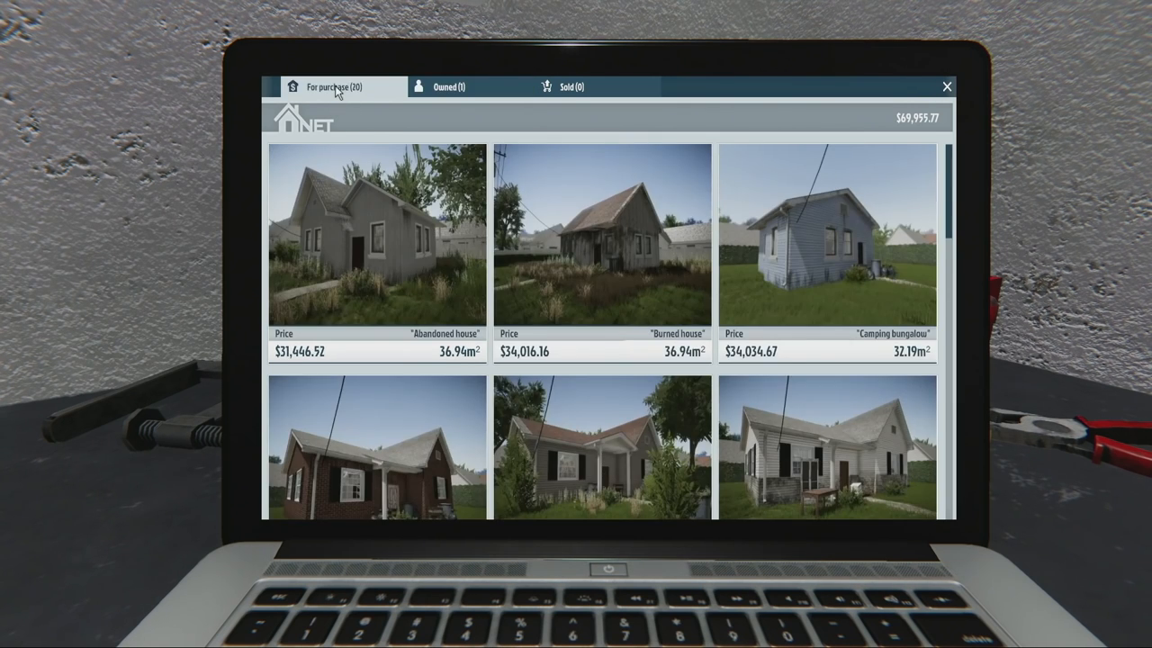
scroll(down, 3)
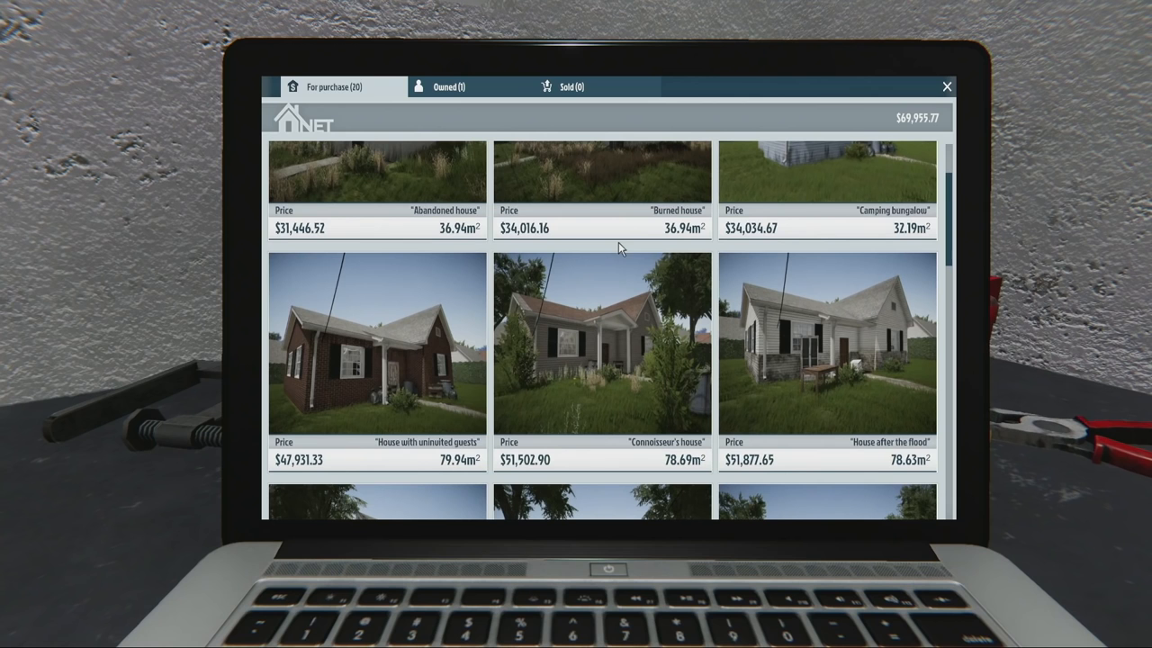
scroll(down, 3)
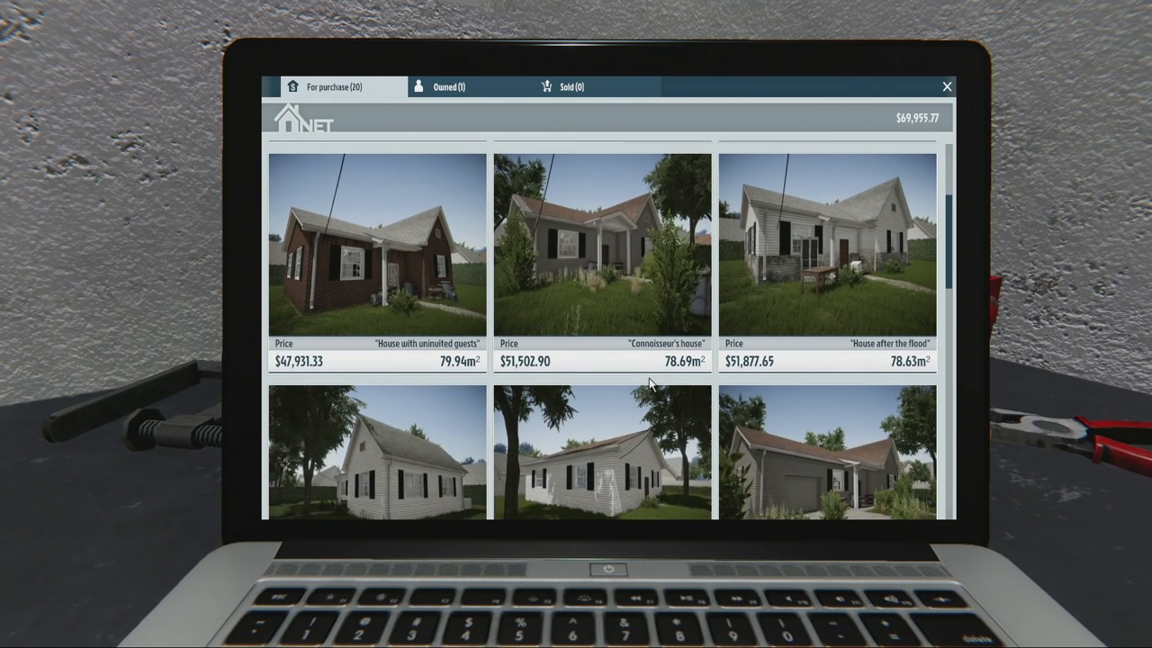
mouse_move(504, 61)
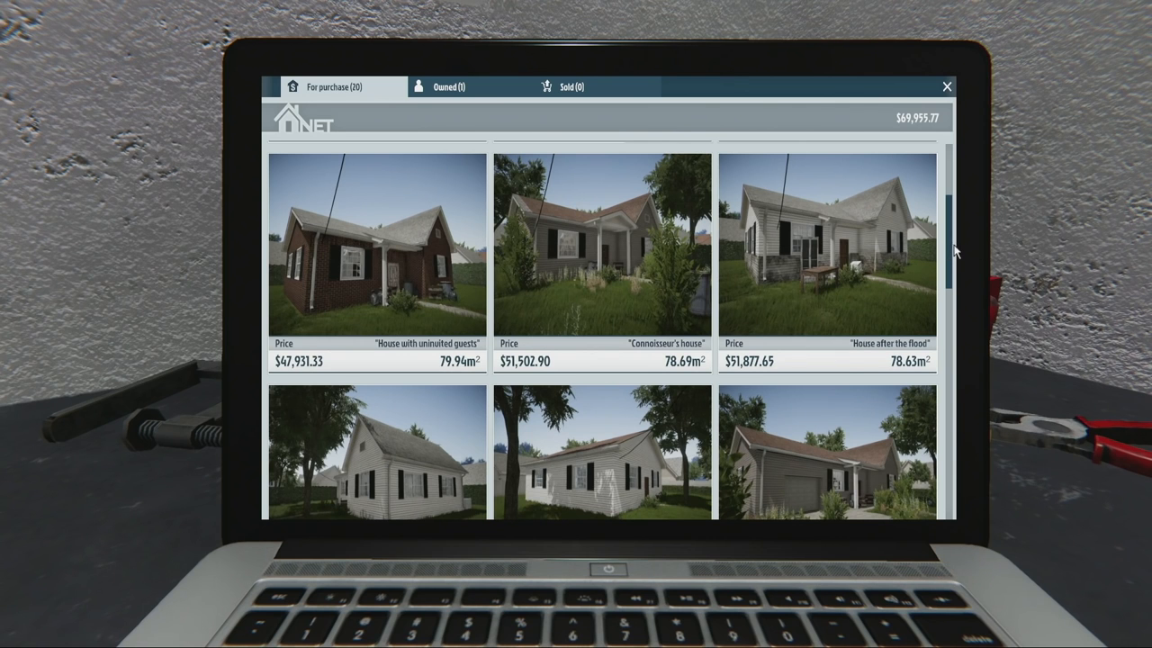
mouse_move(952, 254)
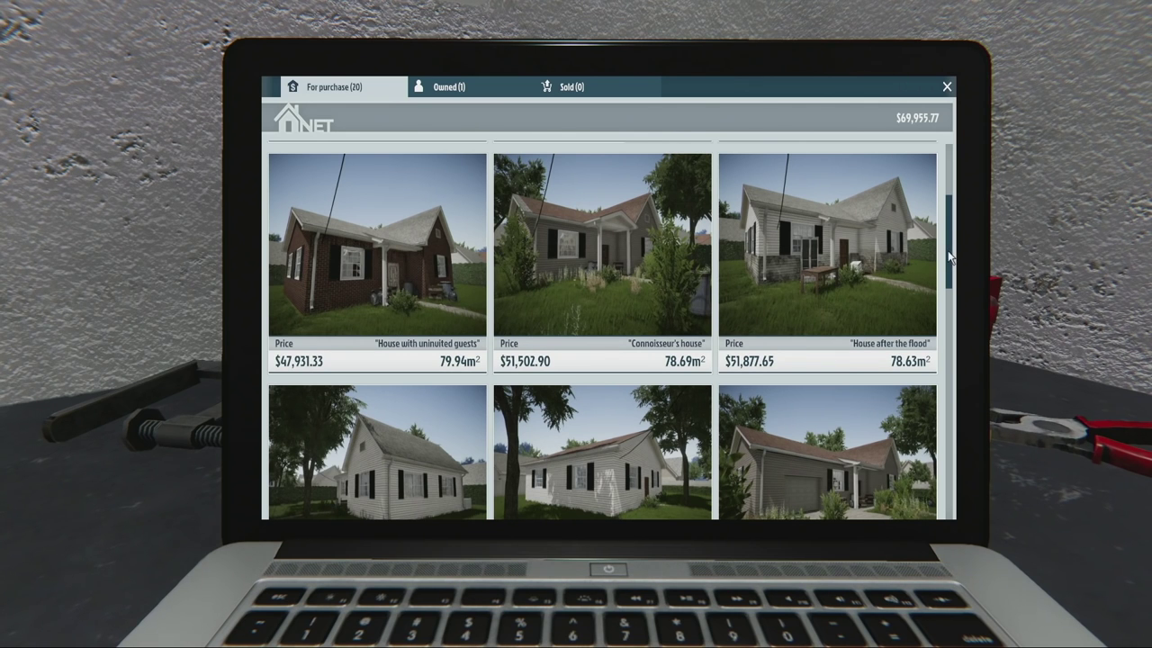
scroll(down, 3)
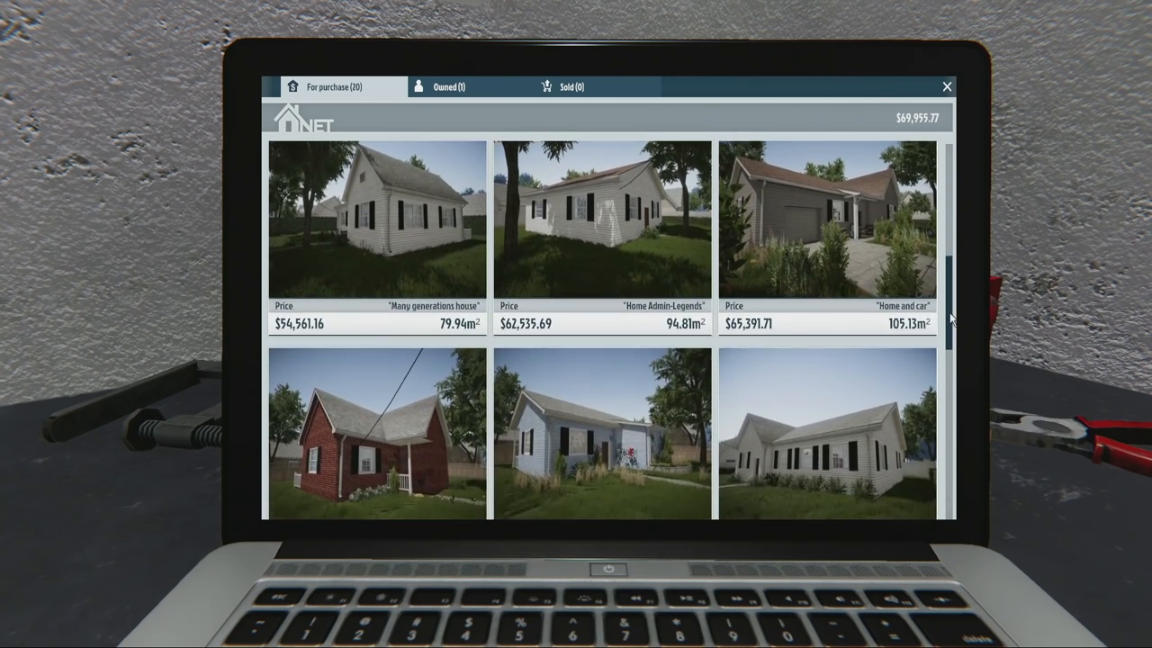
scroll(down, 3)
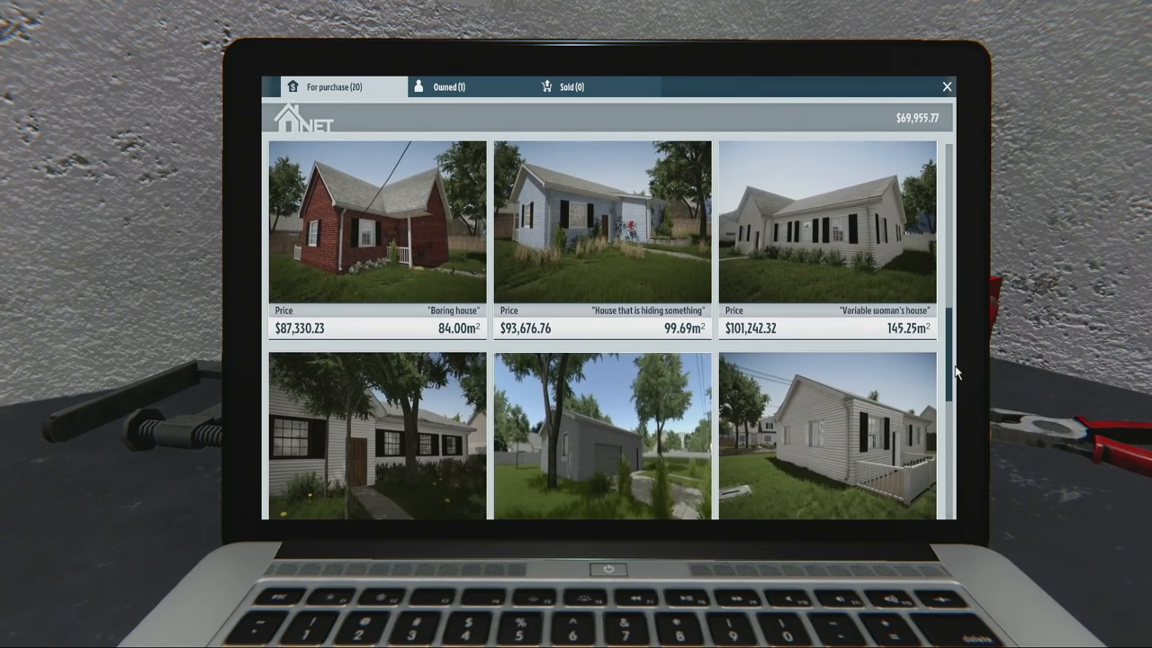
scroll(down, 3)
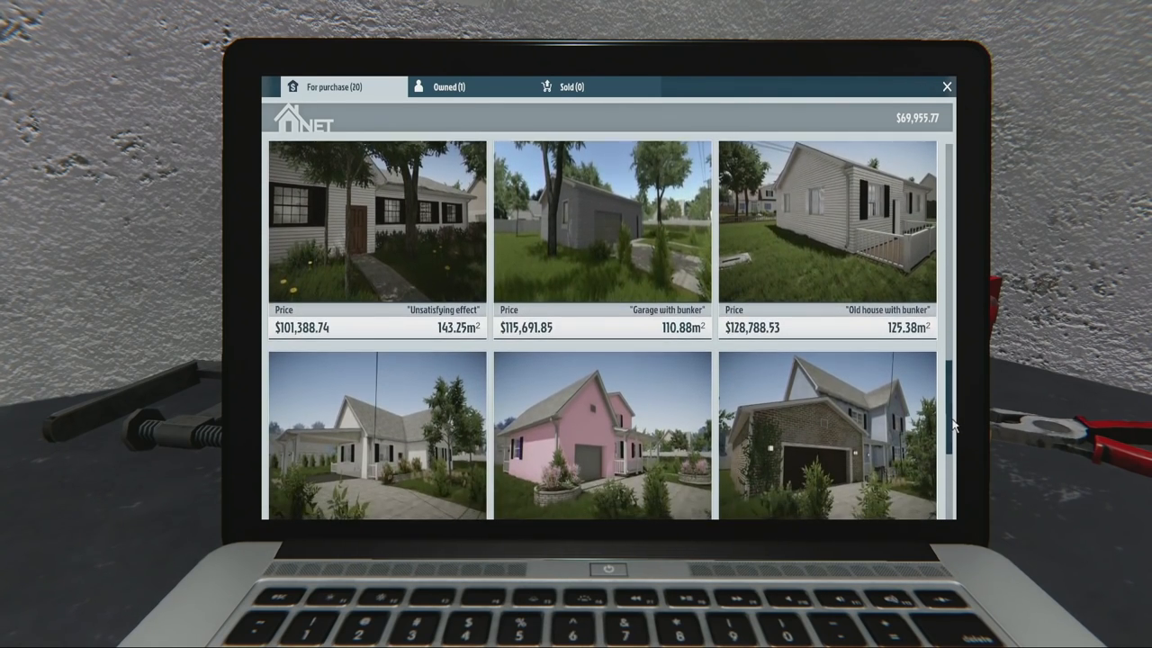
scroll(down, 3)
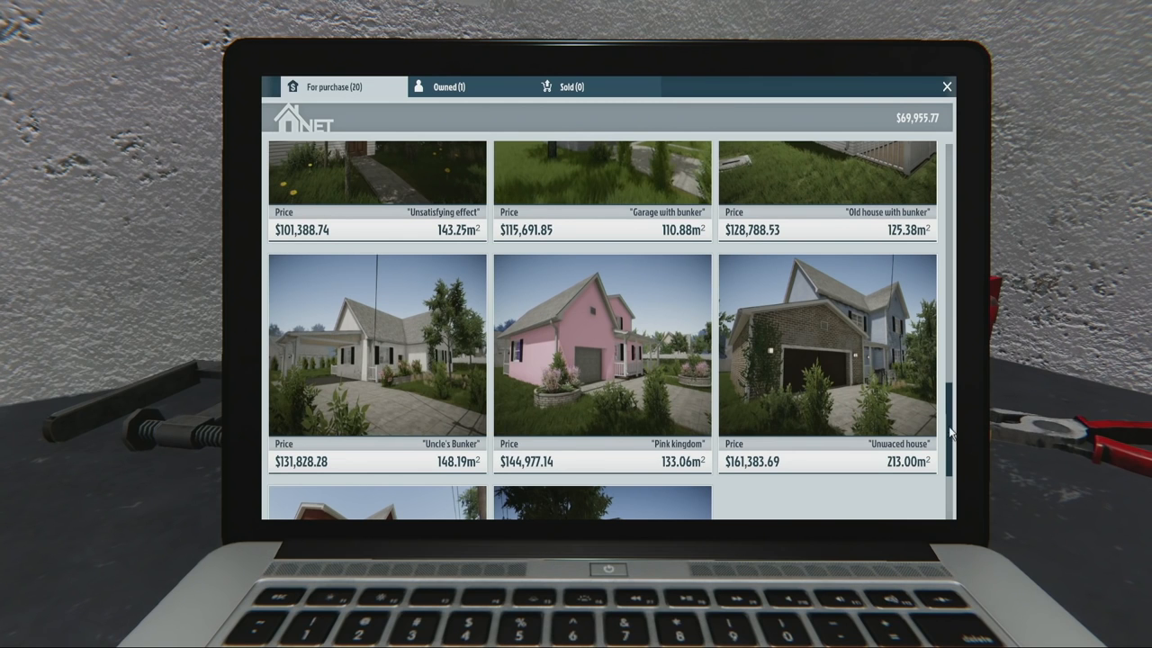
scroll(down, 3)
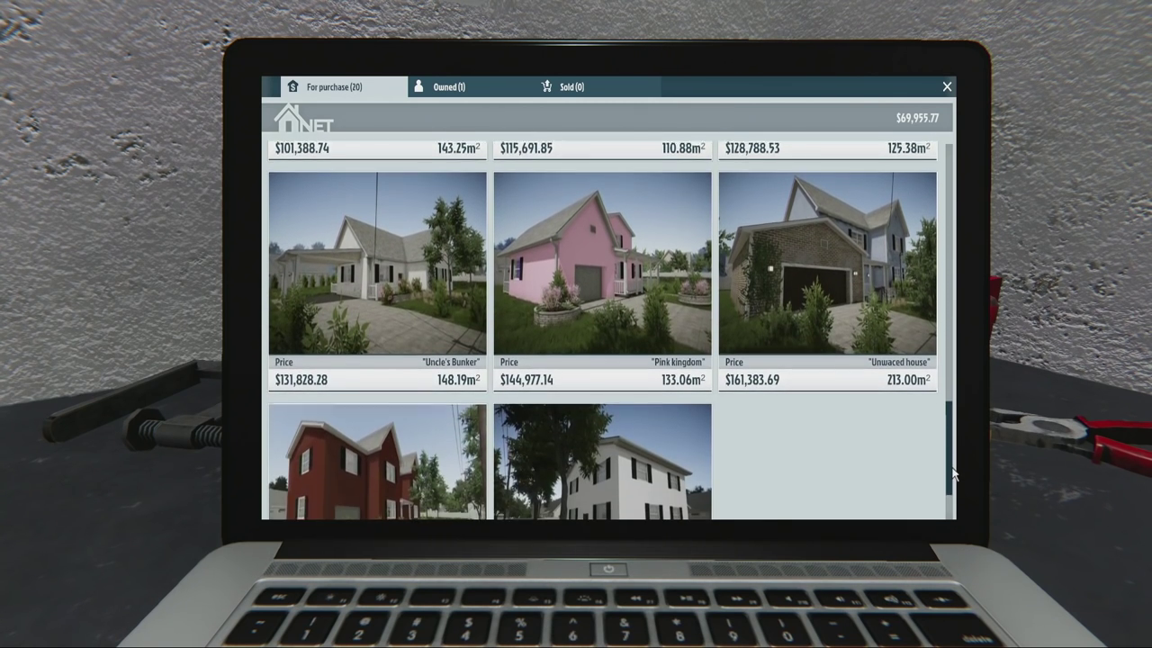
scroll(down, 3)
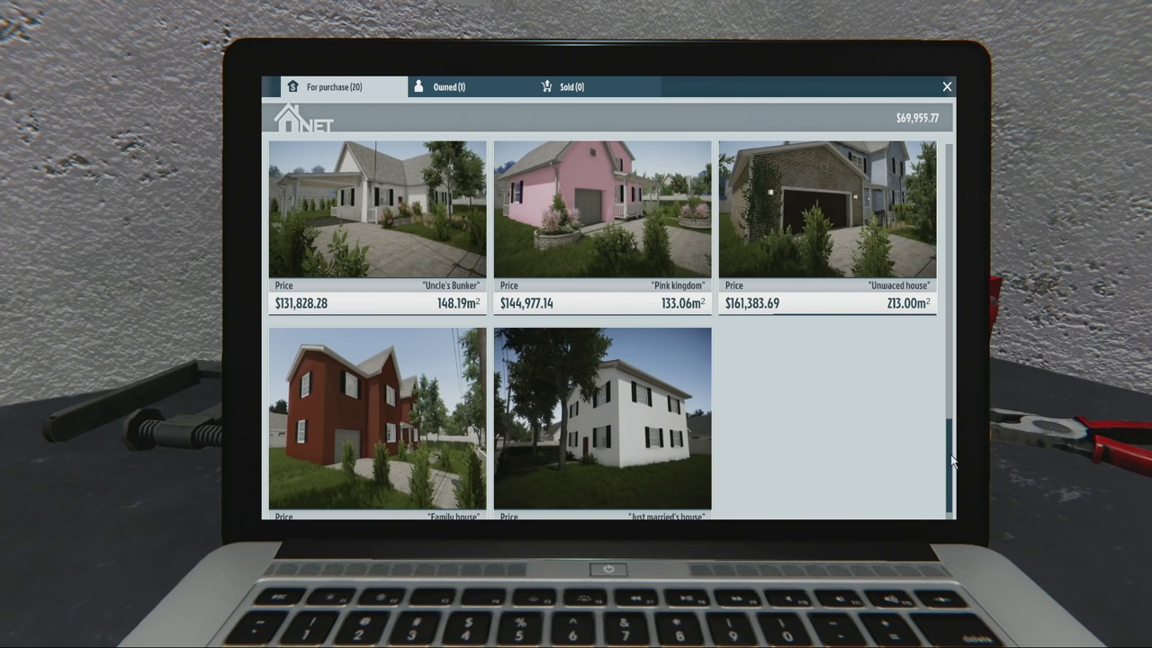
scroll(up, 3)
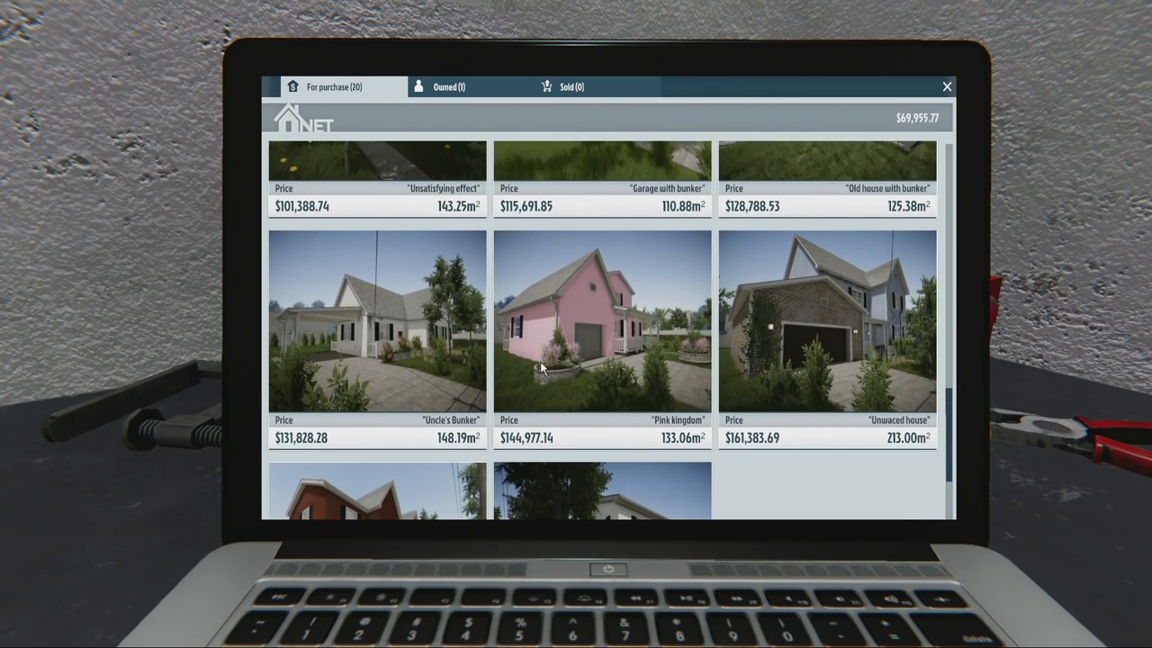
click(377, 322)
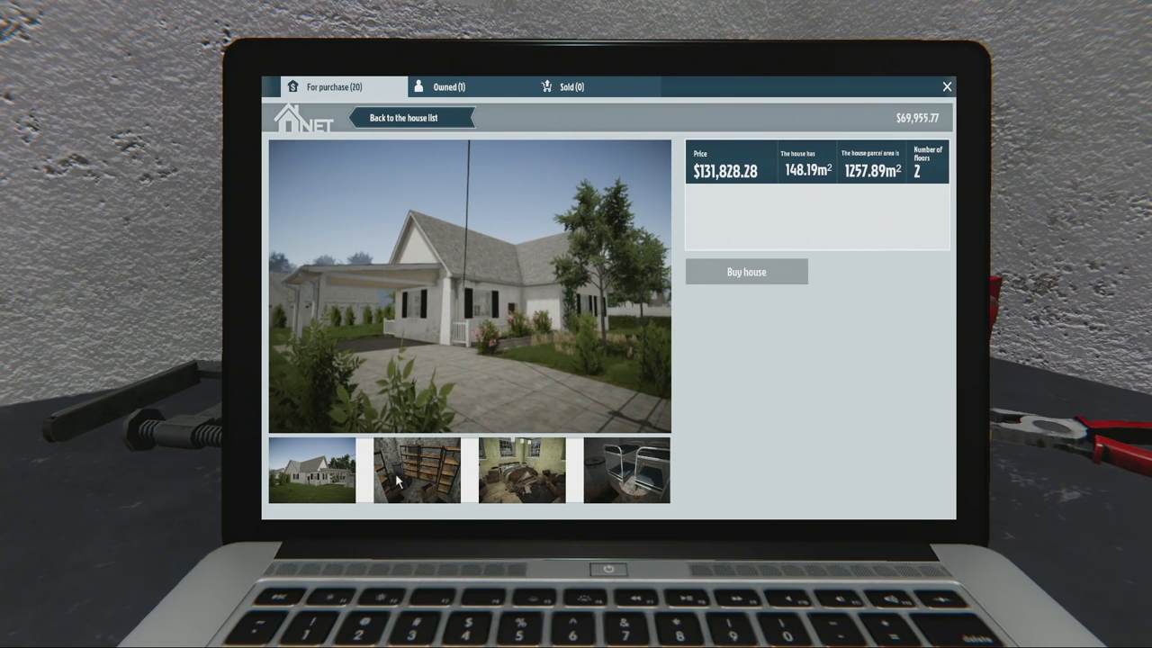
click(624, 469)
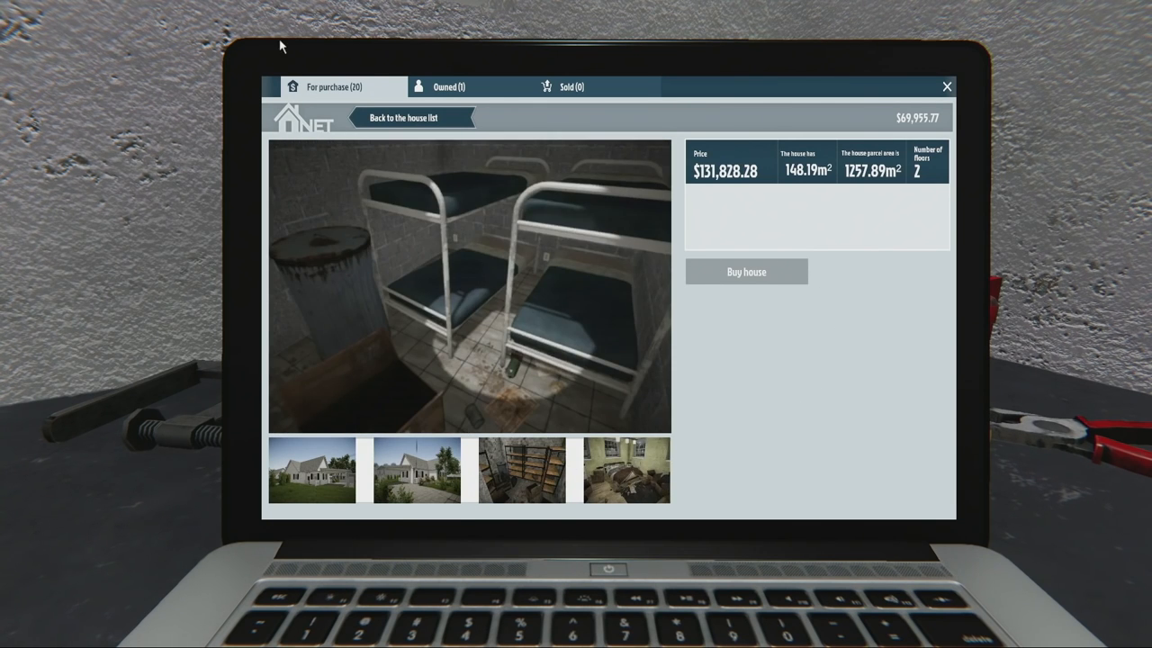
click(403, 117)
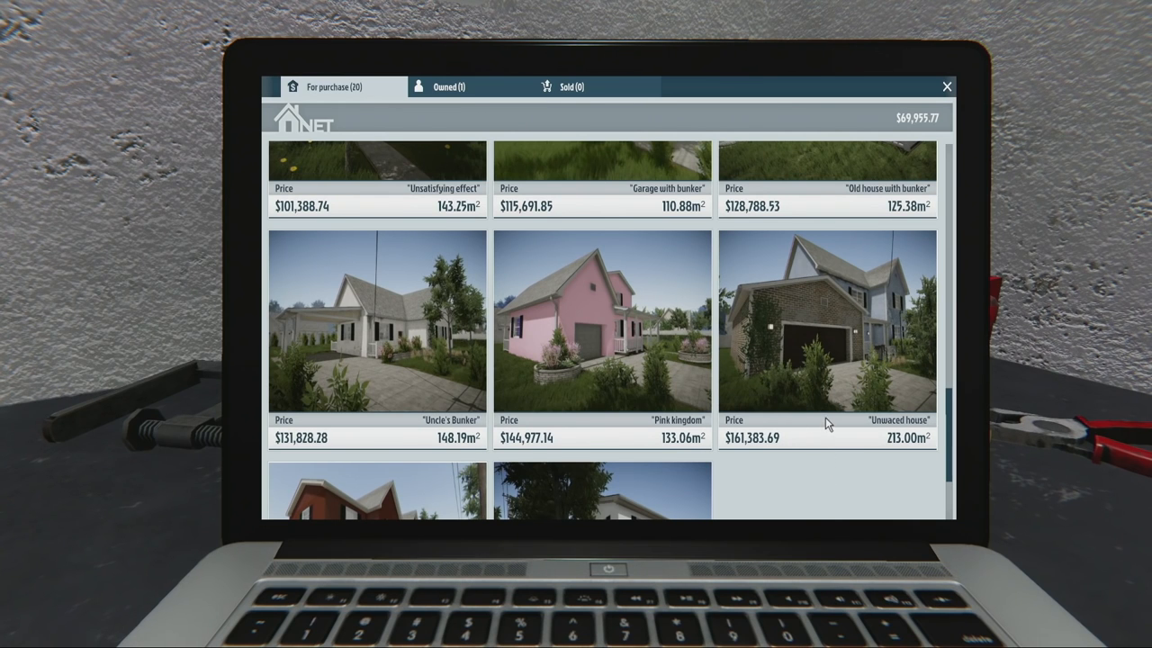
click(826, 324)
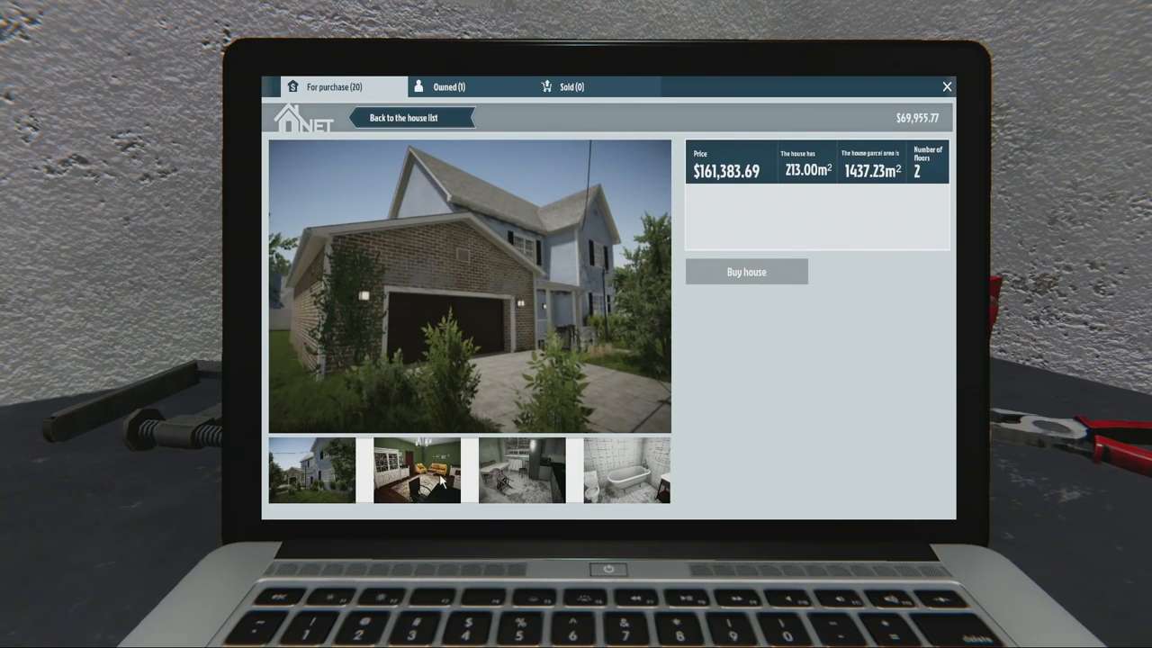
click(415, 469)
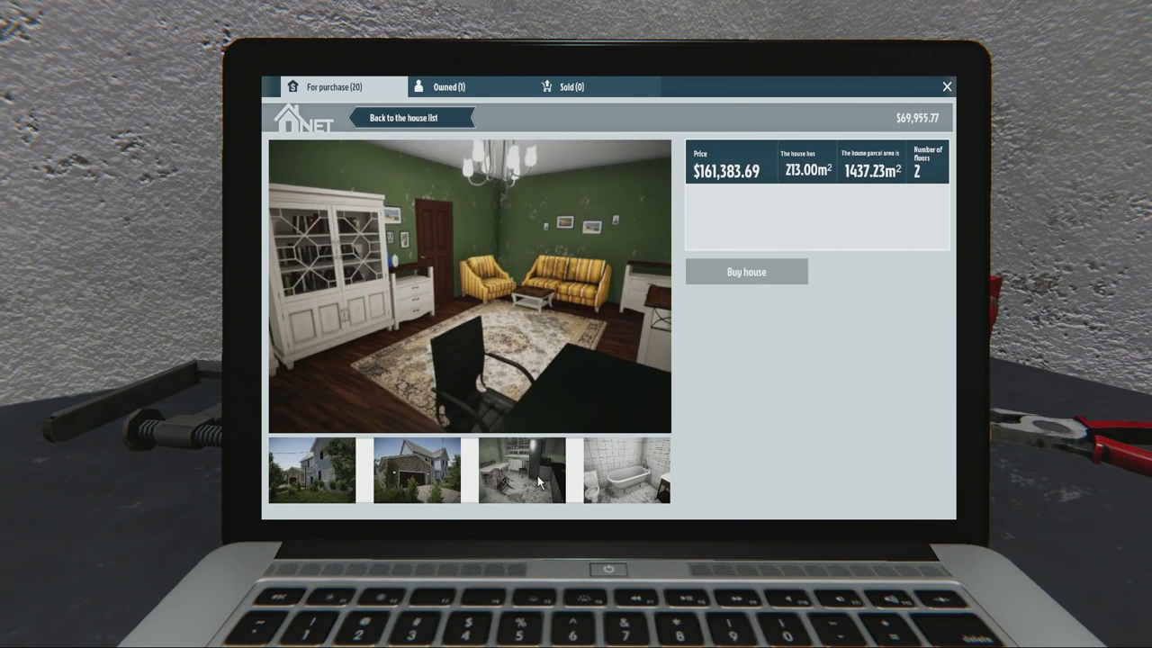
click(624, 471)
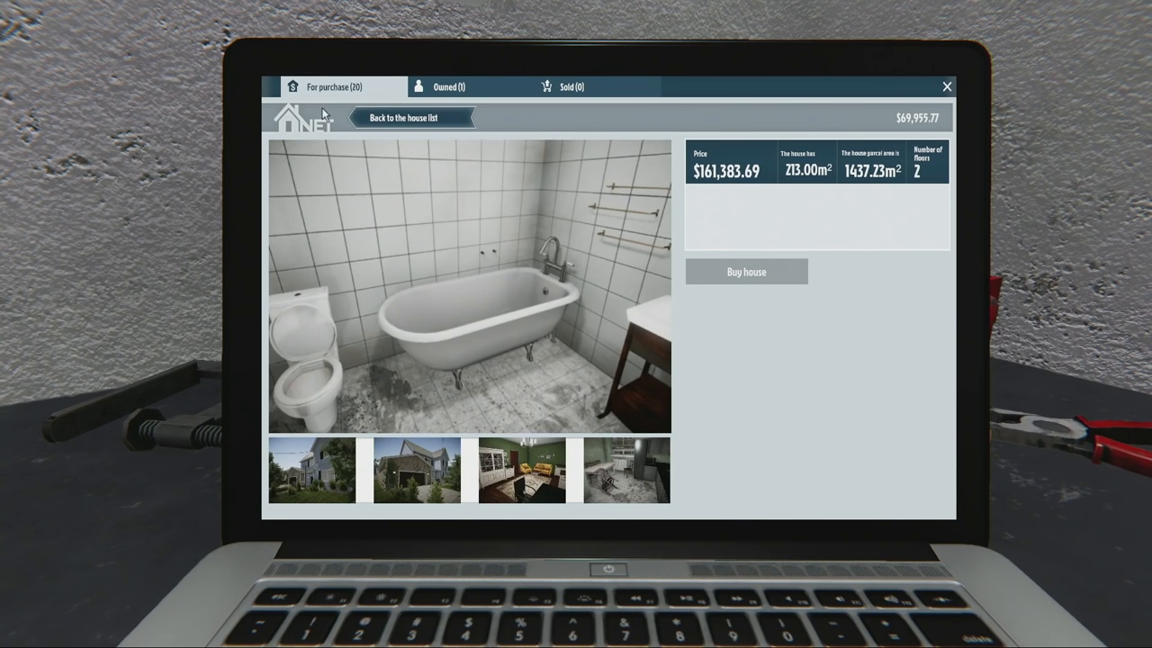
click(403, 117)
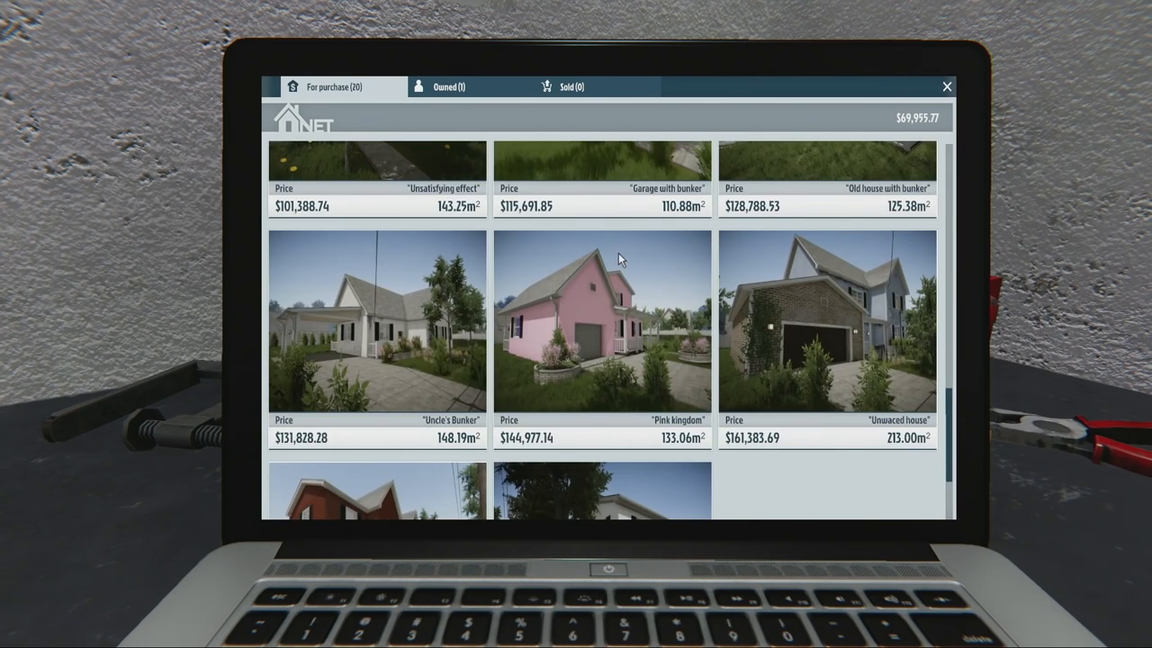
scroll(up, 3)
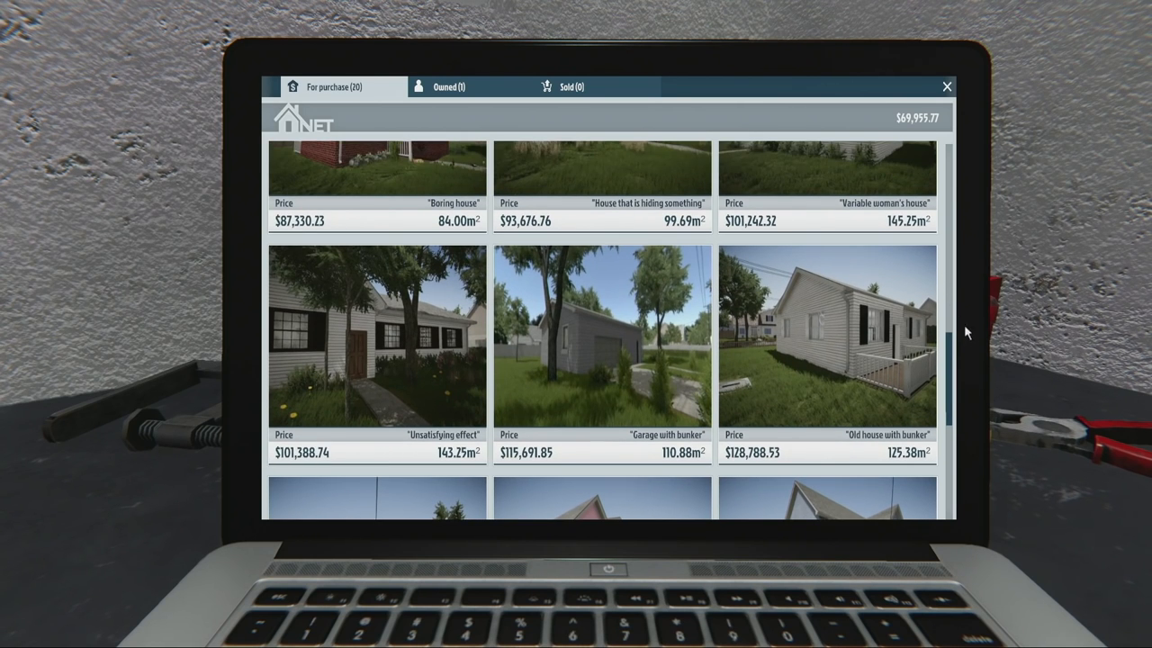
scroll(down, 3)
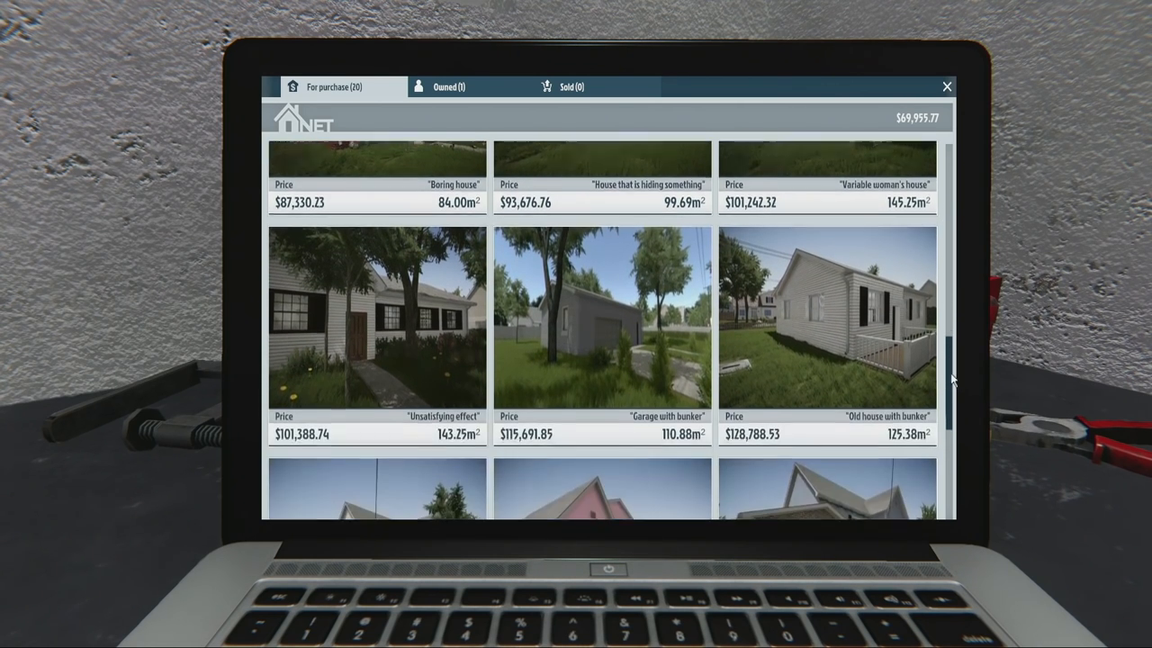
scroll(down, 3)
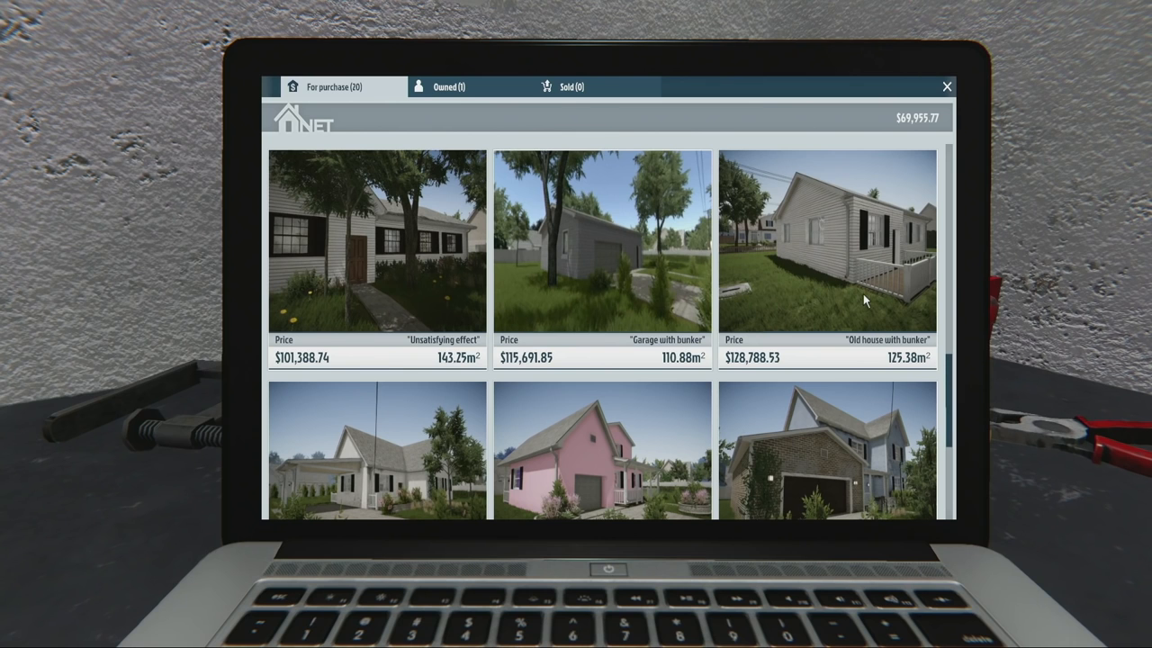
click(447, 86)
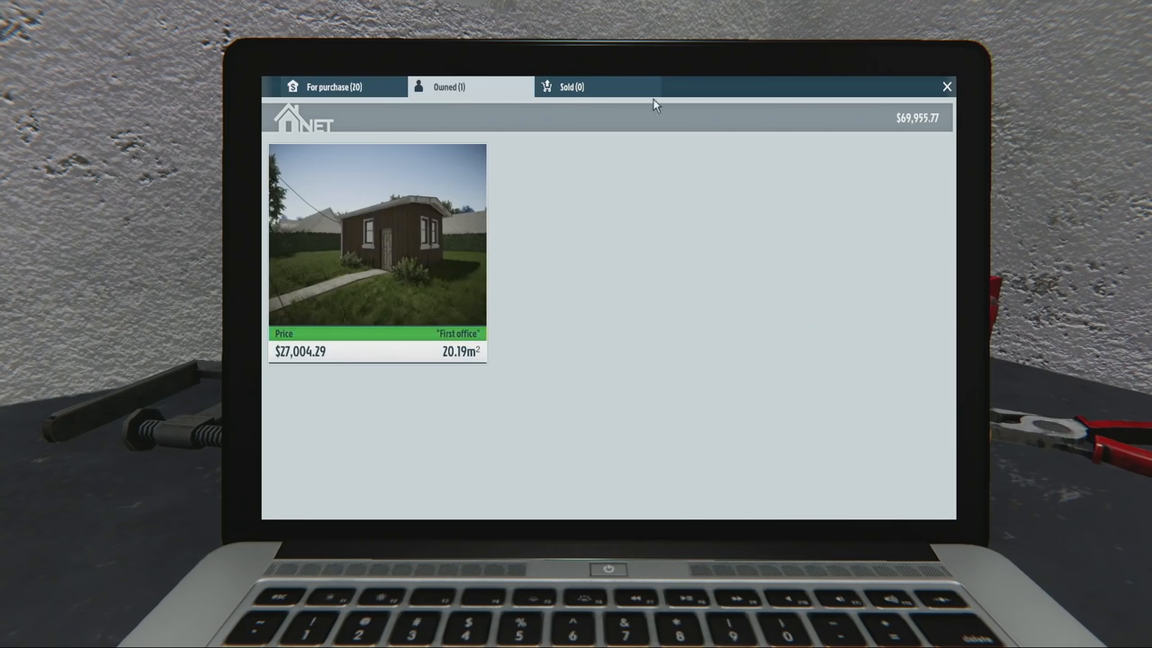
click(946, 87)
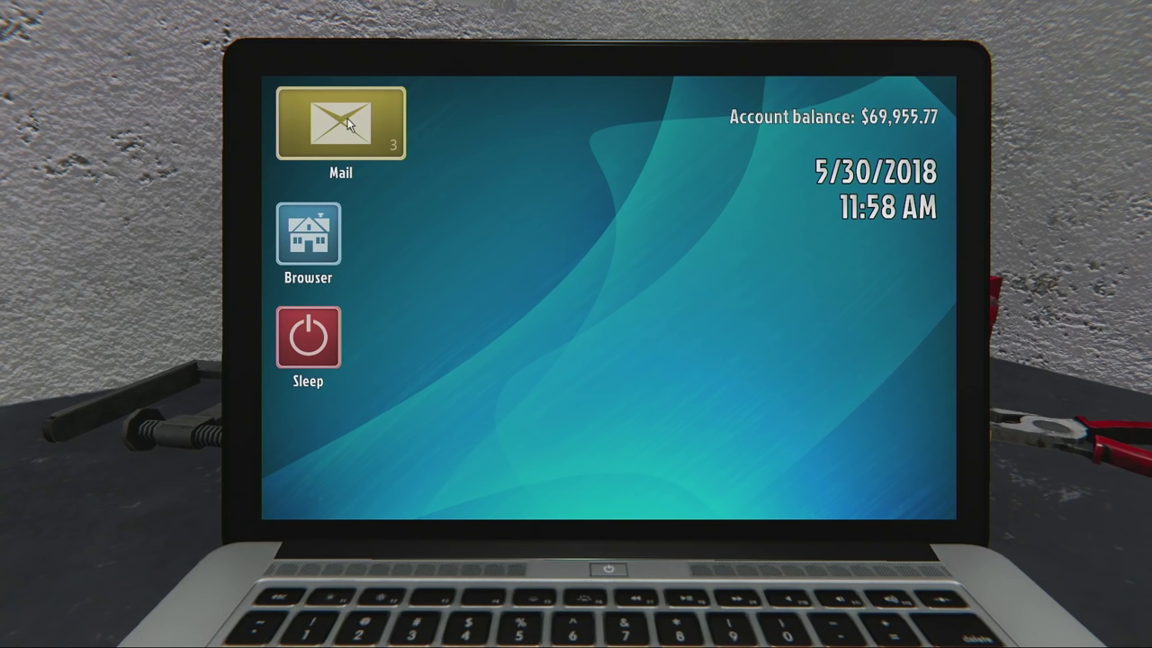
click(340, 123)
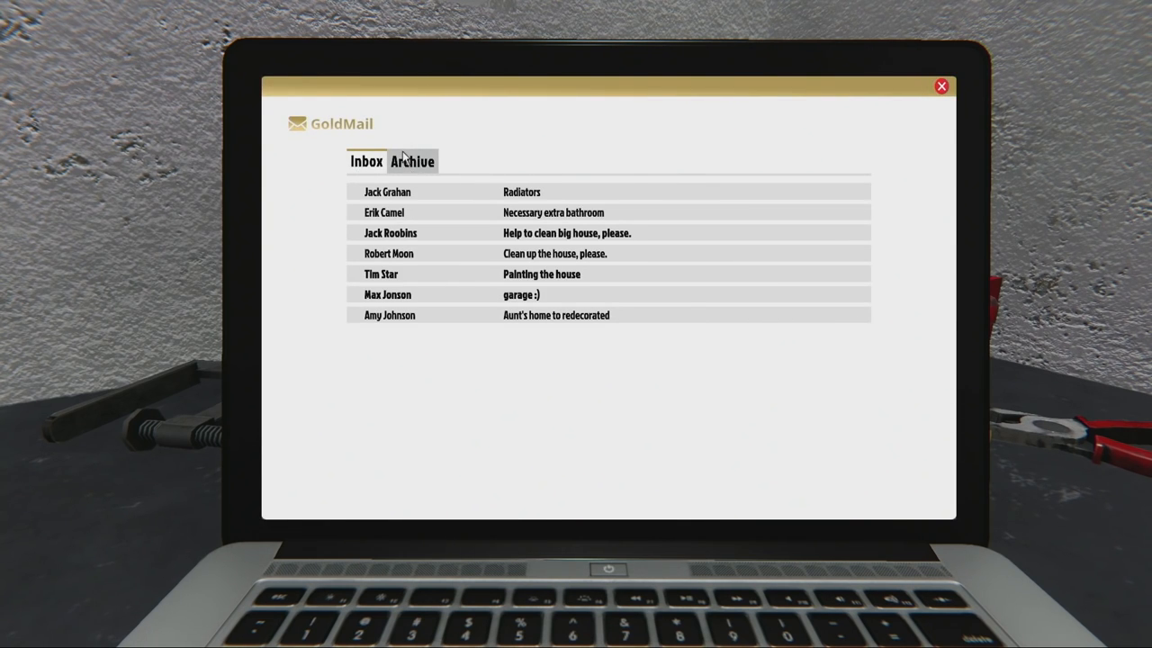
click(411, 161)
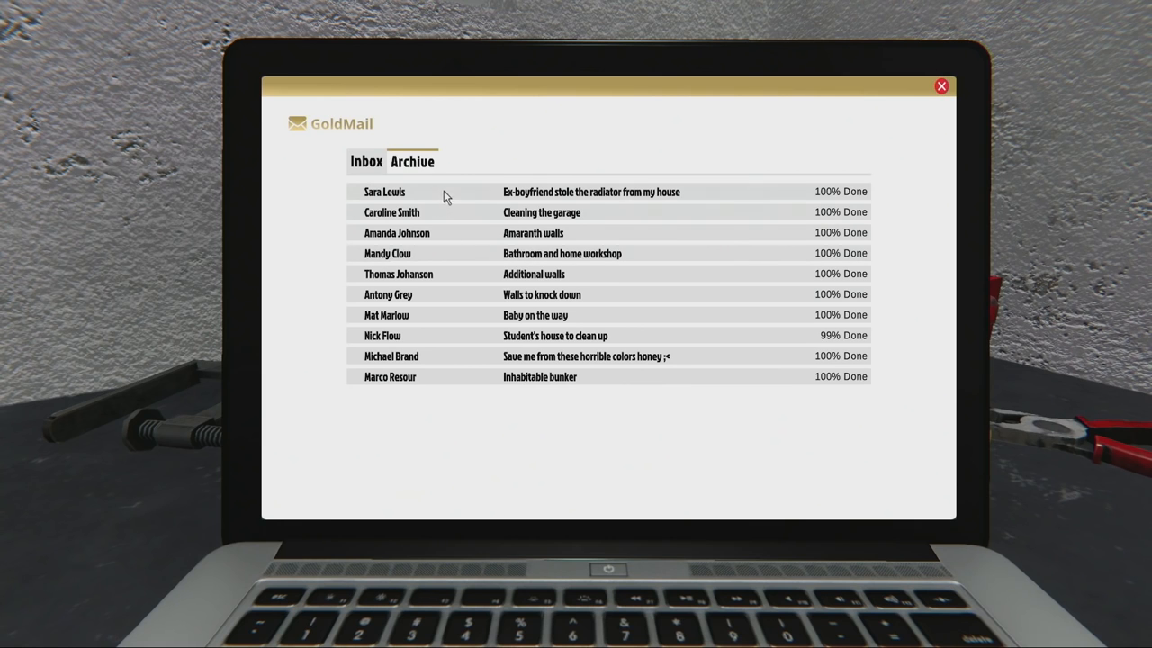
mouse_move(779, 342)
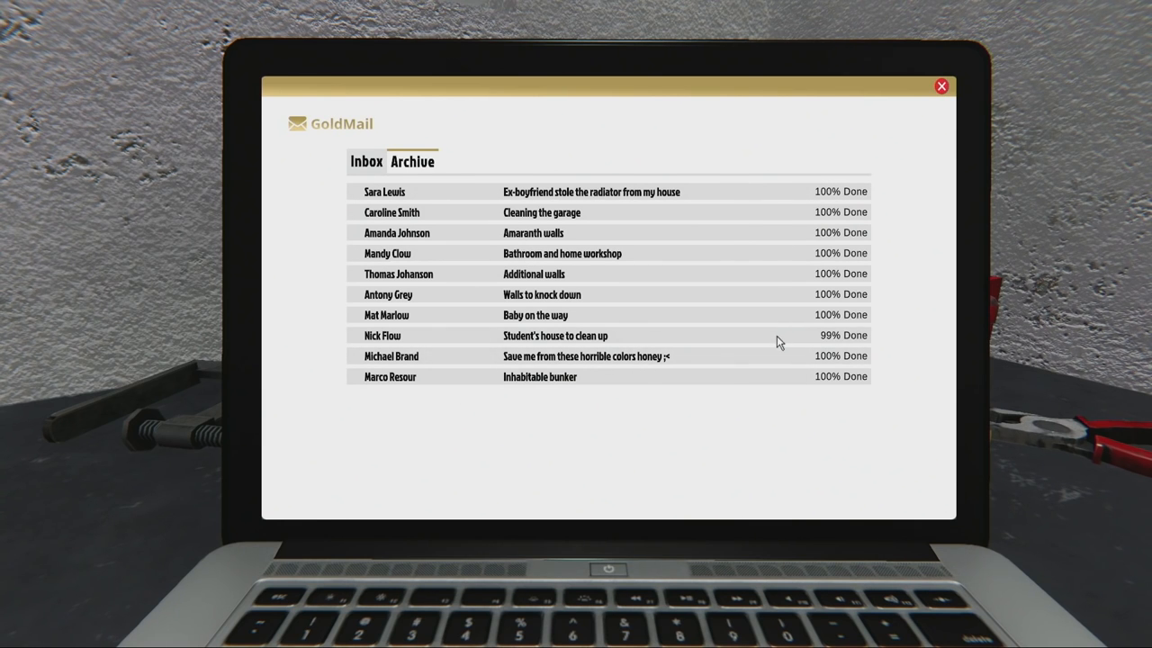
click(366, 161)
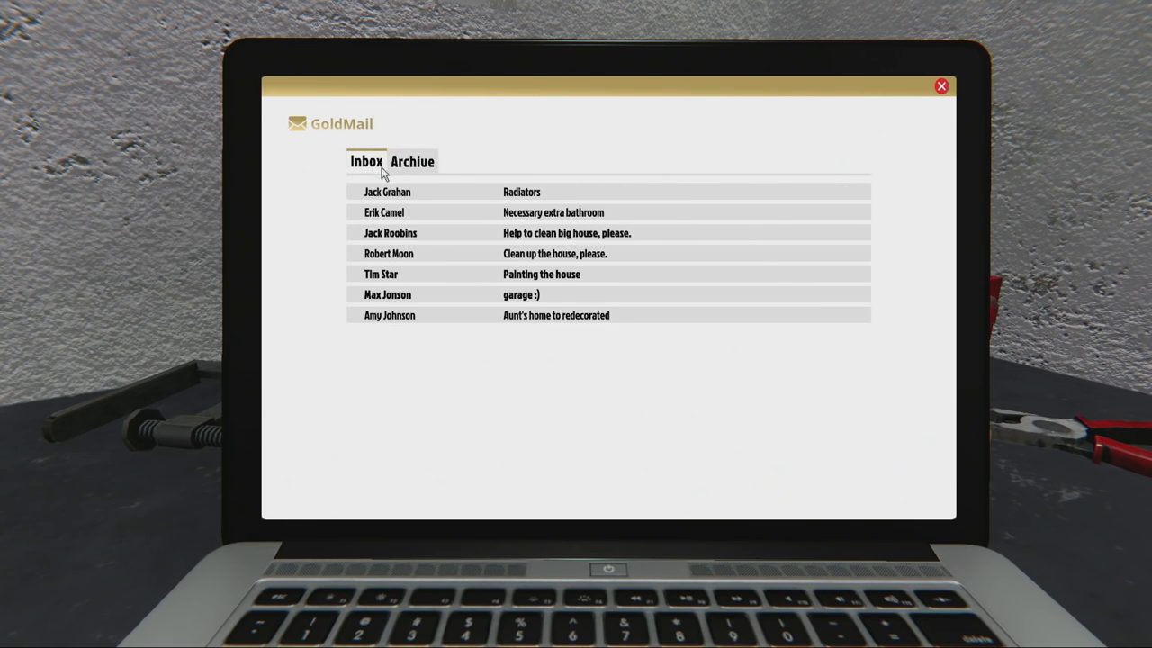
mouse_move(481, 250)
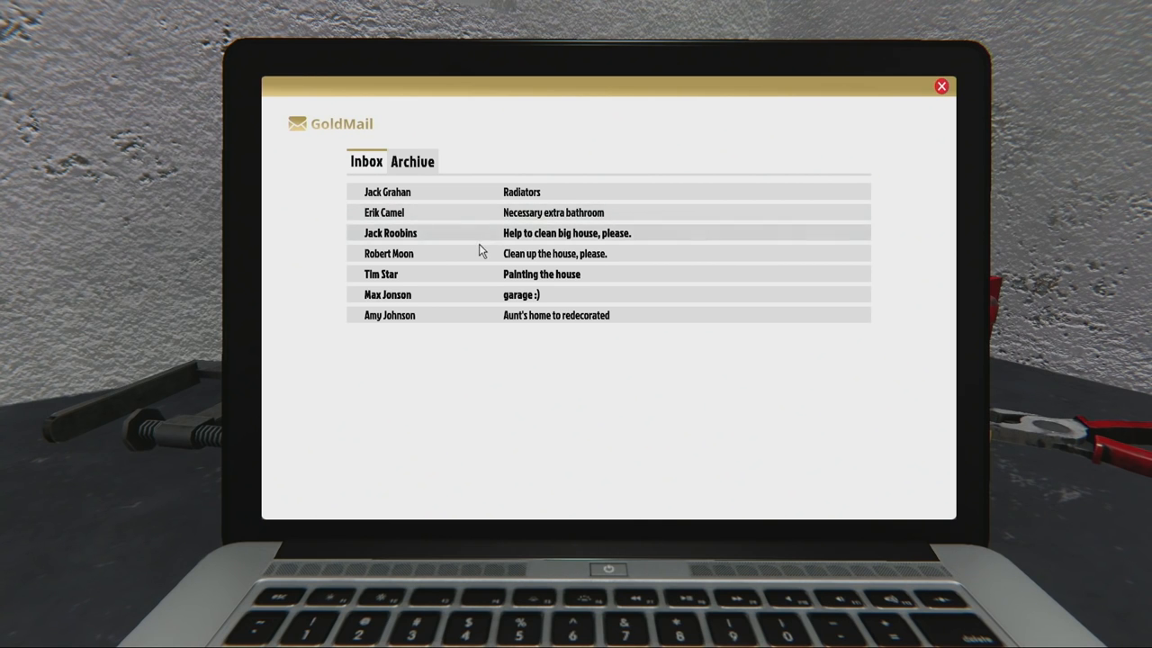
mouse_move(480, 312)
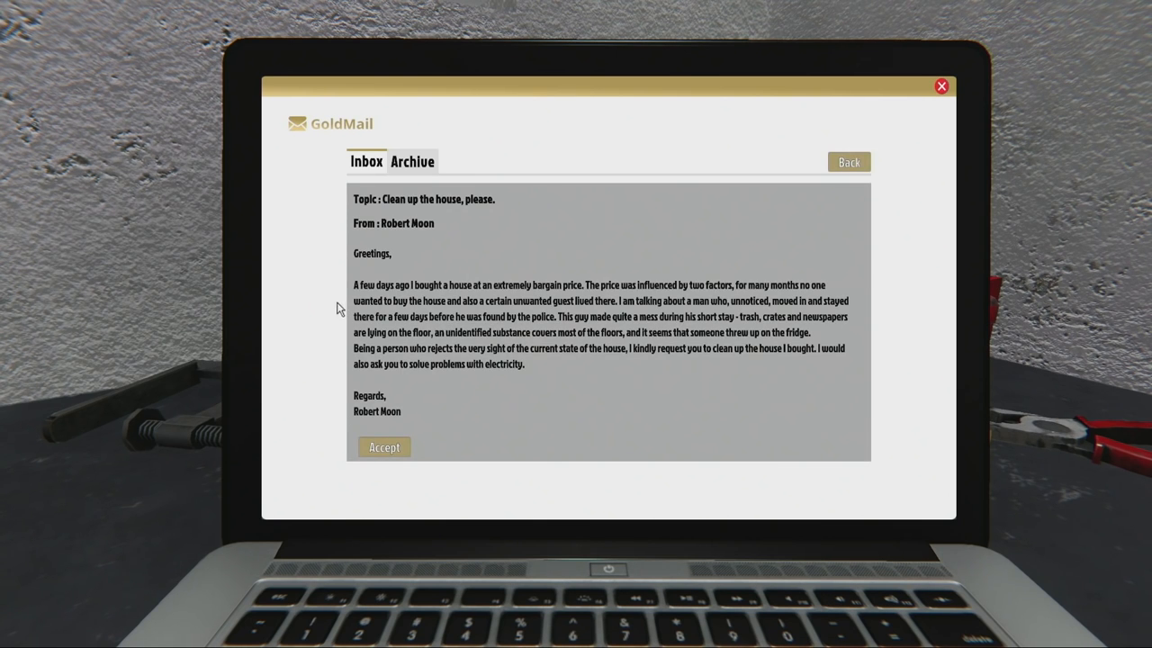
mouse_move(580, 306)
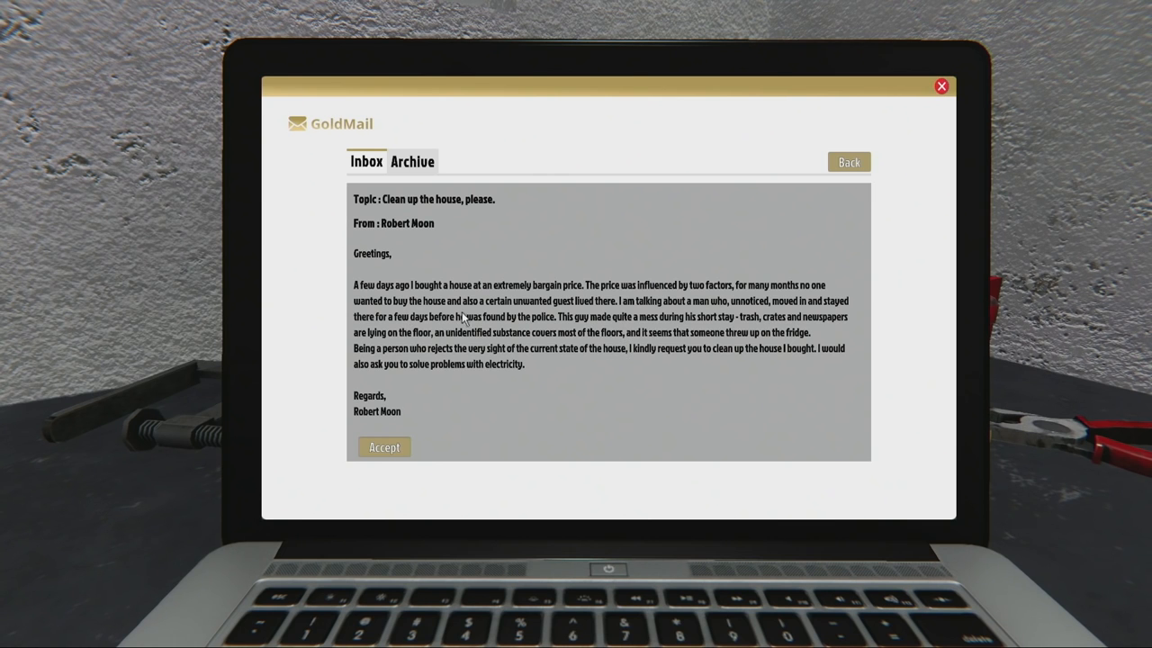
mouse_move(657, 326)
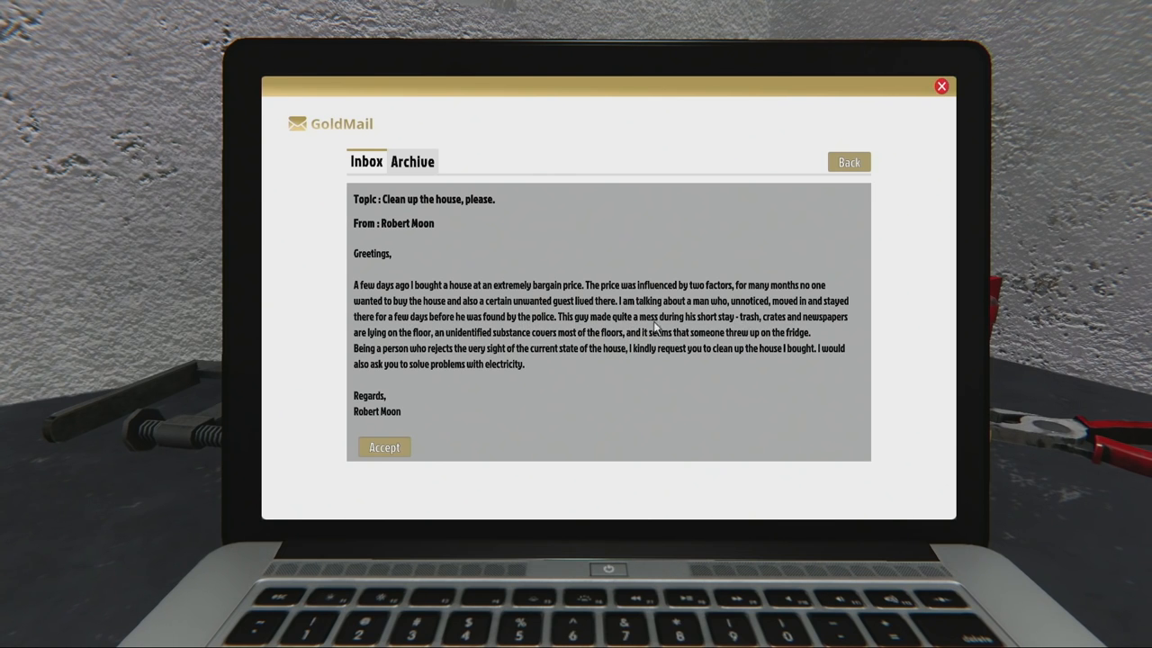
mouse_move(612, 351)
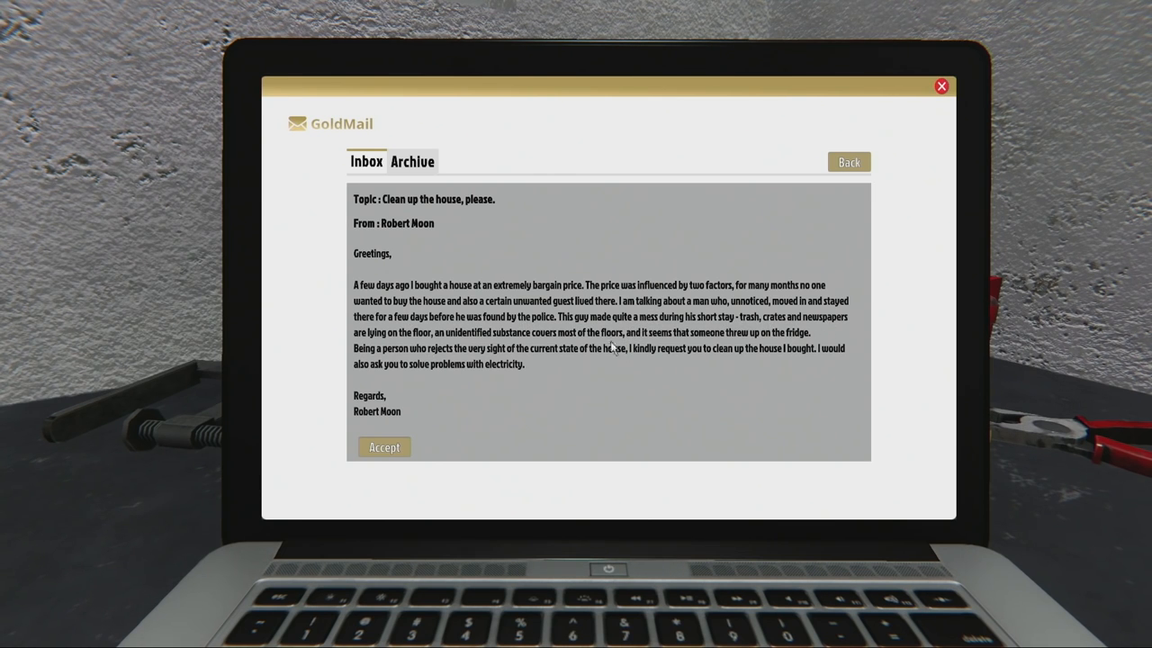
mouse_move(367, 470)
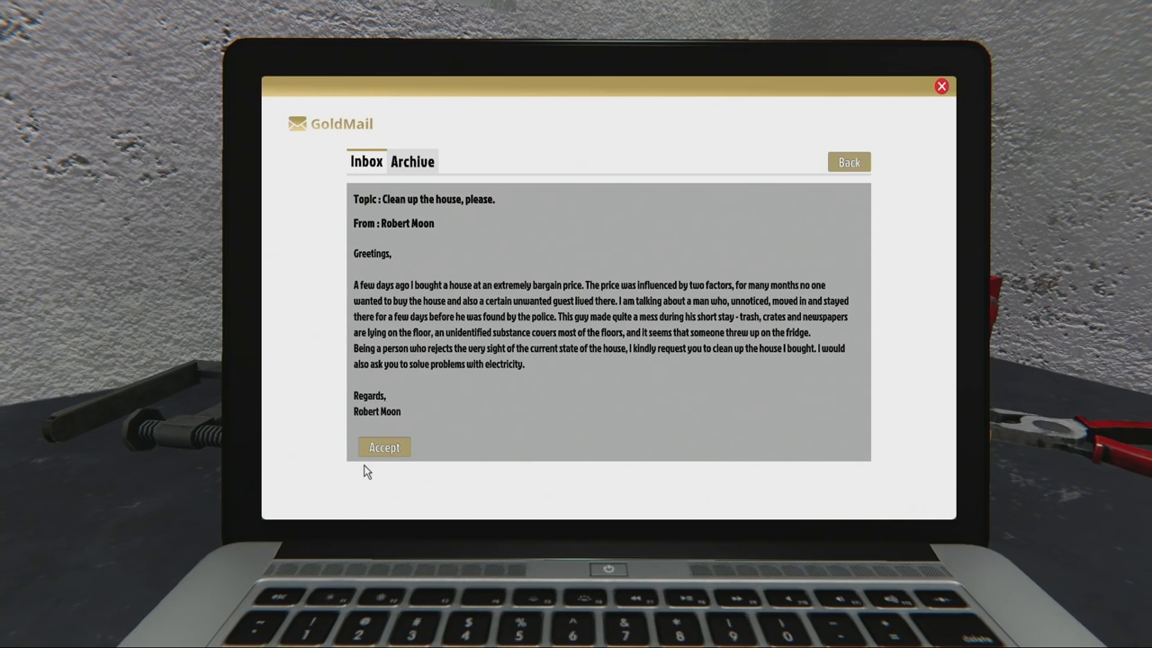
mouse_move(847, 162)
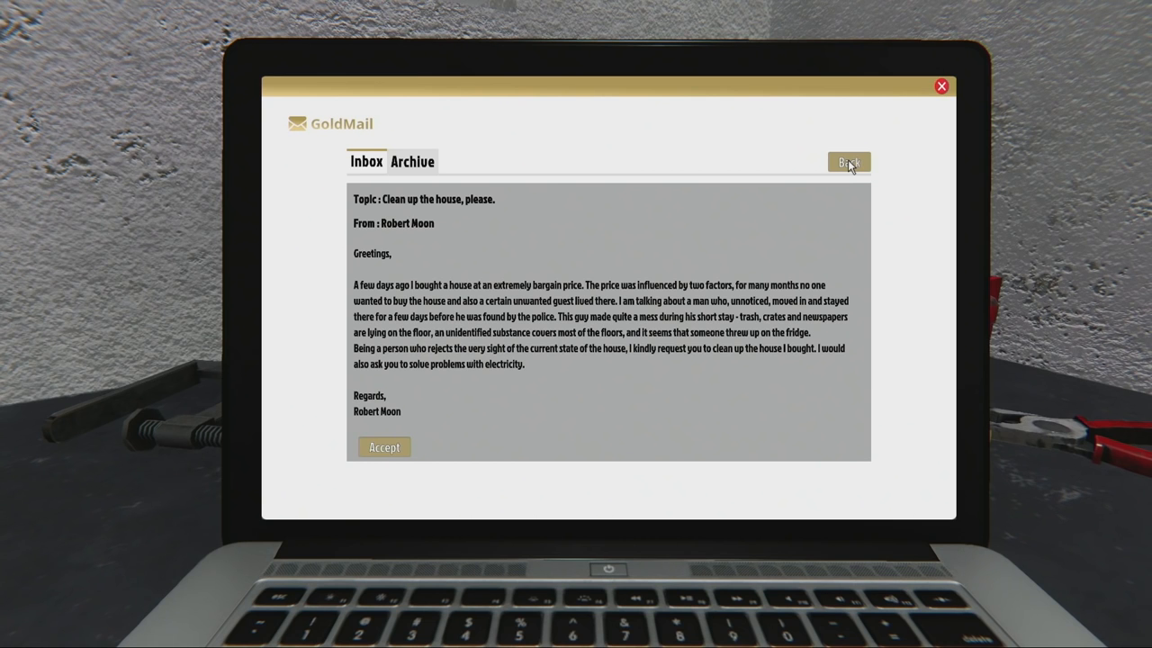
click(847, 162)
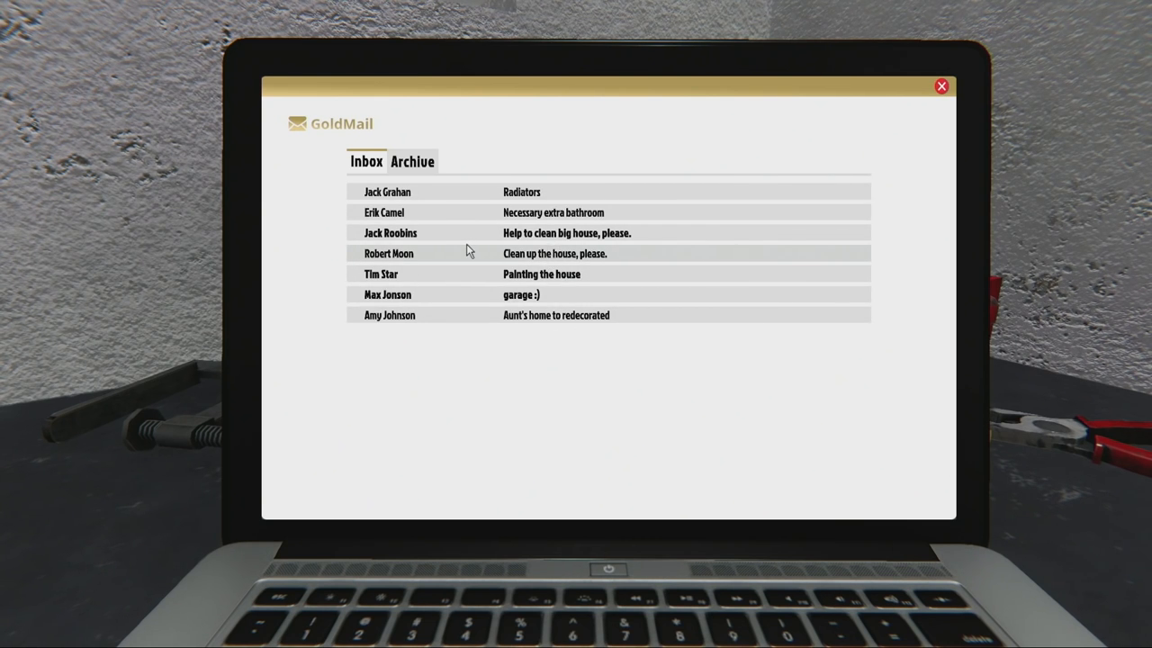
mouse_move(515, 240)
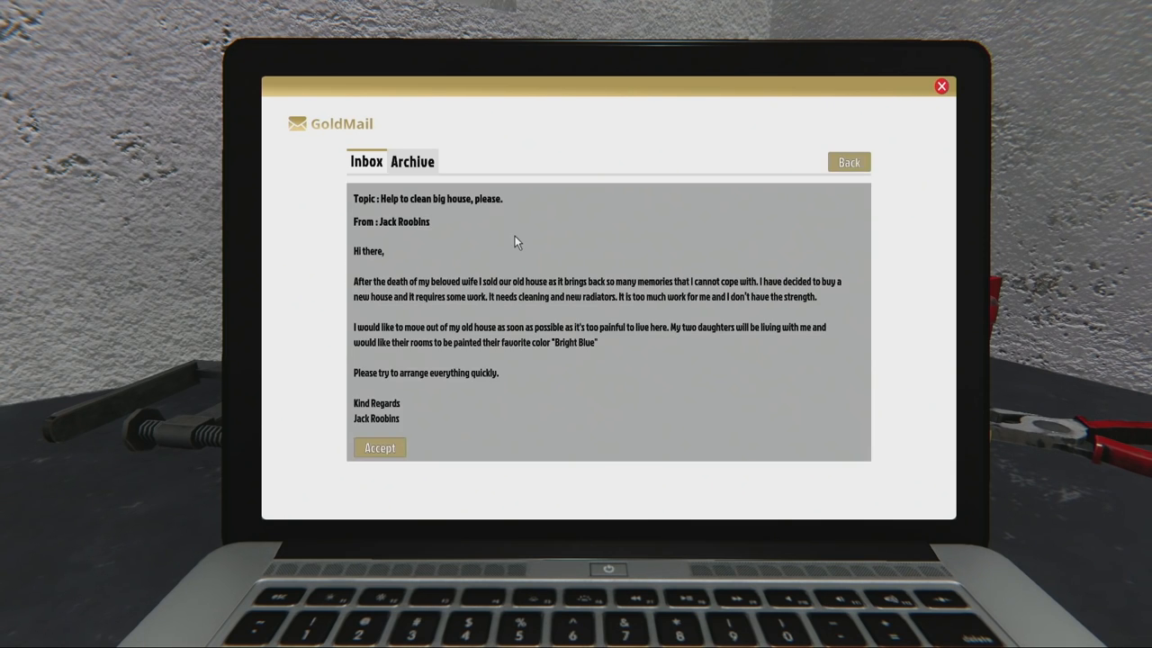
mouse_move(589, 298)
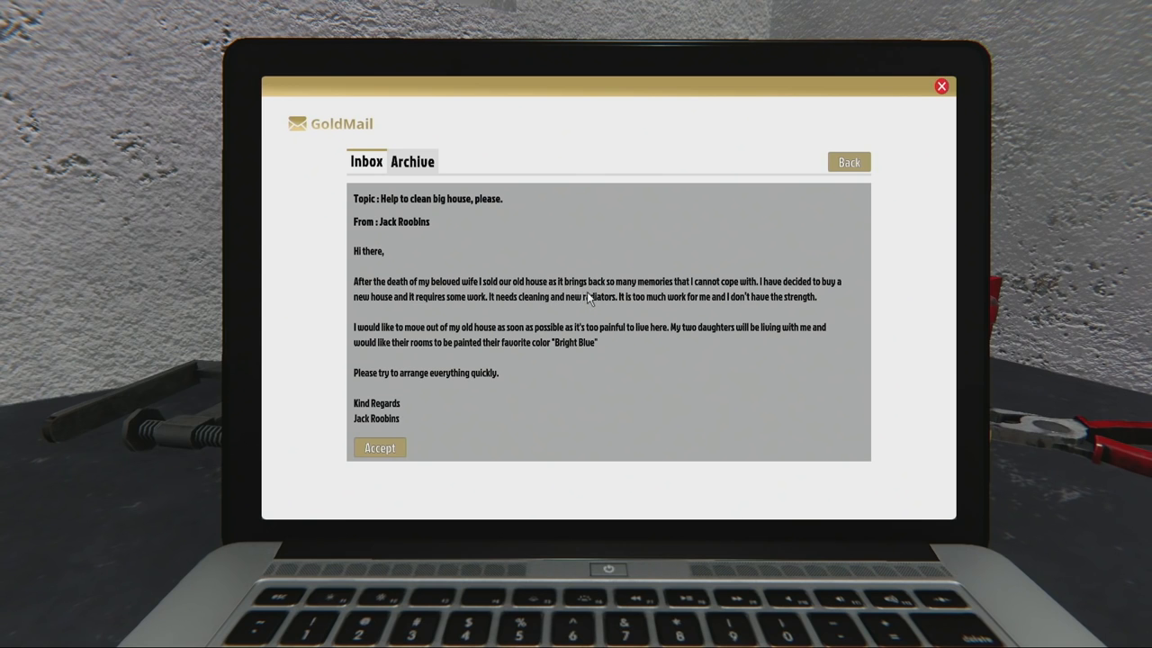
mouse_move(512, 415)
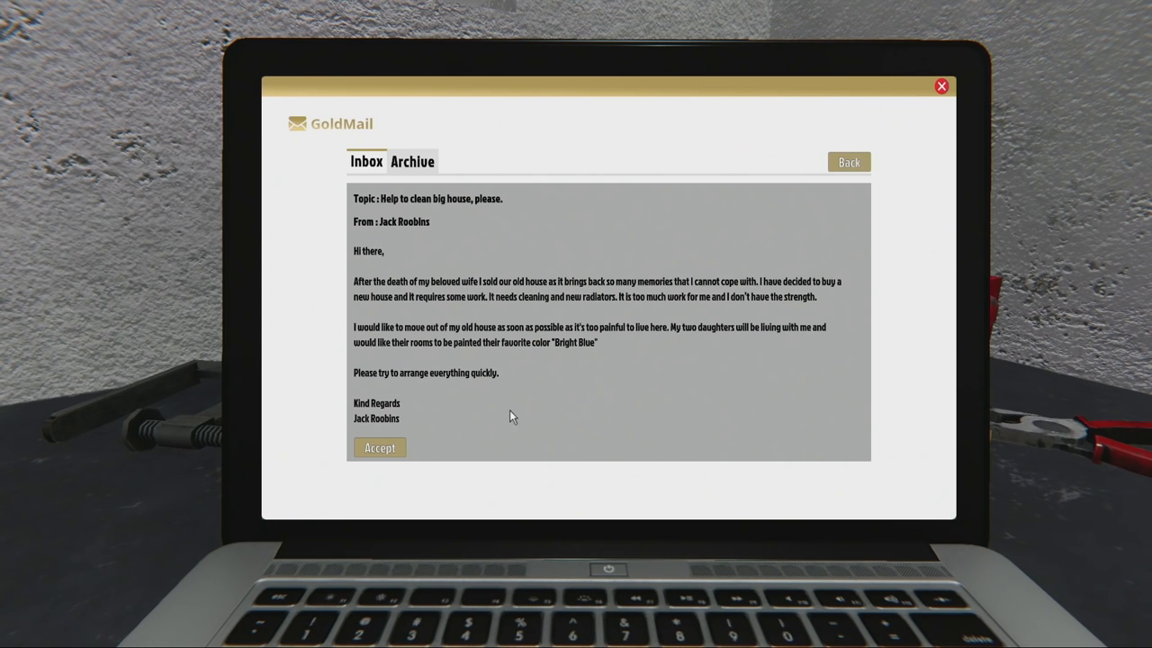
mouse_move(651, 299)
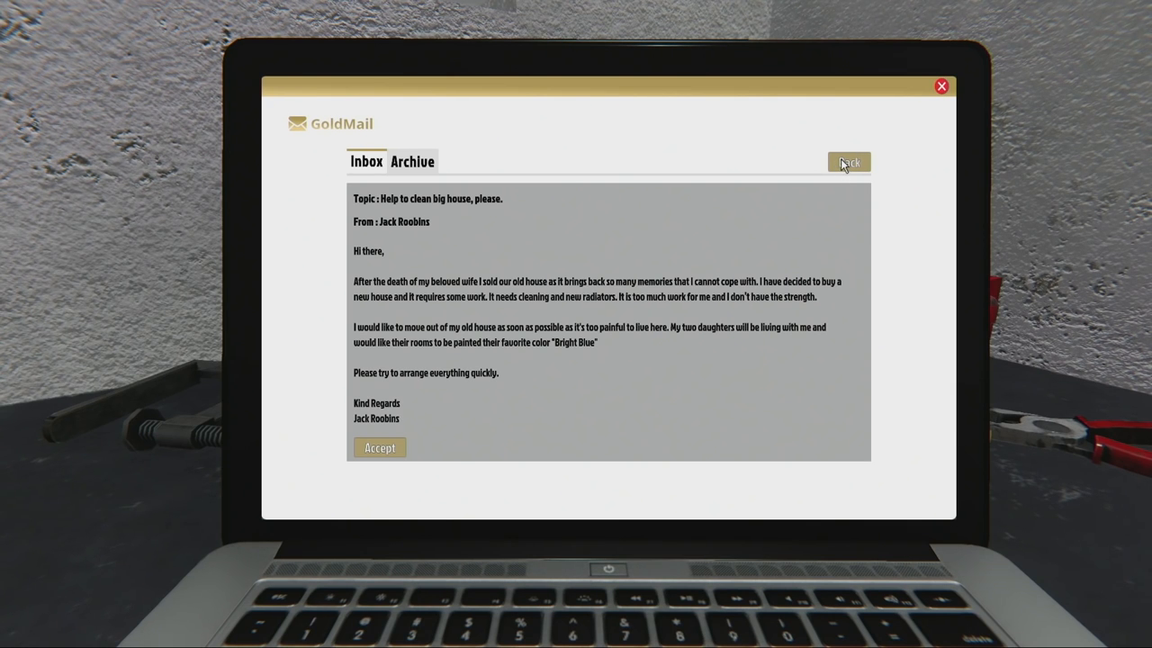
mouse_move(495, 351)
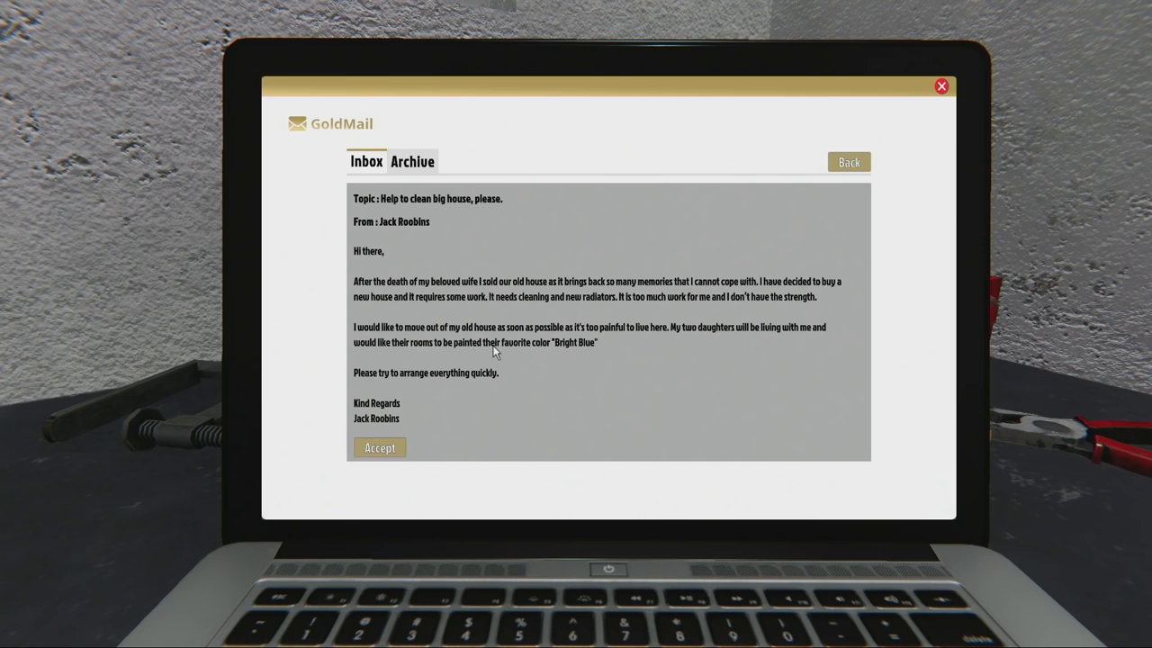
mouse_move(654, 352)
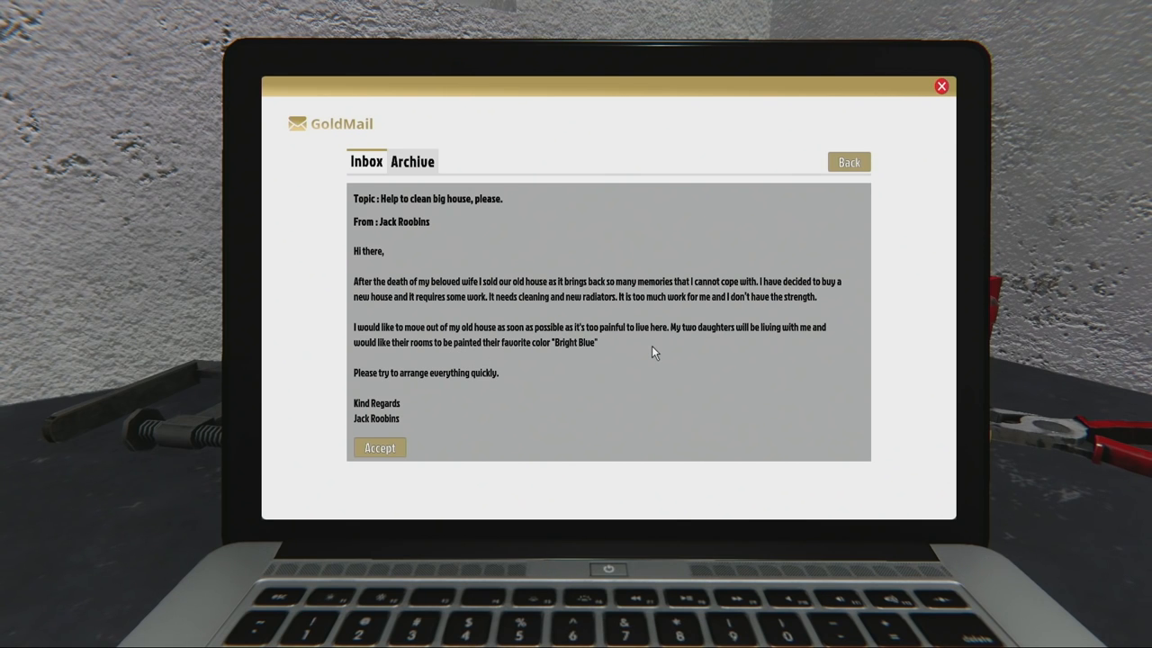
mouse_move(438, 241)
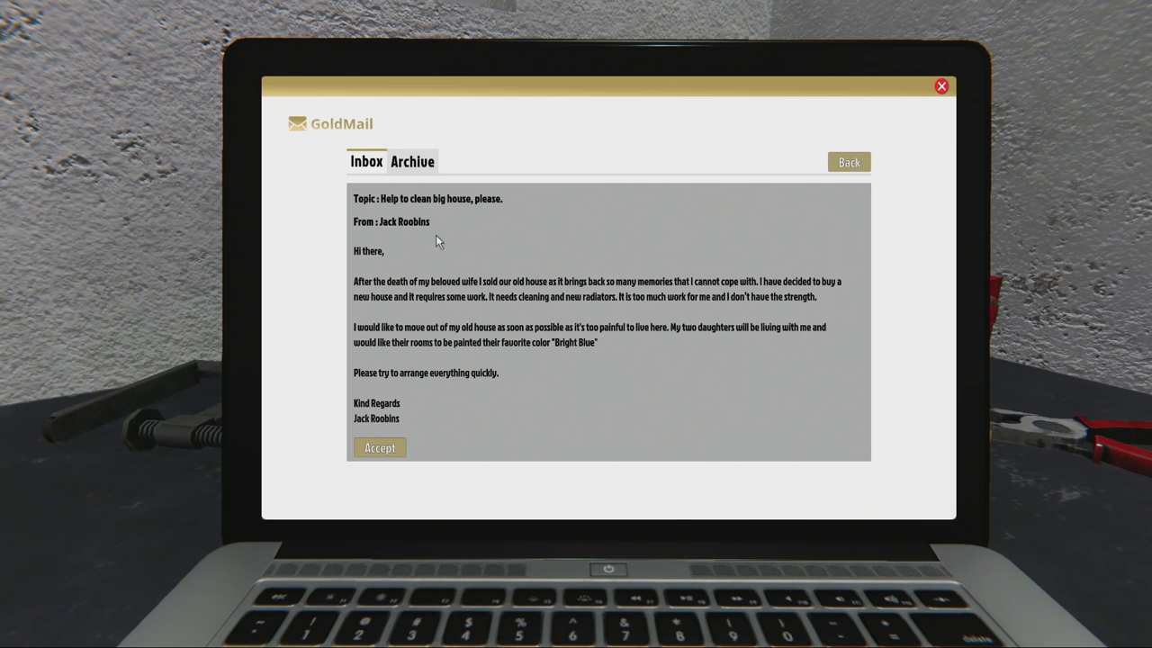
mouse_move(466, 324)
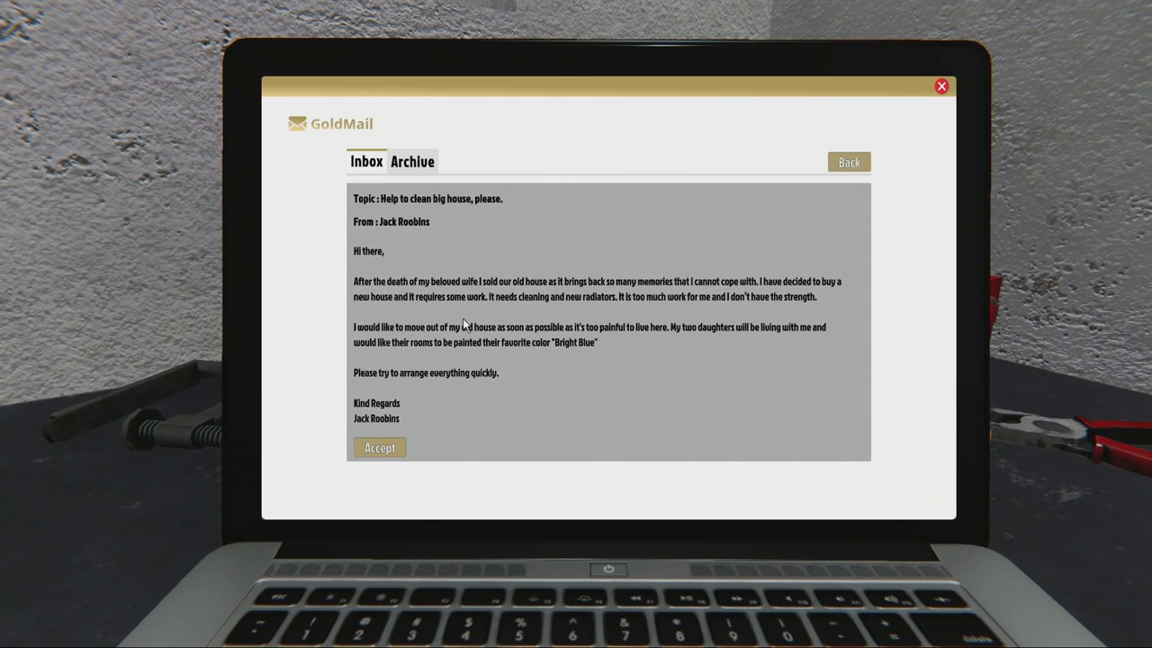
mouse_move(553, 313)
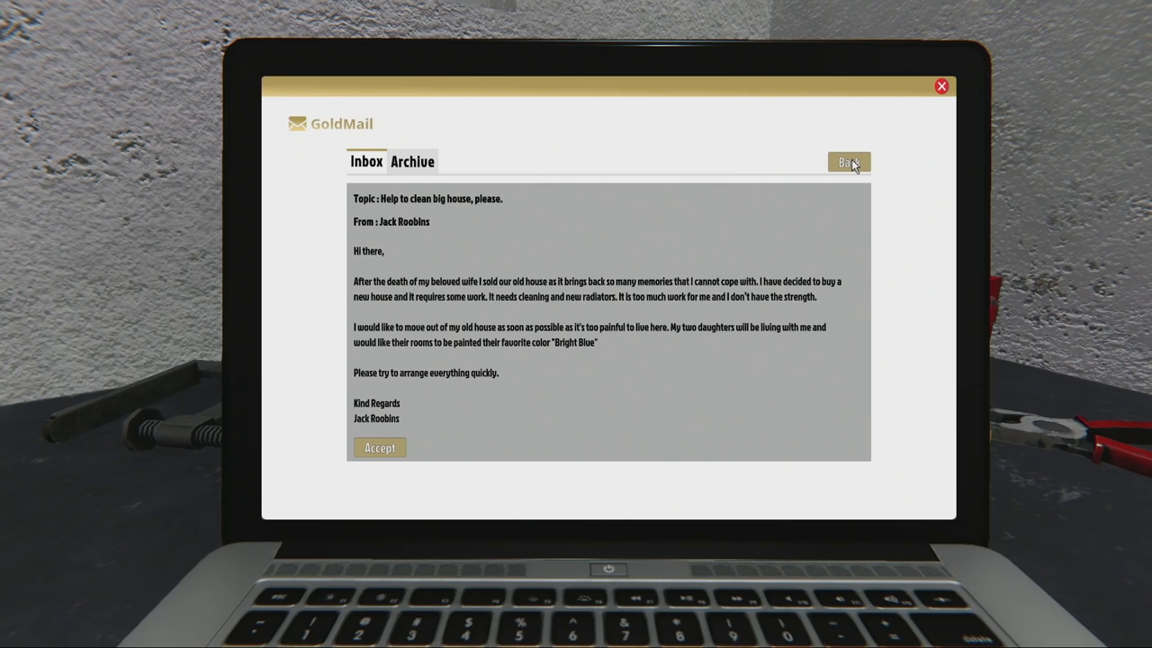
click(847, 162)
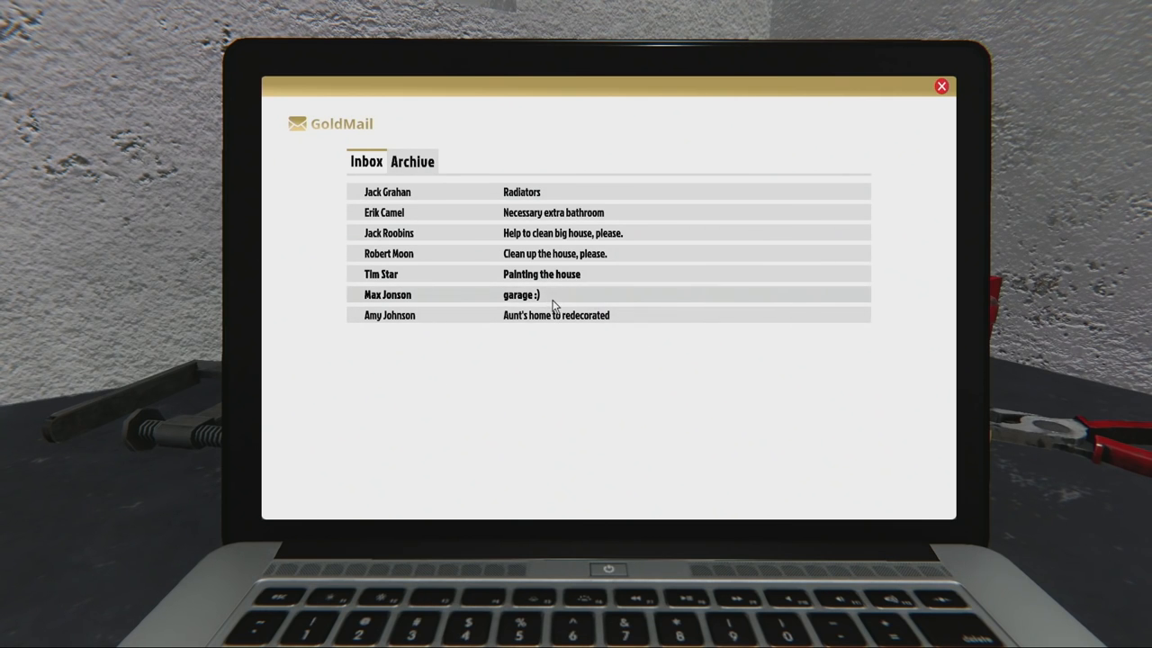
click(520, 295)
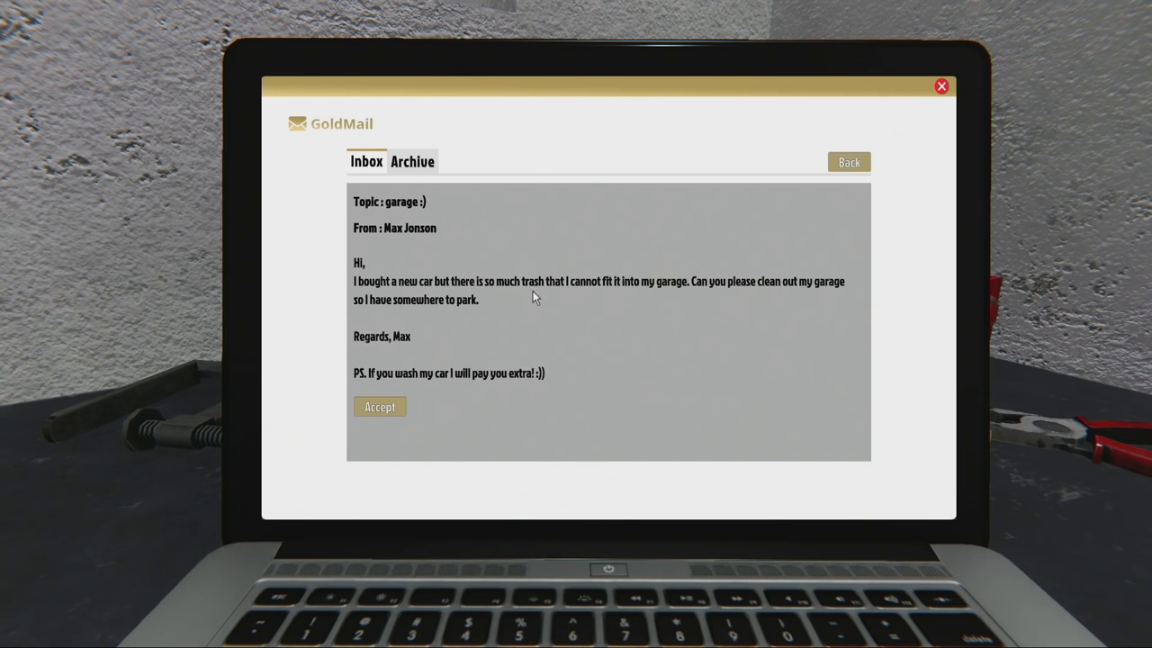
click(847, 162)
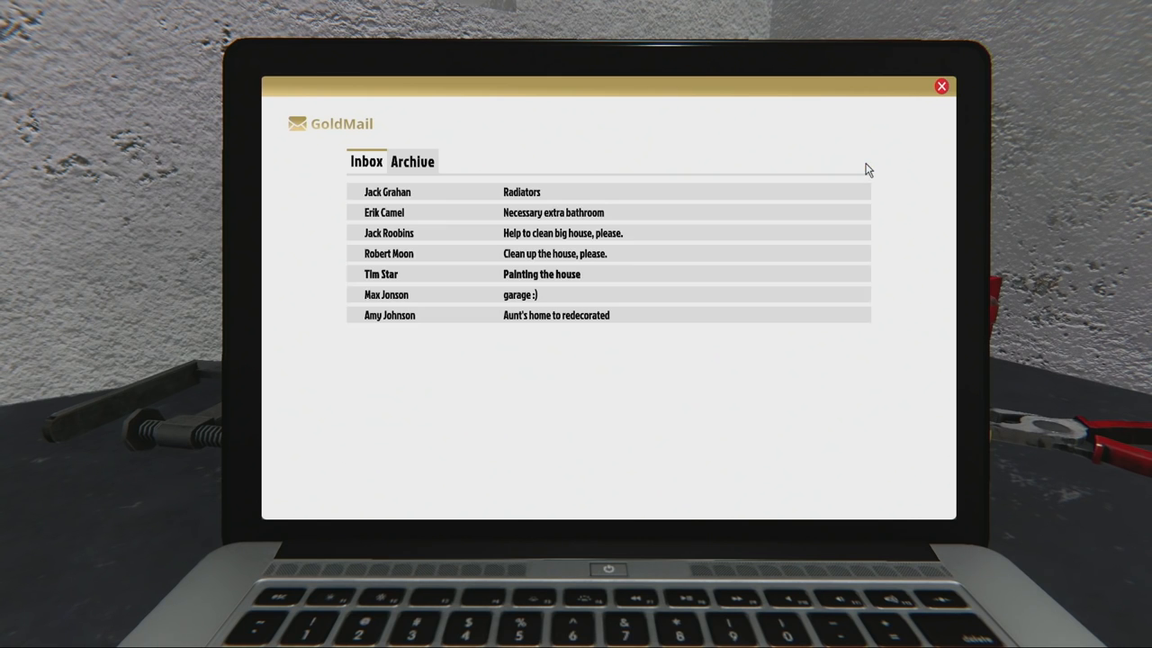
mouse_move(542, 253)
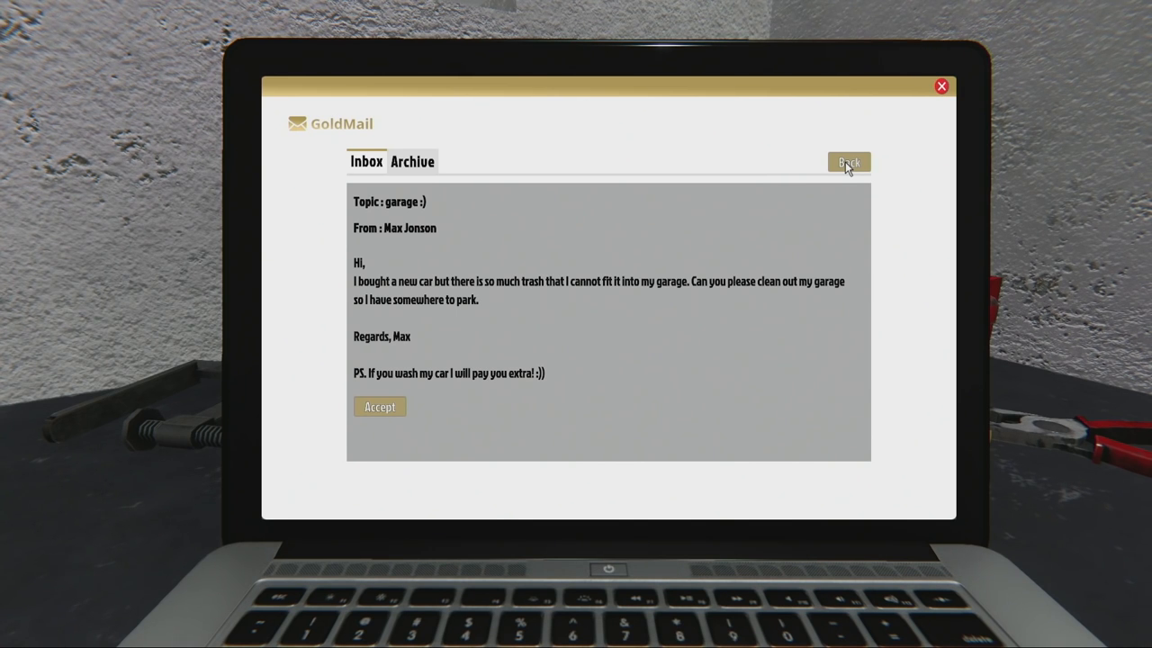
click(847, 162)
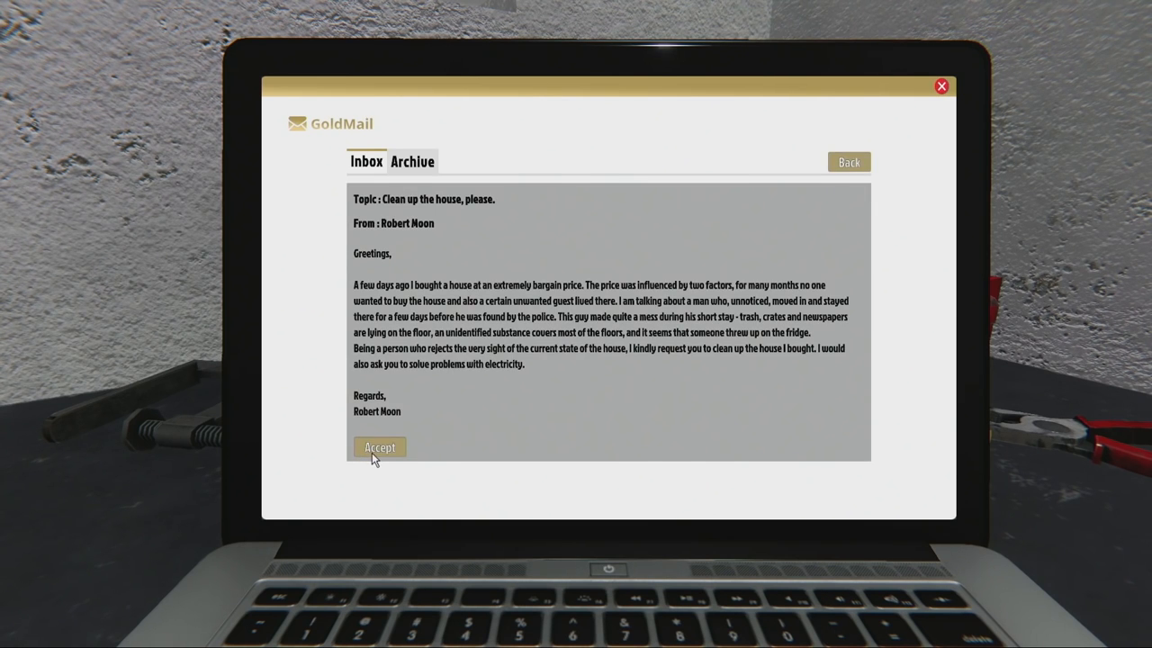
- Accept Robert Moon's 'Uninvited gentleman' job and walk to the brick house's front door
click(379, 447)
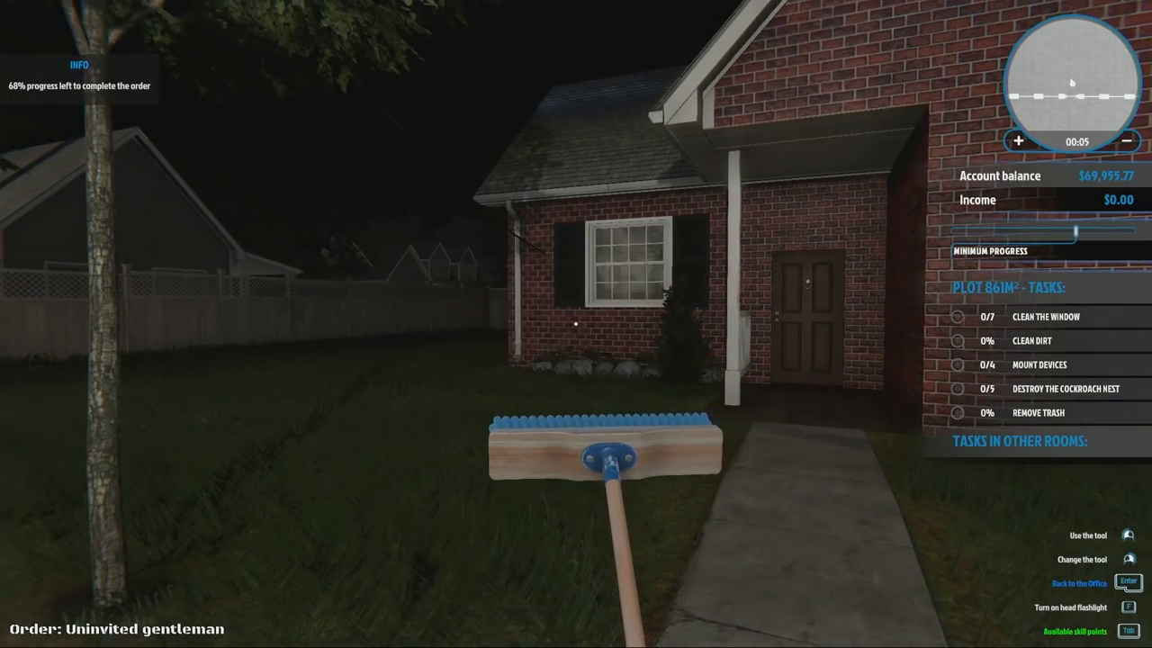
mouse_move(576, 324)
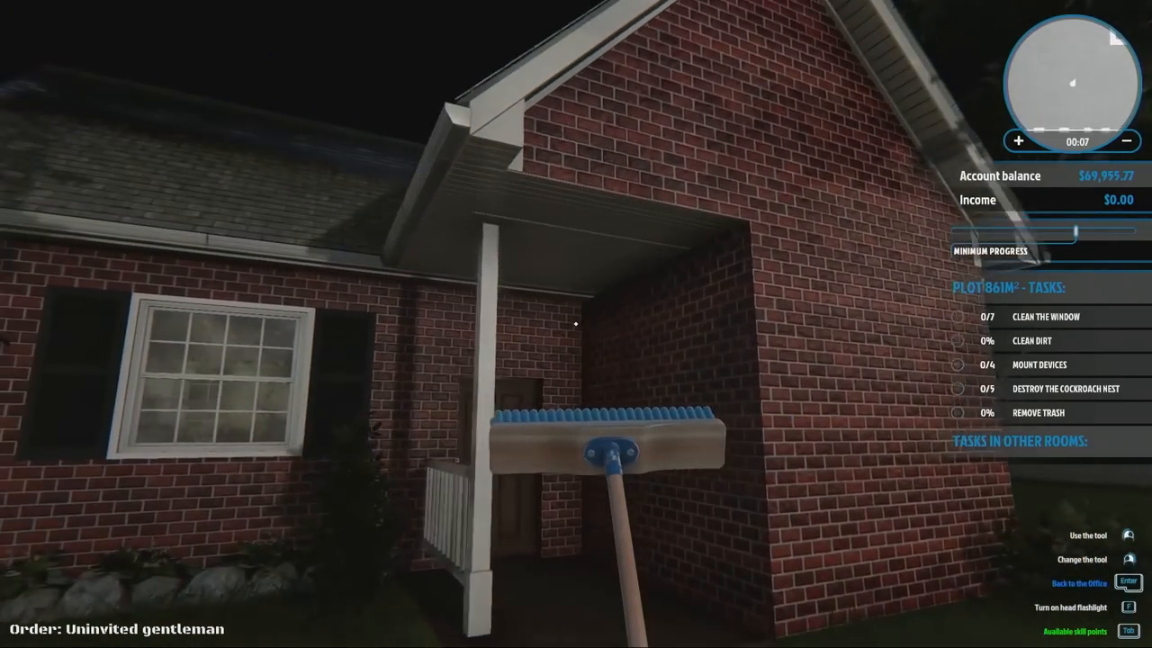
mouse_move(576, 324)
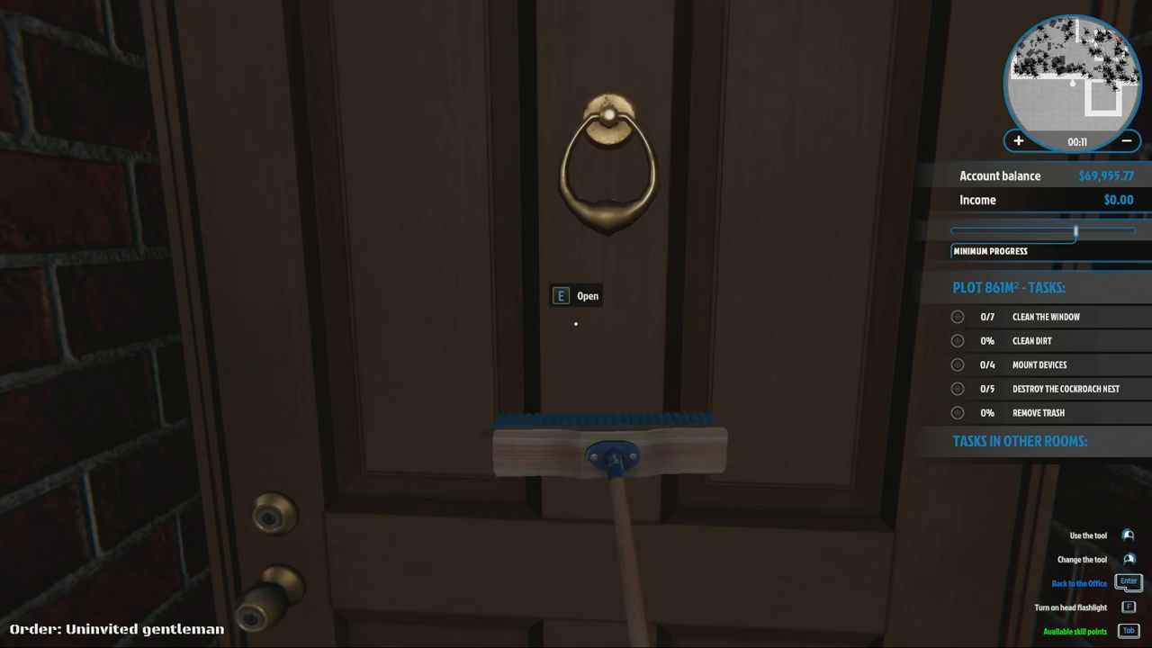
- Enter the house and bin the trash in the bedroom and 24 m² room
key(e)
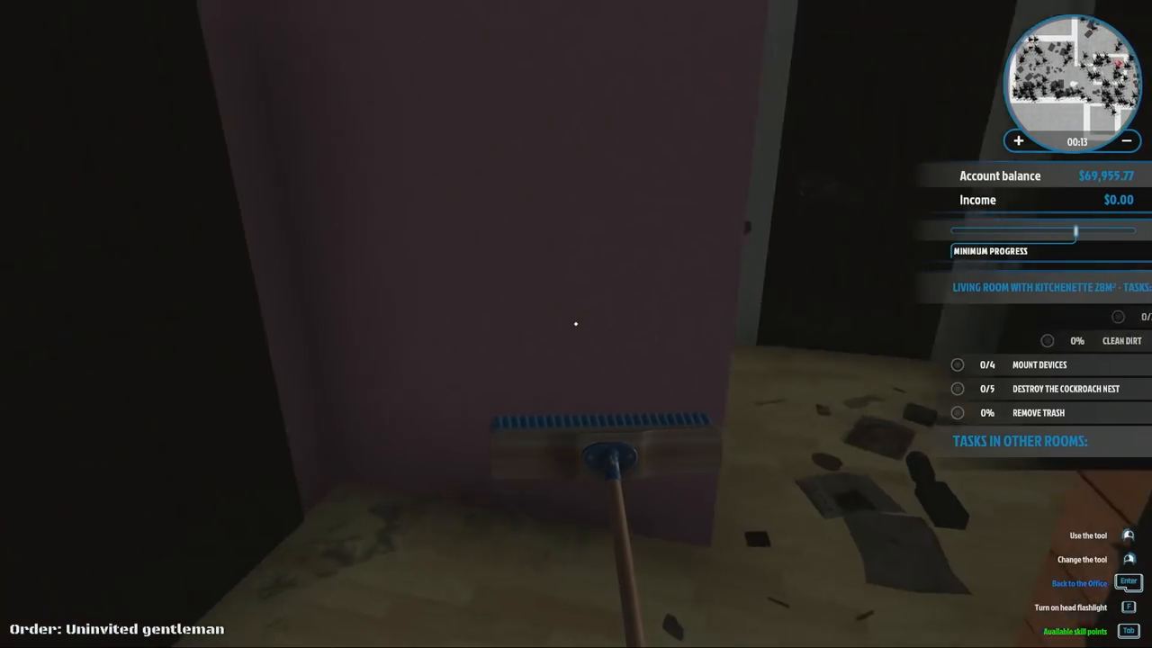
mouse_move(576, 324)
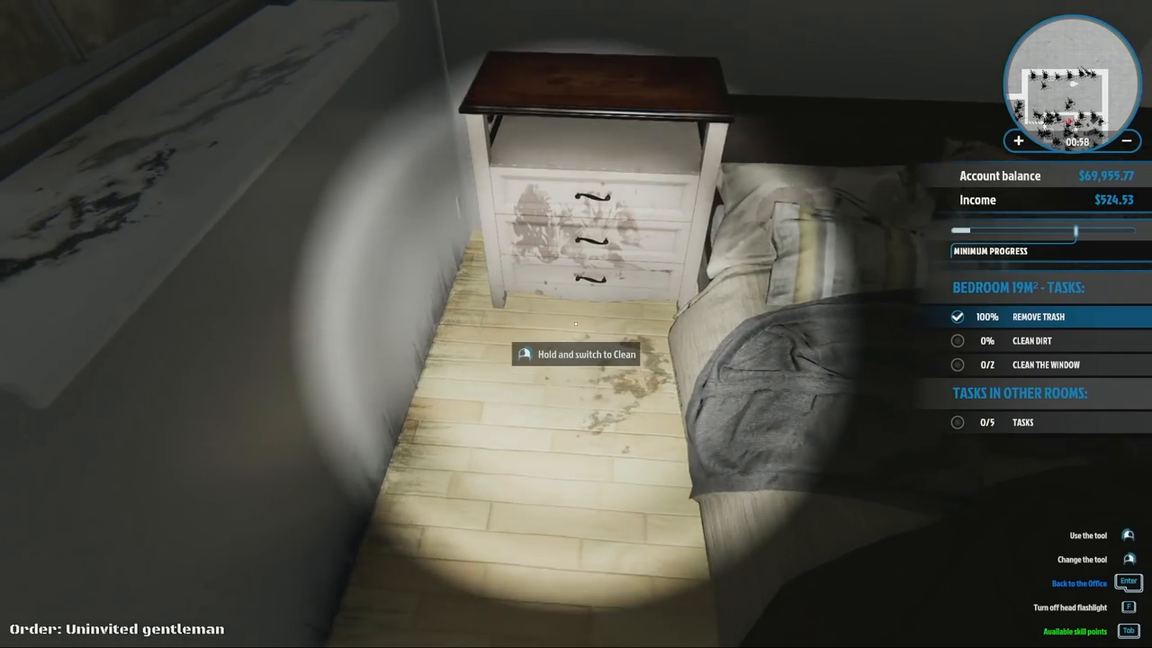
mouse_move(576, 324)
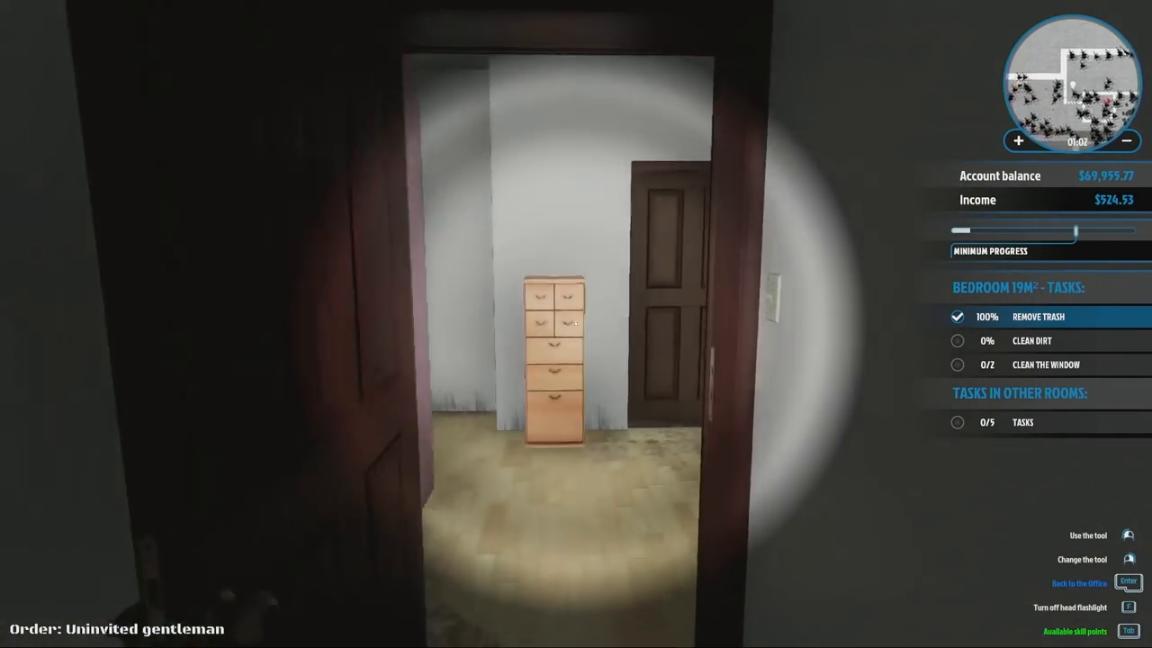
mouse_move(576, 324)
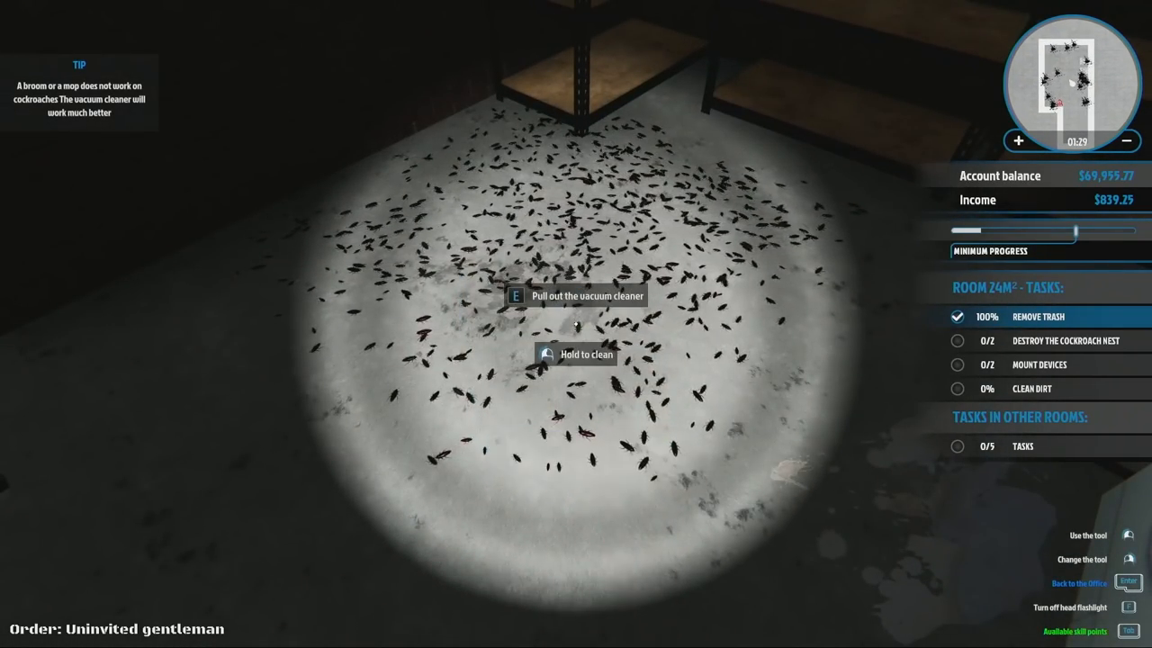
- Vacuum the cockroaches by the brick wall, destroying both nests in the 24 m² room
key(e)
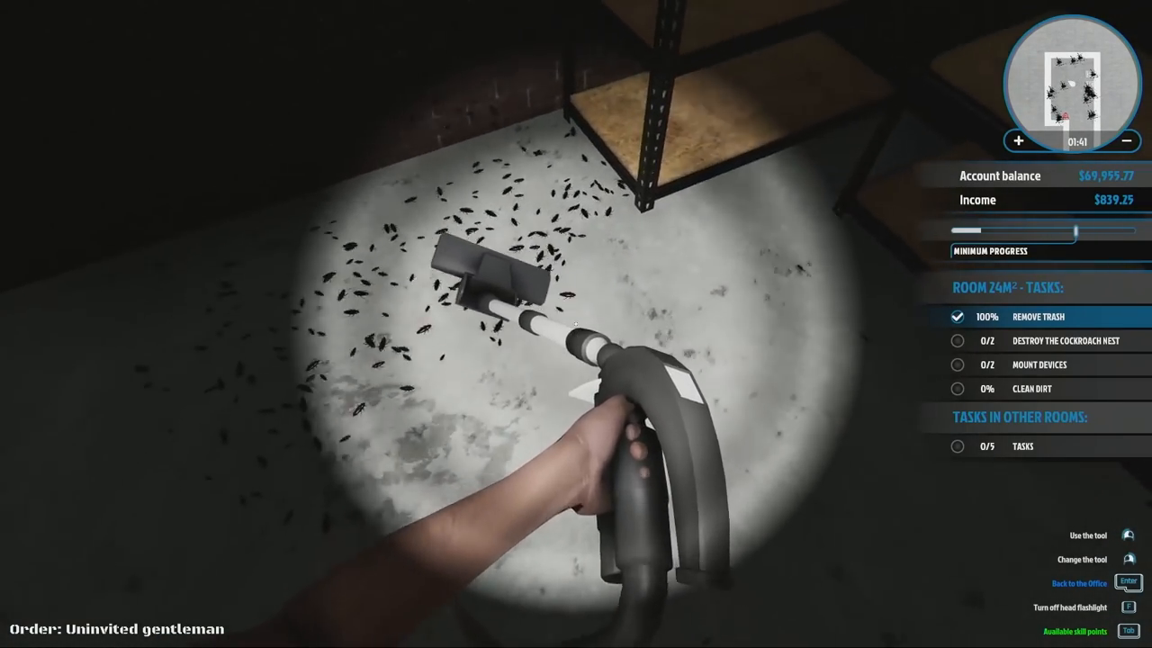
mouse_move(576, 324)
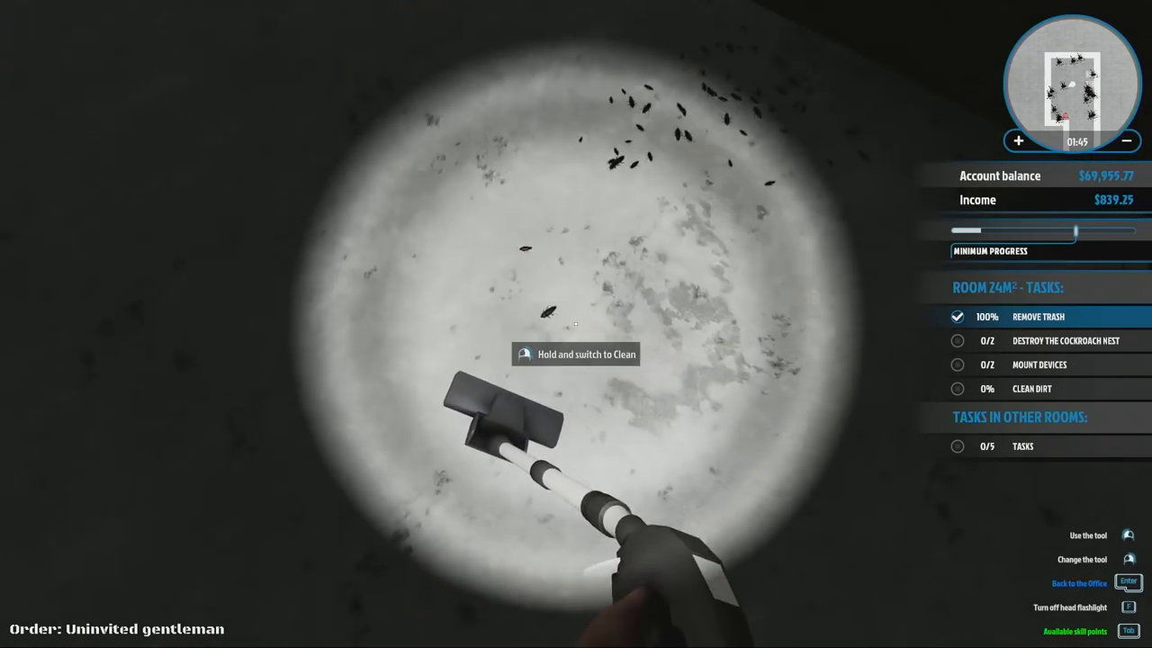
mouse_move(576, 324)
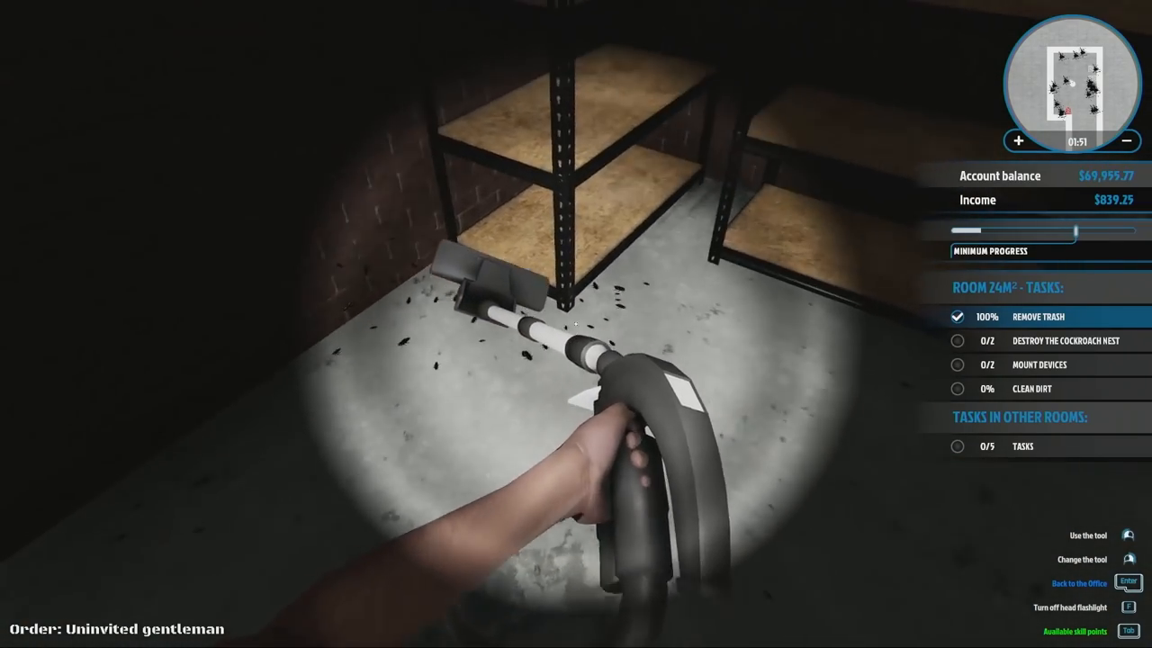
mouse_move(576, 324)
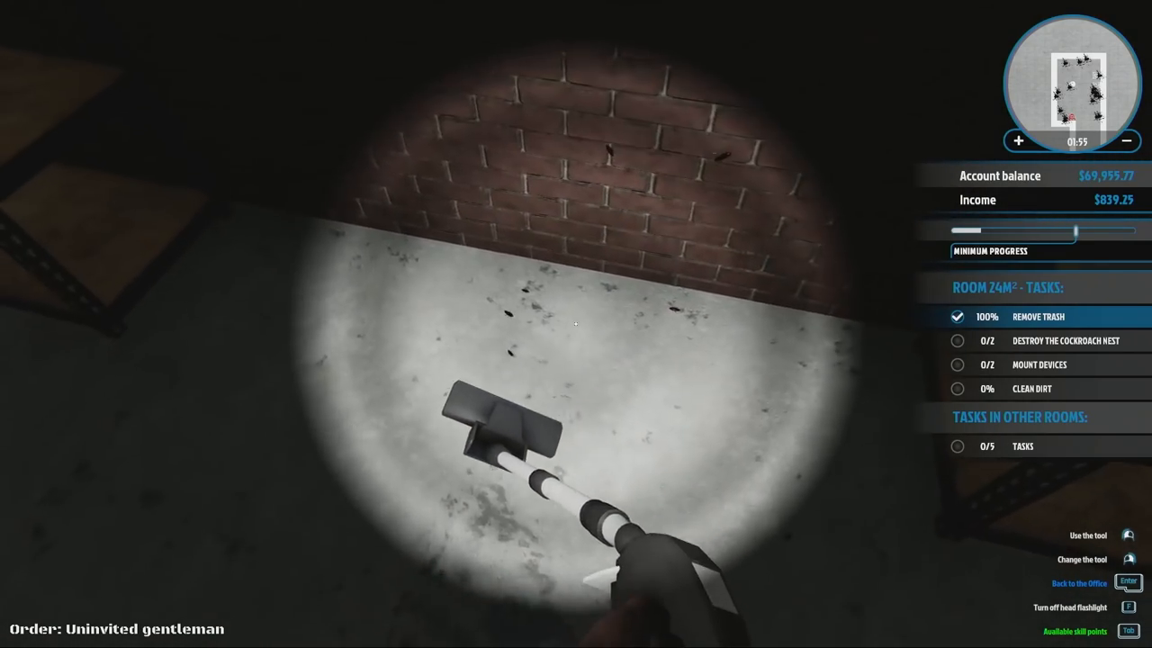
click(576, 324)
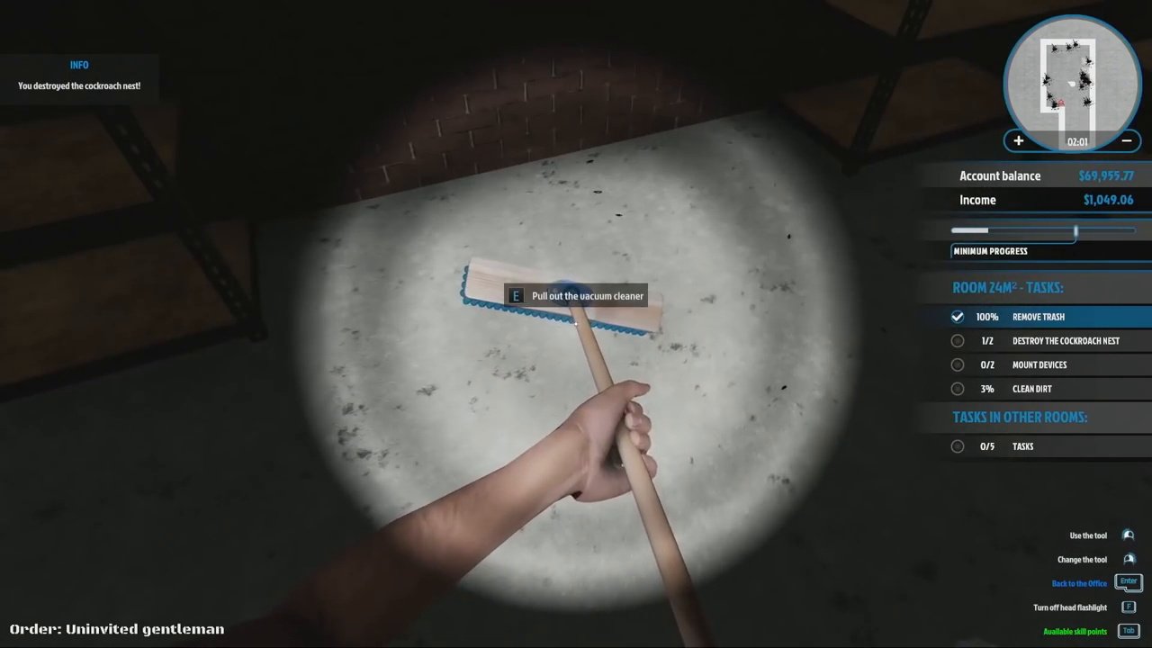
mouse_move(576, 324)
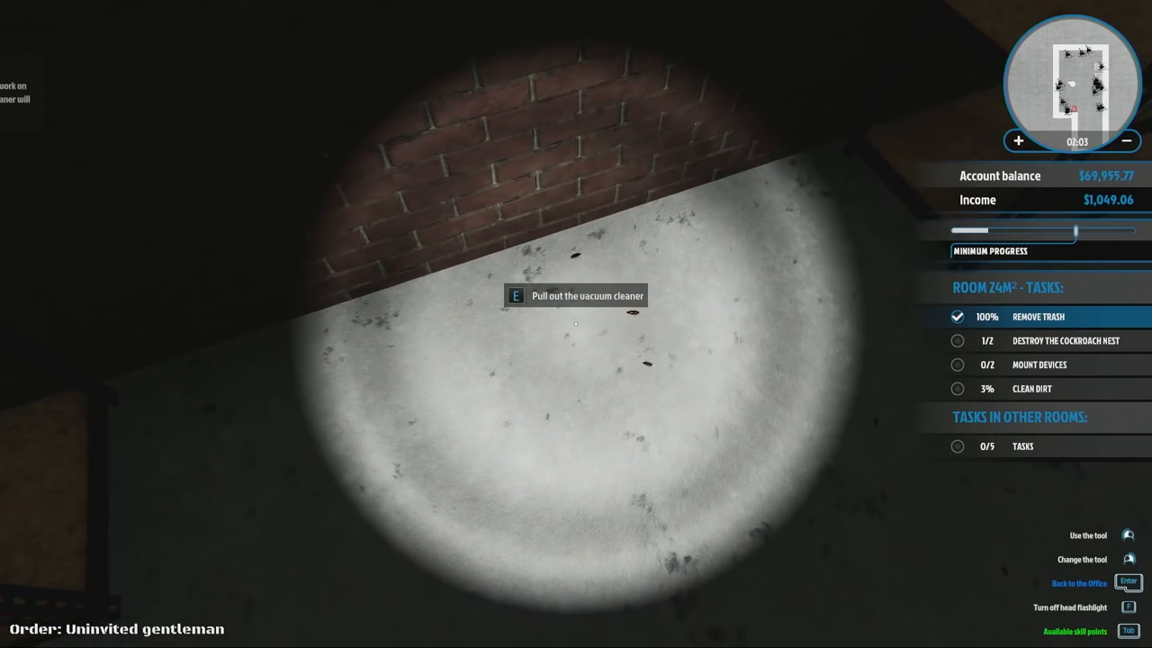
key(e)
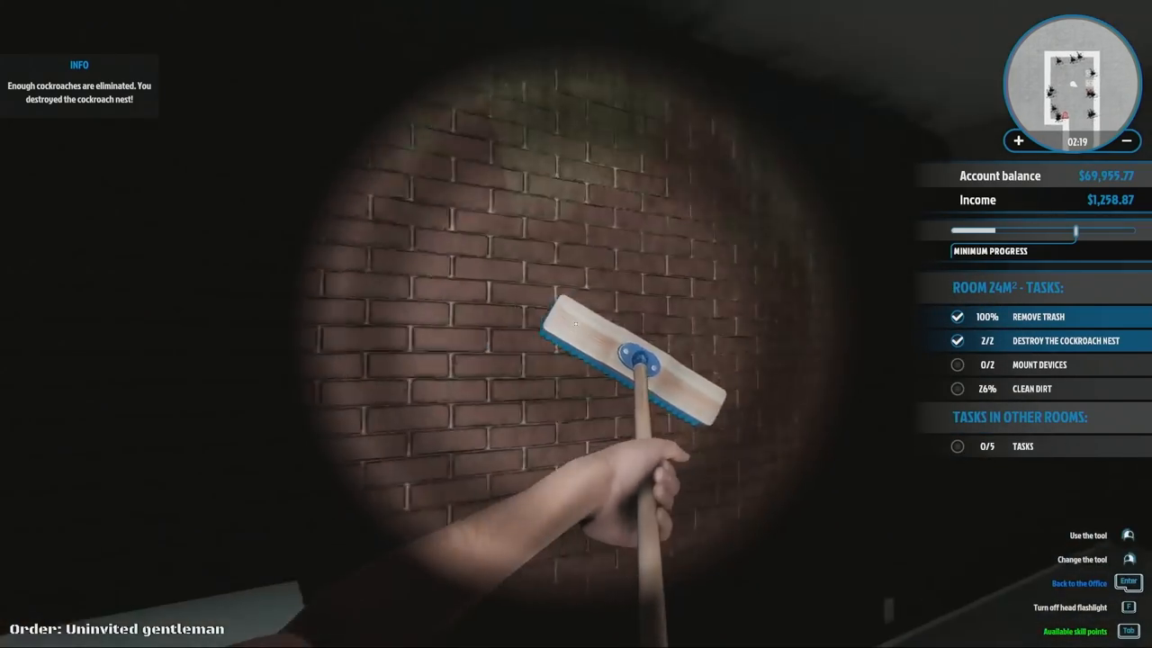
mouse_move(576, 324)
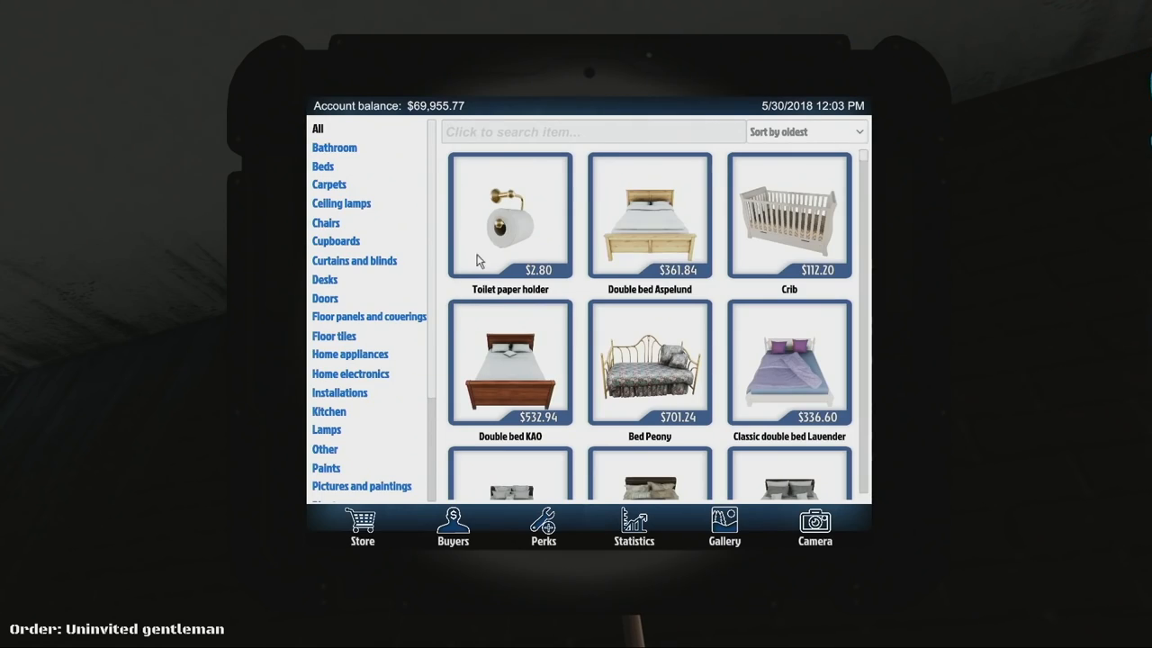
mouse_move(654, 442)
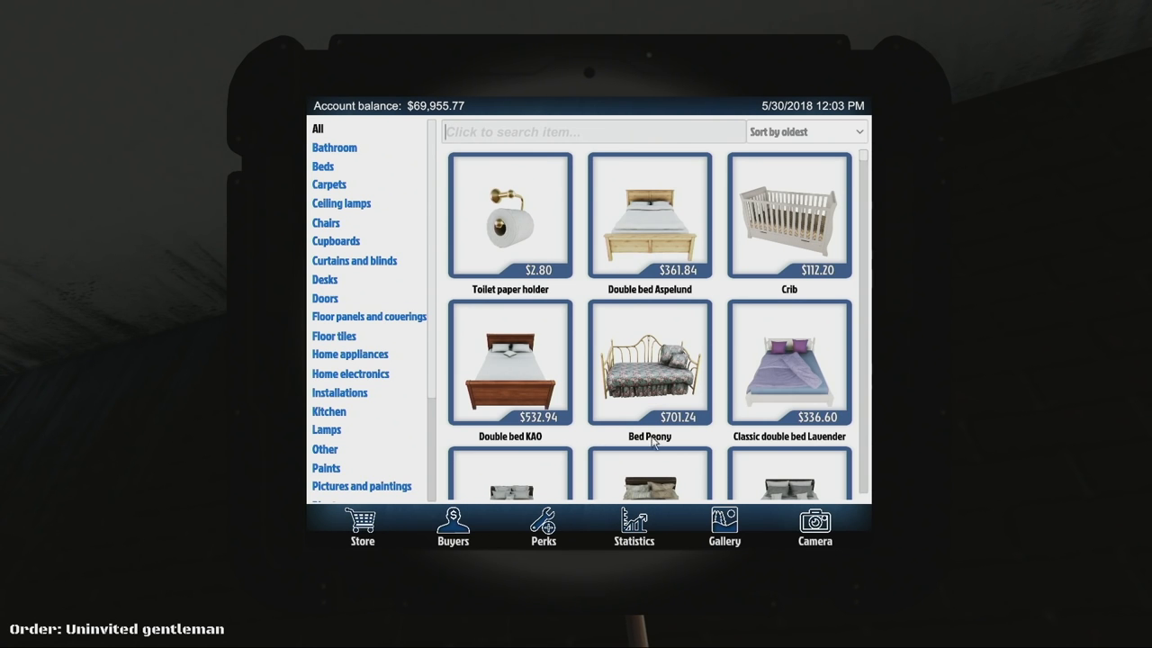
mouse_move(592, 302)
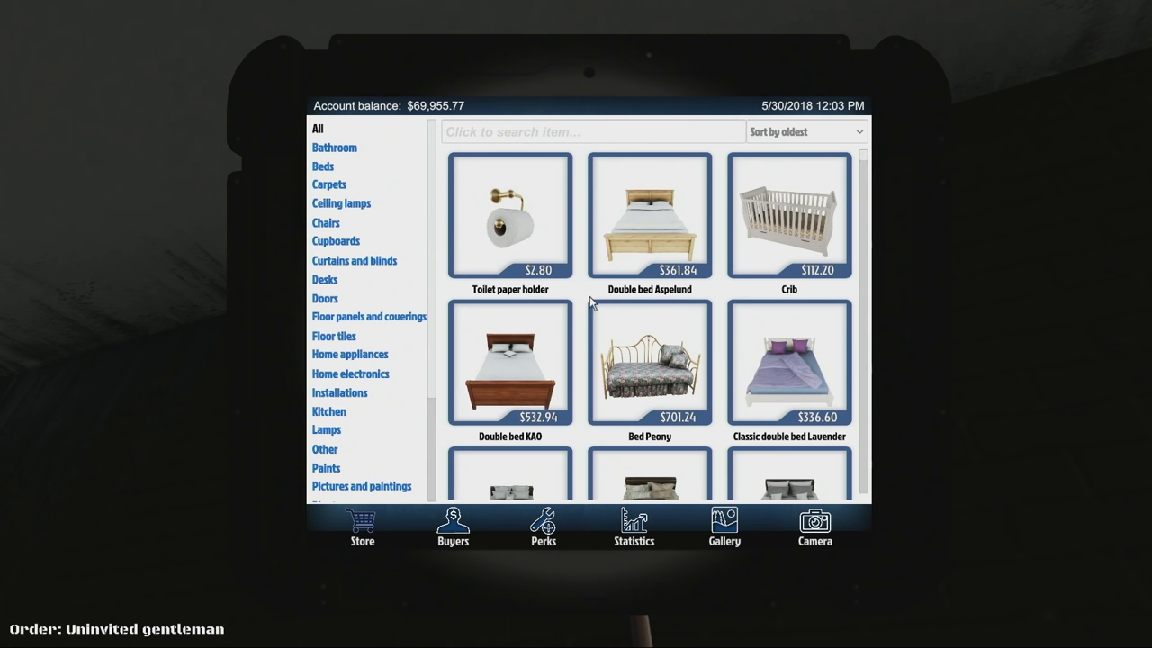
- Spend the perk point on Higher Payment, raising it to level 2 (25% extra payment)
scroll(down, 3)
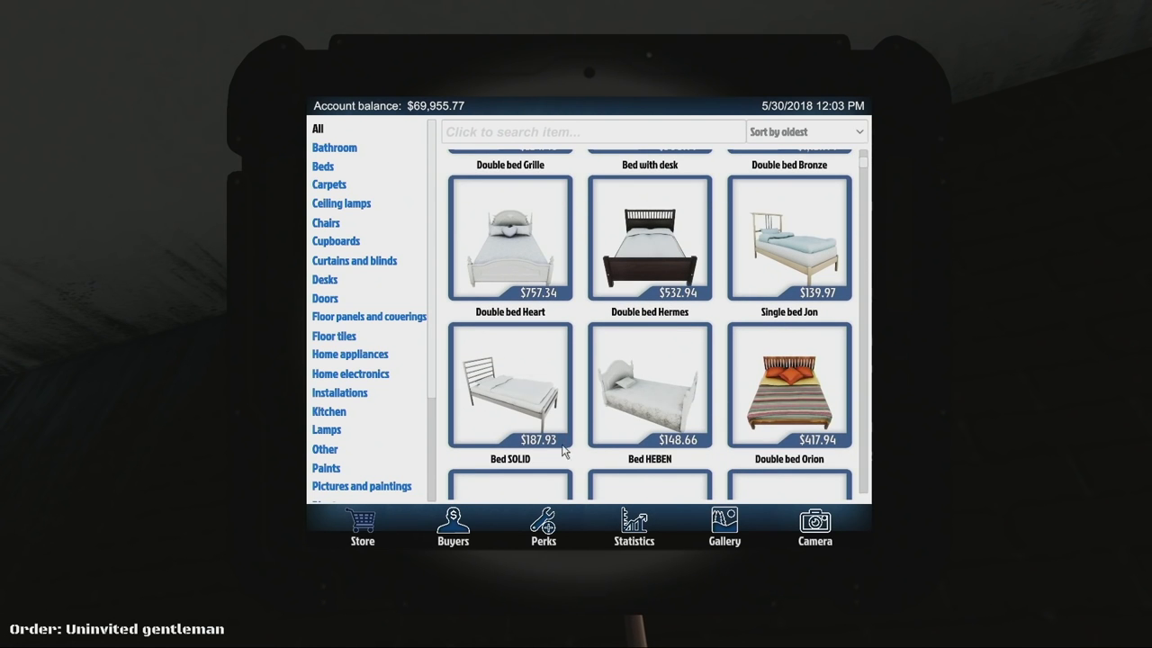
mouse_move(613, 373)
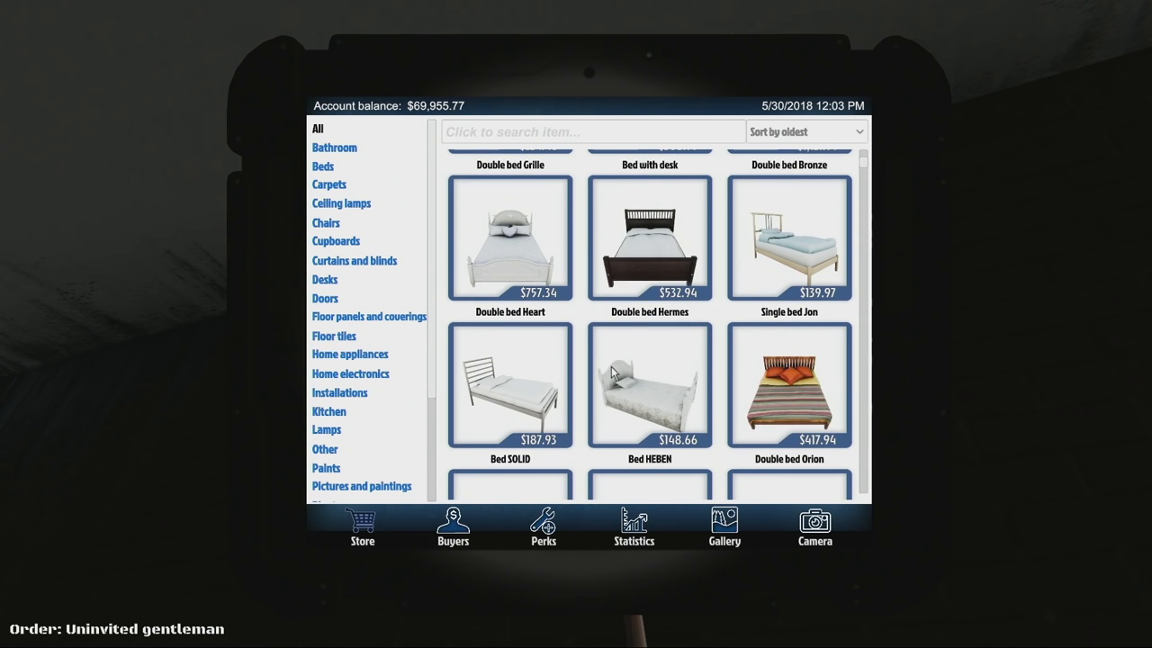
scroll(down, 3)
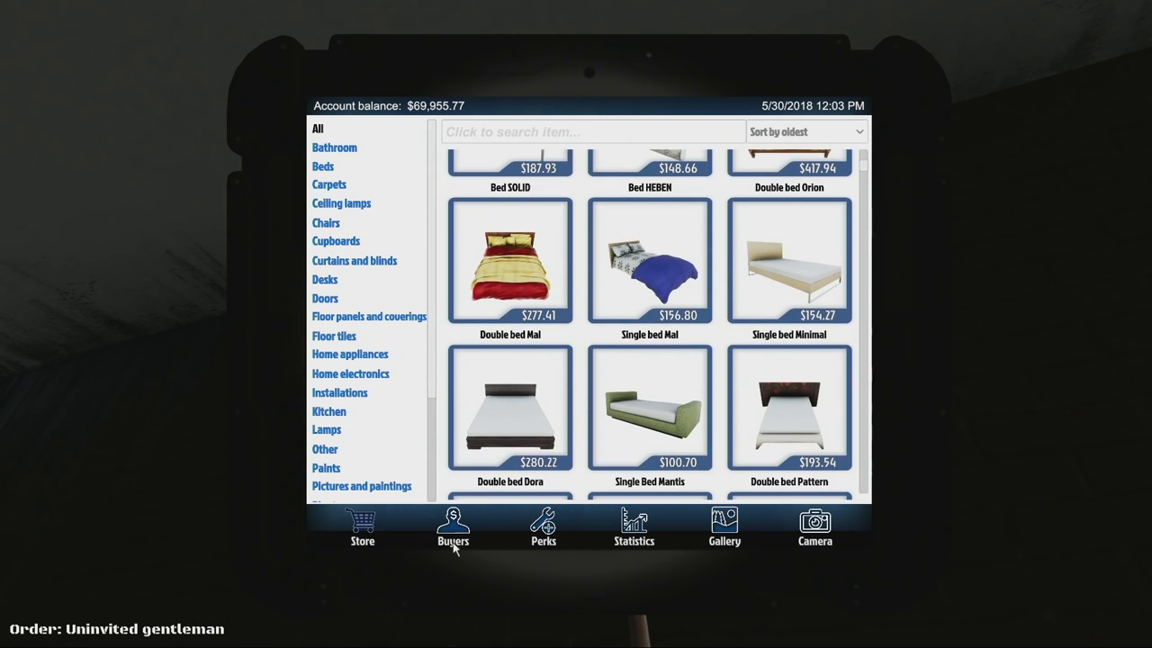
click(452, 526)
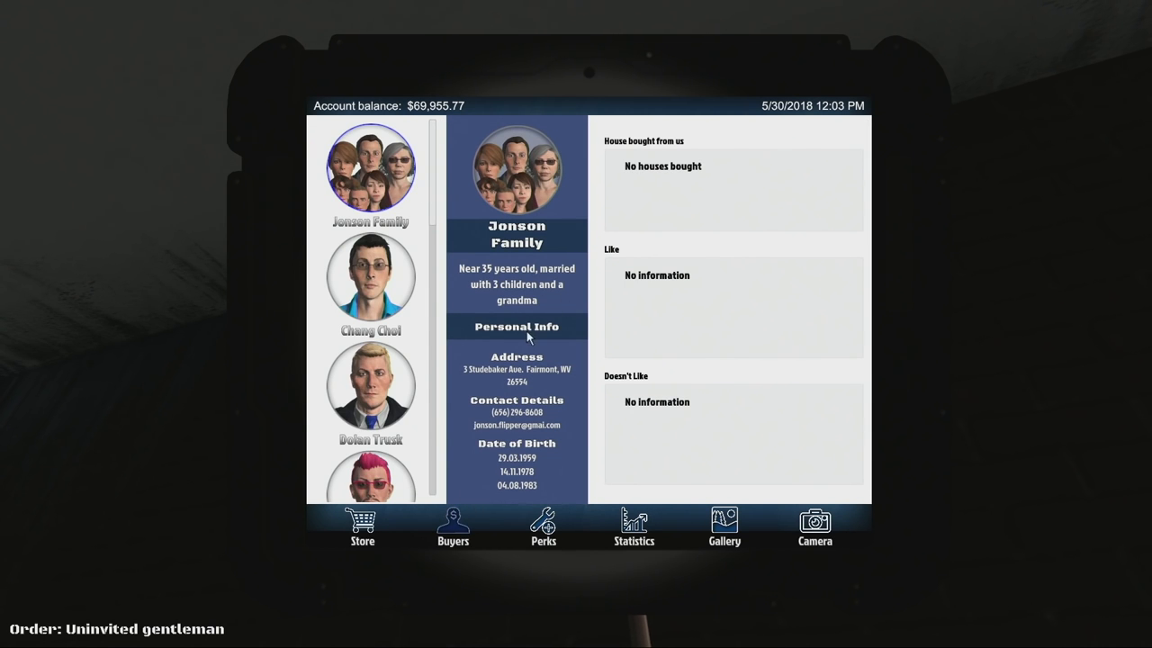
mouse_move(544, 526)
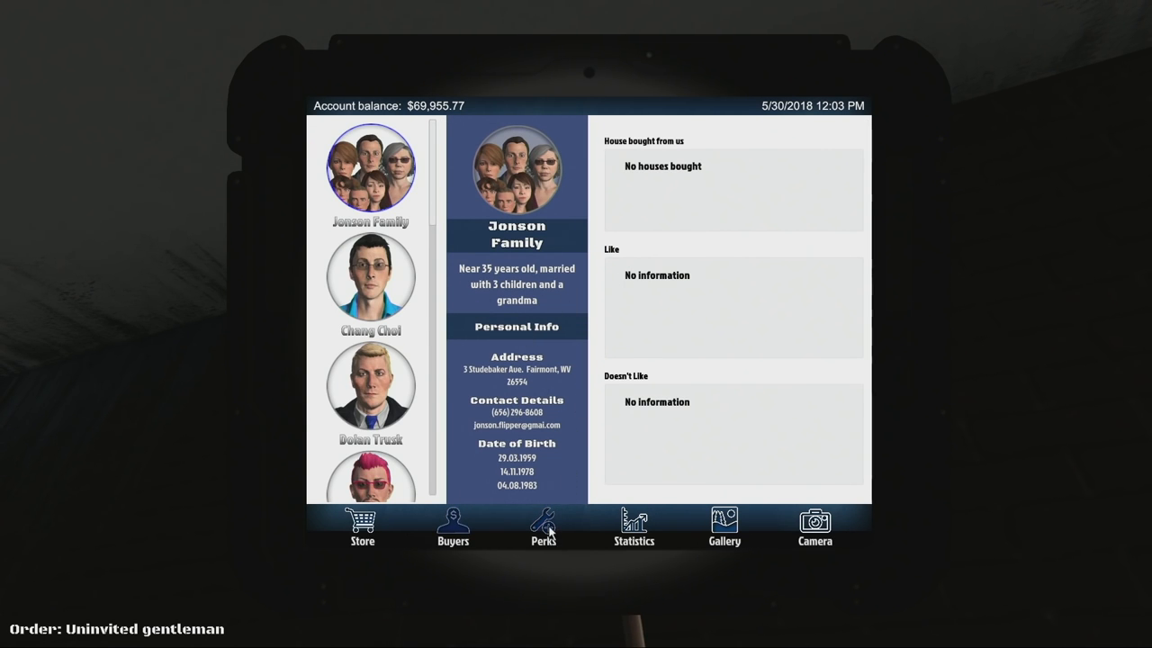
mouse_move(617, 416)
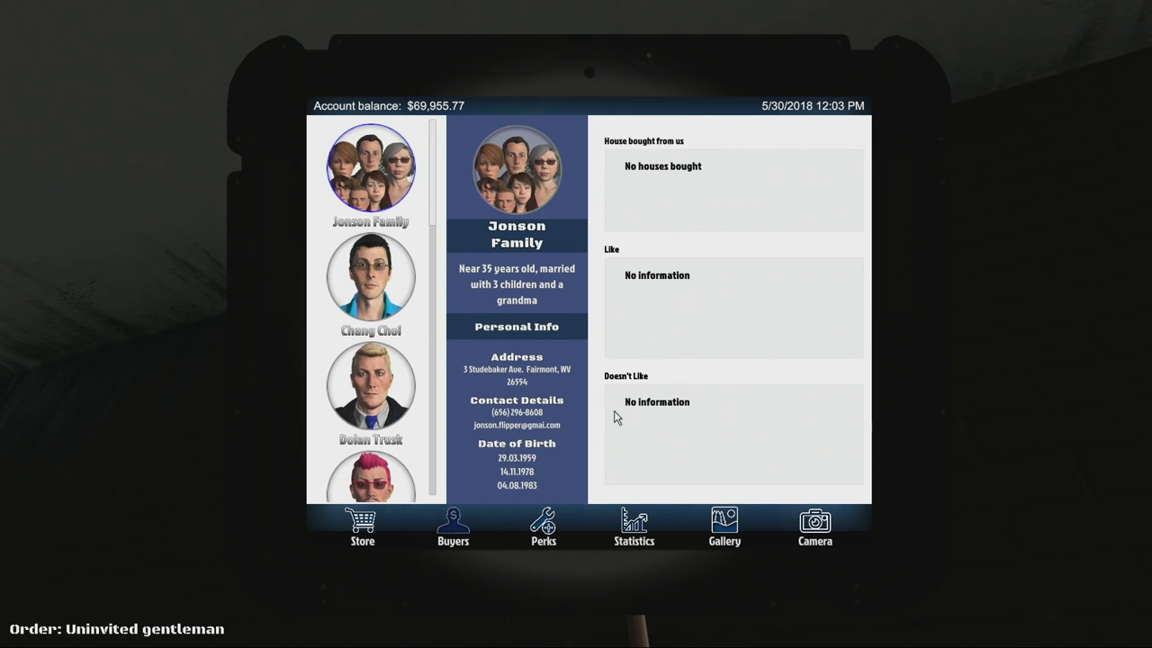
click(543, 527)
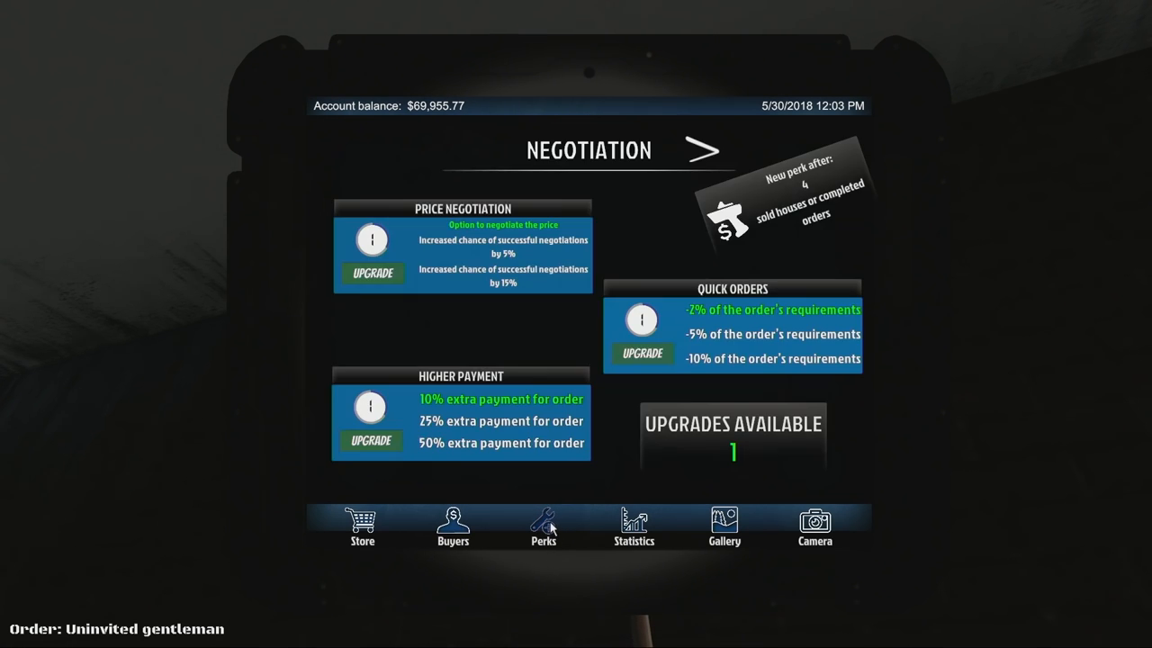
mouse_move(670, 516)
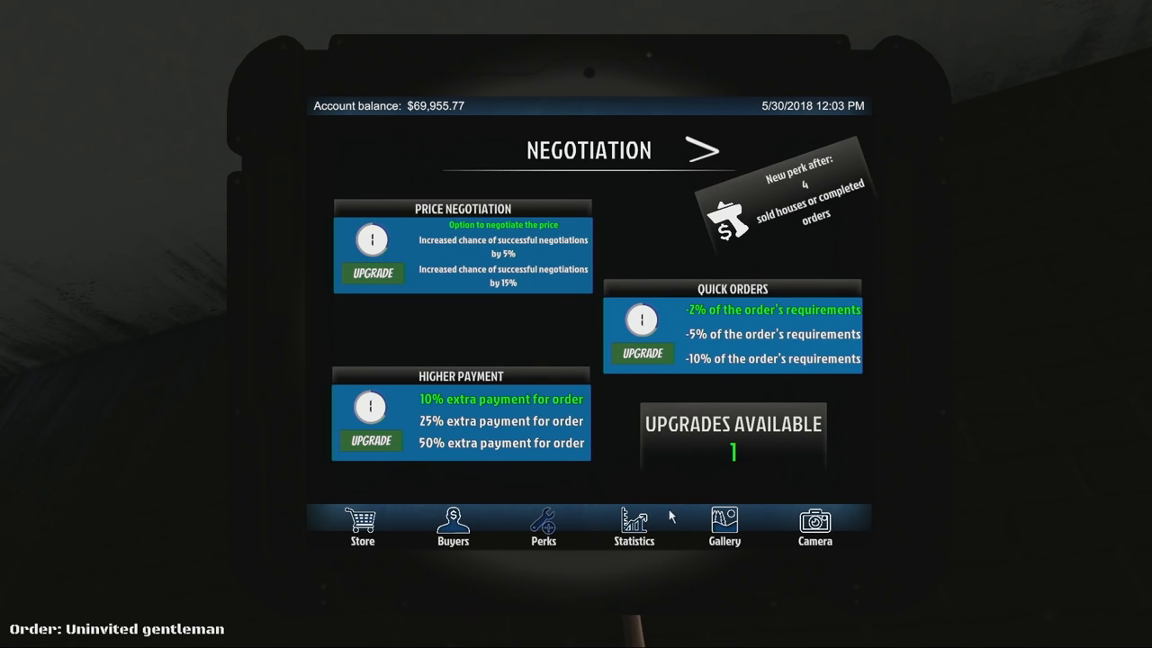
mouse_move(550, 510)
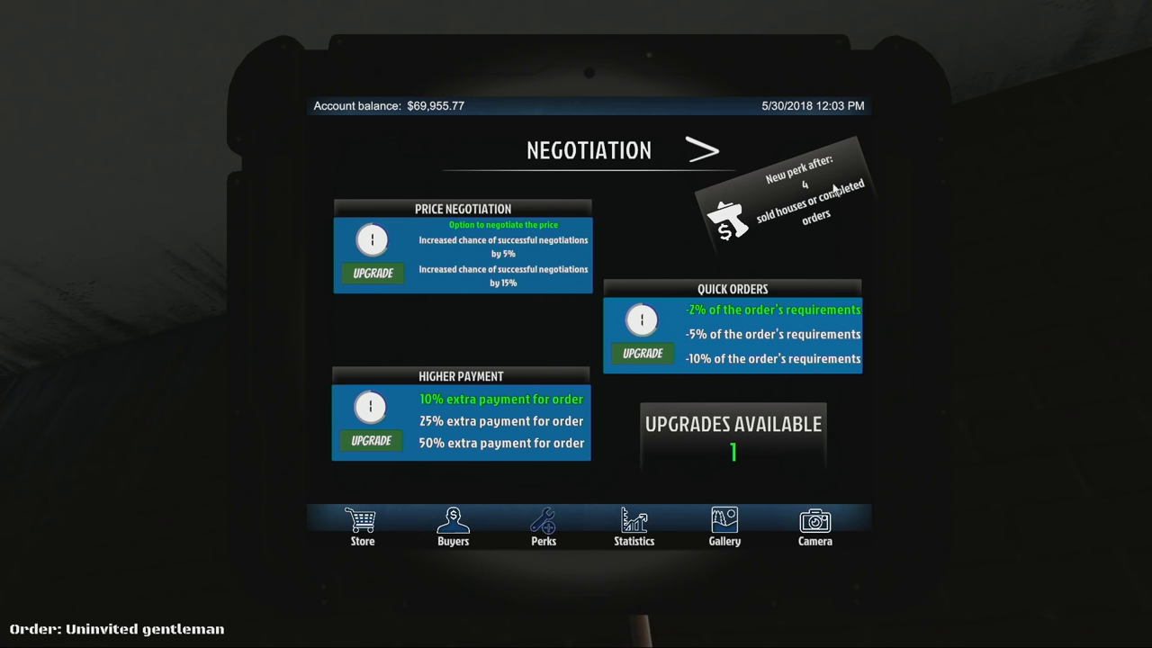
mouse_move(813, 223)
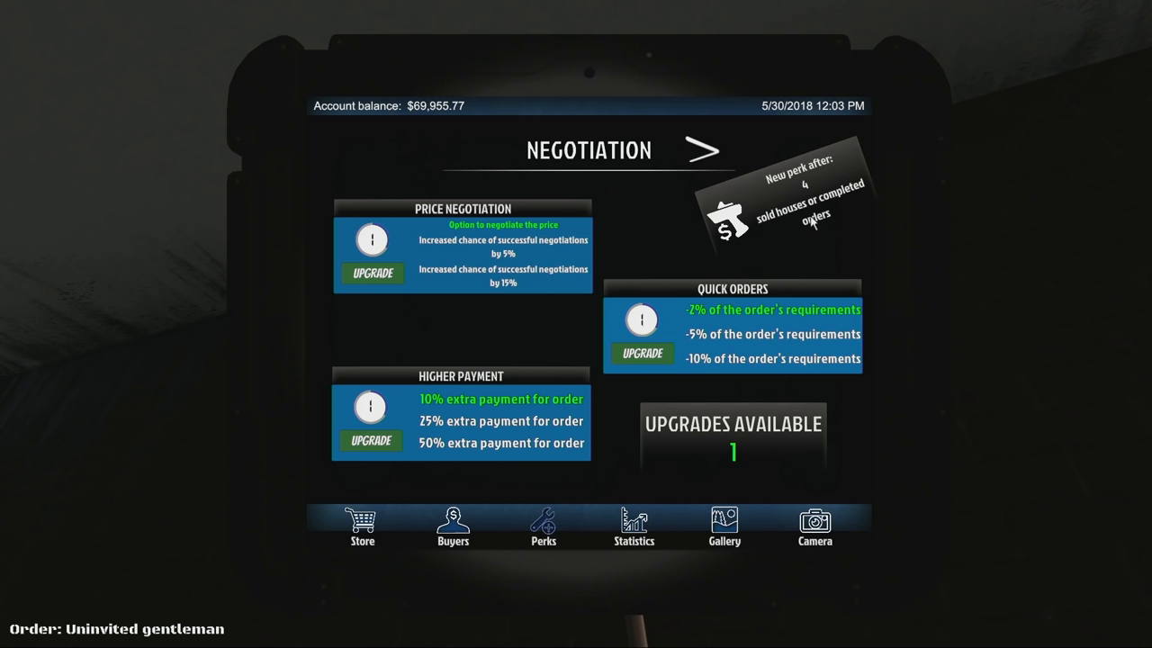
mouse_move(733, 254)
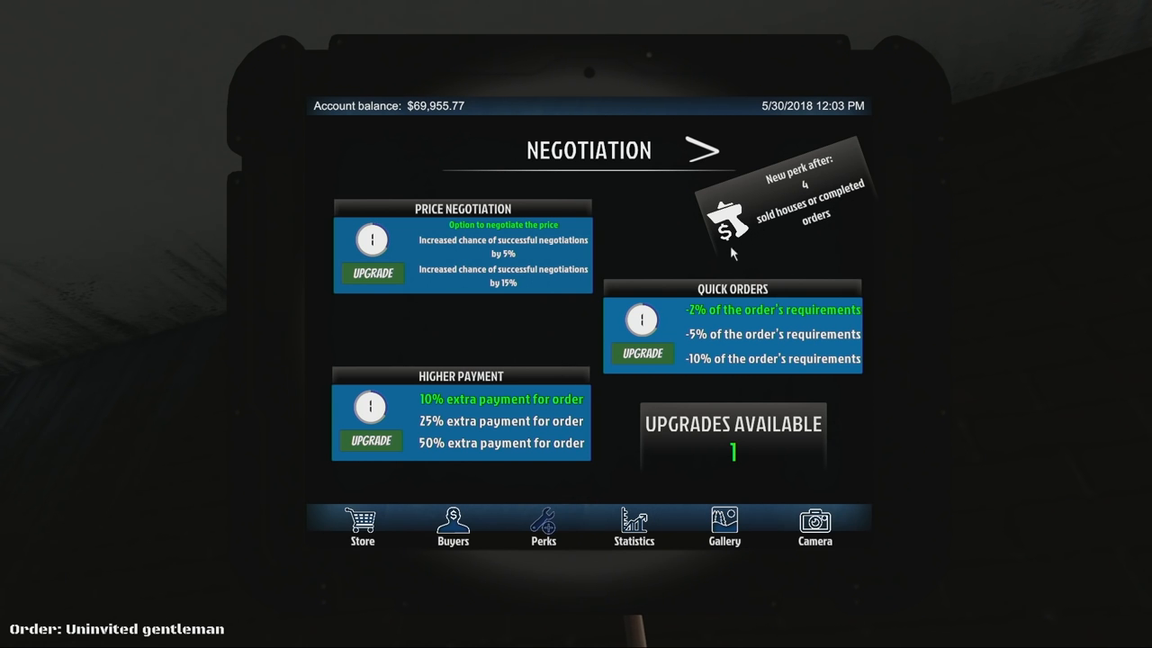
mouse_move(657, 321)
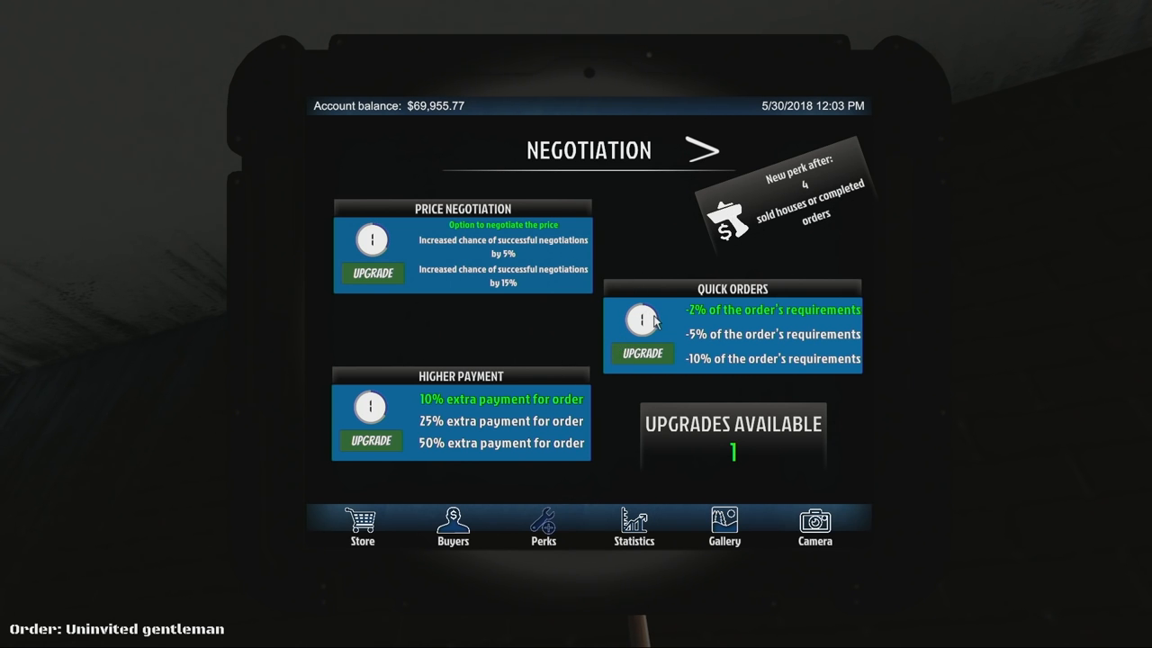
mouse_move(369, 410)
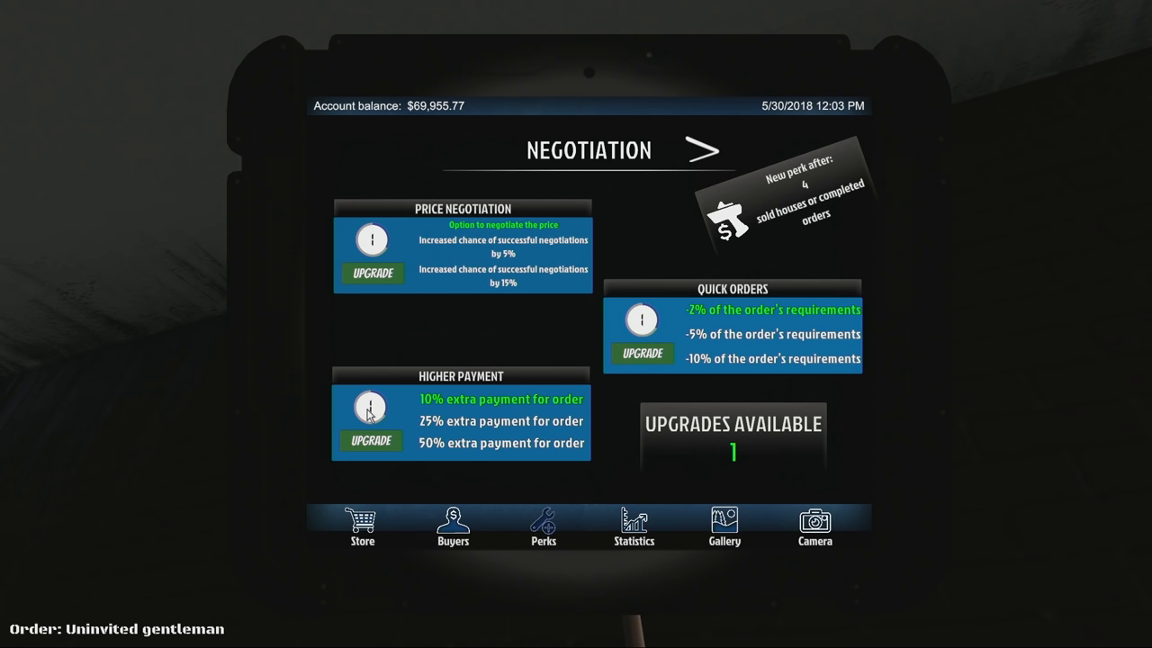
mouse_move(379, 458)
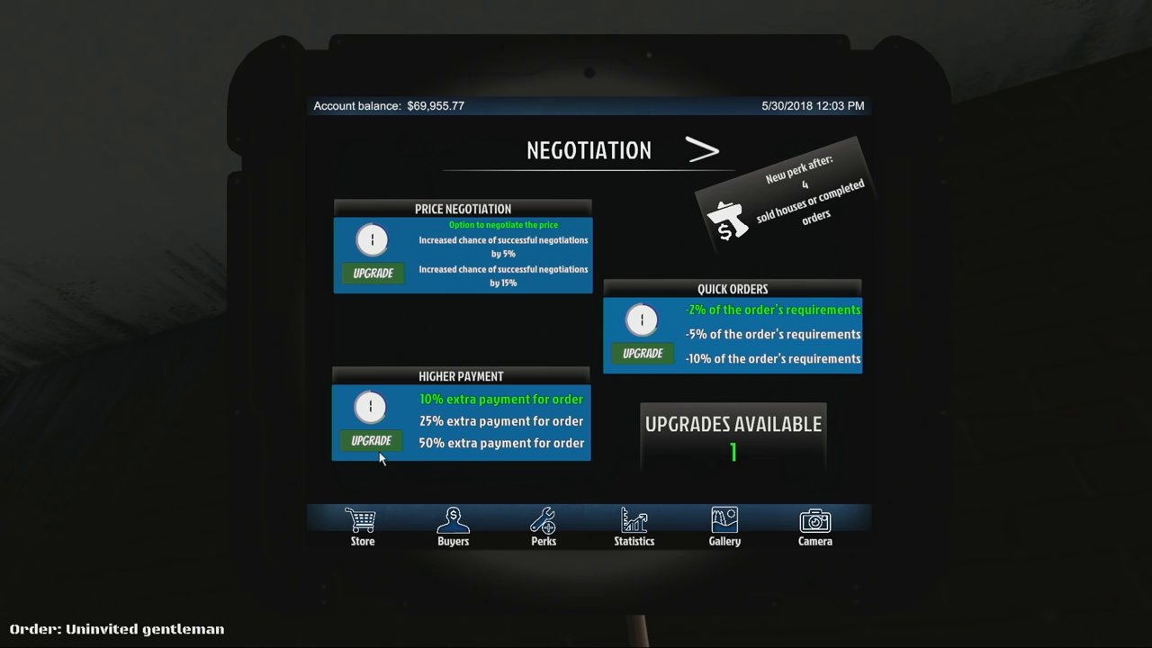
click(370, 440)
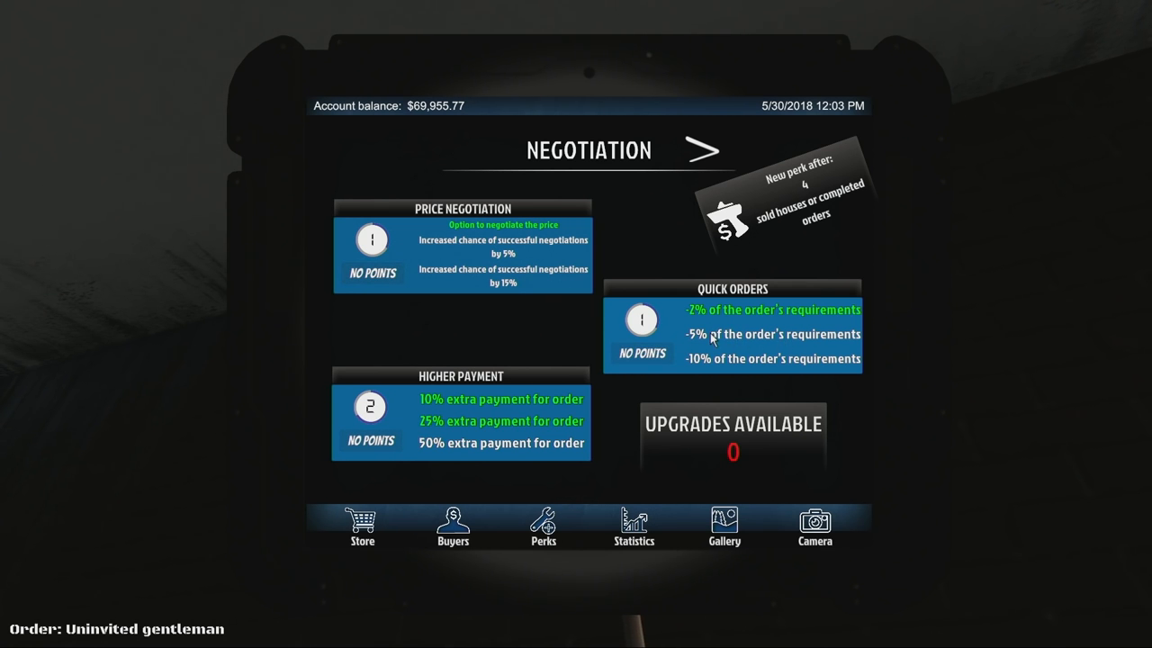
mouse_move(680, 154)
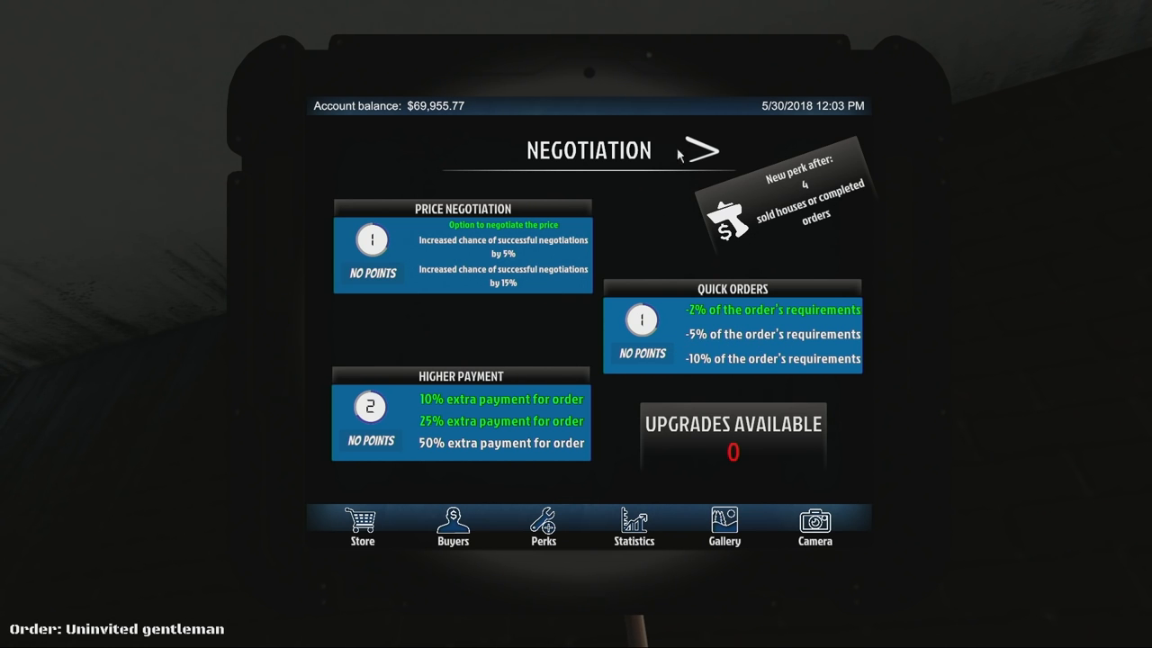
- Page through the cleaning, demolition, building and handyman perk categories
click(700, 150)
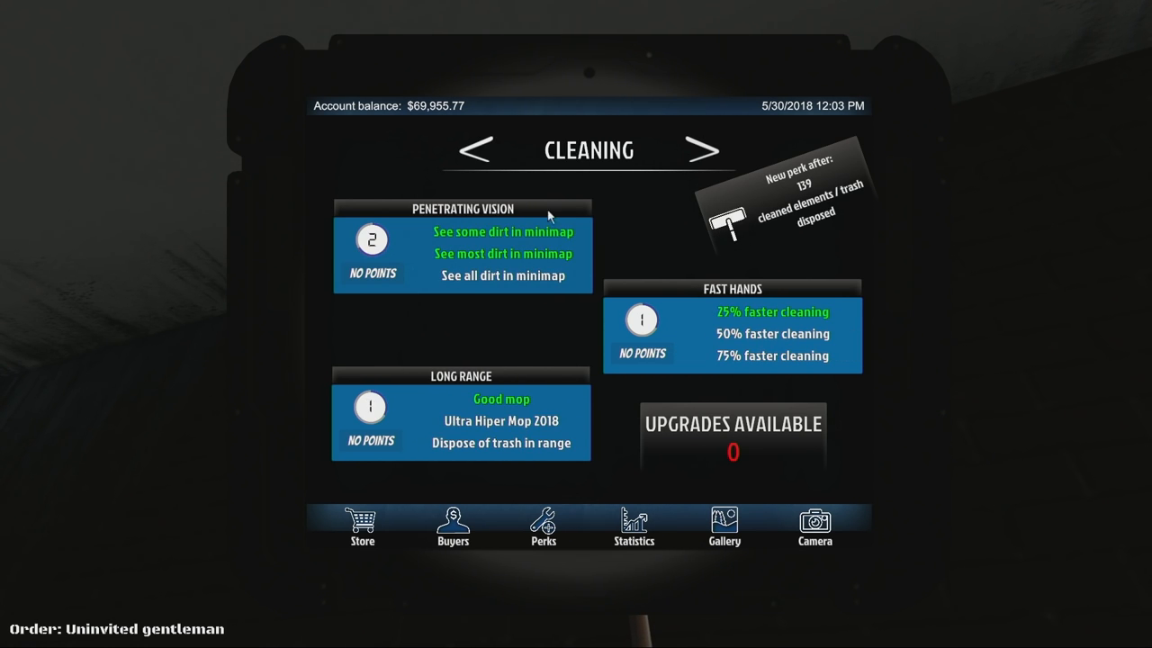
mouse_move(367, 256)
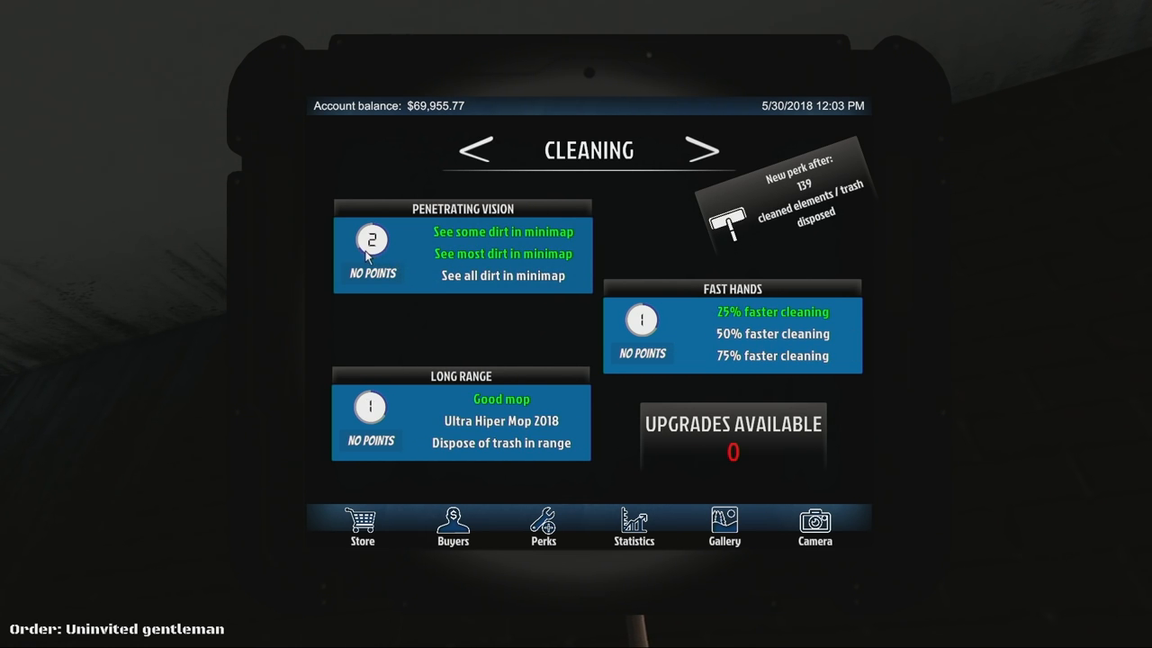
mouse_move(729, 200)
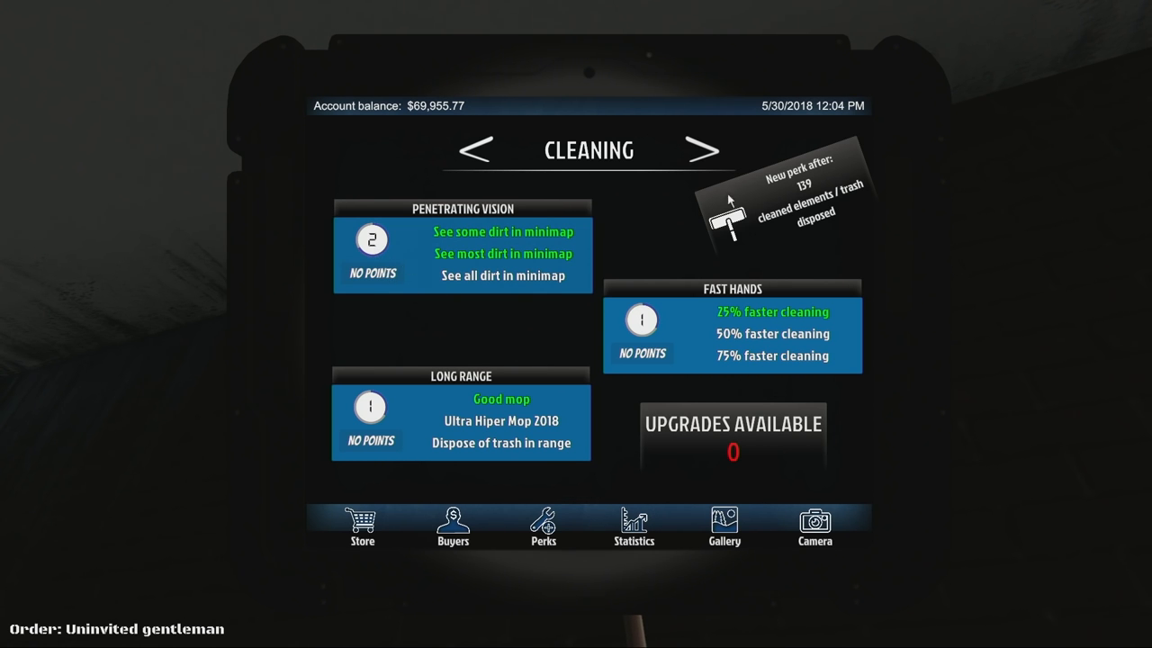
mouse_move(464, 254)
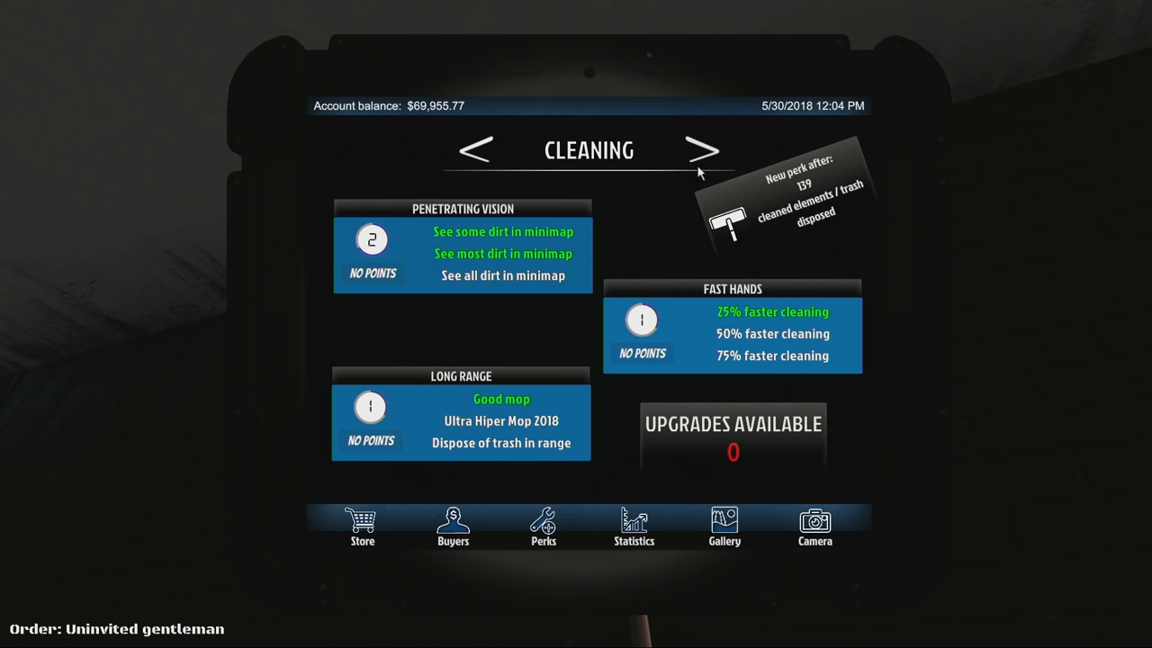
click(710, 150)
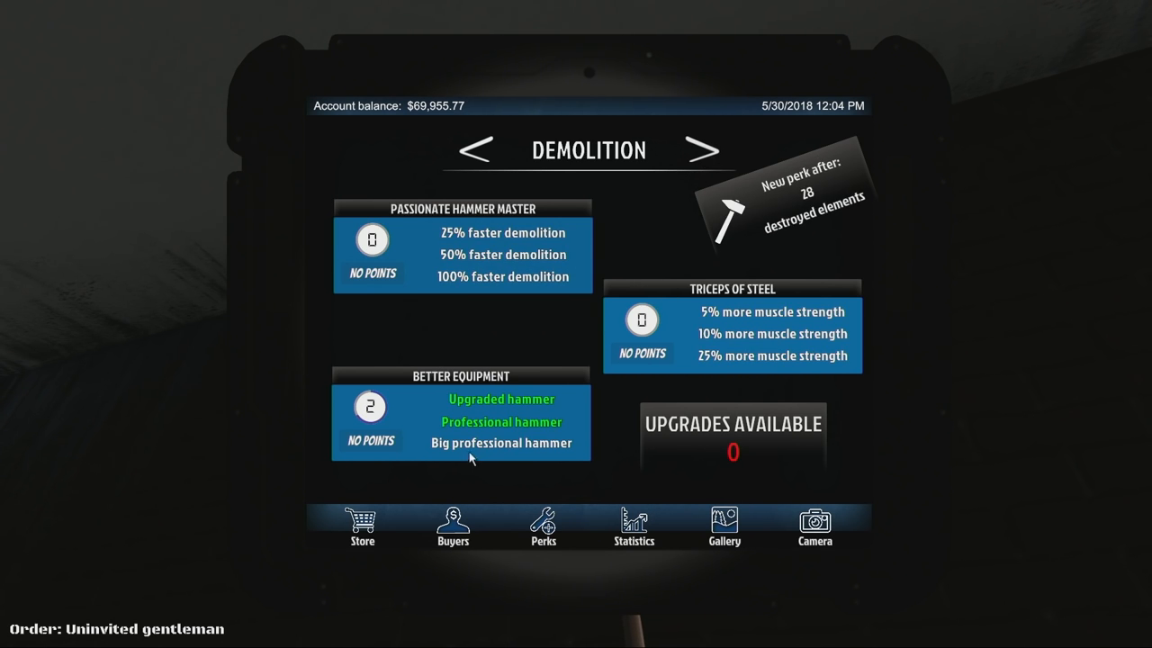
mouse_move(705, 159)
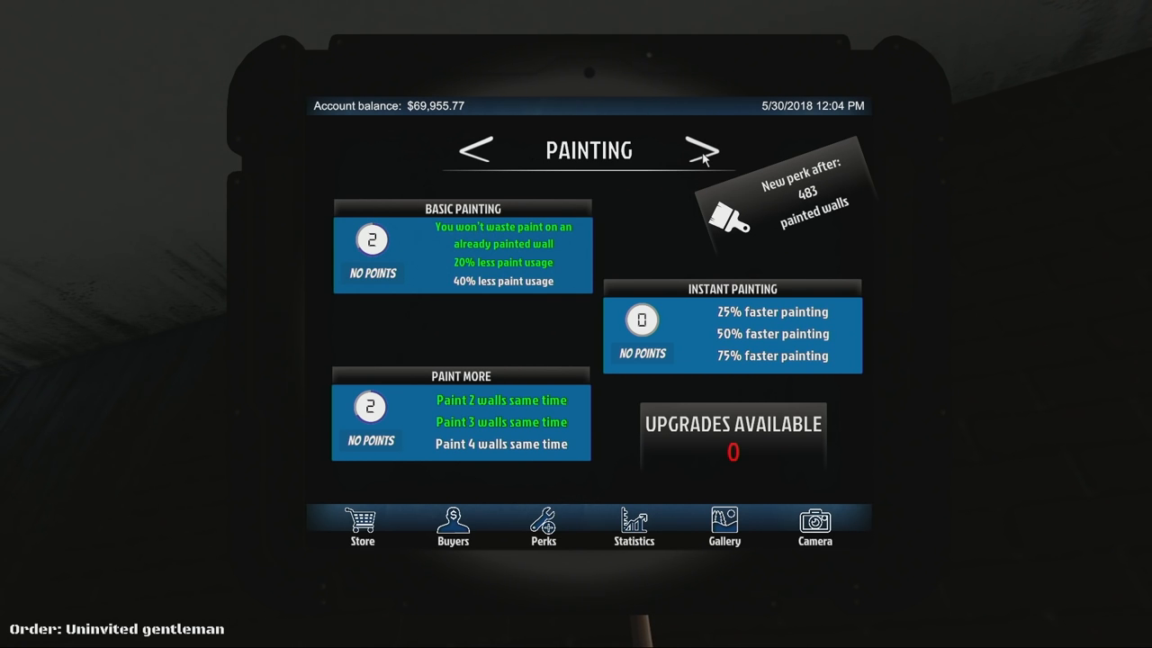
click(704, 151)
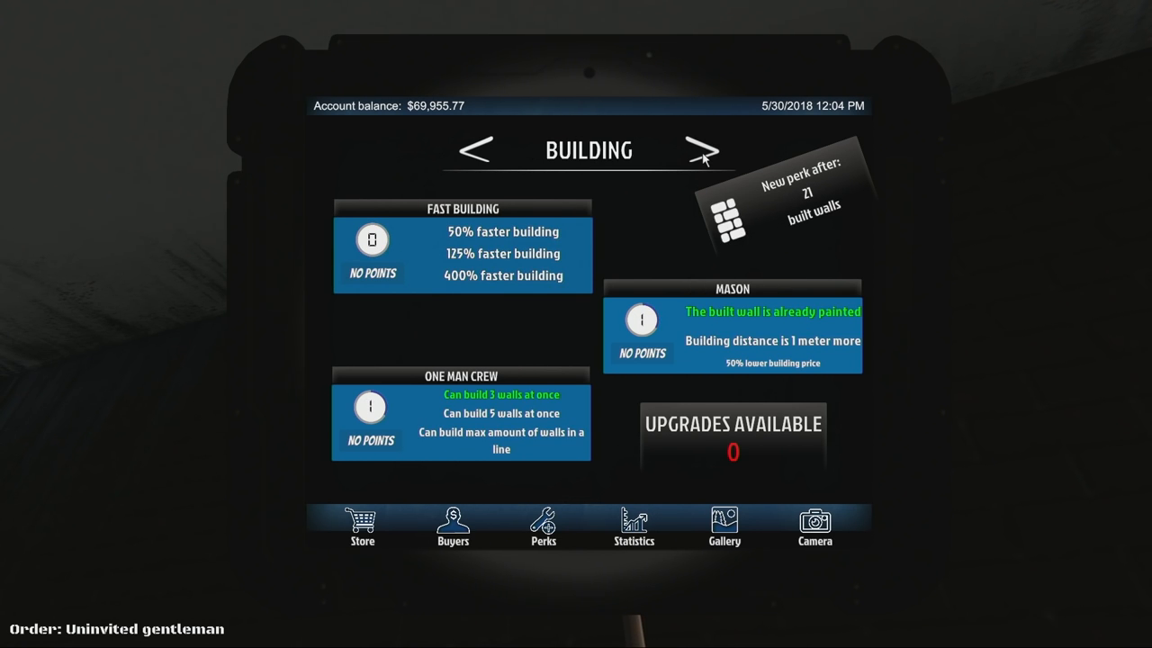
click(705, 150)
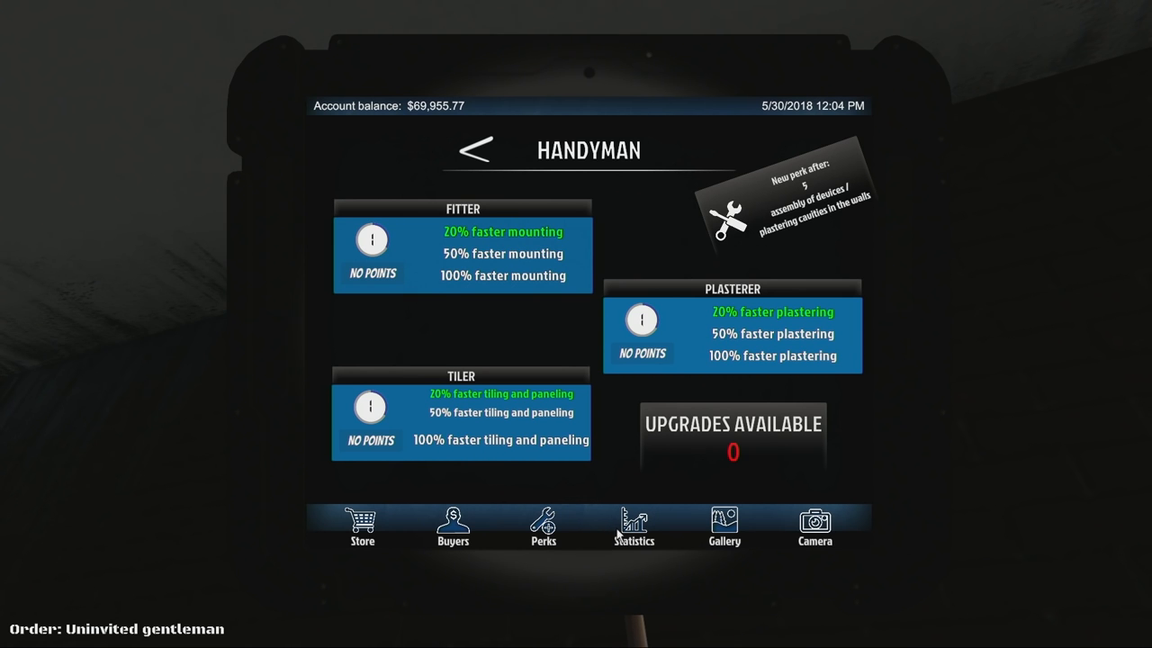
- View the play statistics and empty gallery, then switch the tablet to camera mode
click(633, 527)
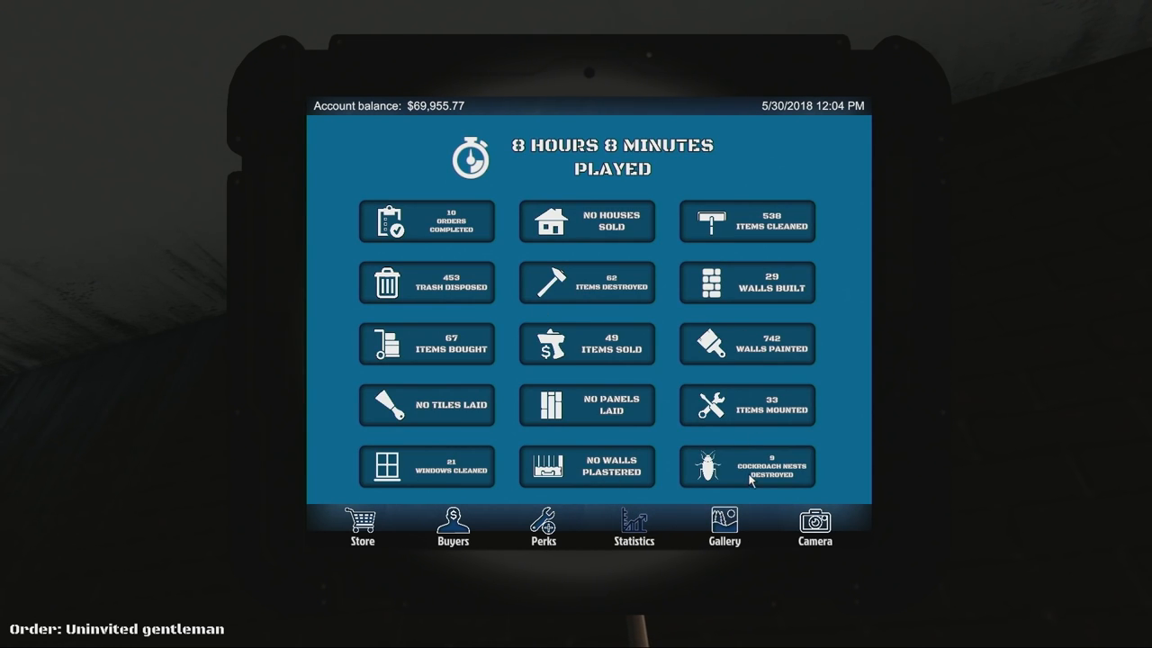
click(723, 526)
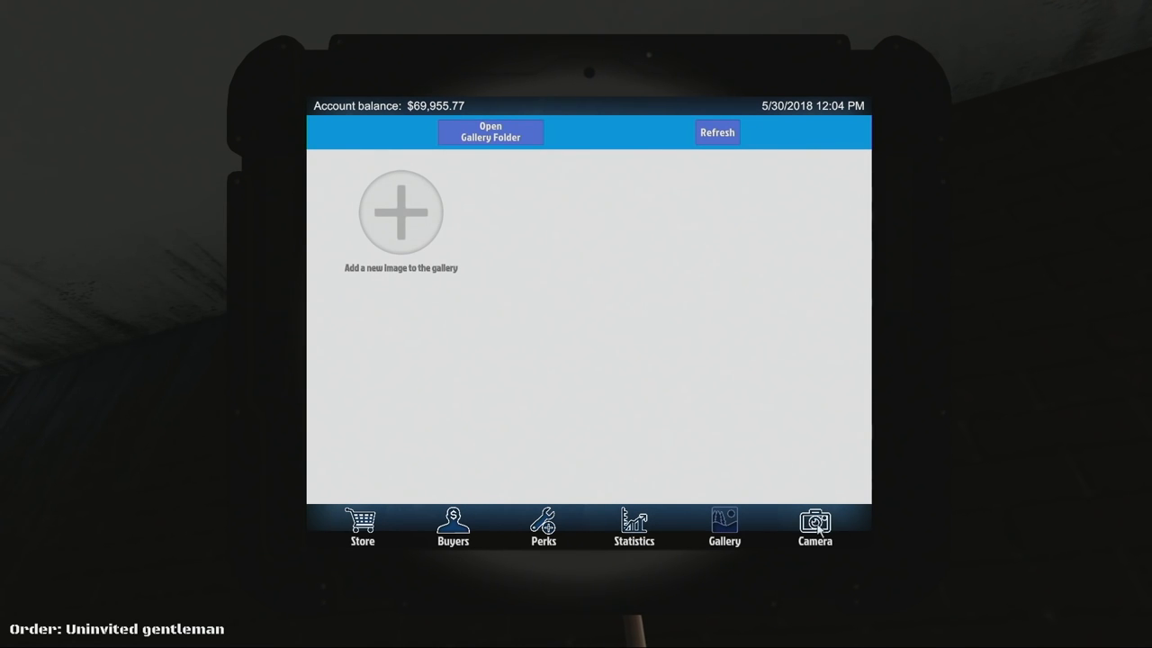
click(815, 528)
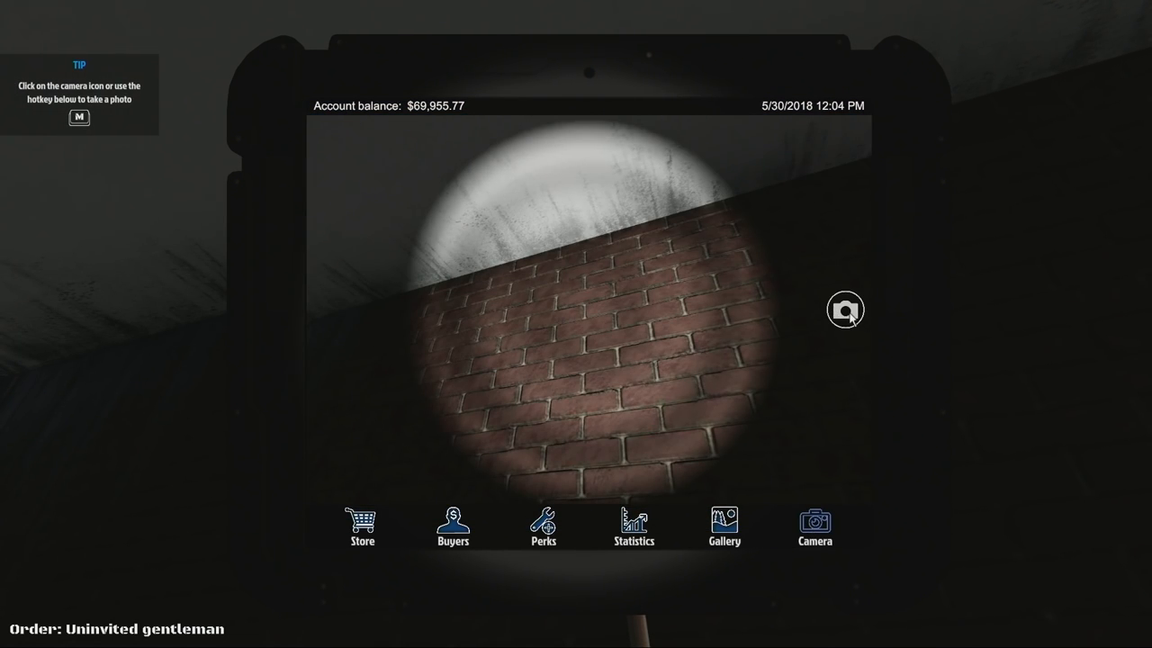
- Put the tablet away and mop the 24 m² room's dirty walls and floor
click(845, 309)
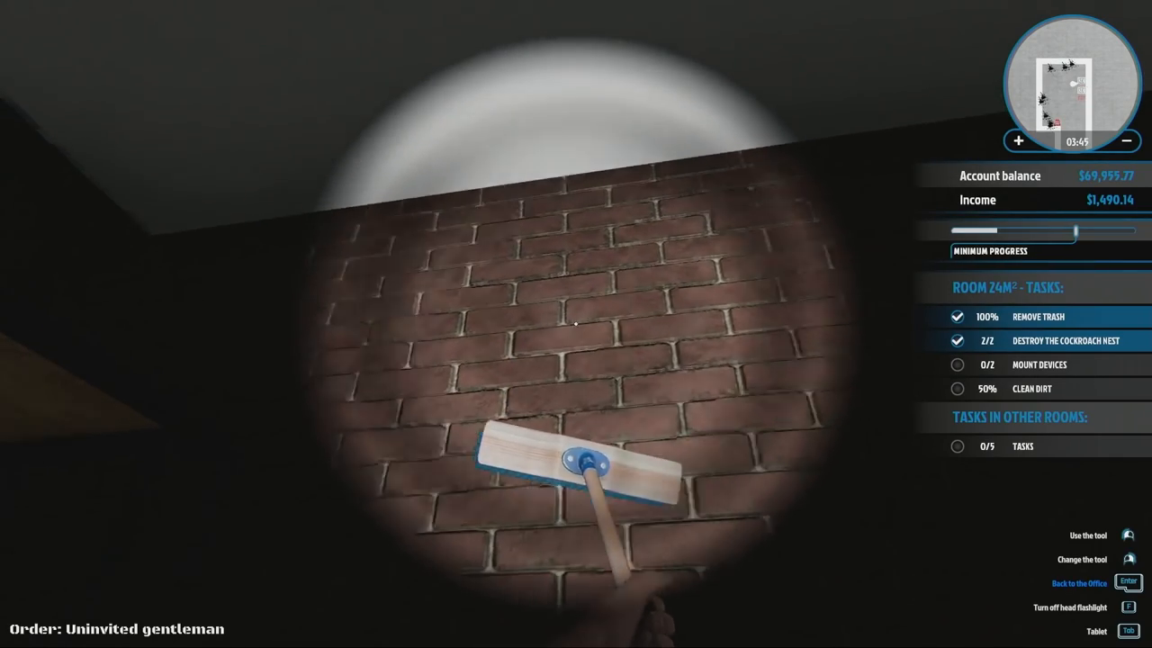
mouse_move(576, 324)
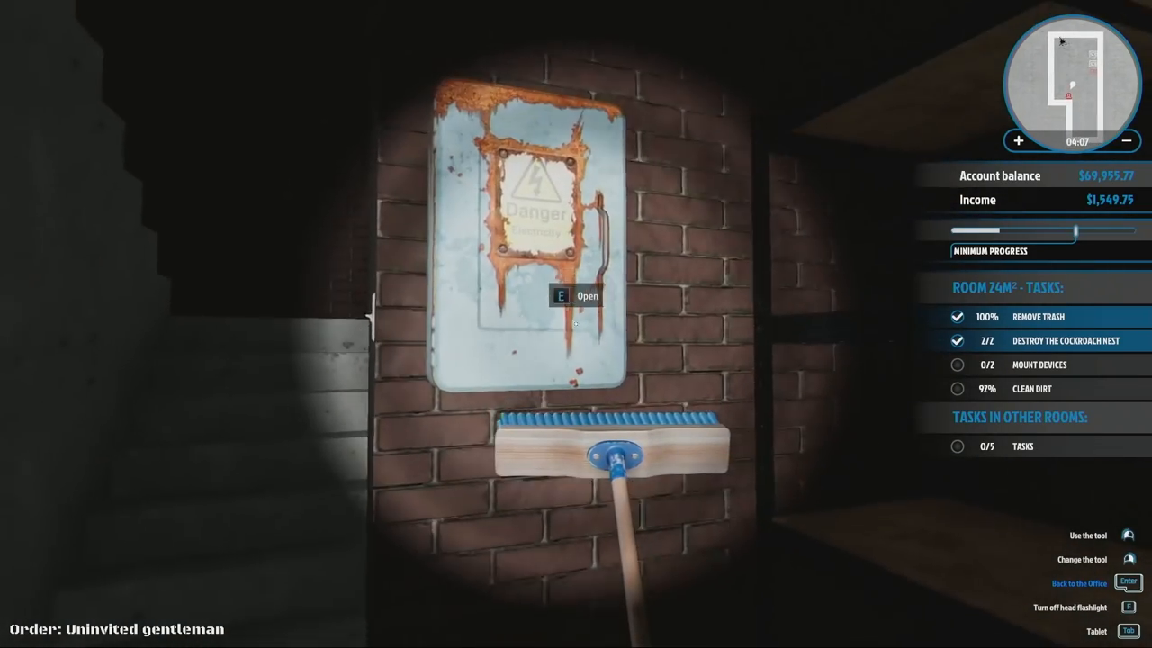
- Mop the room's remaining dirt and assemble the first of its two devices
key(e)
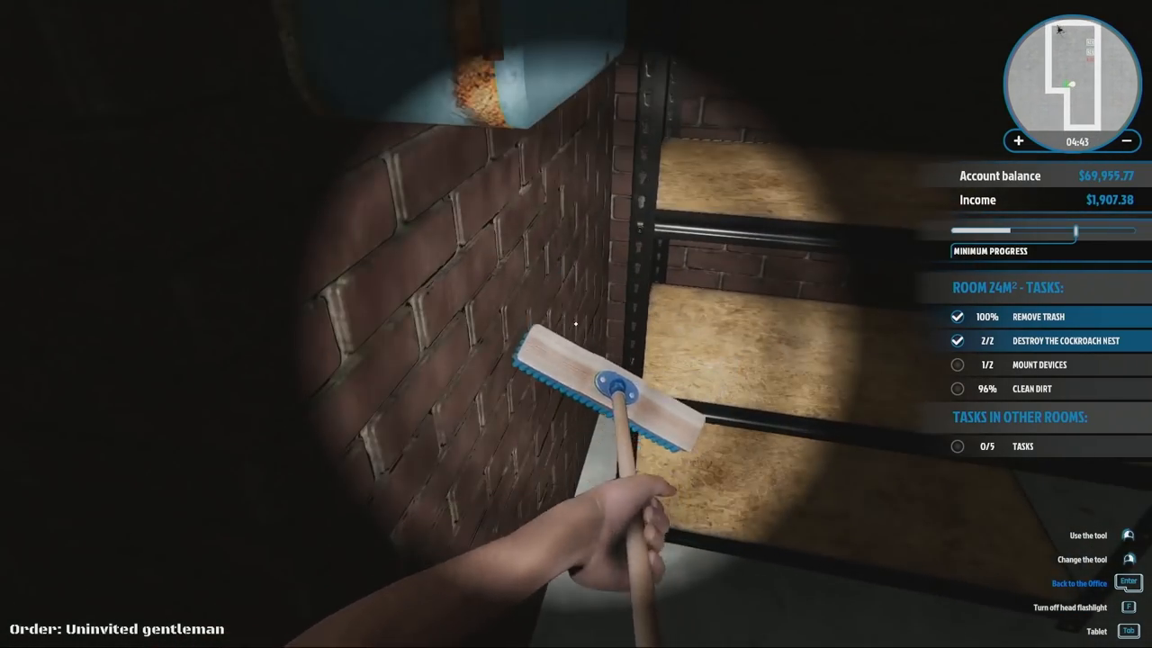
mouse_move(576, 324)
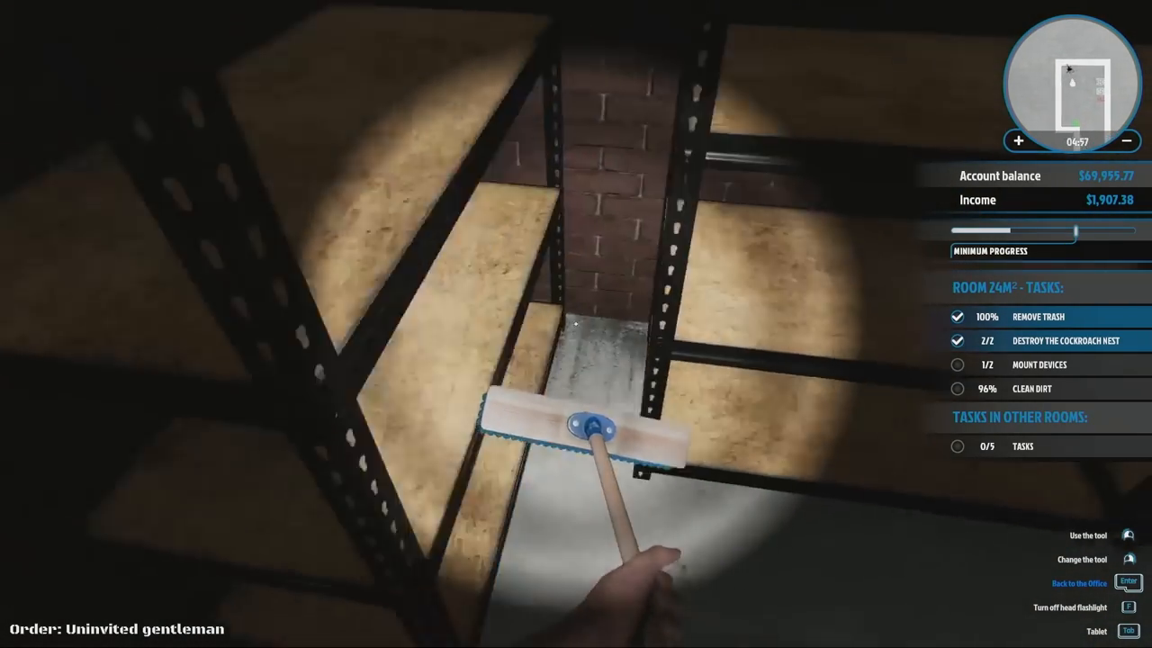
mouse_move(576, 324)
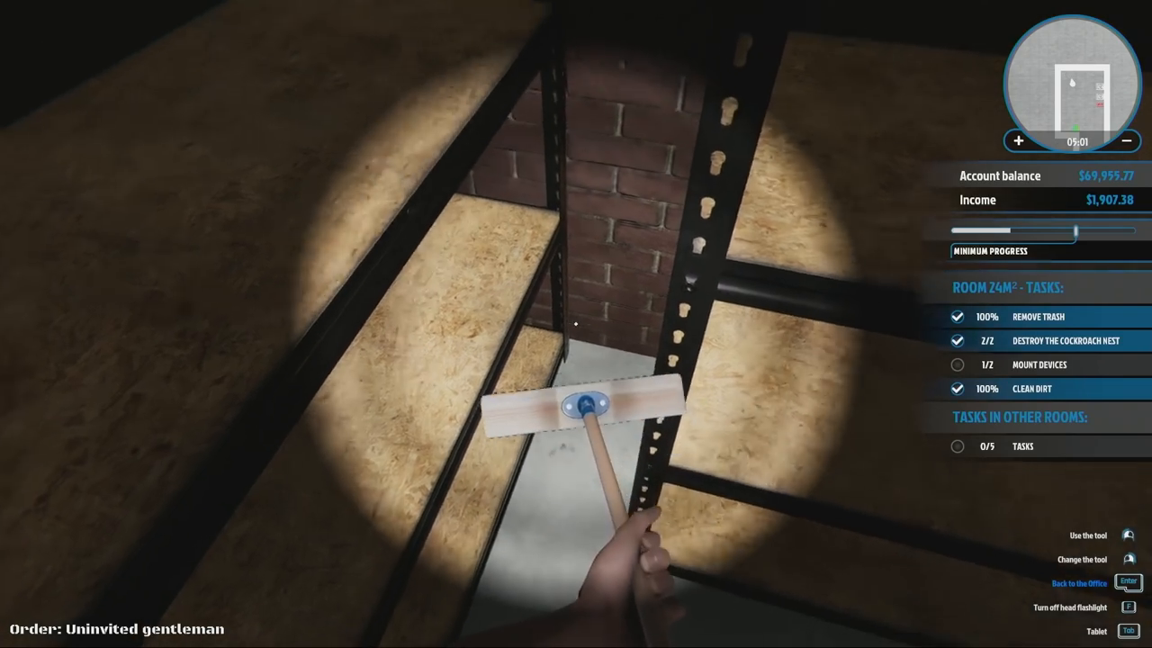
mouse_move(576, 324)
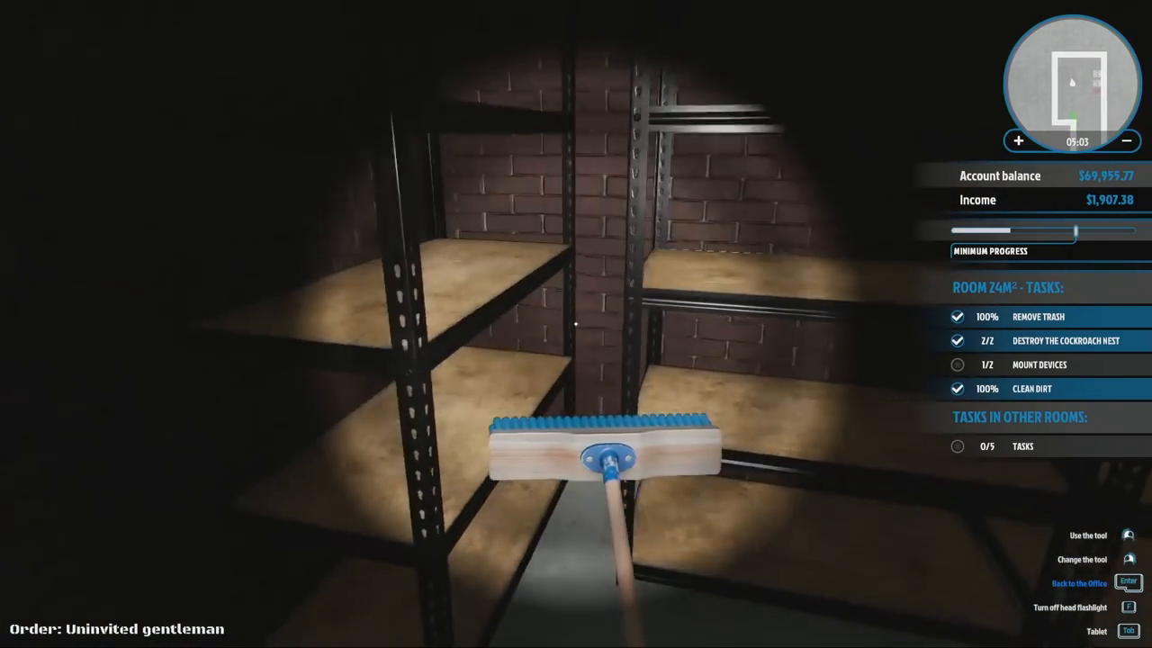
mouse_move(576, 324)
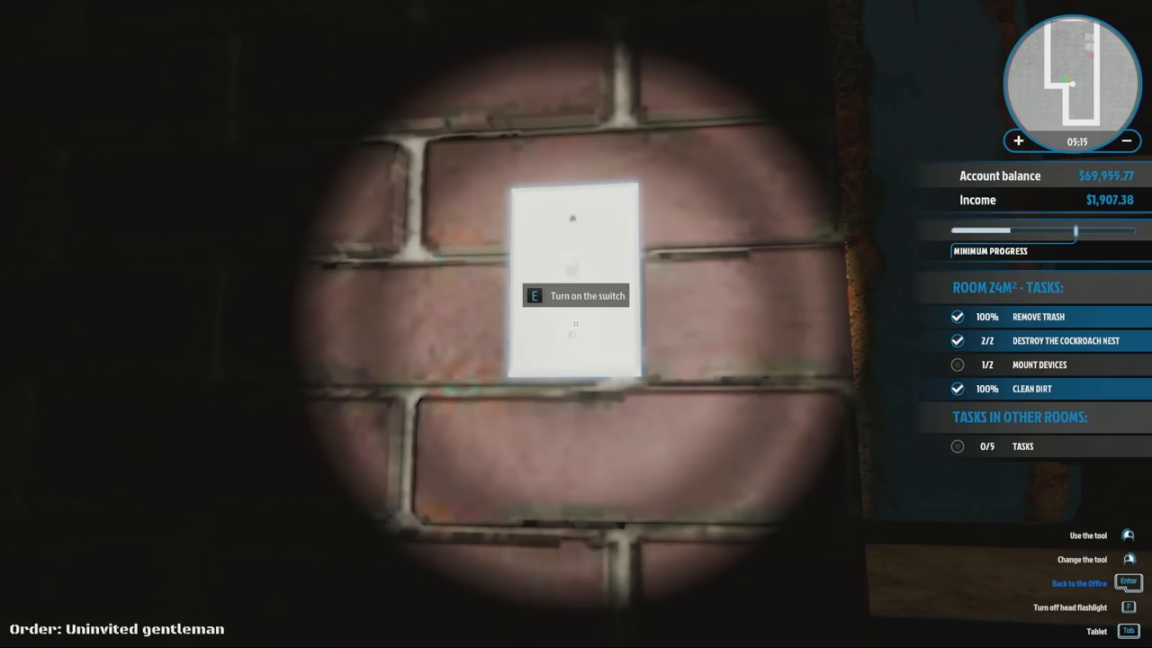
- Turn on the 24 m² room's light and start assembling the wall socket by the washing machine
key(e)
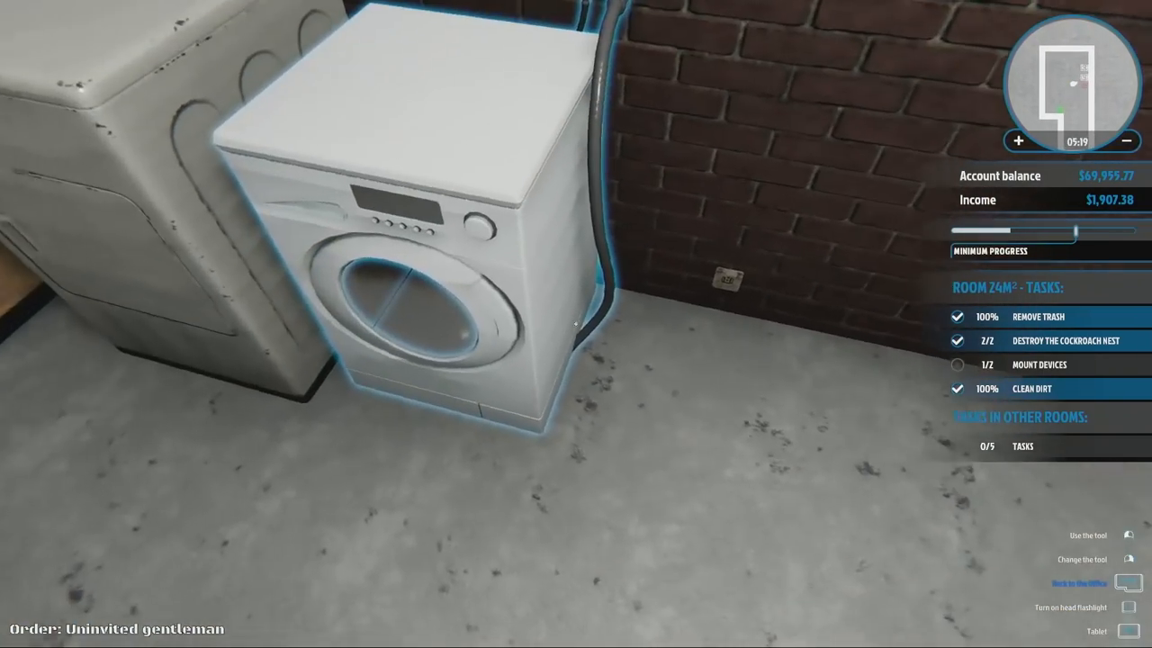
mouse_move(576, 324)
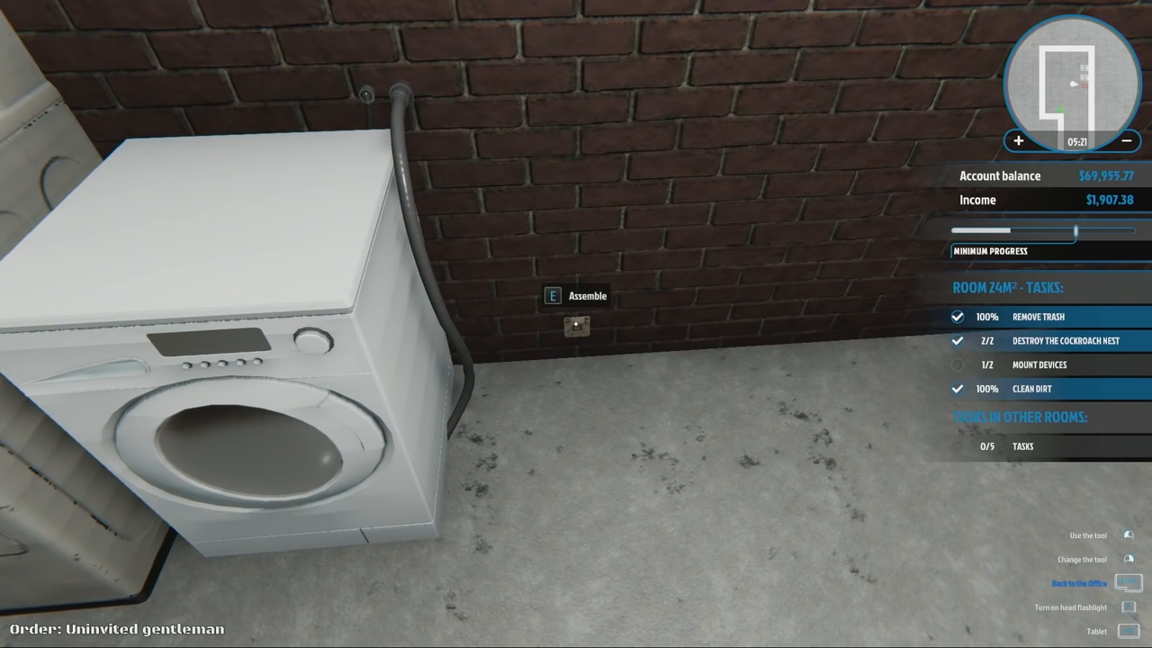
key(e)
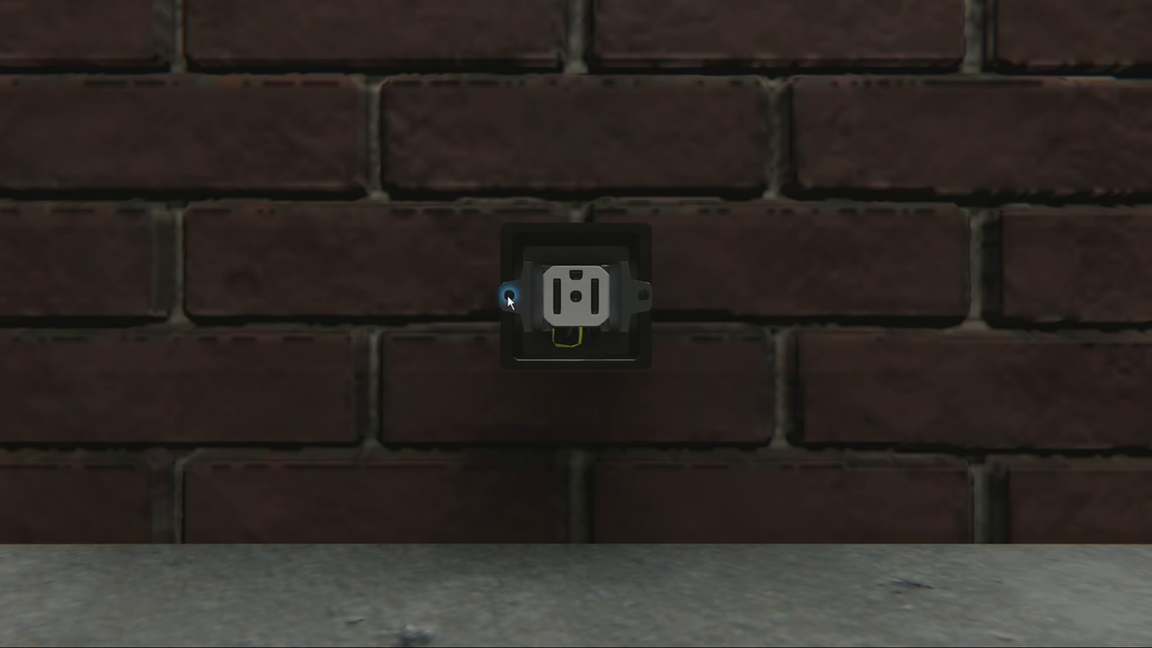
mouse_move(646, 295)
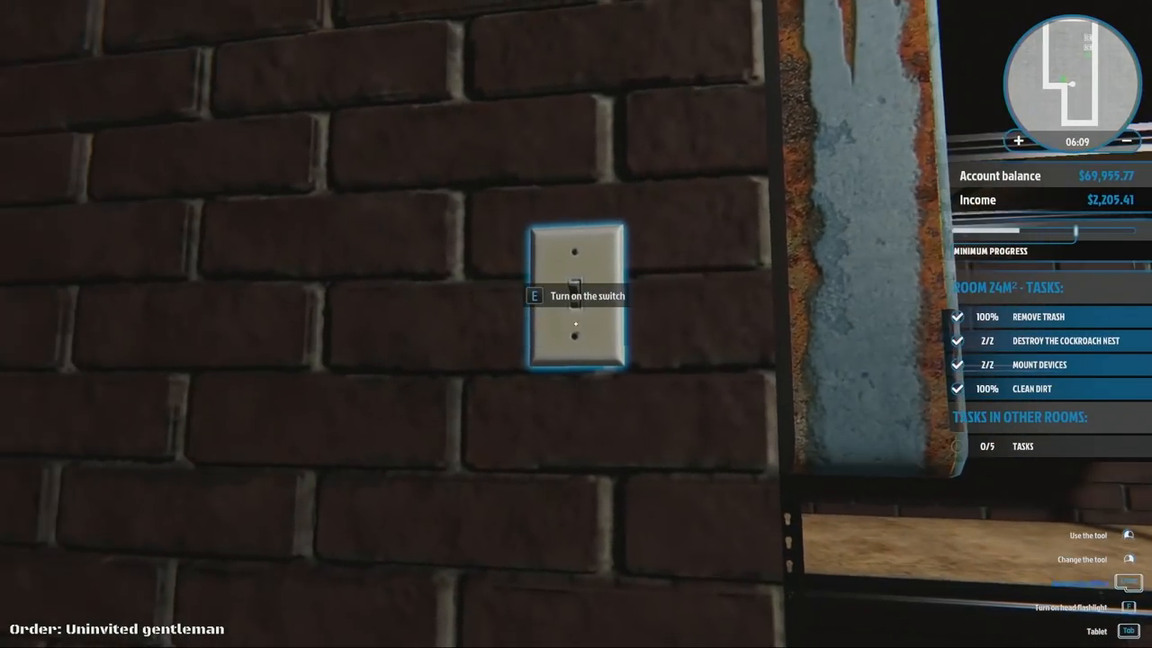
- Flip the 5 m² room's light switch and close the door toward the living room
key(e)
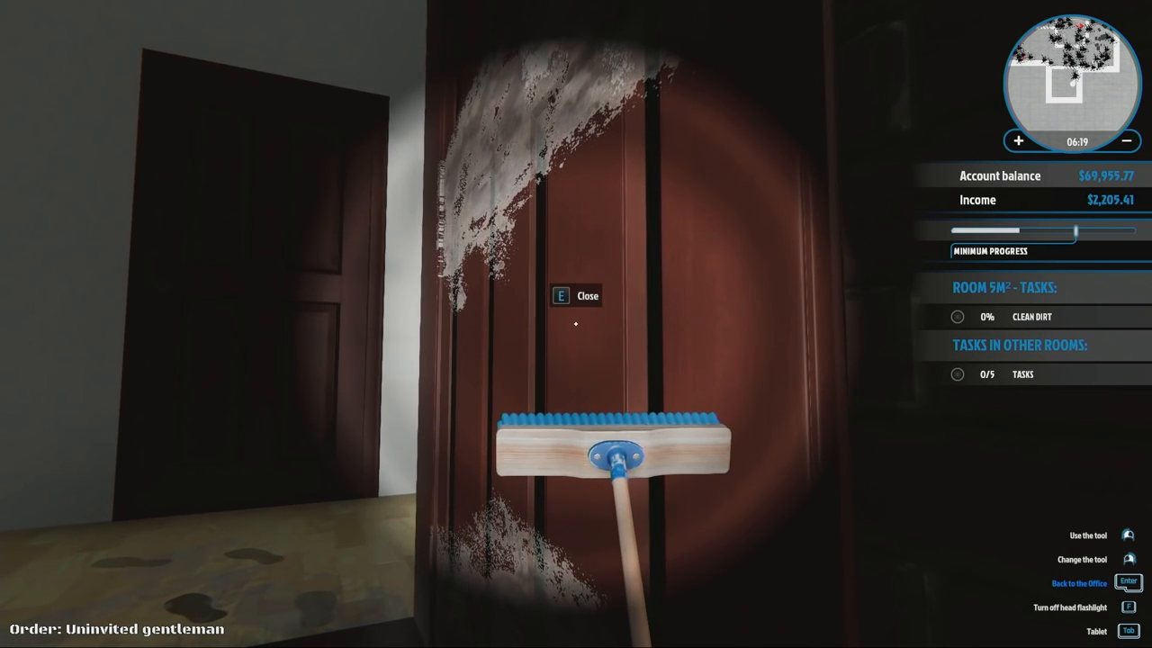
key(e)
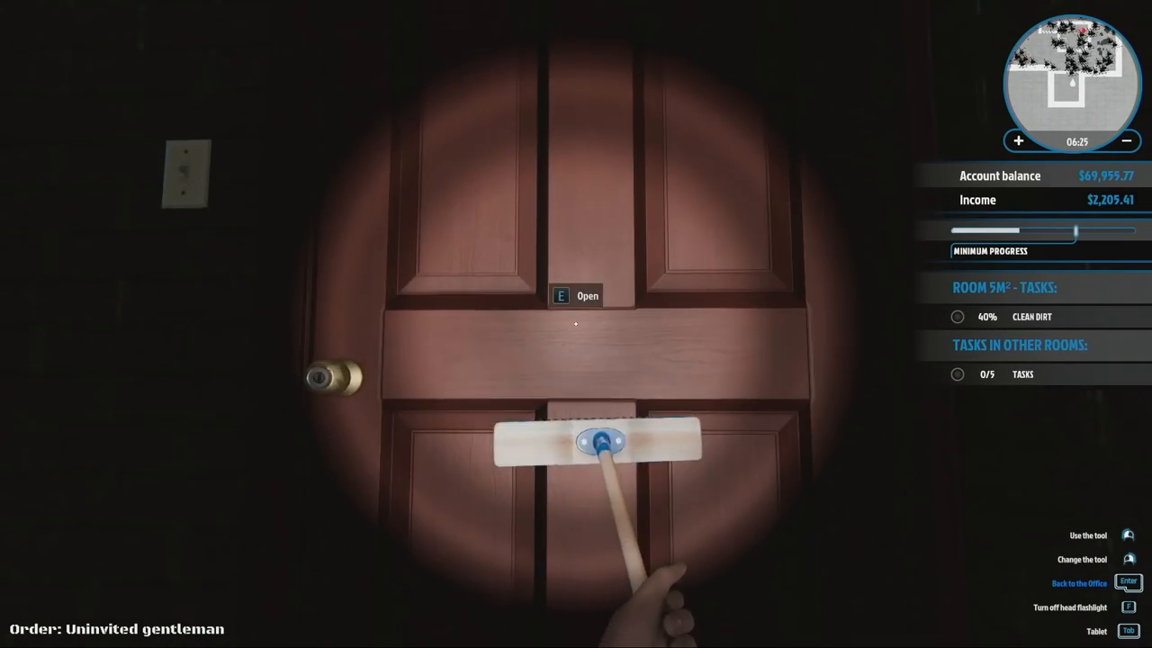
- Reopen the door and enter the 8 m² bedroom to begin scrubbing its dirt
key(e)
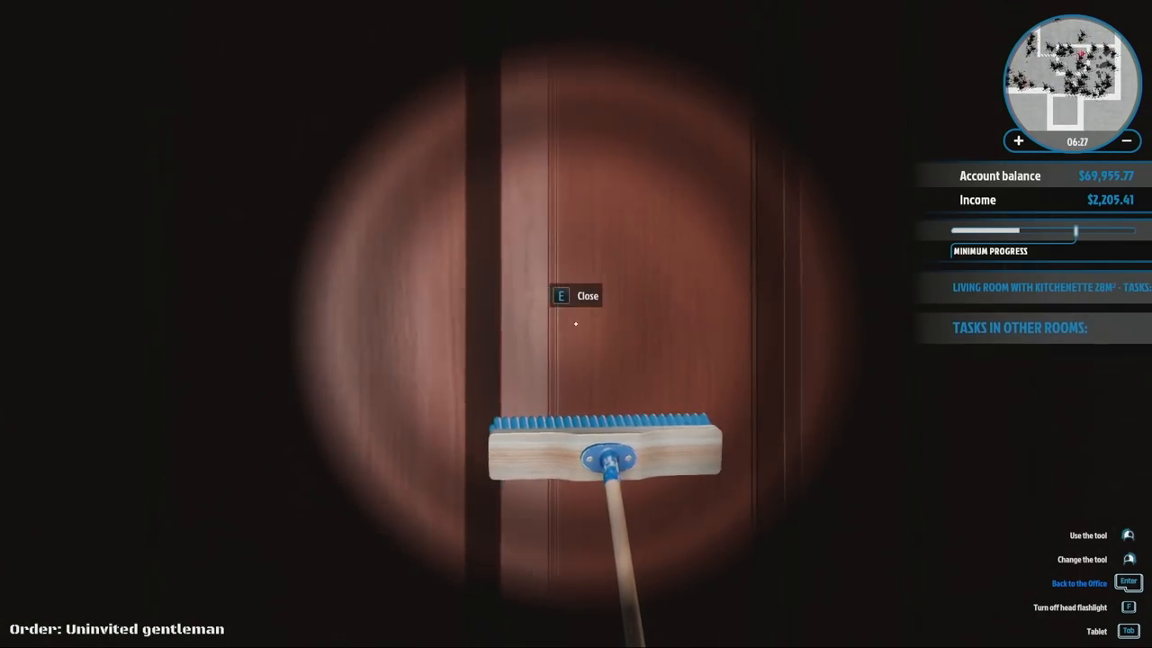
key(e)
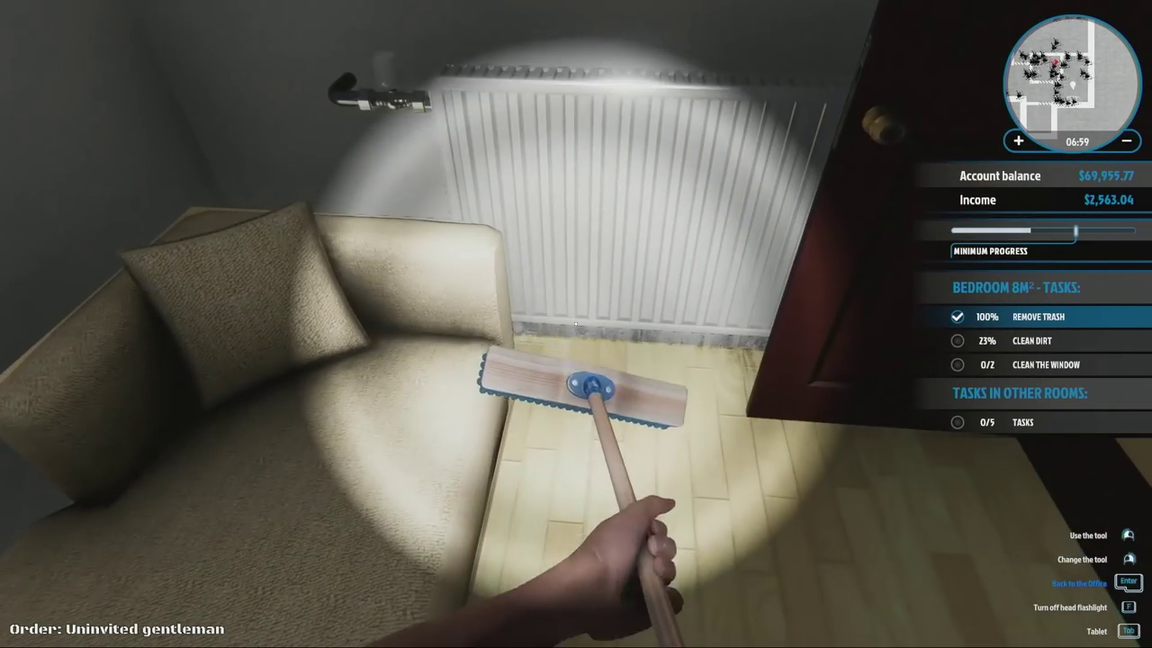
mouse_move(576, 324)
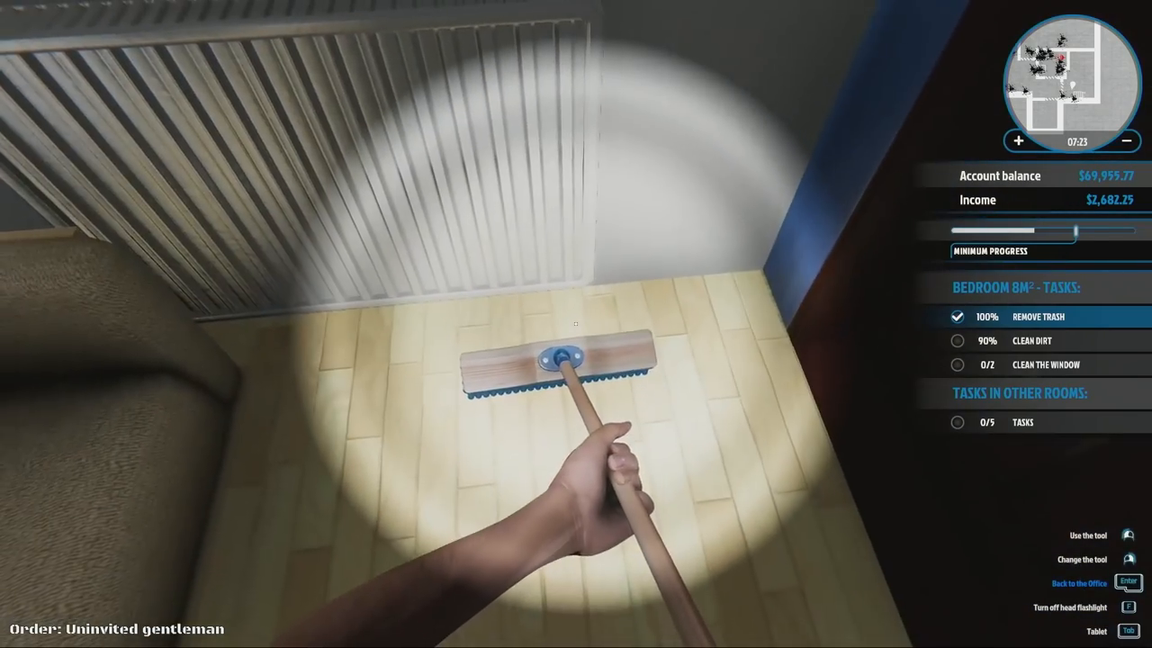
mouse_move(576, 324)
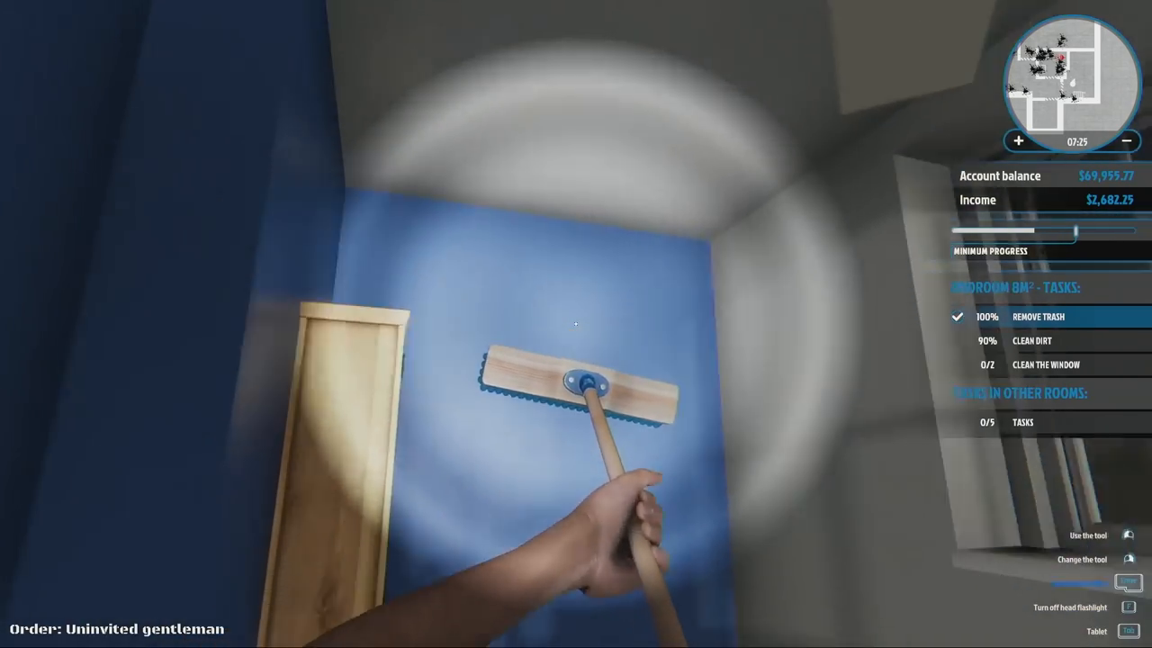
mouse_move(576, 324)
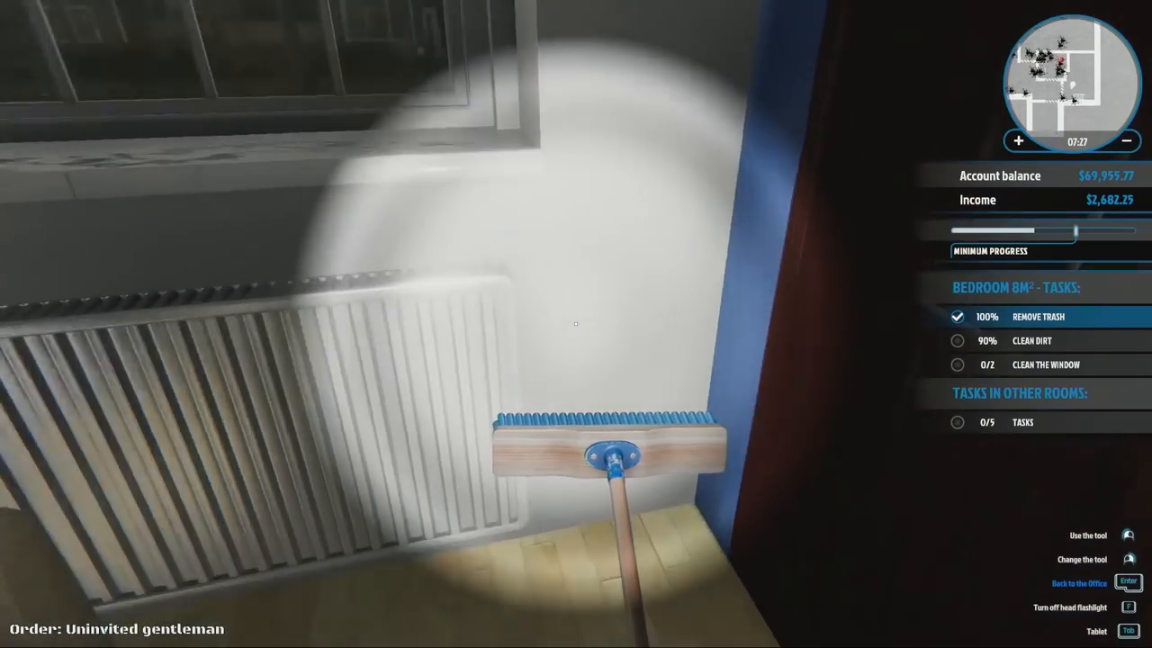
mouse_move(576, 324)
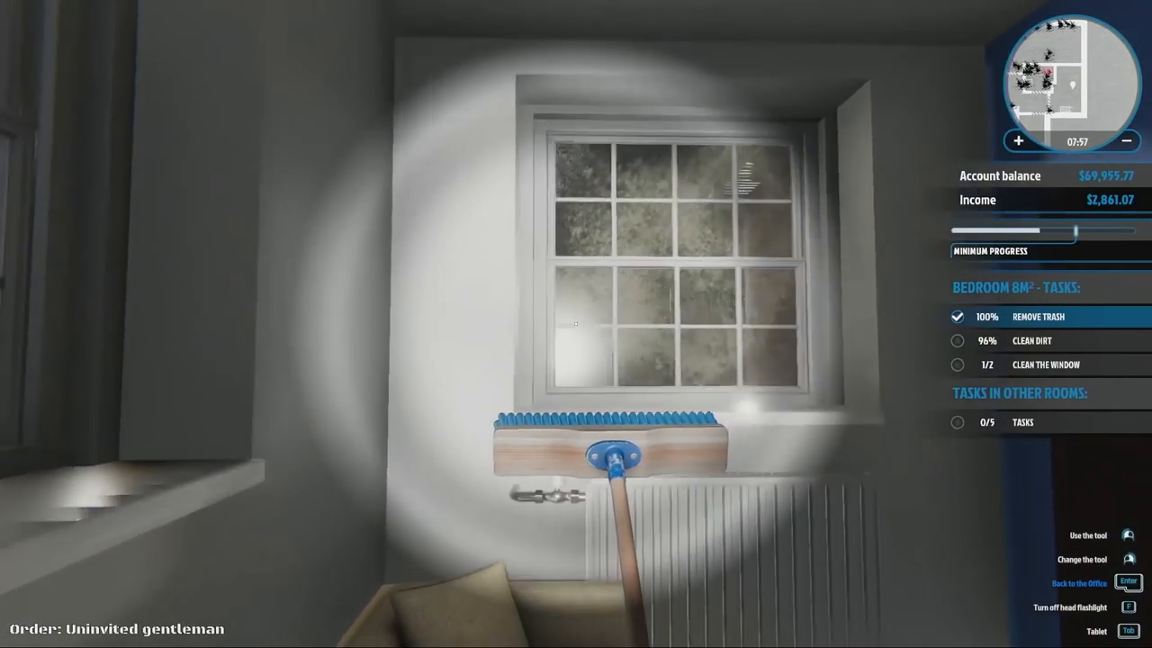
mouse_move(576, 324)
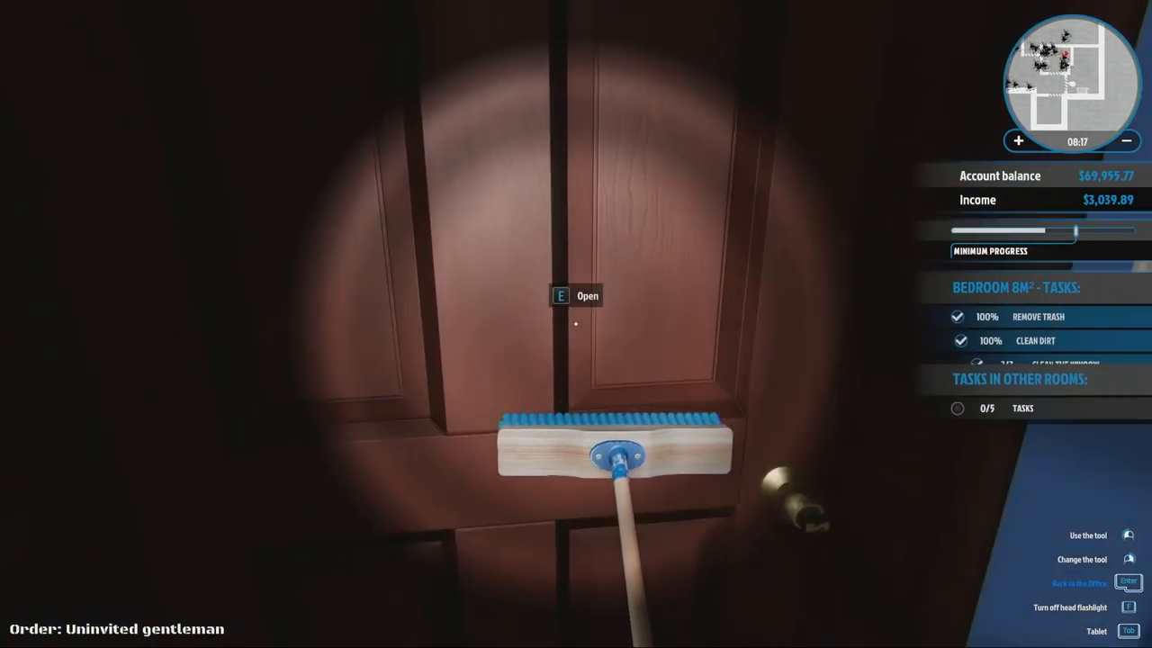
- Pass through the doors from the small bedroom into the bathroom, closing the last one behind
key(e)
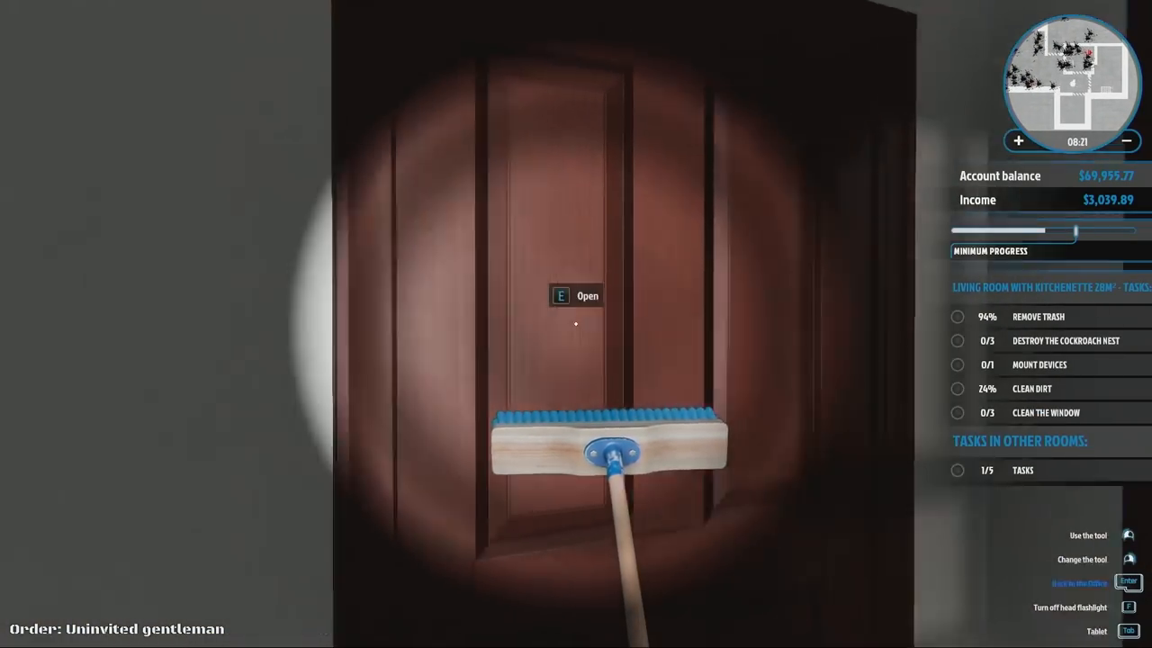
key(e)
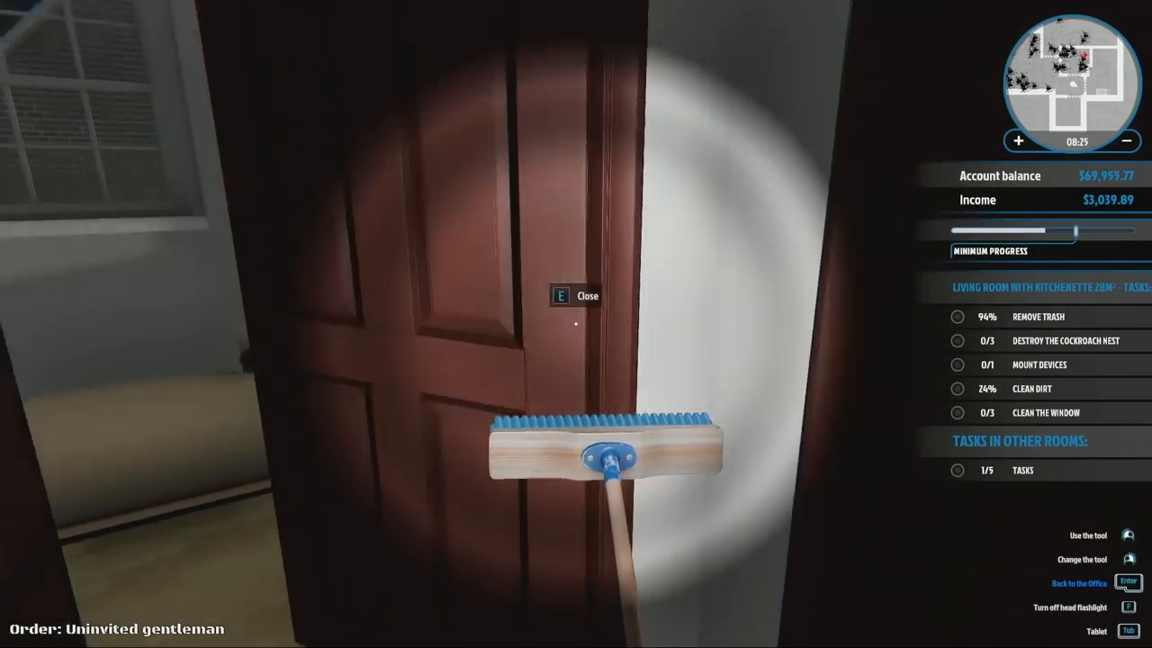
key(e)
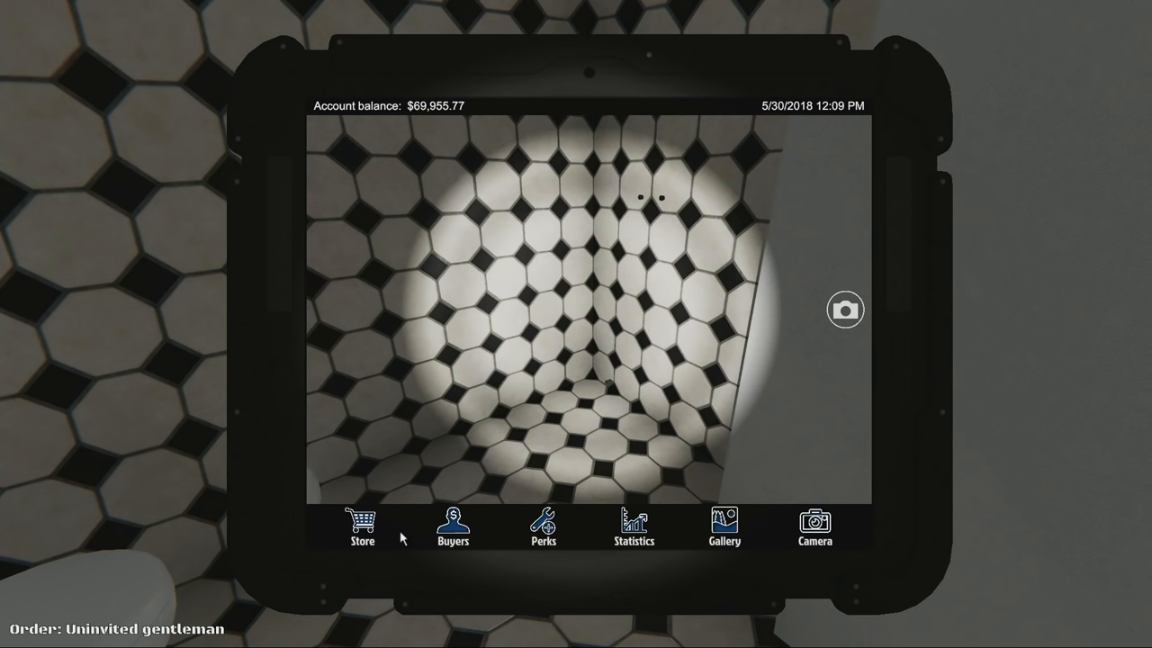
- Search the tablet store for 'sh' and buy the Mountable Shower for $125.94
click(362, 527)
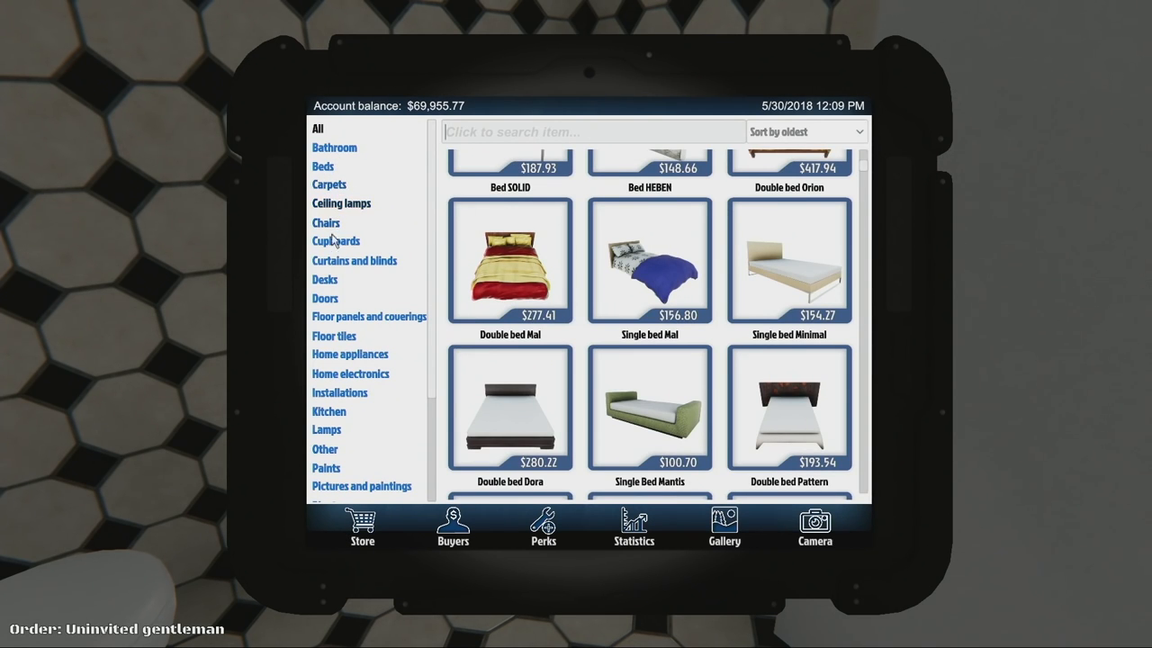
scroll(down, 3)
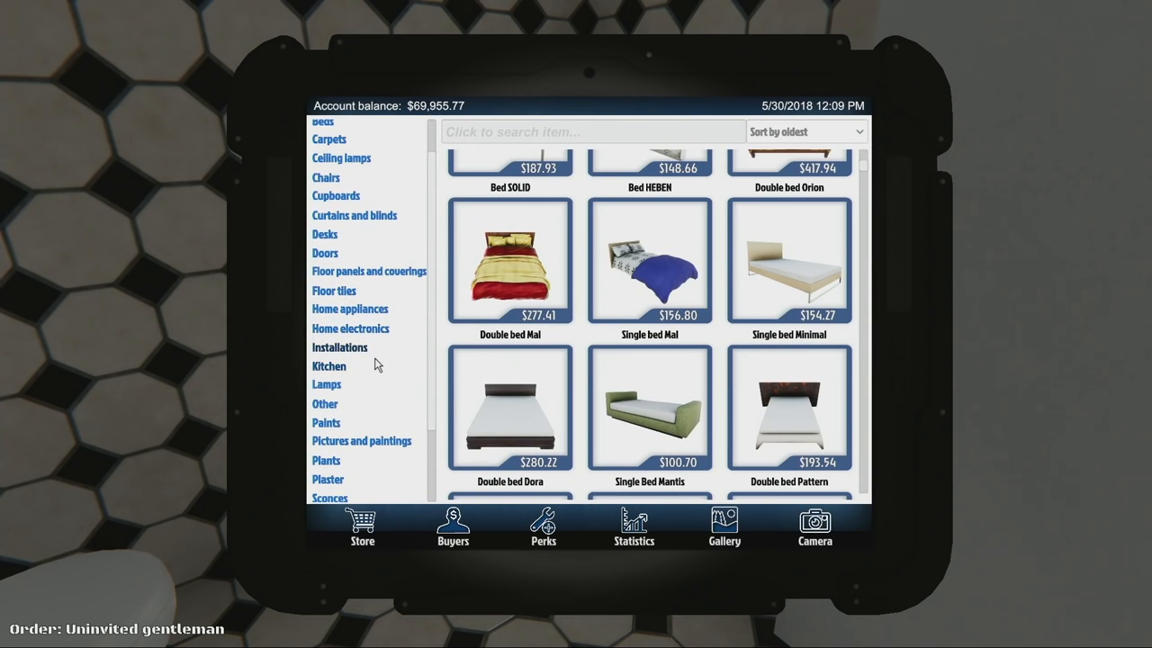
scroll(down, 3)
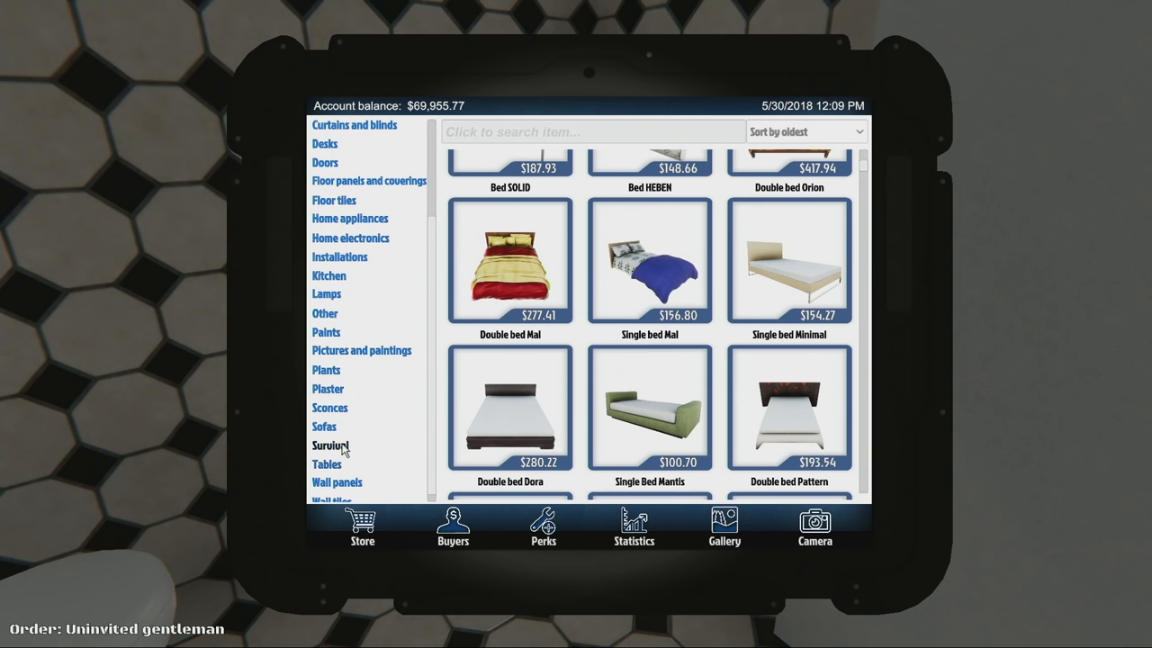
scroll(up, 3)
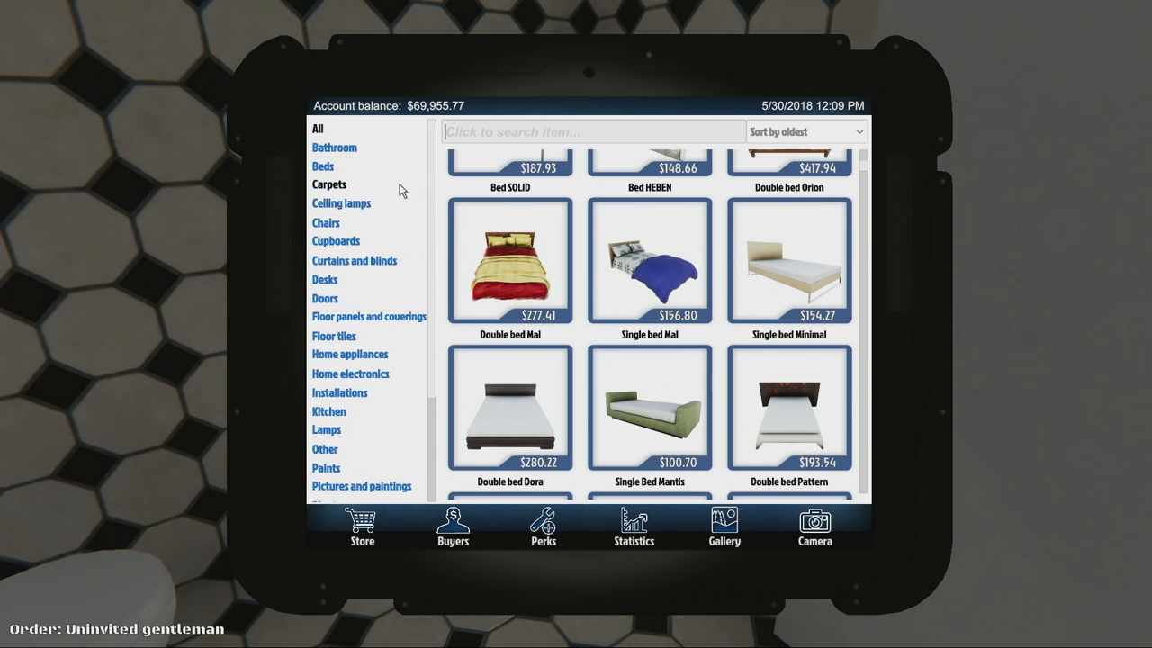
text(shower)
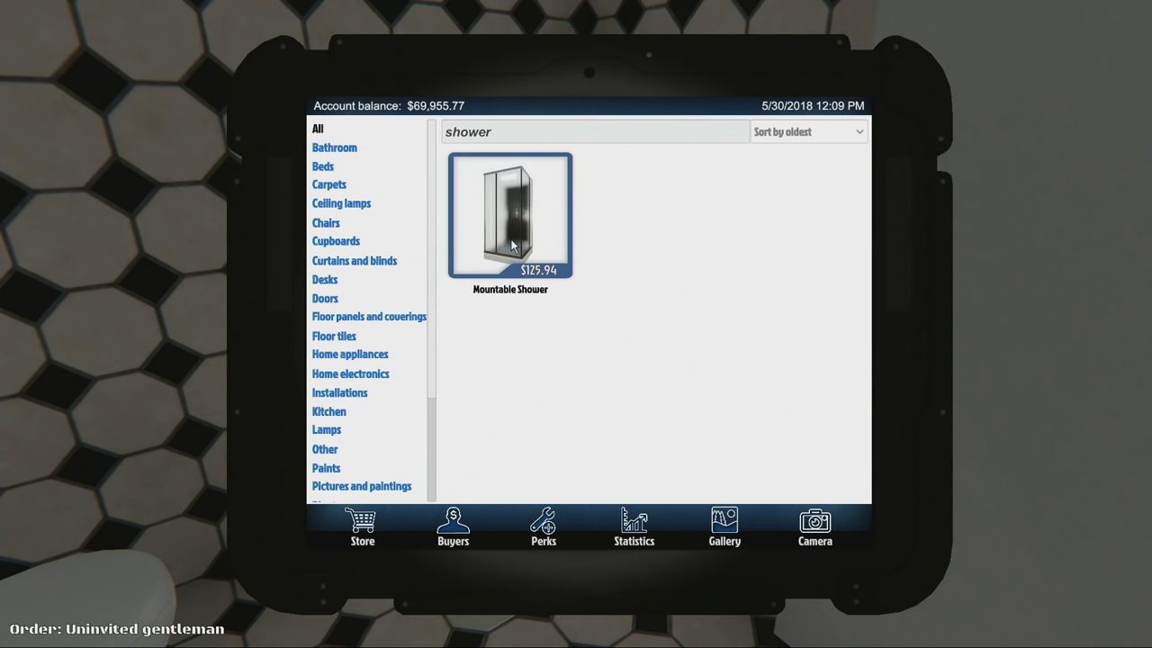
click(510, 216)
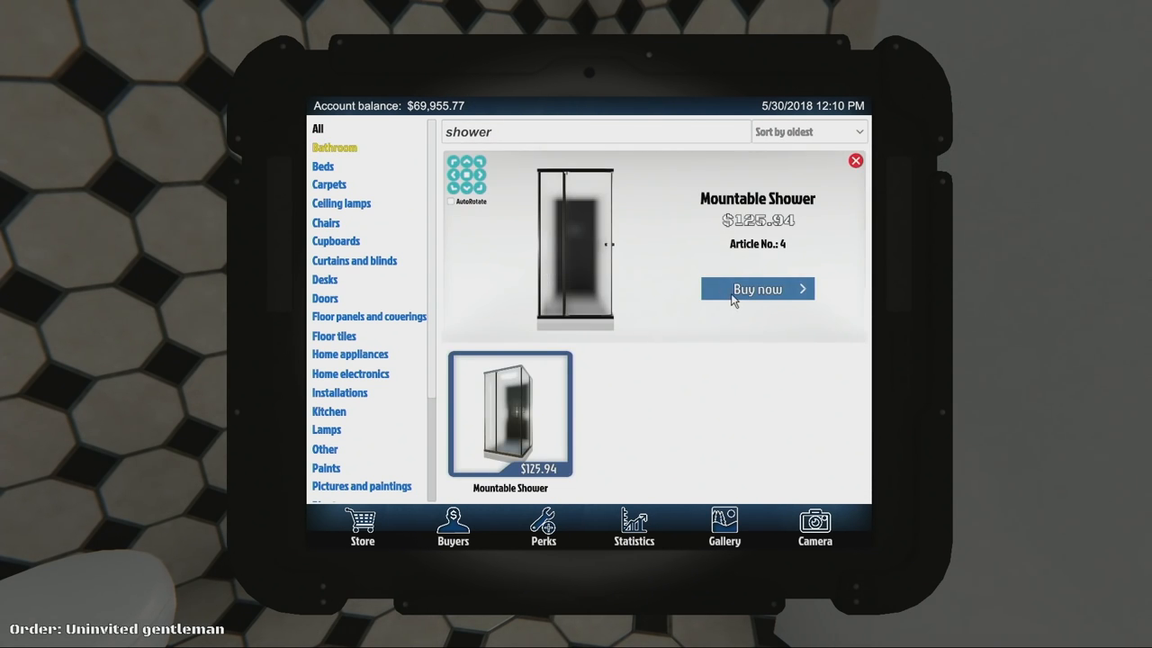
click(757, 289)
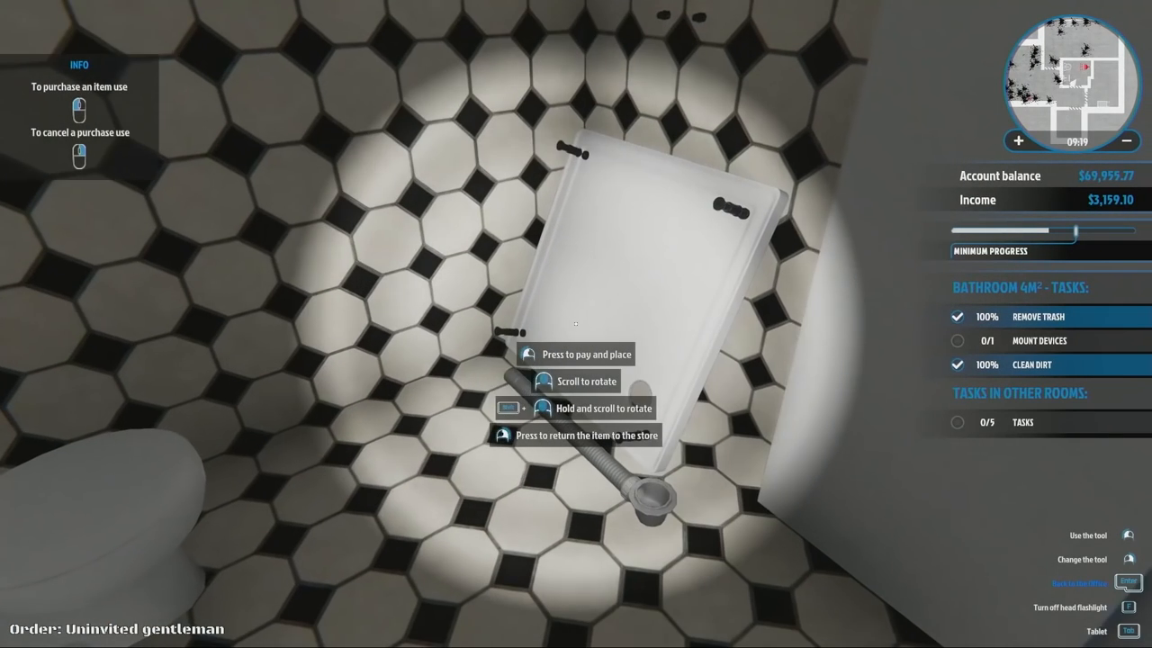
- Pay for and place the Mountable Shower in the 4 m² bathroom beside the toilet
click(575, 354)
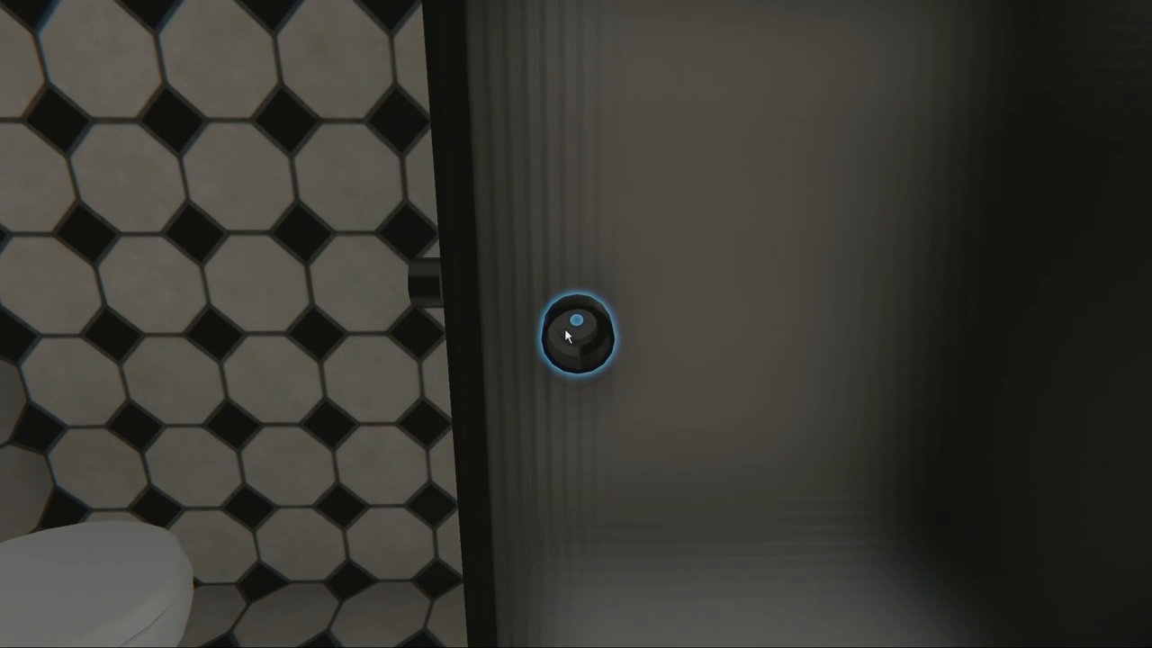
- Tighten the shower's screws to mount its fixture and glass door panels
click(577, 335)
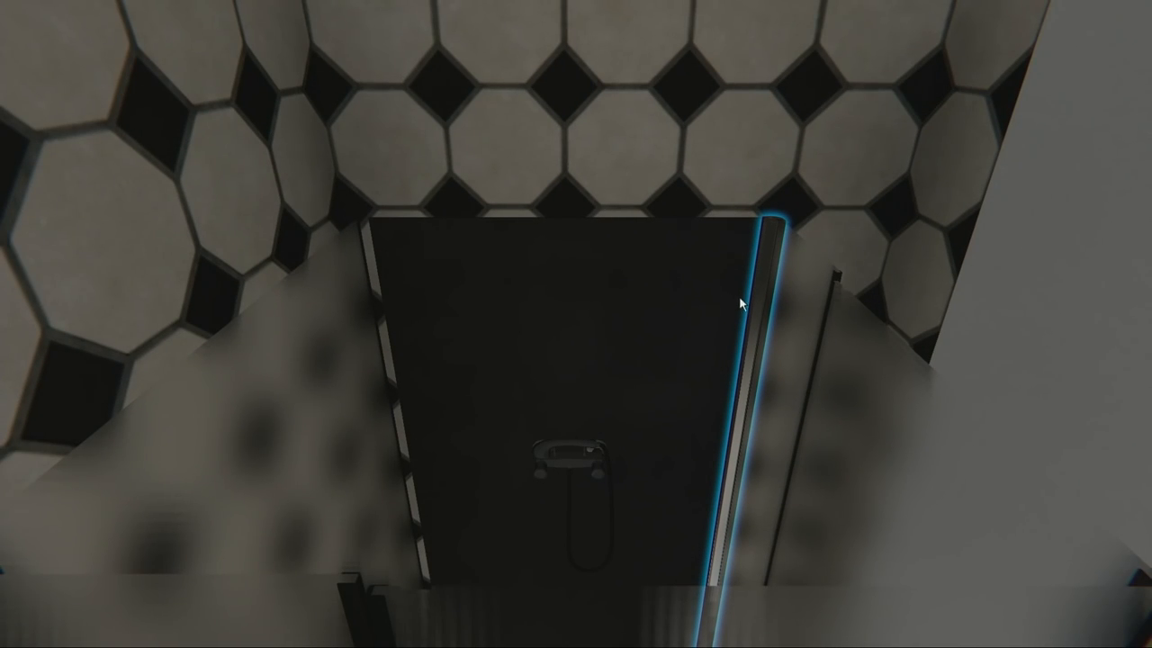
mouse_move(558, 303)
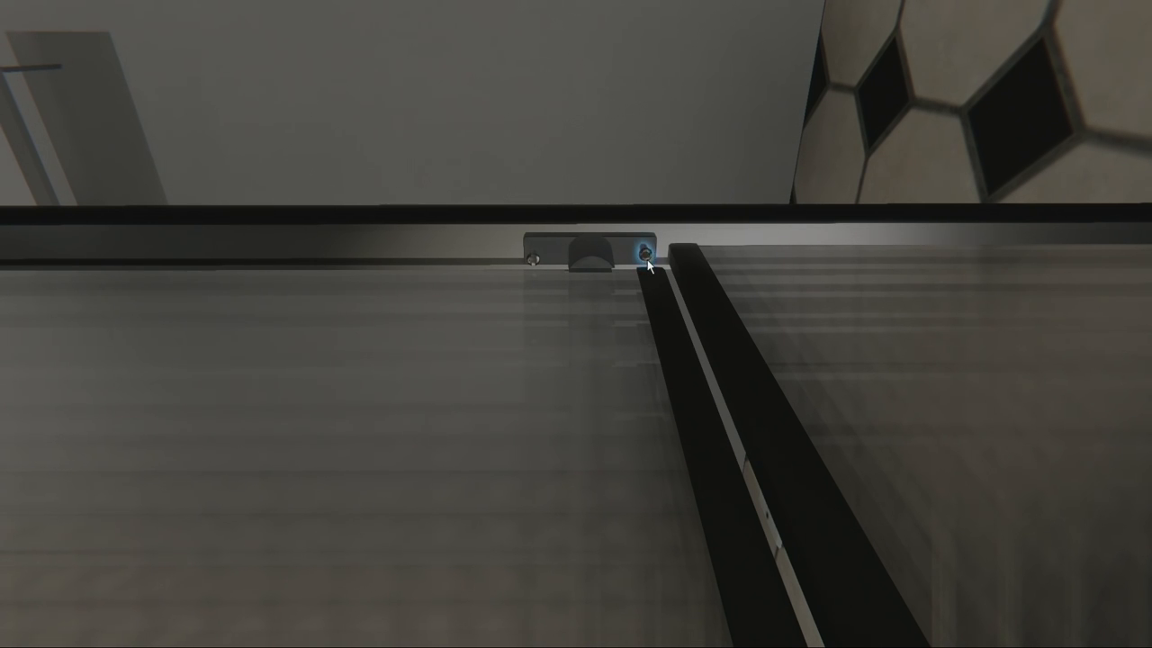
mouse_move(534, 264)
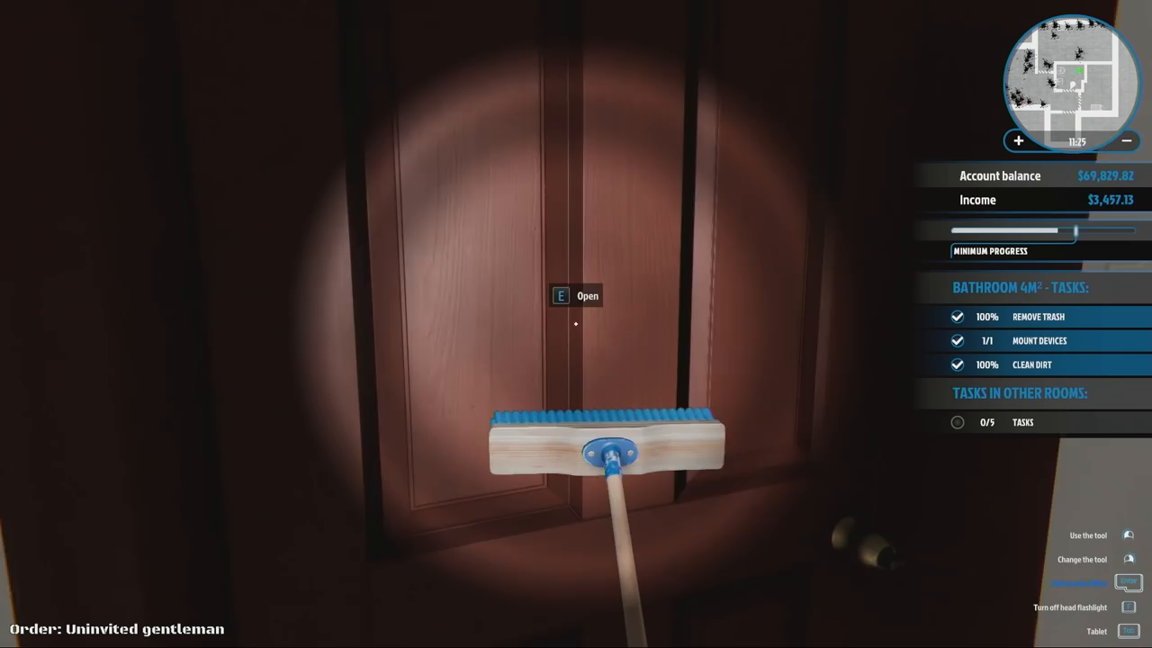
- Open the bathroom door and head out toward the 19 m² bedroom
key(e)
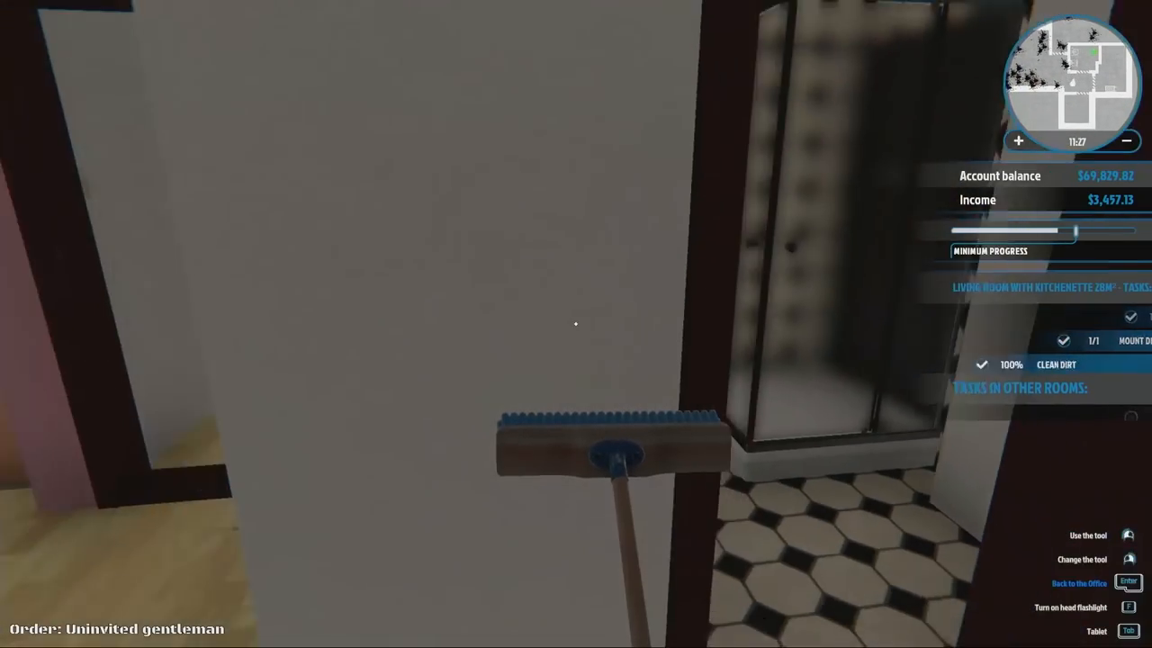
mouse_move(576, 324)
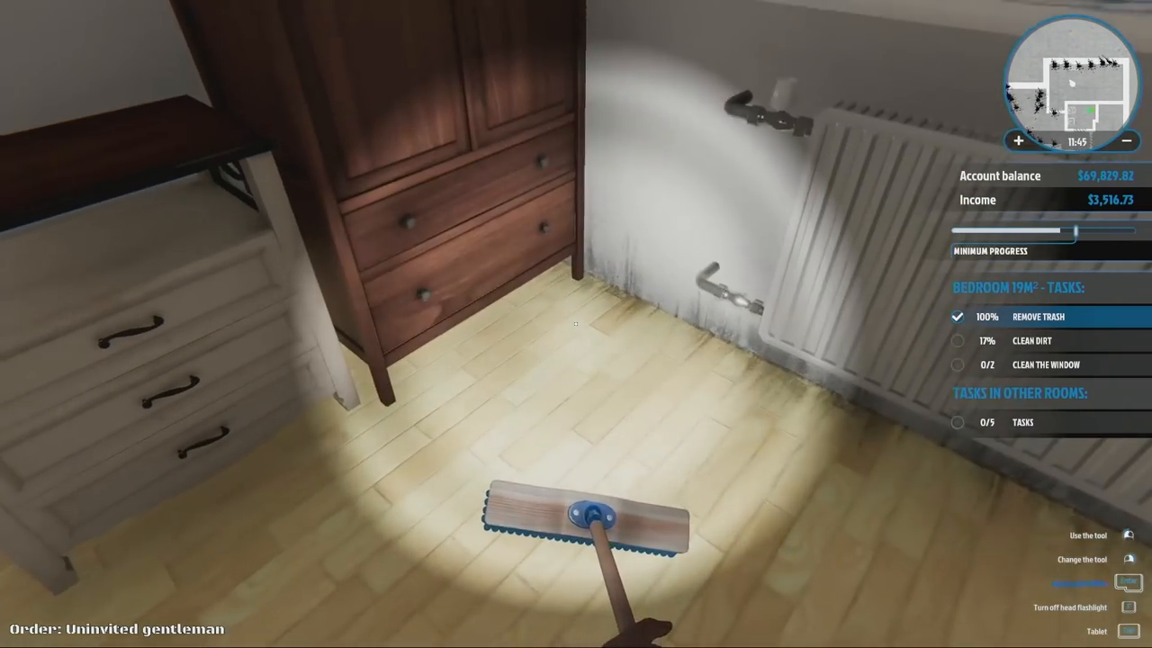
mouse_move(576, 324)
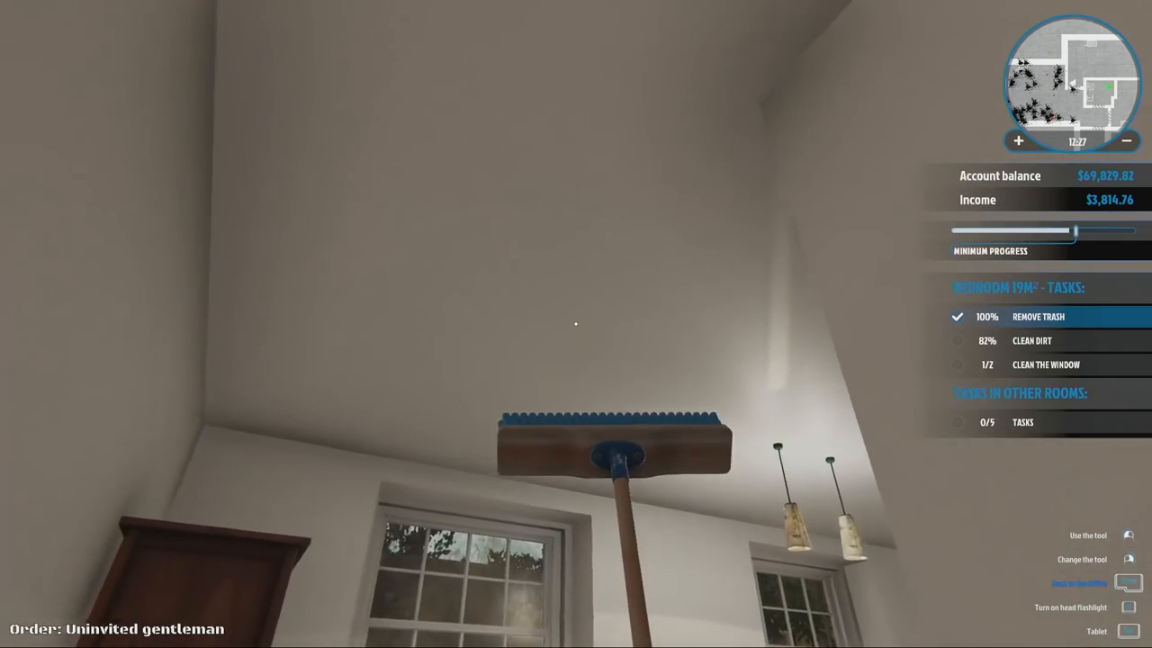
mouse_move(576, 324)
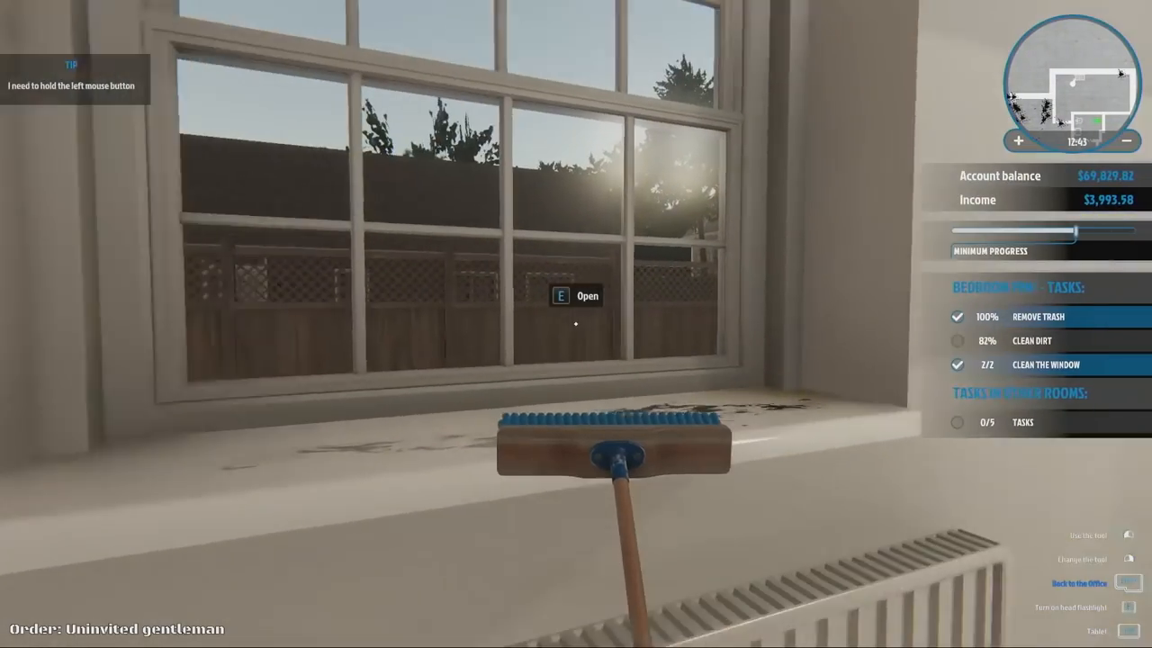
mouse_move(576, 324)
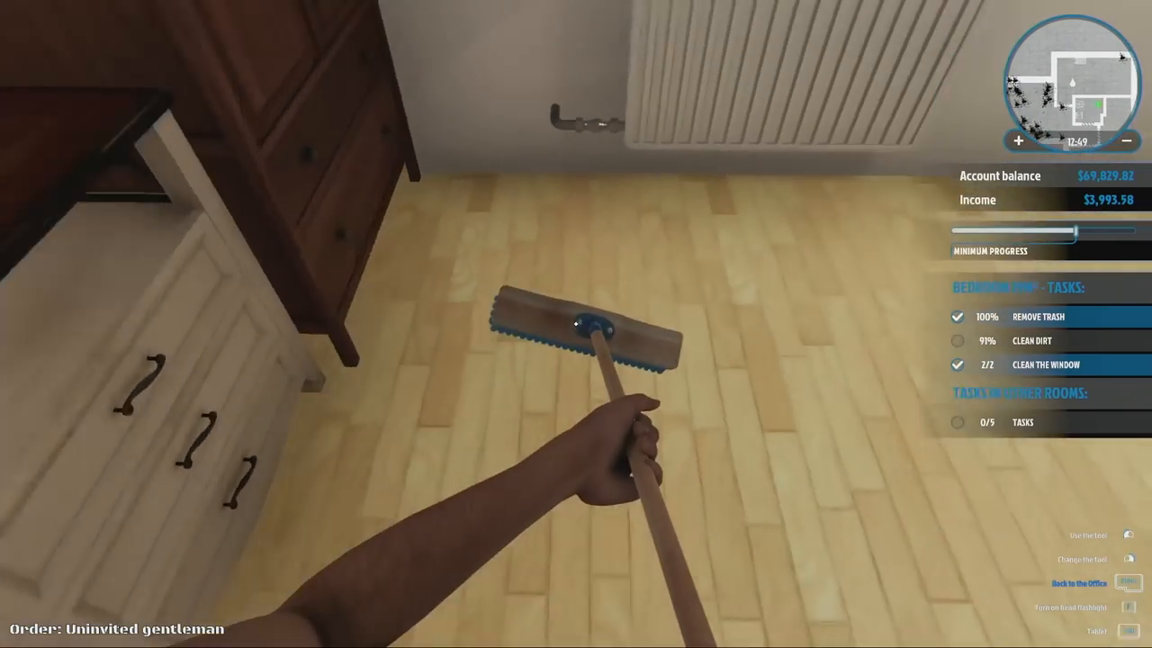
mouse_move(576, 324)
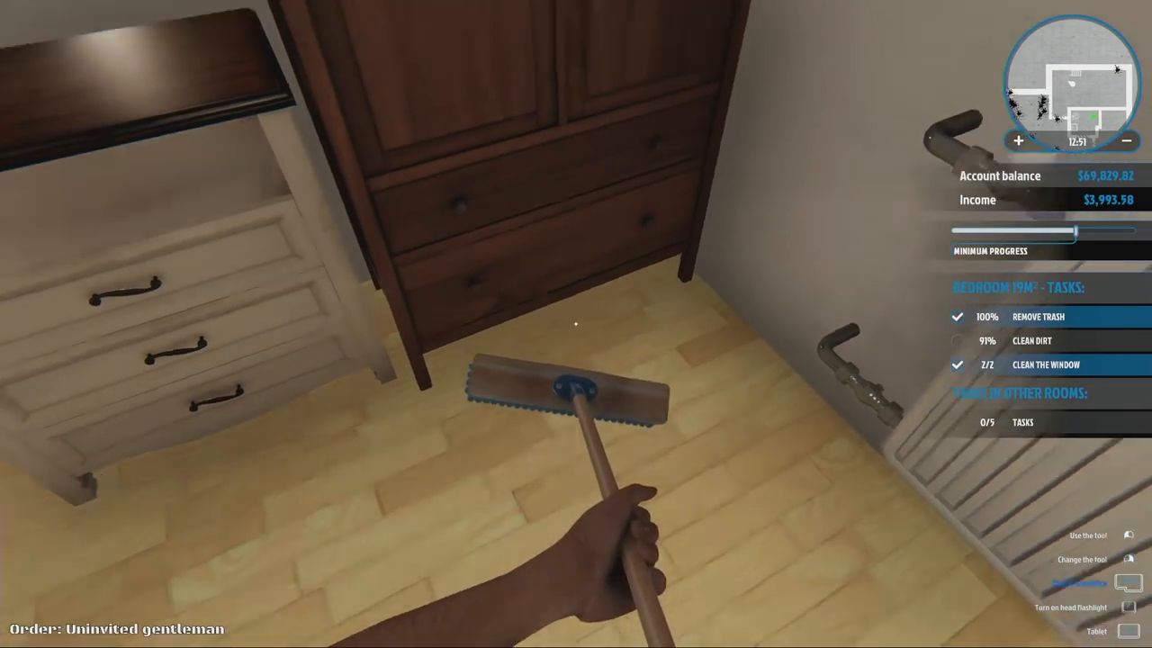
mouse_move(576, 324)
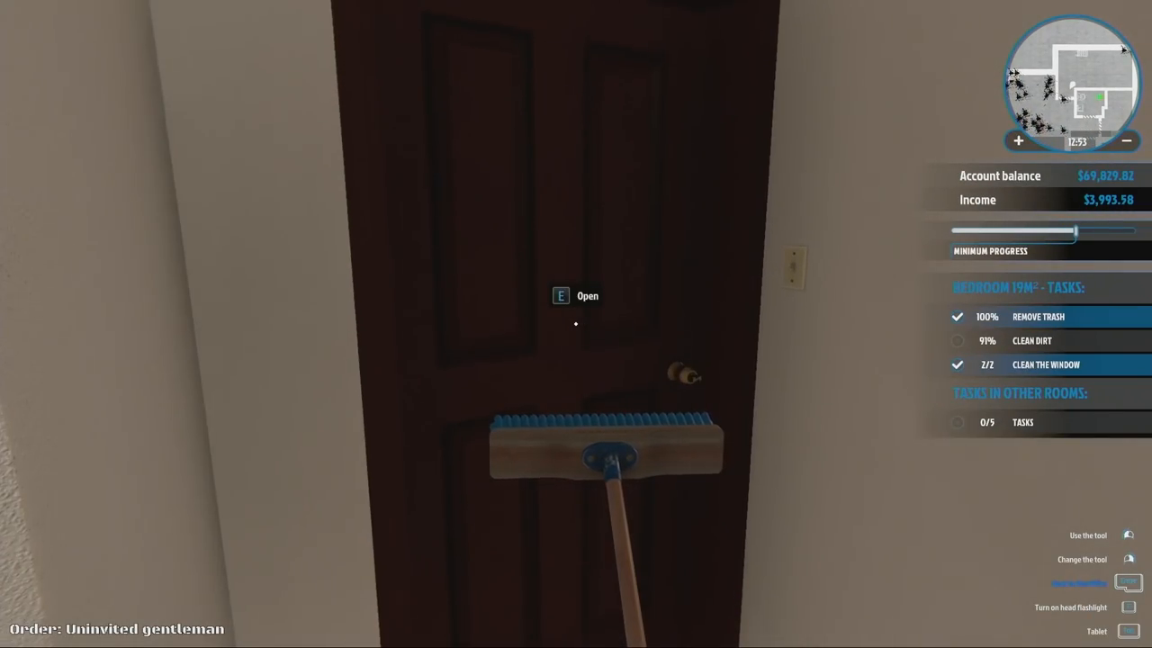
- Open the 19 m² bedroom door to reach the remaining dirty spots
key(e)
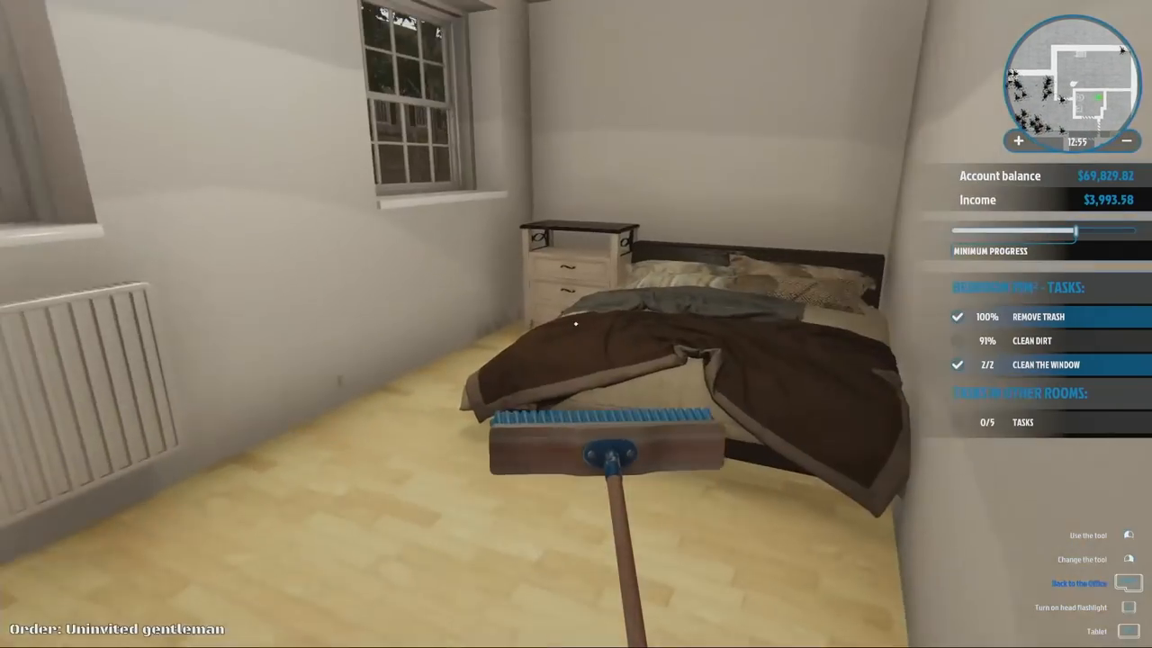
mouse_move(576, 324)
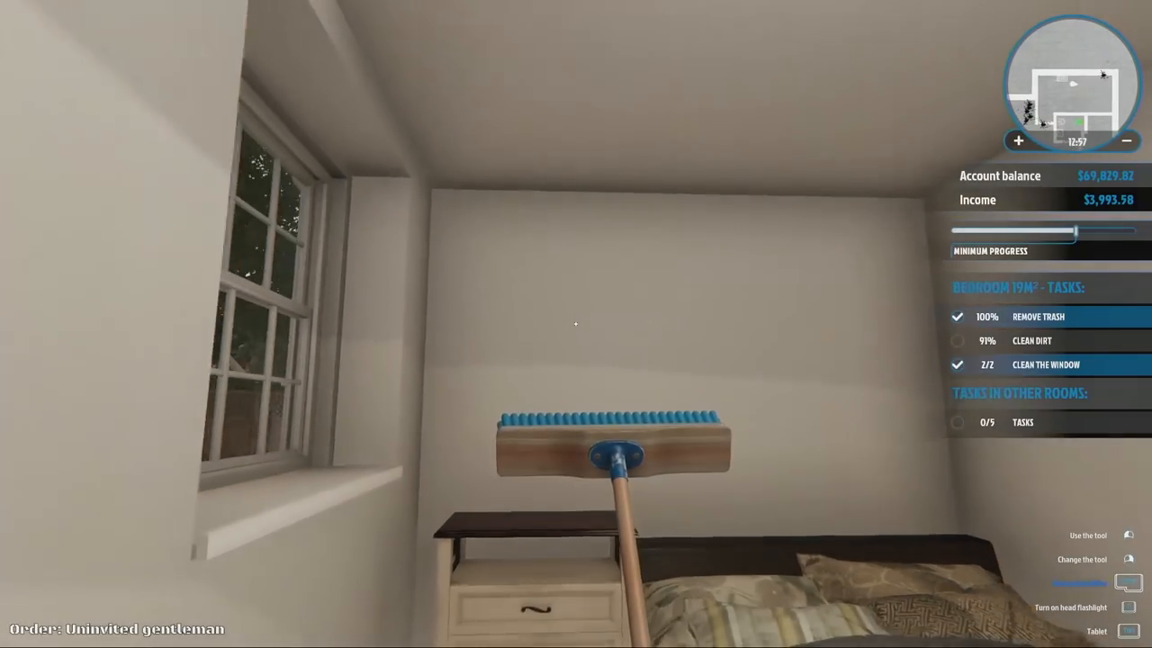
mouse_move(576, 324)
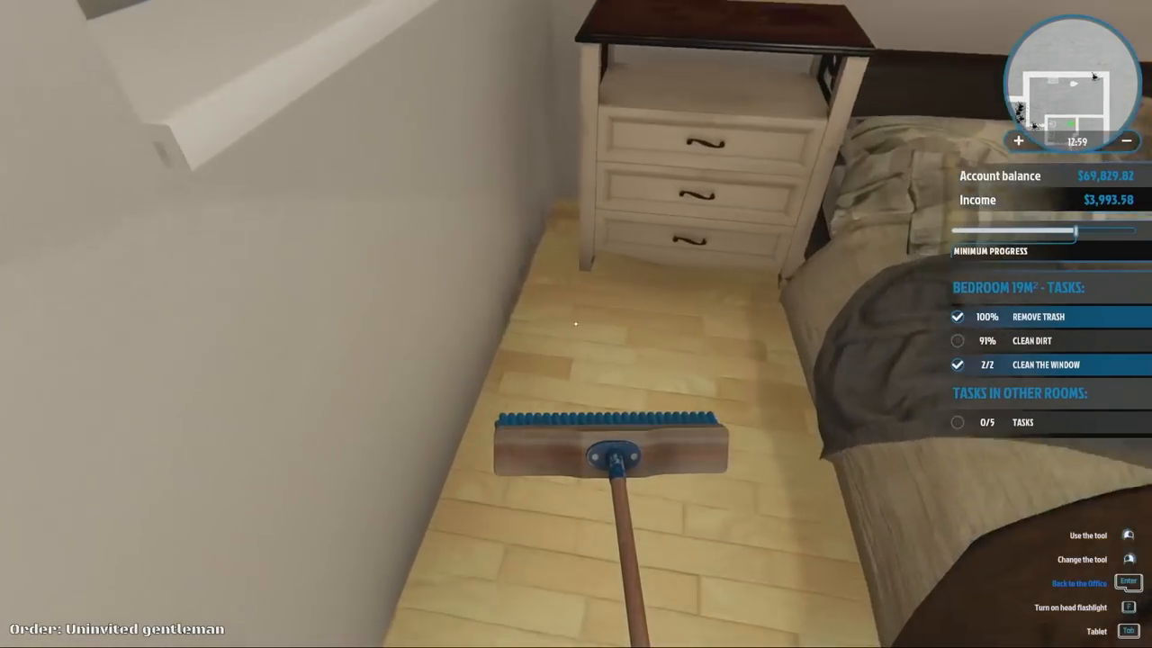
mouse_move(576, 324)
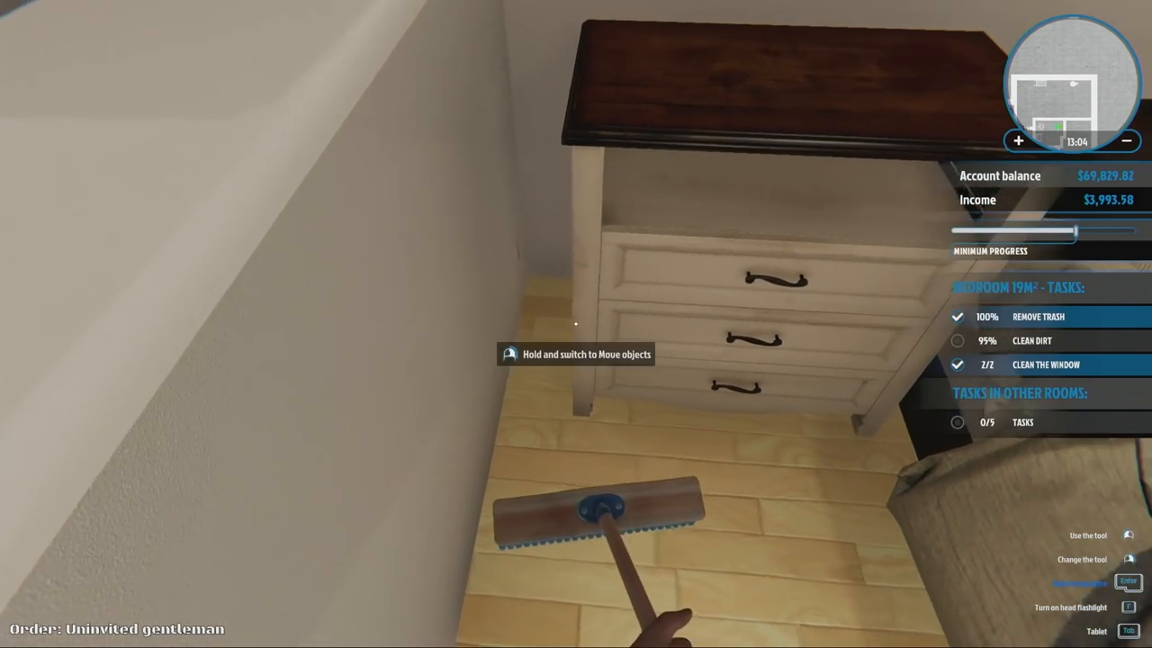
mouse_move(576, 324)
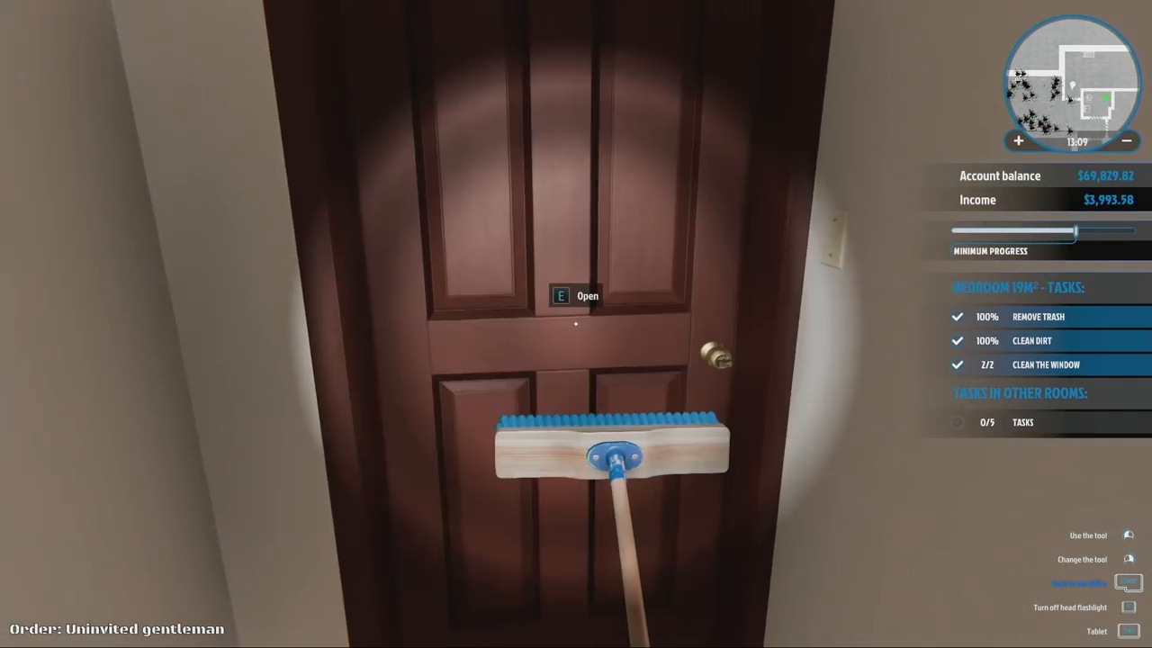
- Leave the 19 m² bedroom through its door toward the living room with kitchenette
key(e)
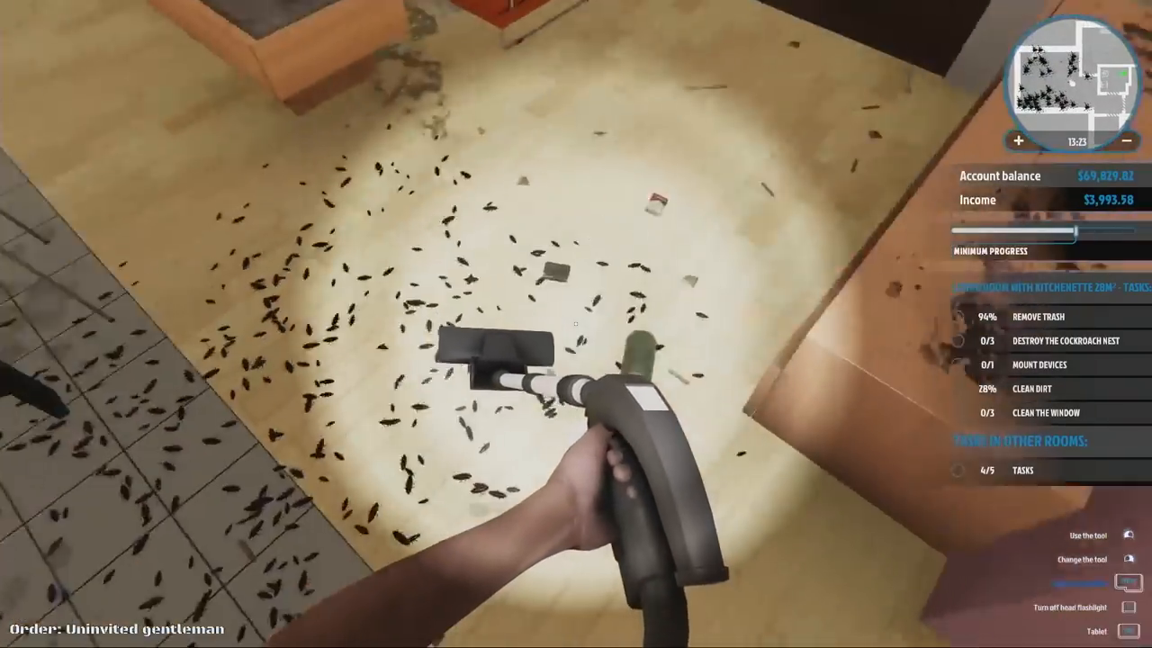
mouse_move(576, 324)
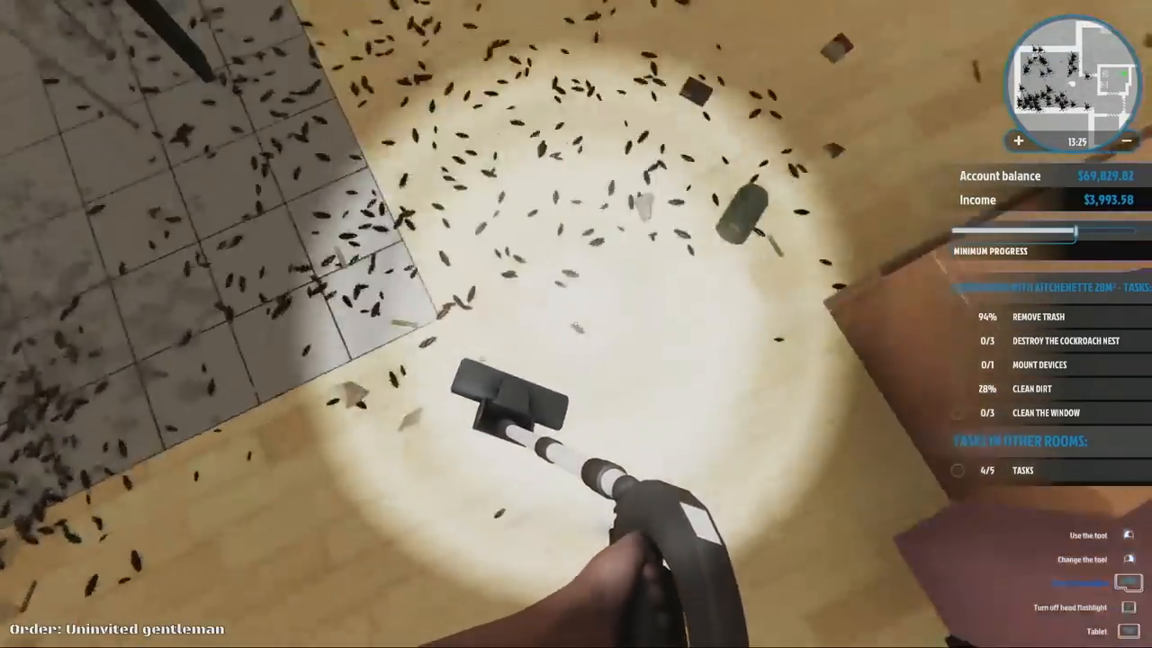
mouse_move(576, 324)
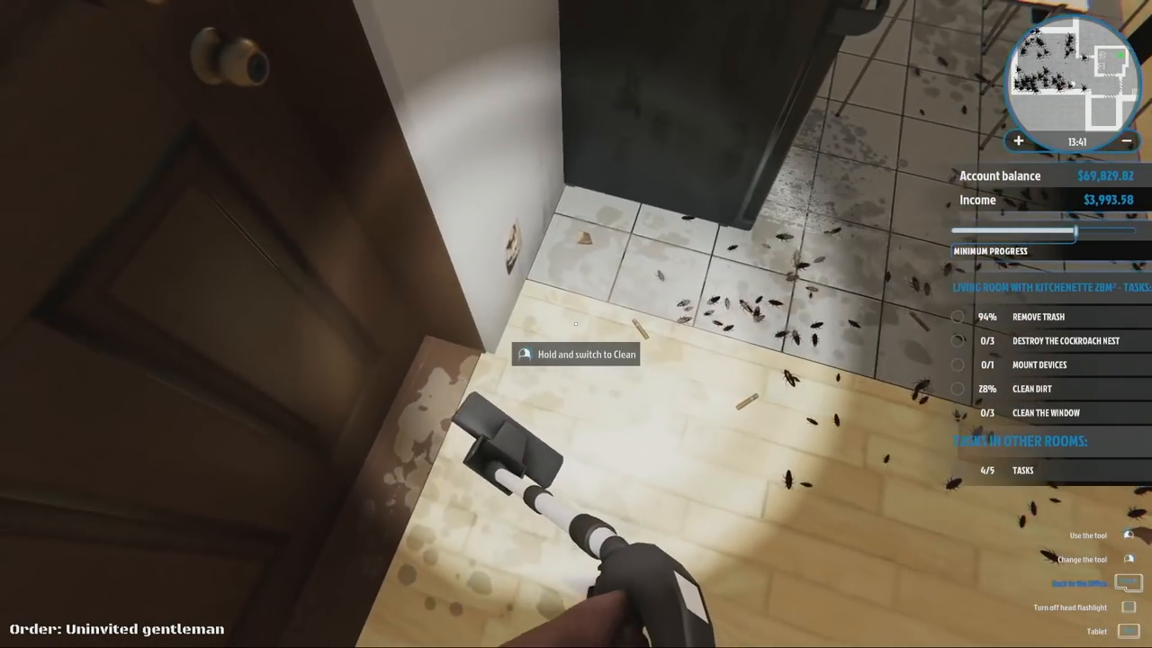
mouse_move(576, 324)
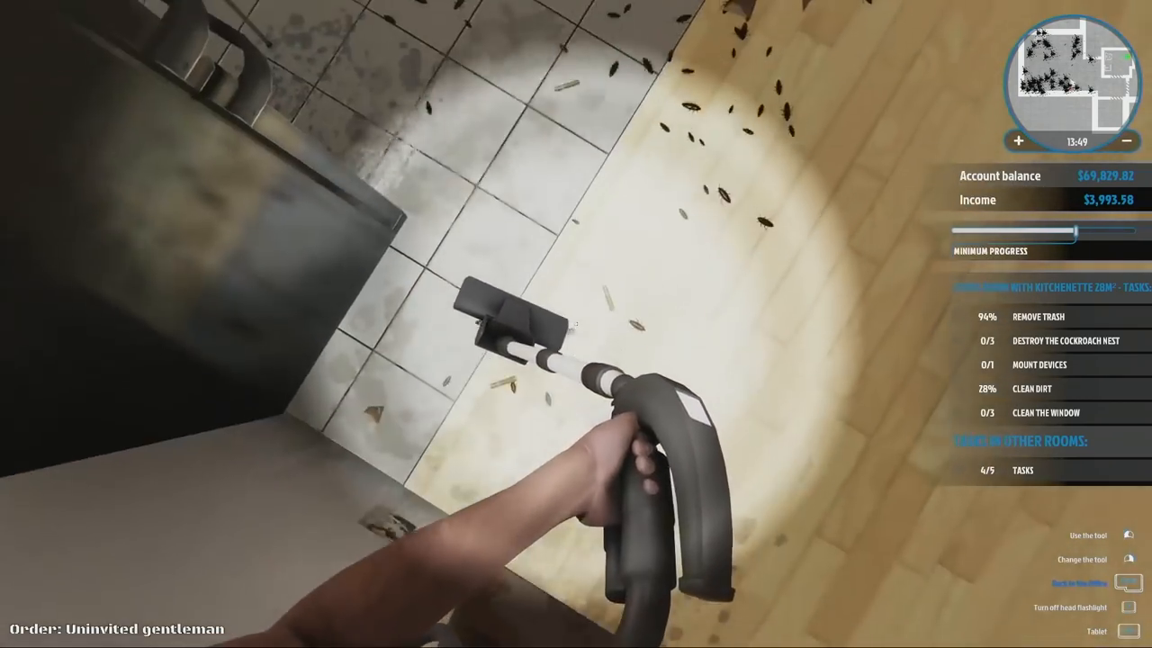
mouse_move(576, 324)
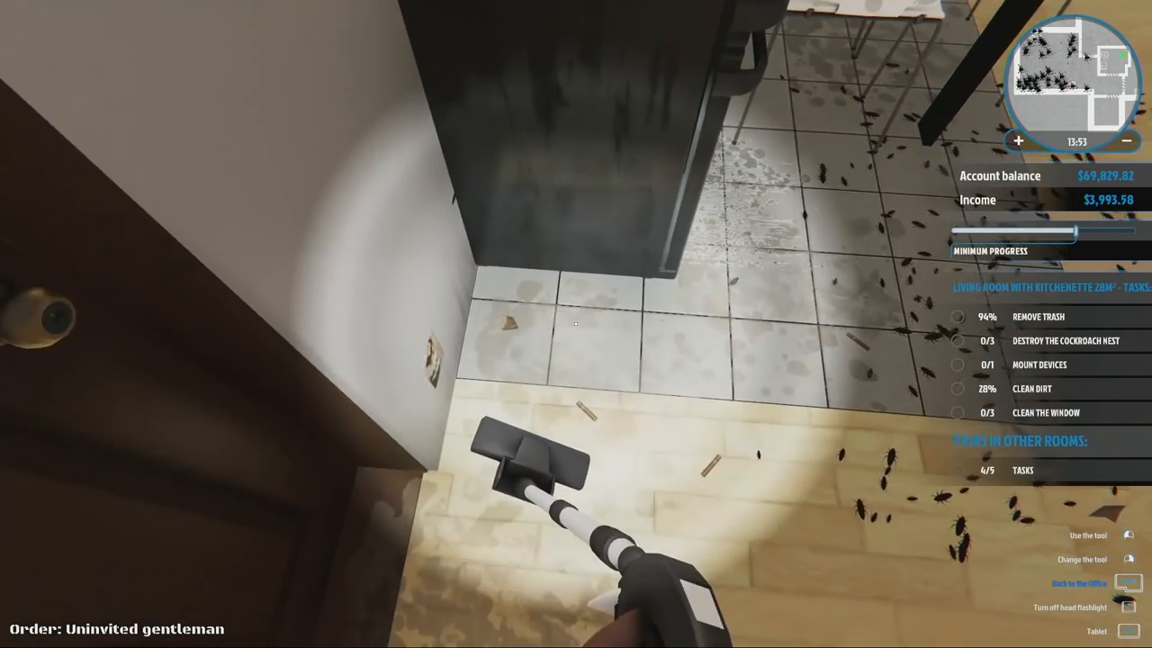
mouse_move(576, 324)
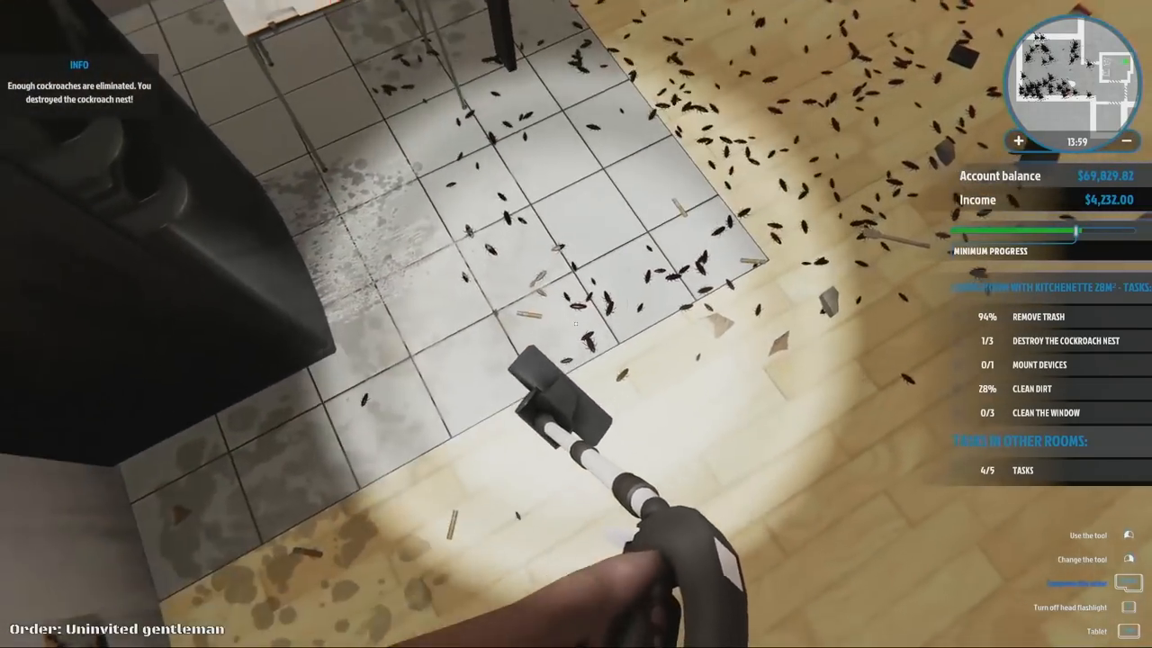
mouse_move(576, 324)
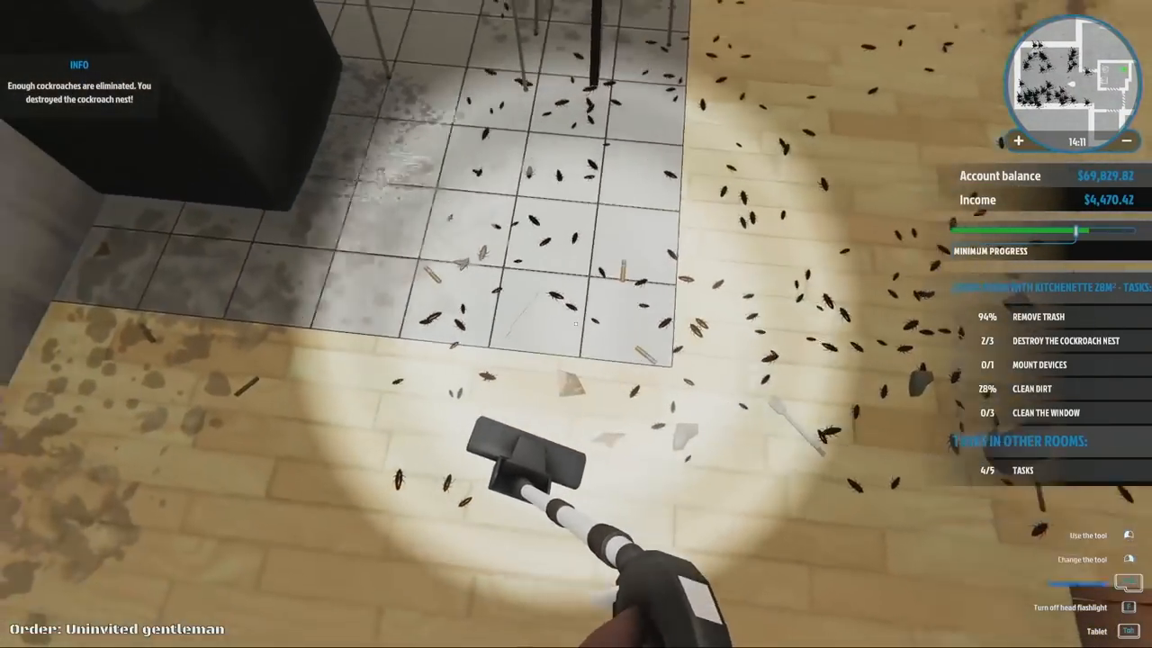
mouse_move(576, 324)
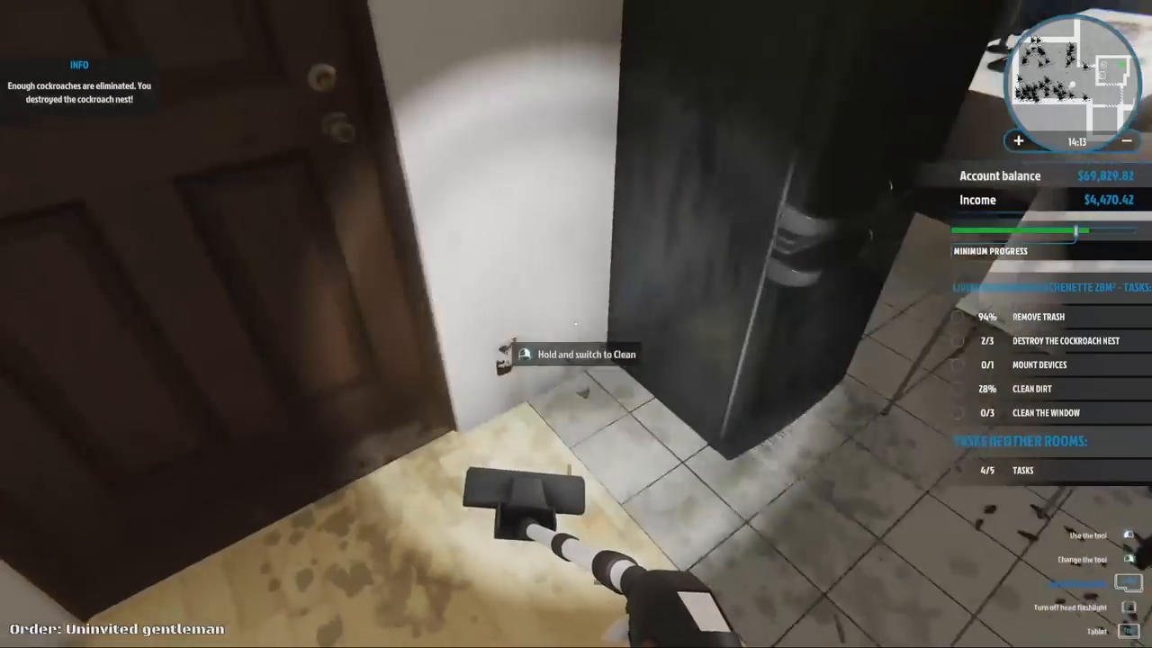
mouse_move(576, 324)
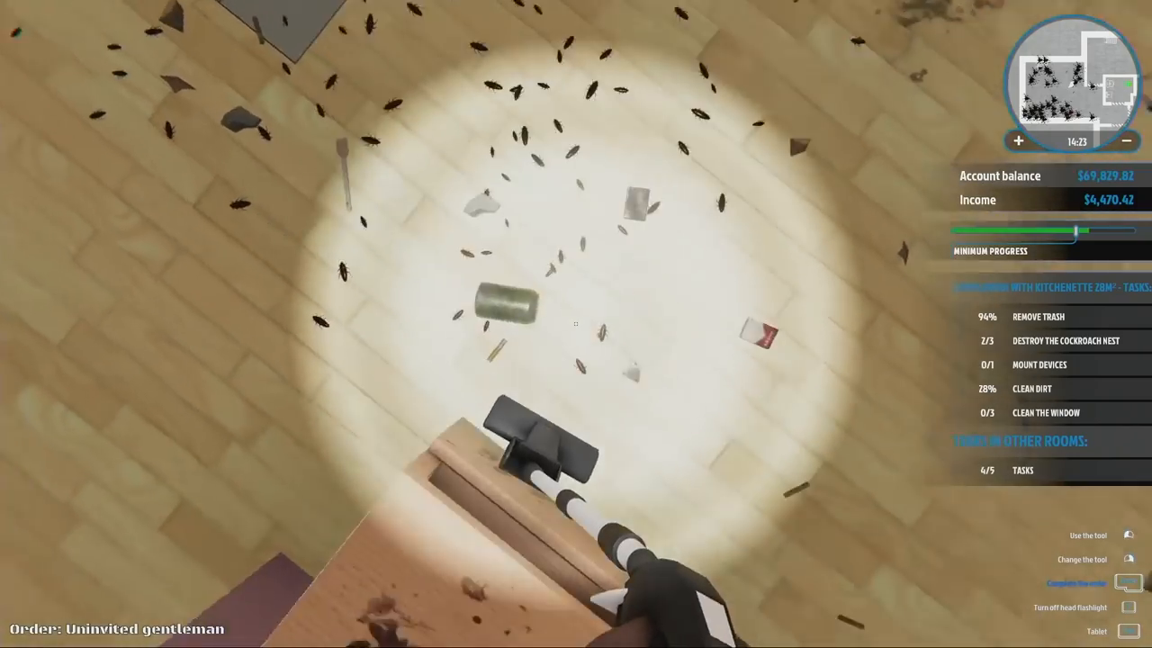
mouse_move(576, 324)
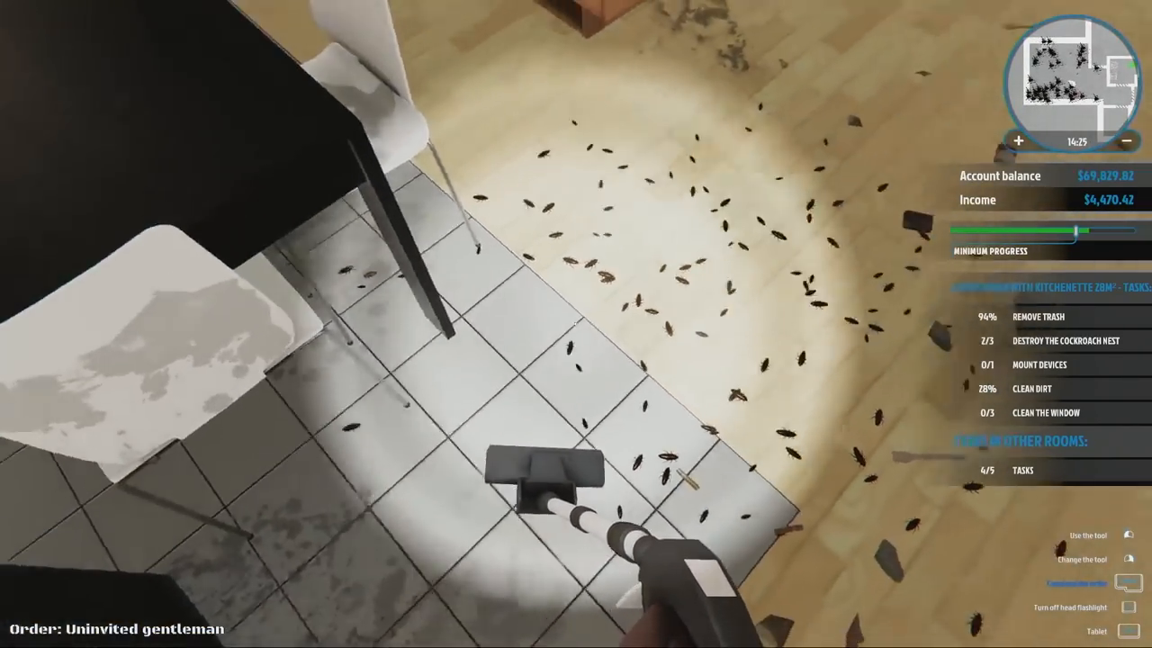
mouse_move(576, 324)
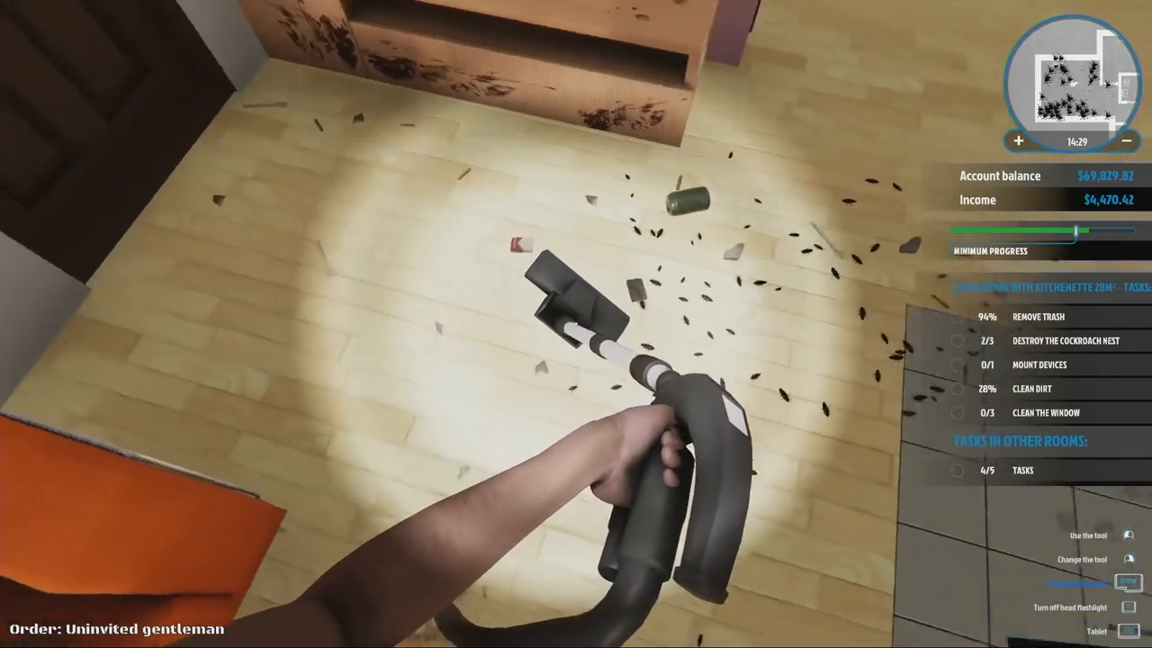
mouse_move(576, 324)
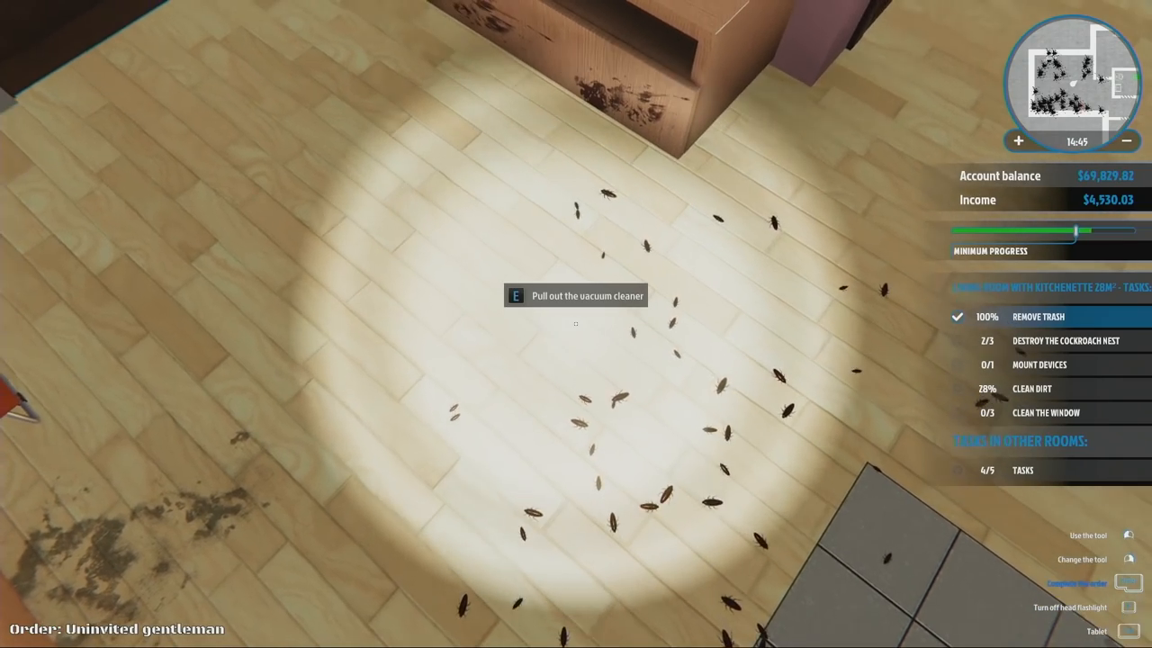
- Switch to the mop to scrub the living room's remaining dirt
key(e)
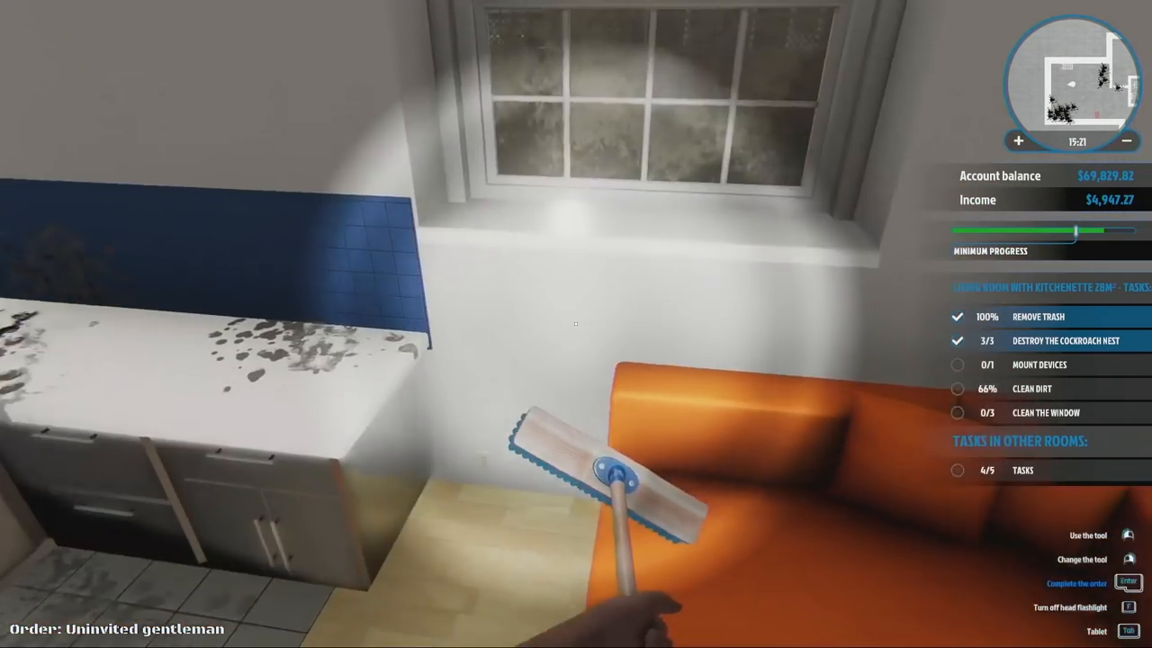
mouse_move(576, 324)
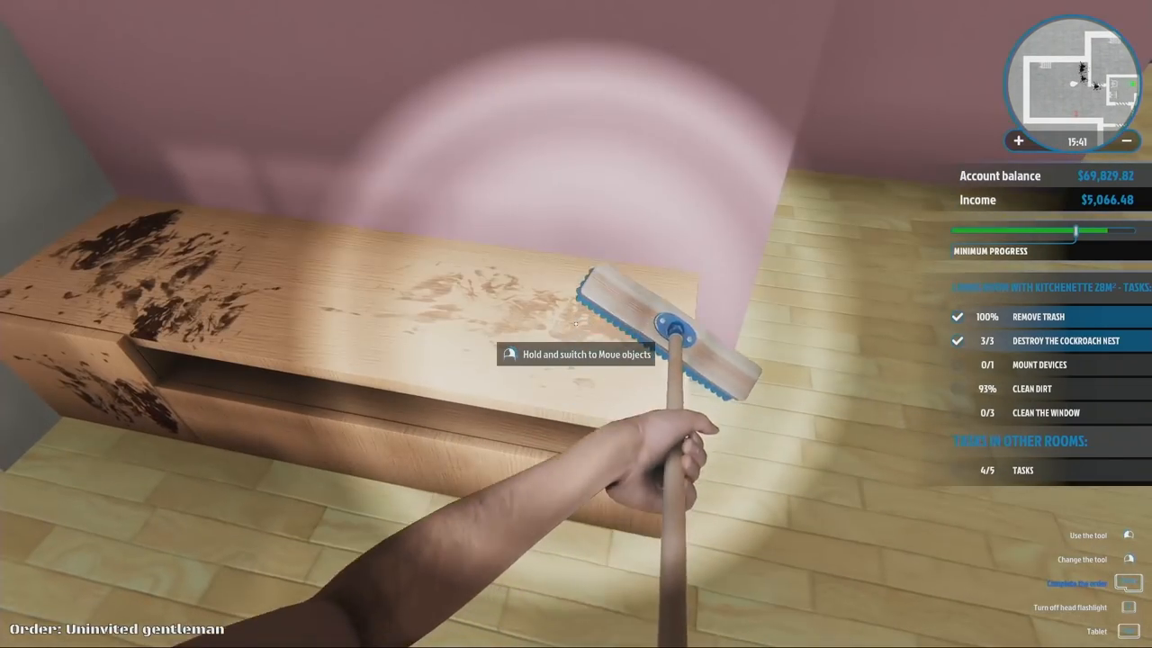
mouse_move(576, 324)
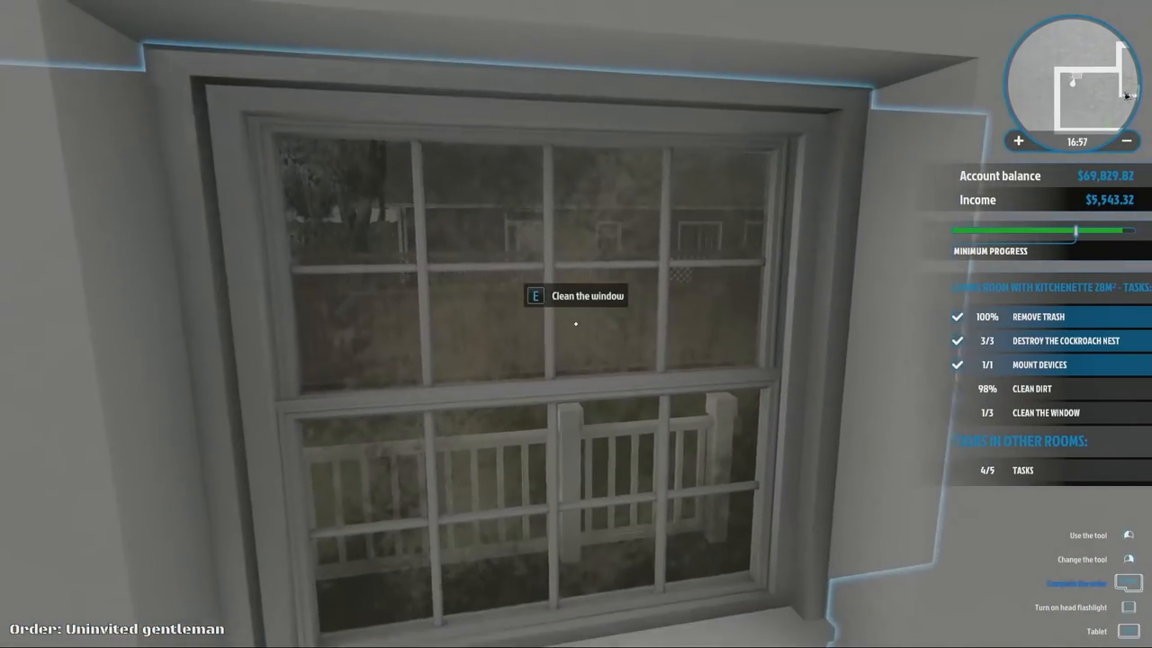
- Clean the dirty living room window in front of the player
key(e)
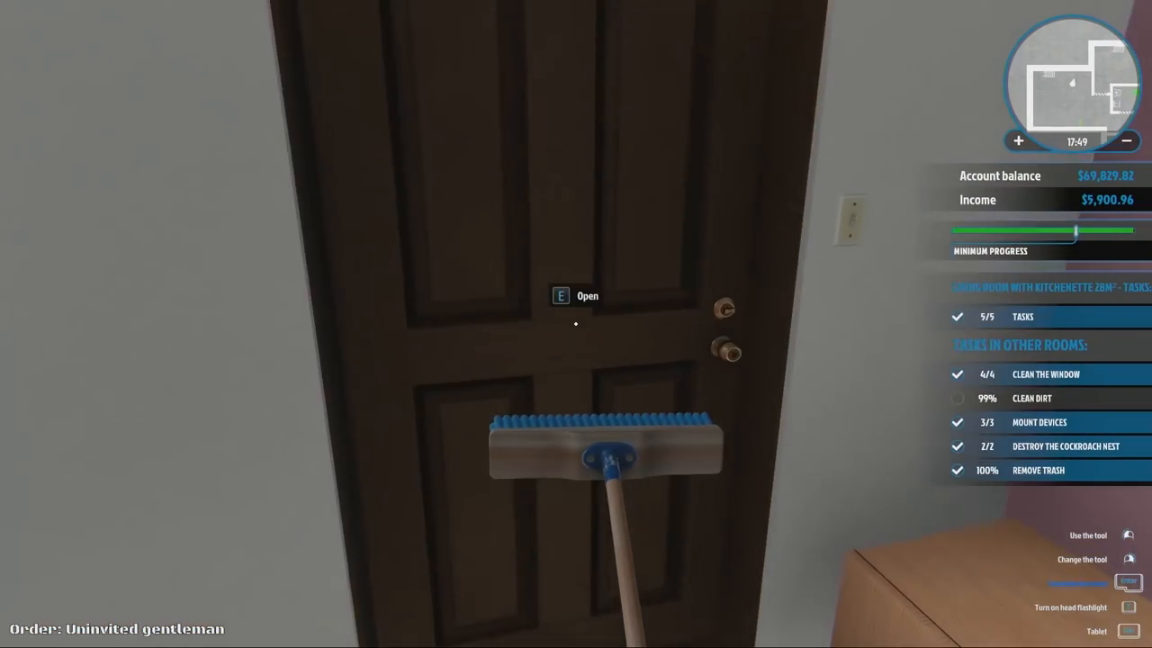
- Open the door into the pink-walled bathroom
key(e)
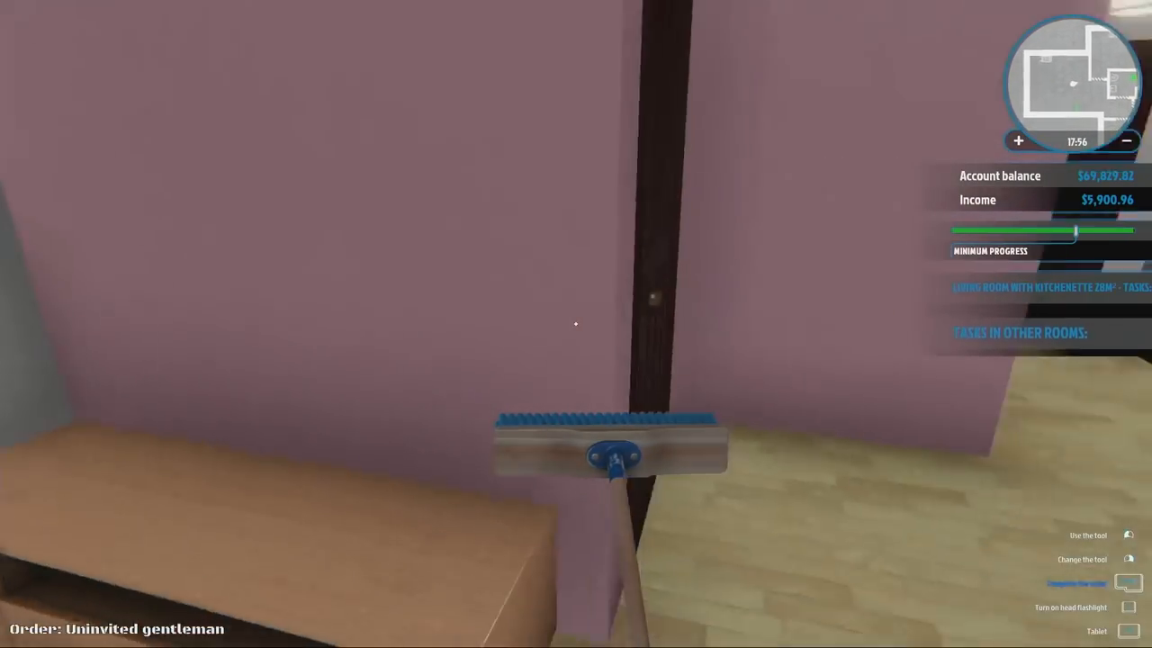
mouse_move(576, 324)
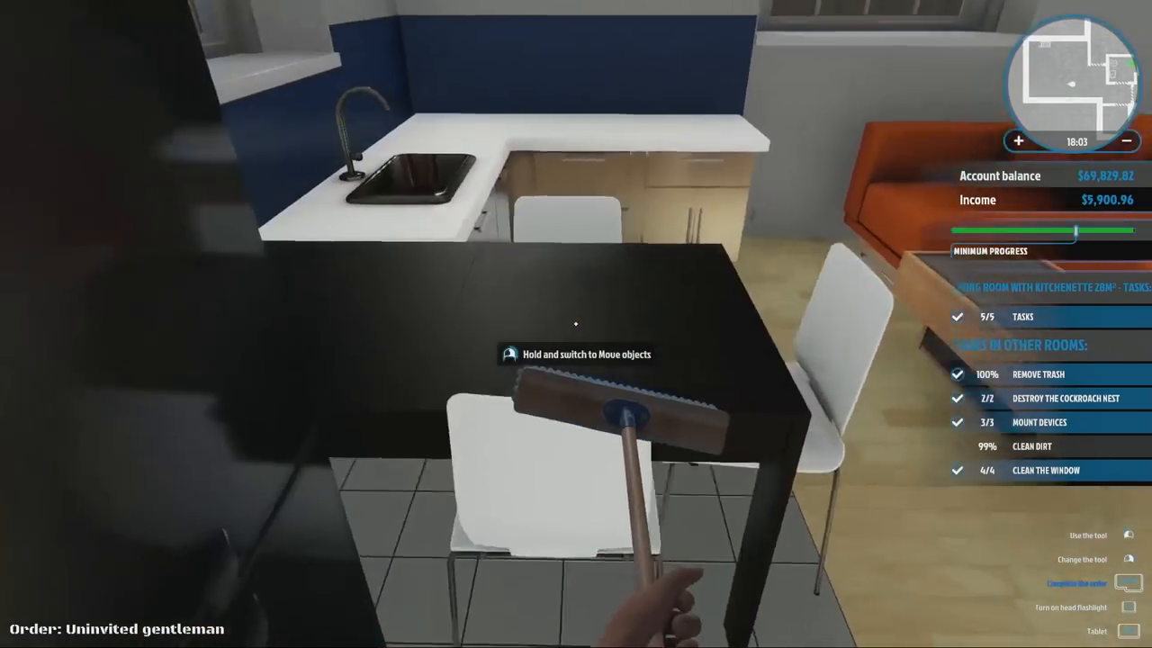
mouse_move(576, 324)
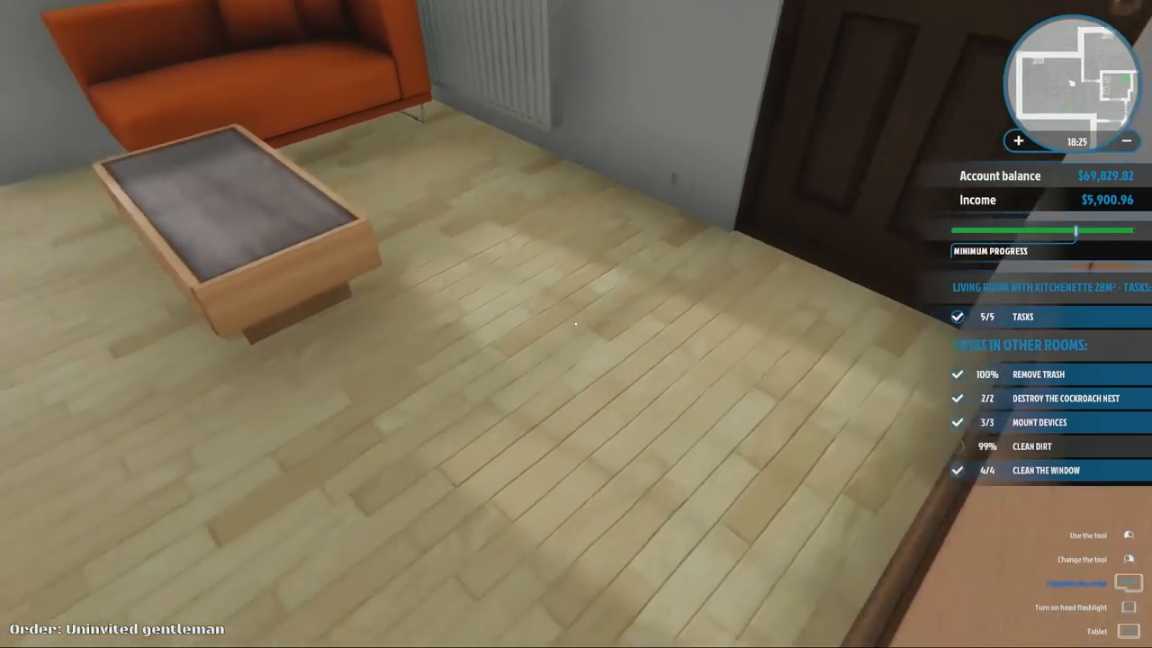
mouse_move(576, 324)
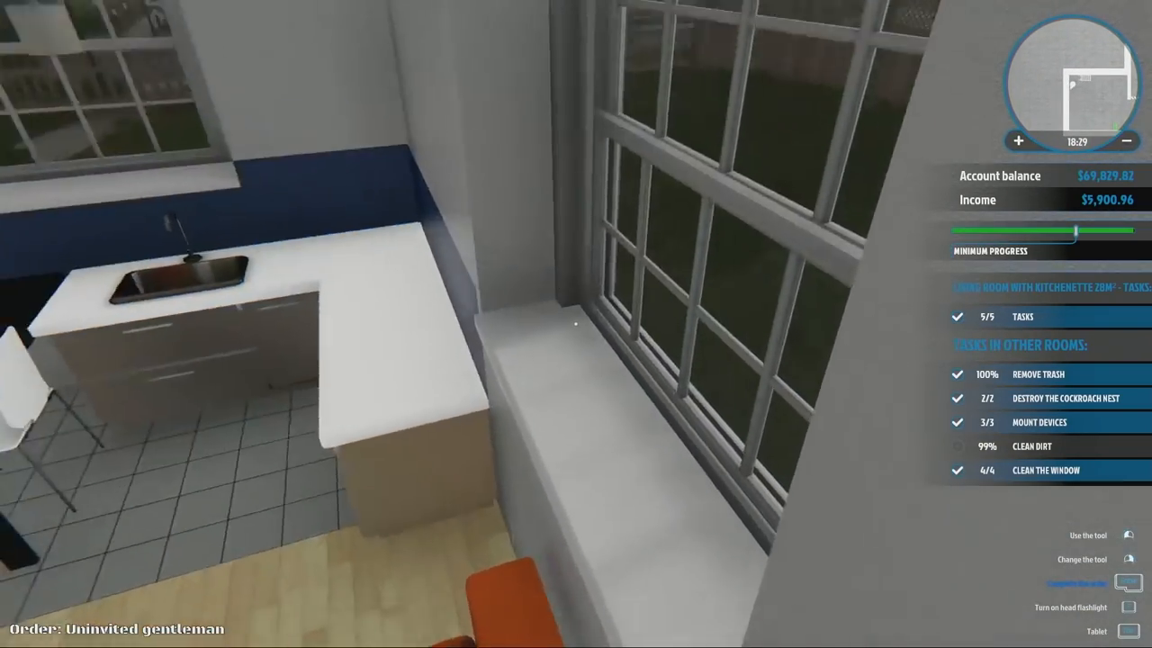
mouse_move(576, 324)
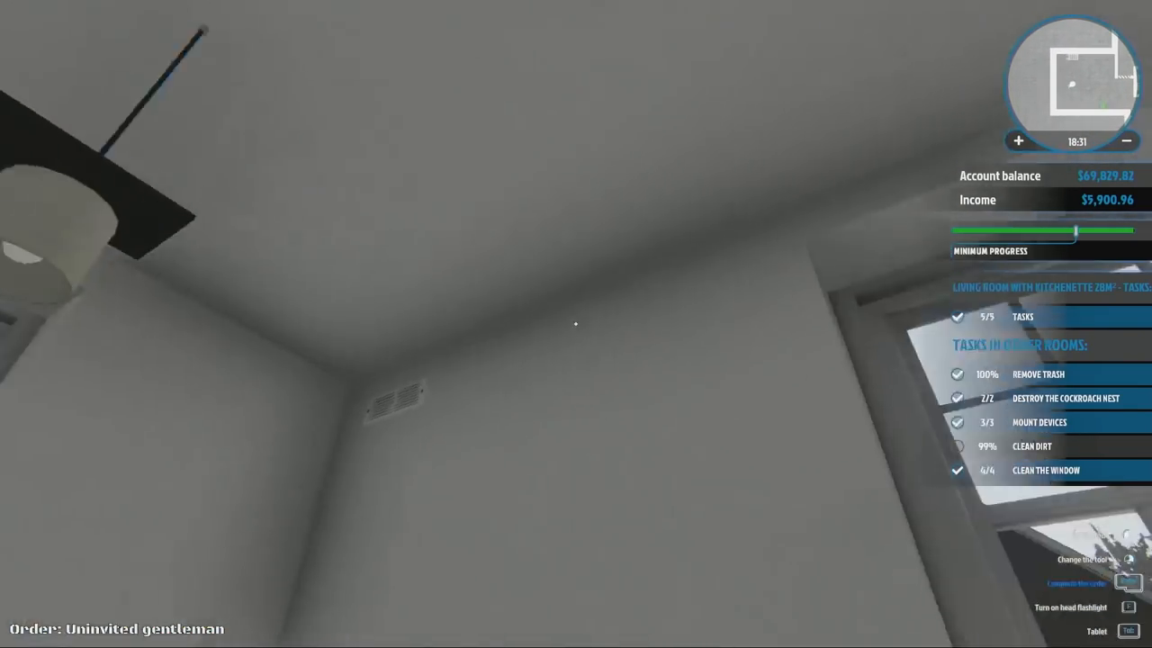
mouse_move(576, 324)
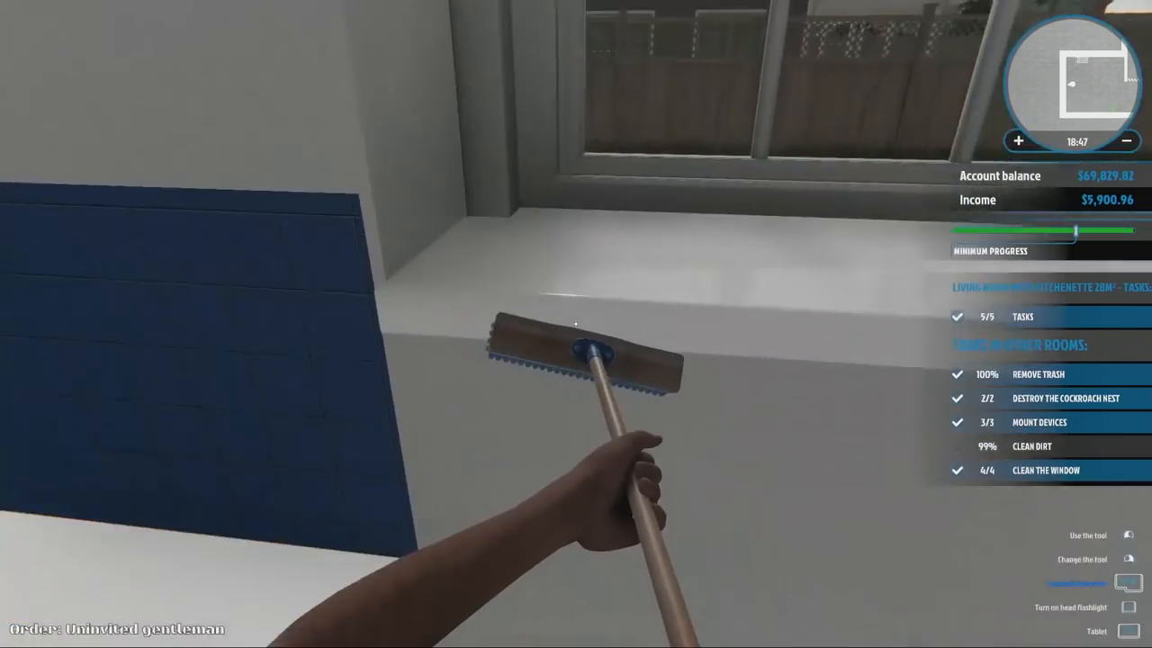
mouse_move(576, 324)
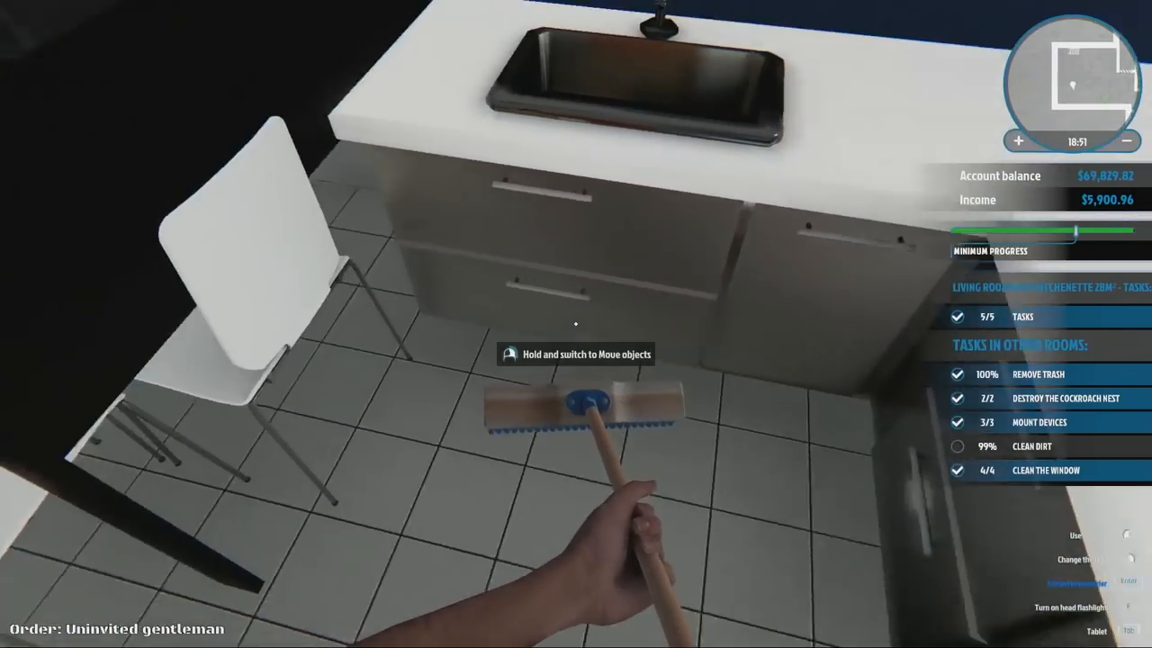
mouse_move(576, 324)
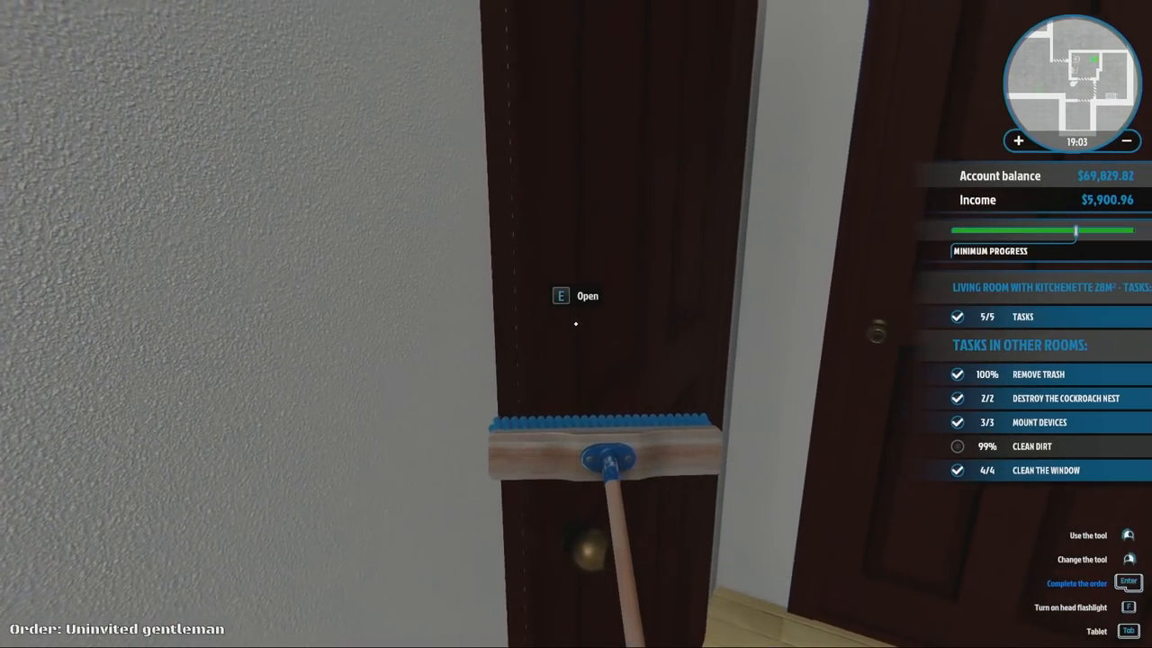
- Pass through the bathroom door and sweep the small room's dirt until the order hits 100%
key(e)
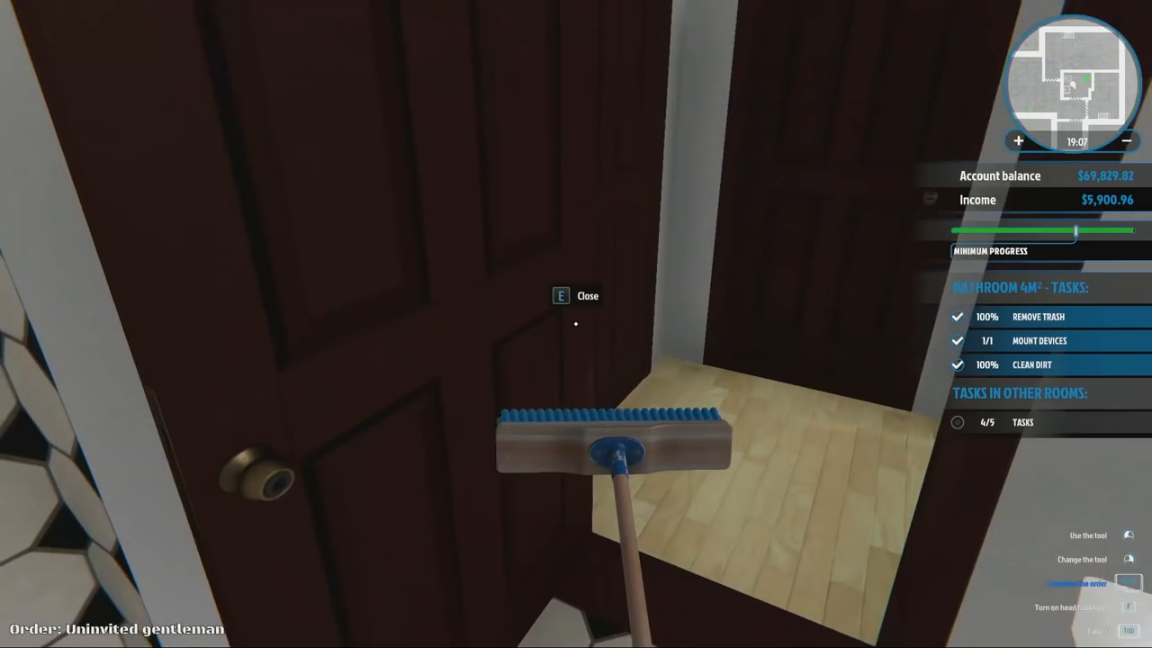
key(e)
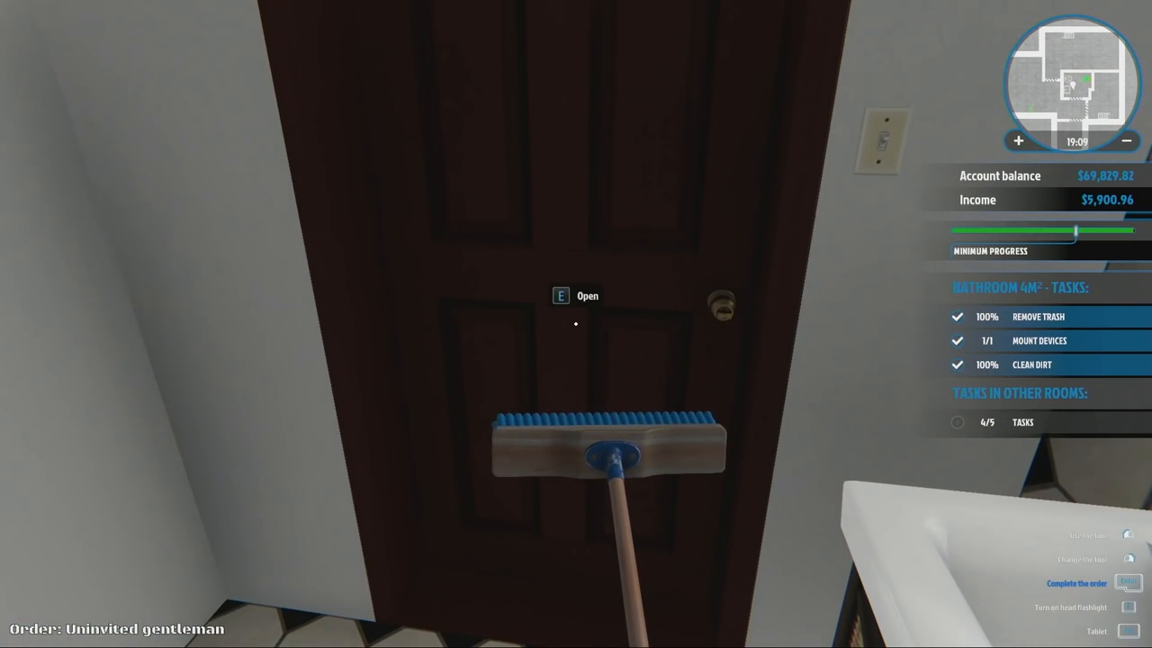
key(e)
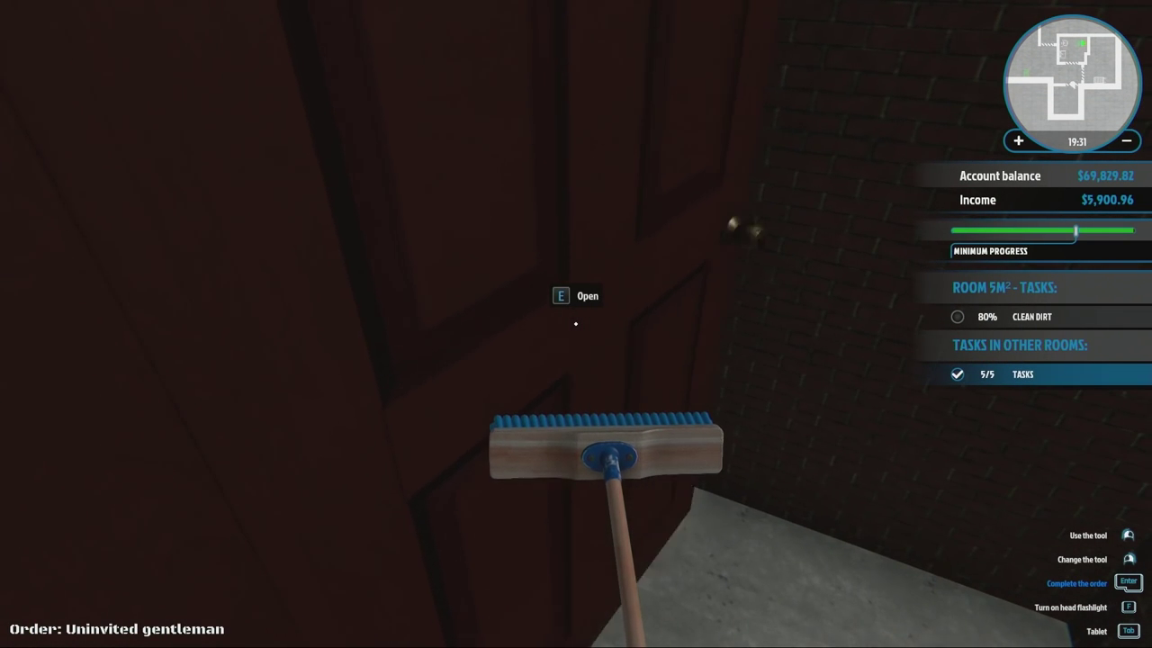
key(e)
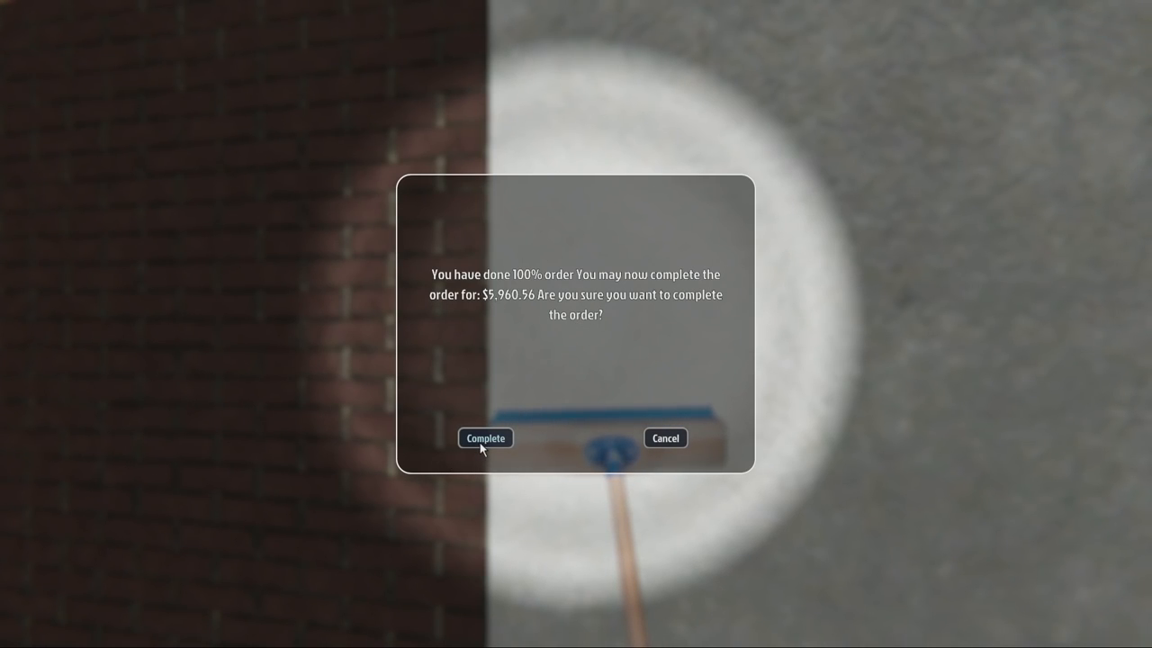
- Confirm completing the Uninvited gentleman order for $5,960.56
click(485, 439)
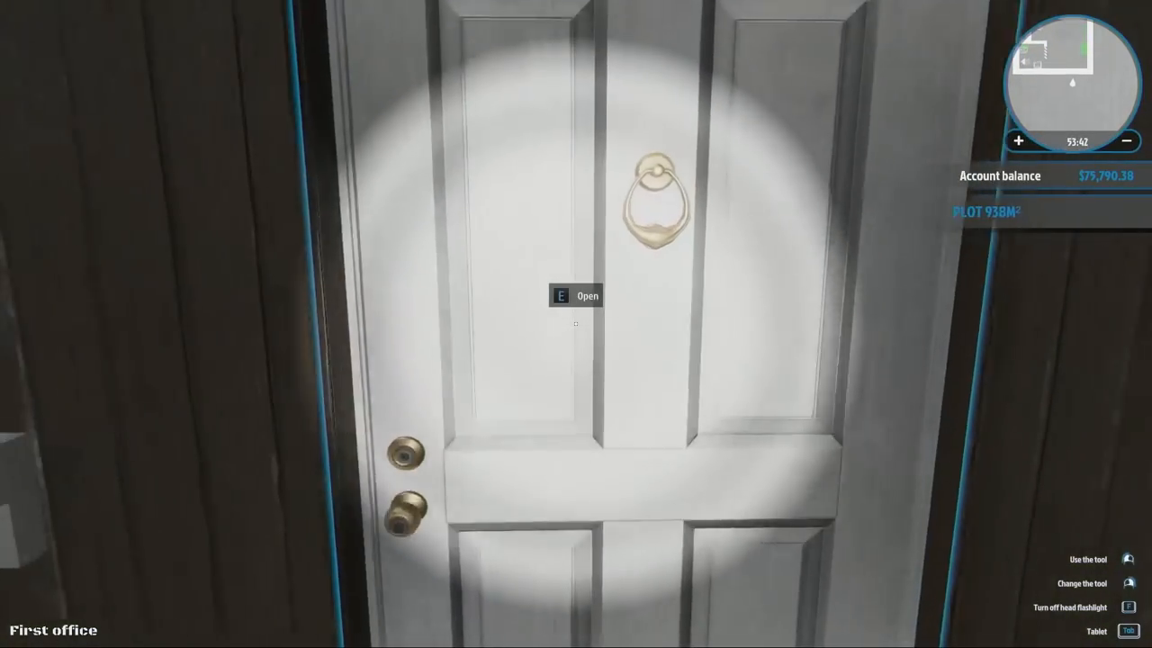
- On the office laptop, open Mail and accept Ann Denis's 'House to refresh' job
key(e)
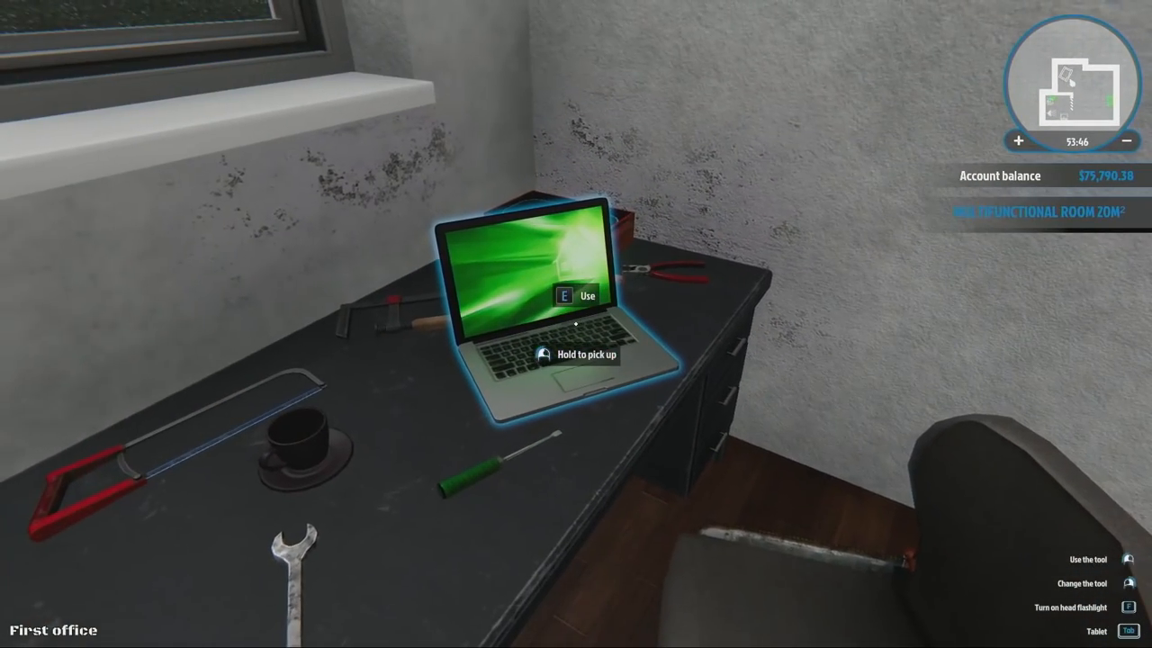
key(e)
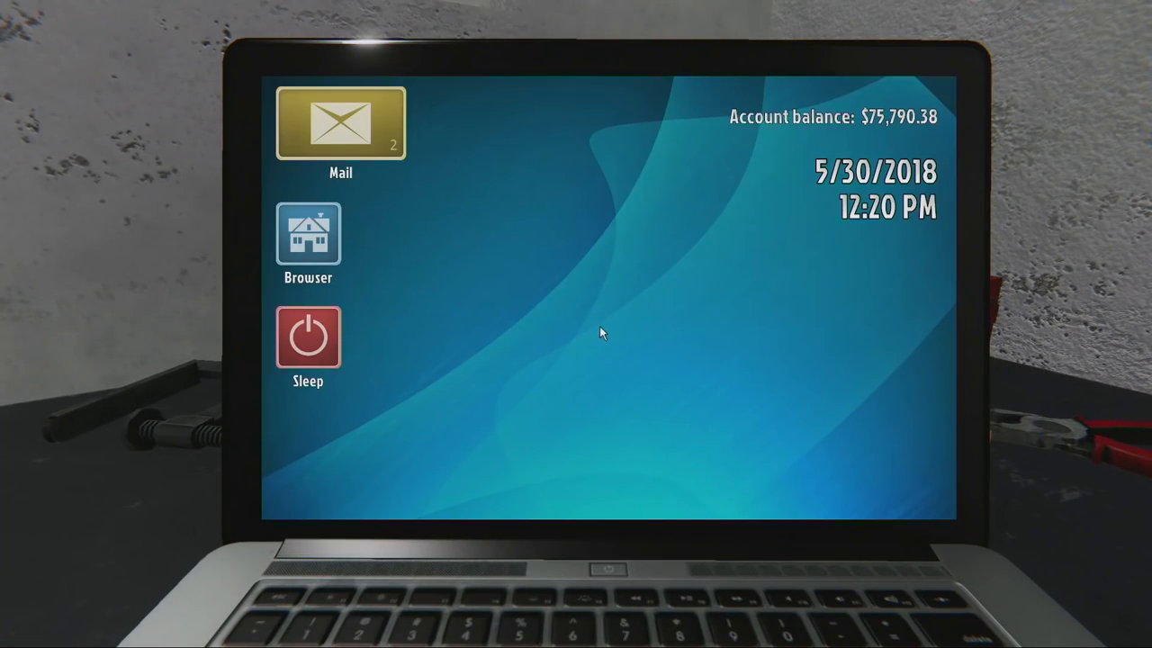
click(339, 124)
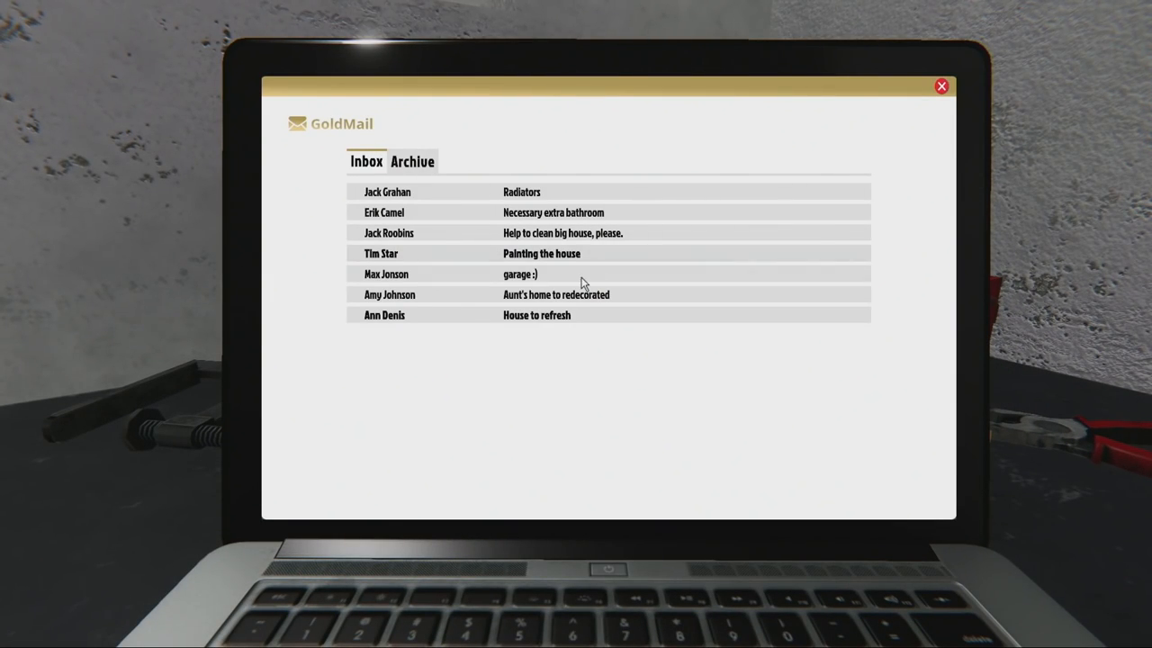
click(536, 315)
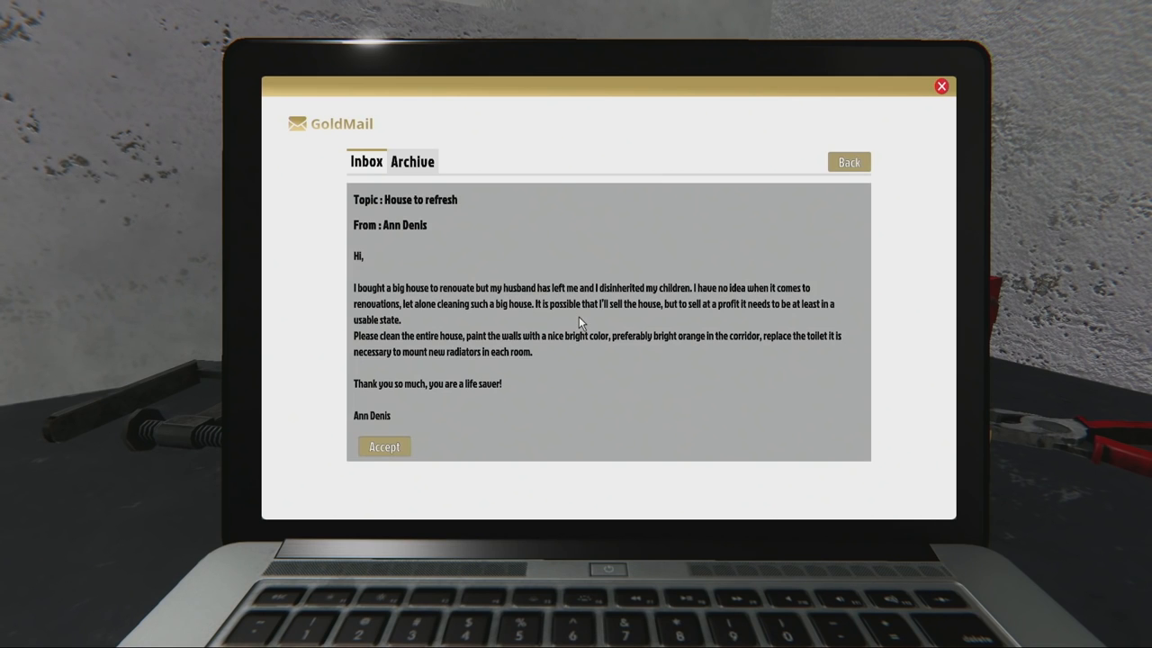
mouse_move(544, 304)
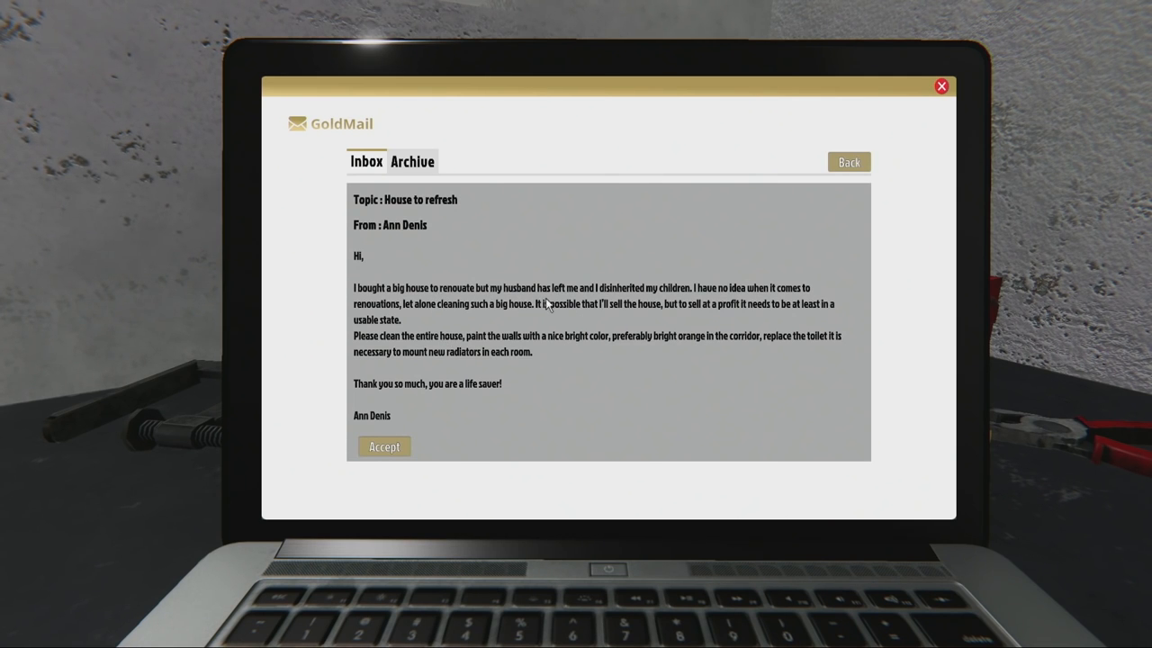
mouse_move(583, 428)
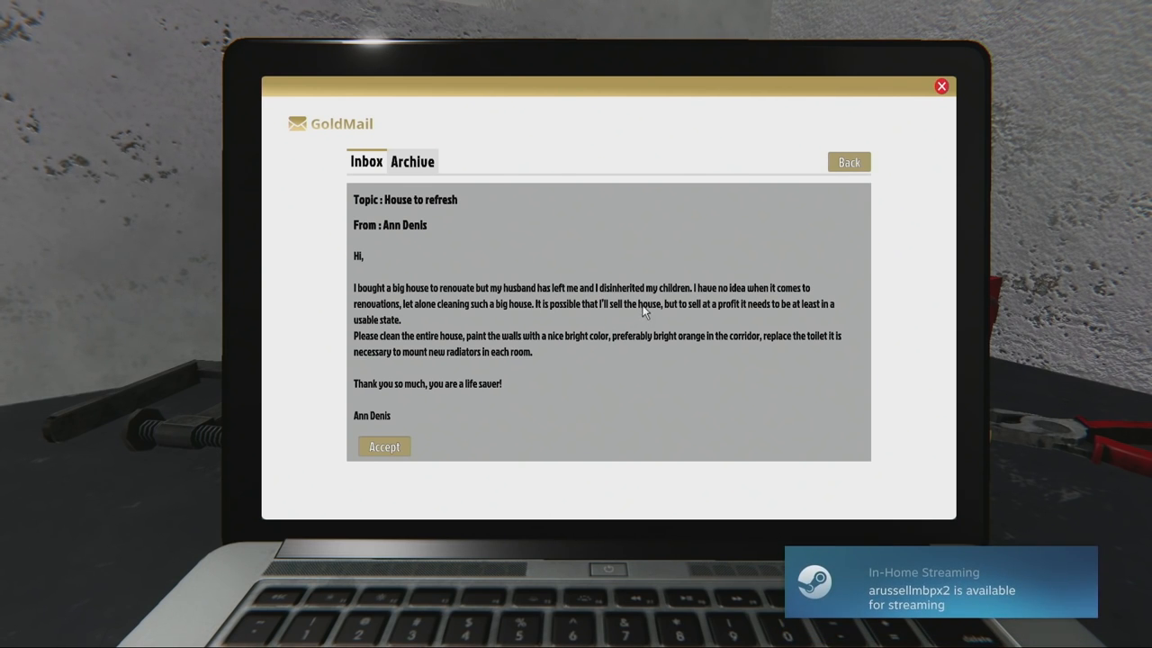
mouse_move(389, 349)
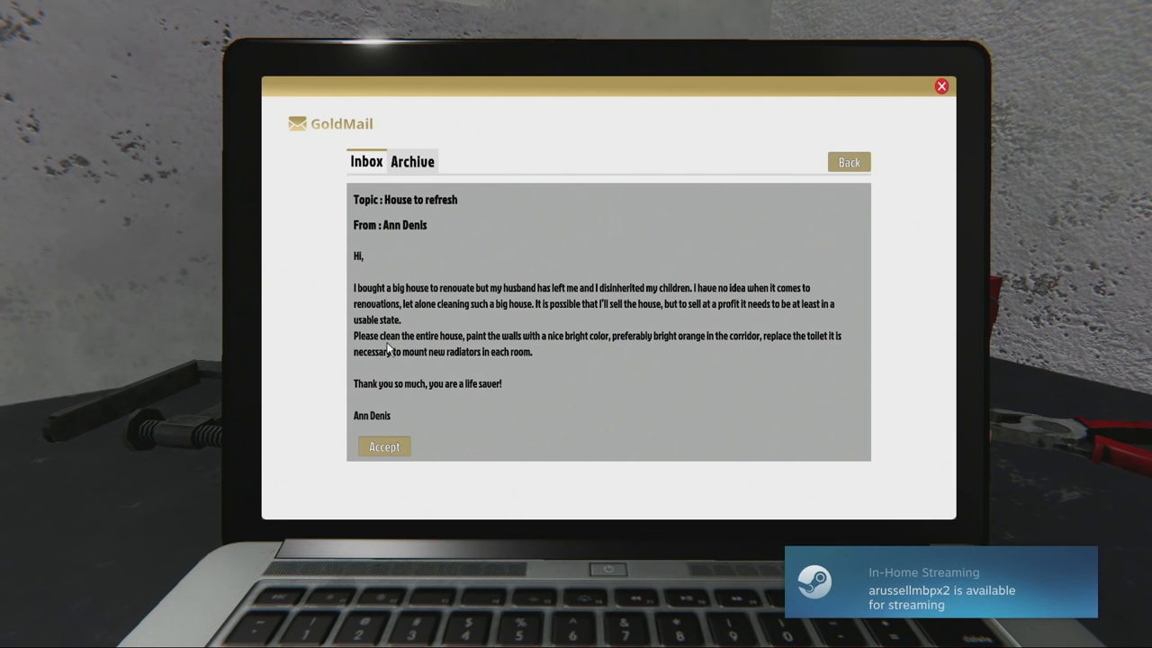
mouse_move(567, 351)
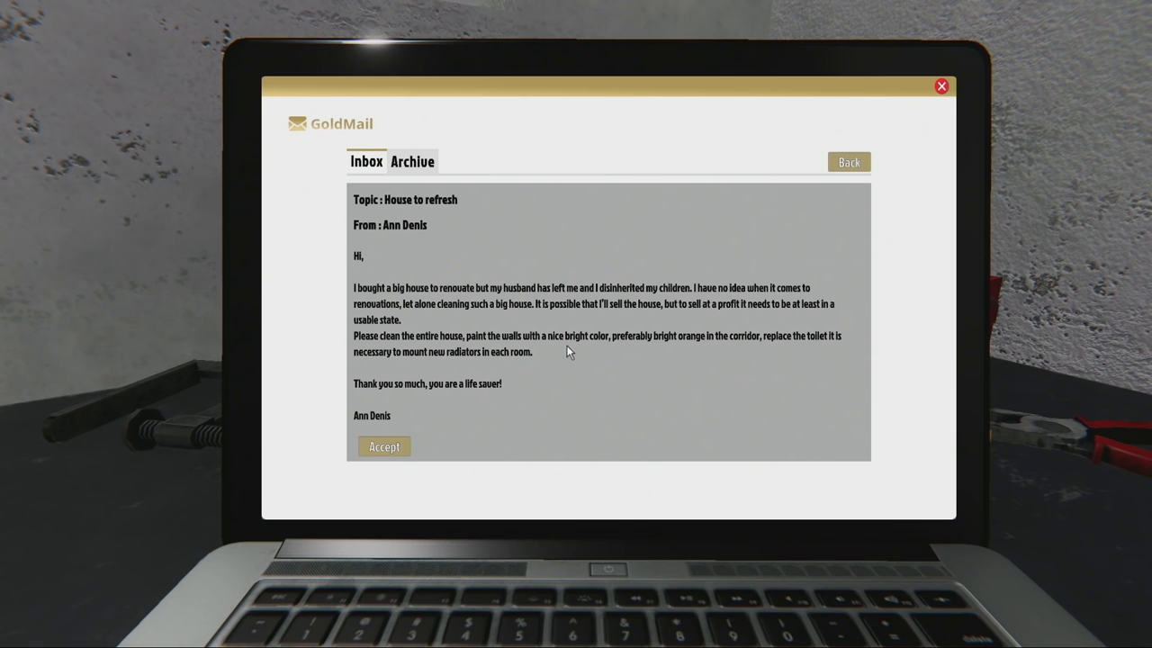
mouse_move(509, 392)
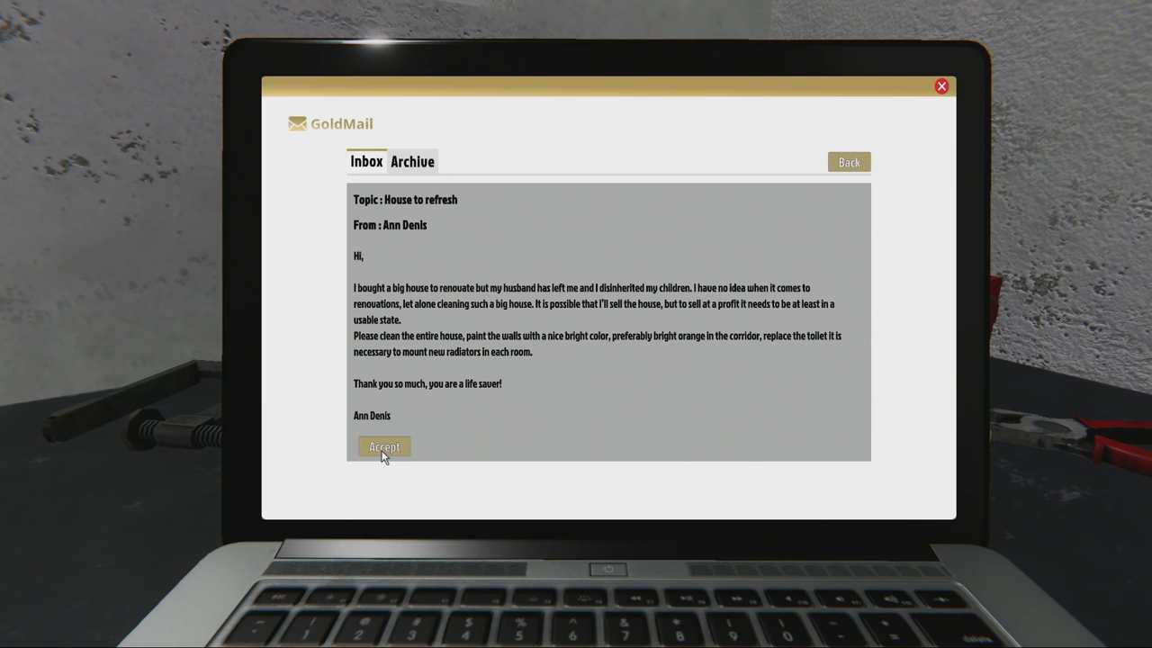
click(385, 446)
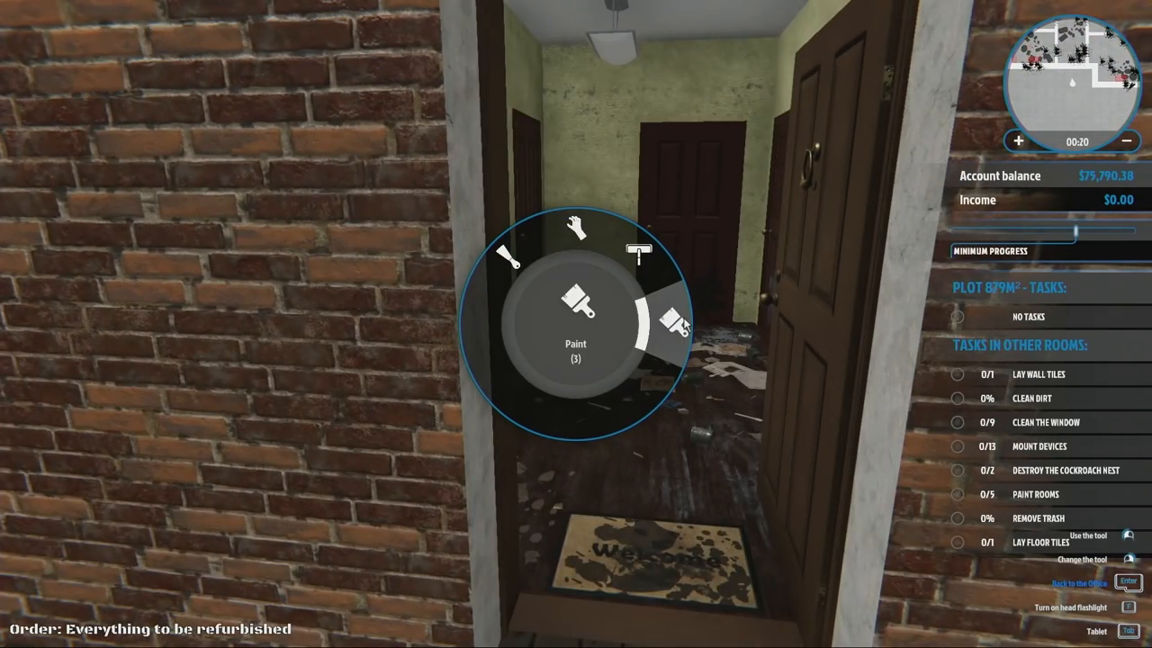
mouse_move(639, 252)
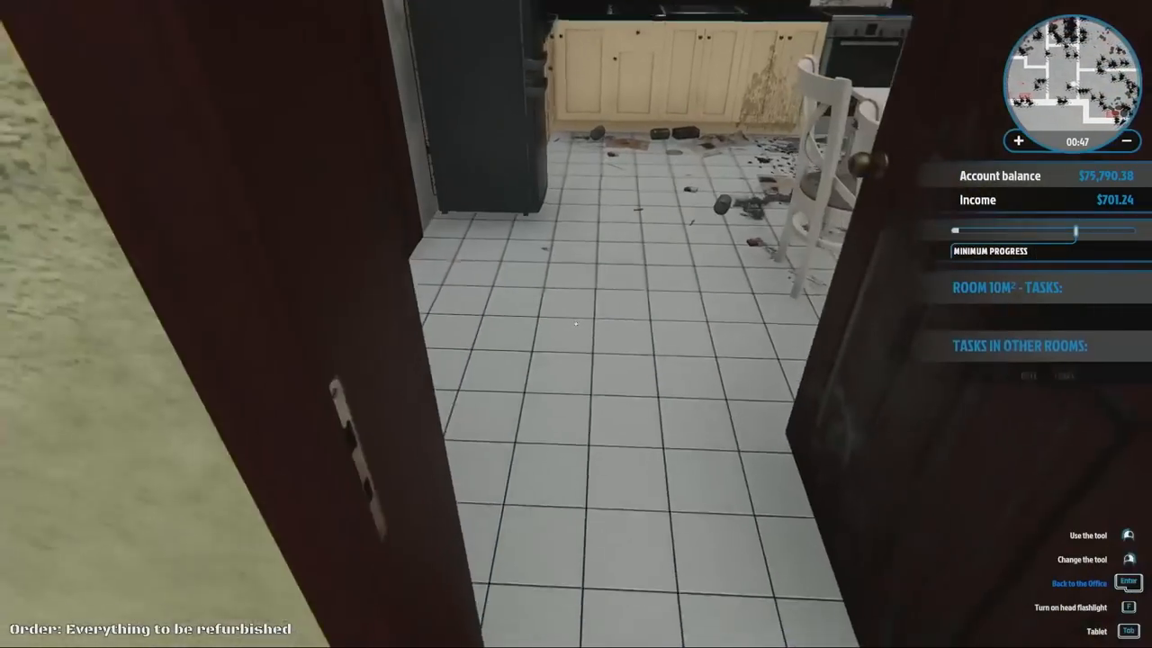
mouse_move(576, 324)
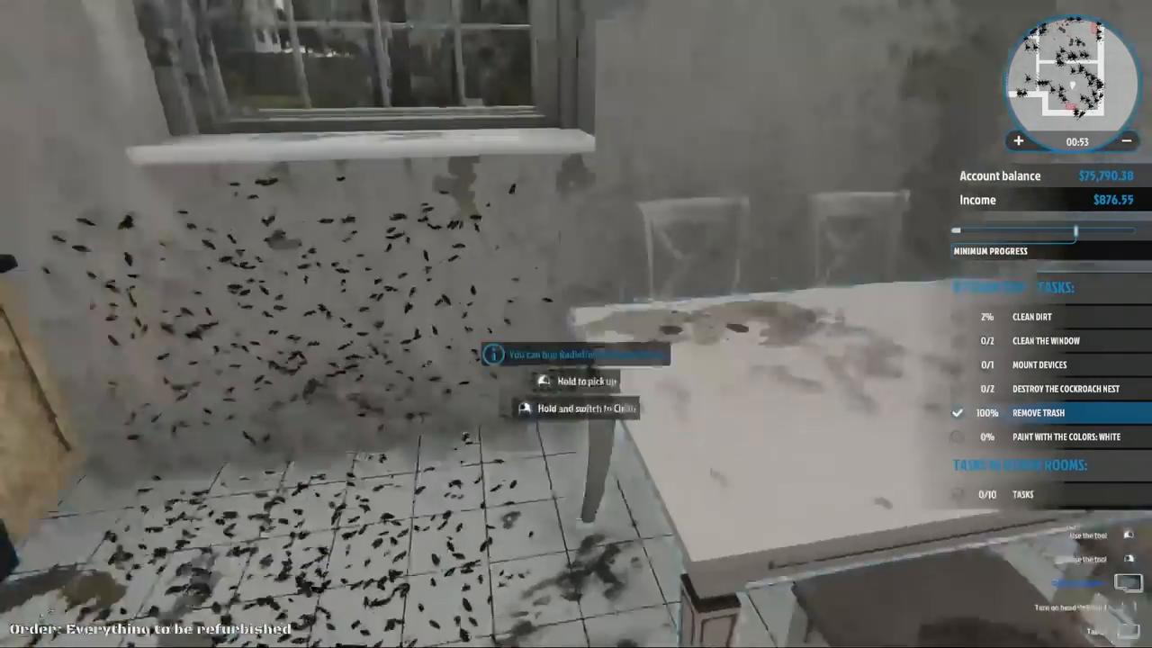
mouse_move(576, 324)
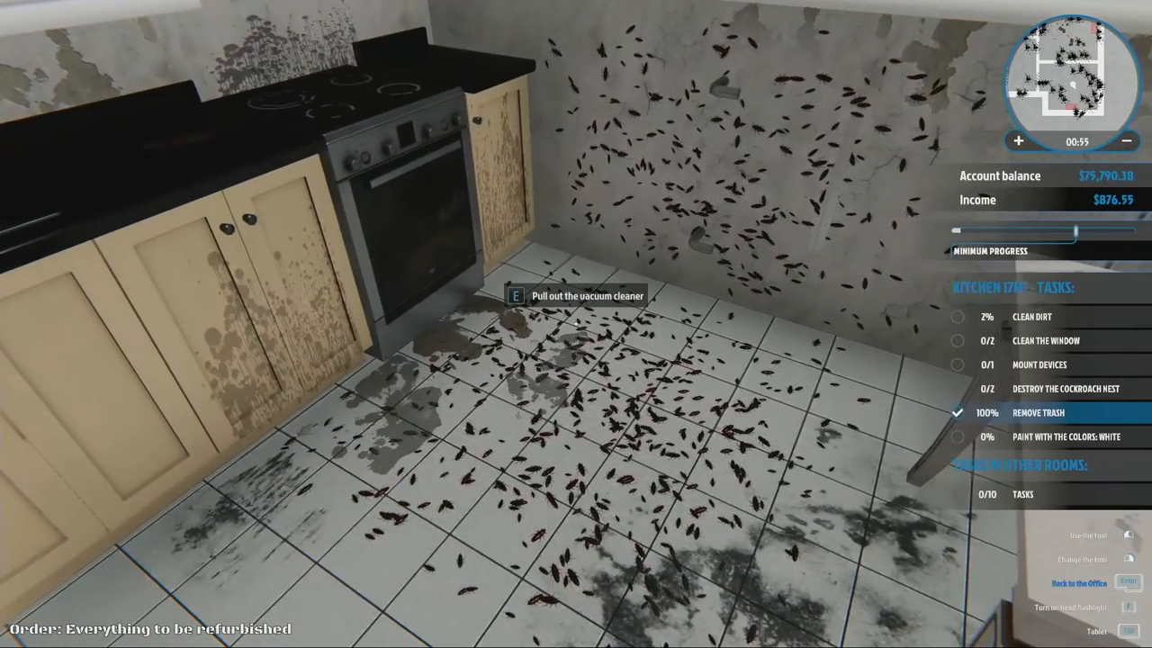
- Vacuum one kitchen cockroach nest, then close the door ahead on the way out
key(e)
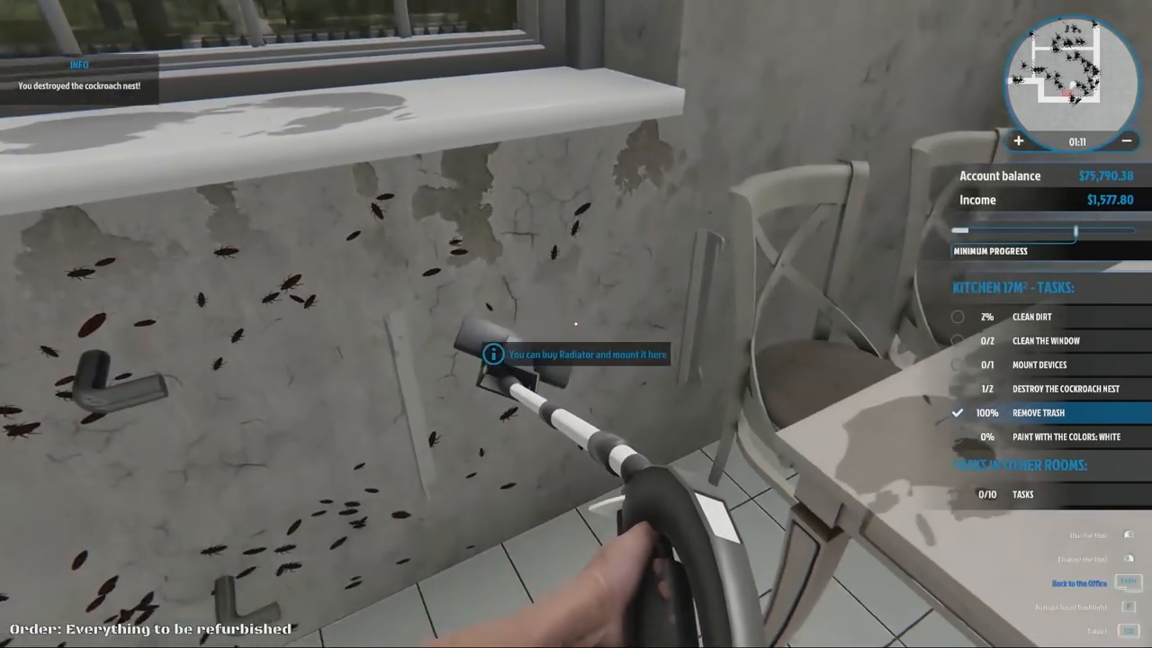
mouse_move(576, 324)
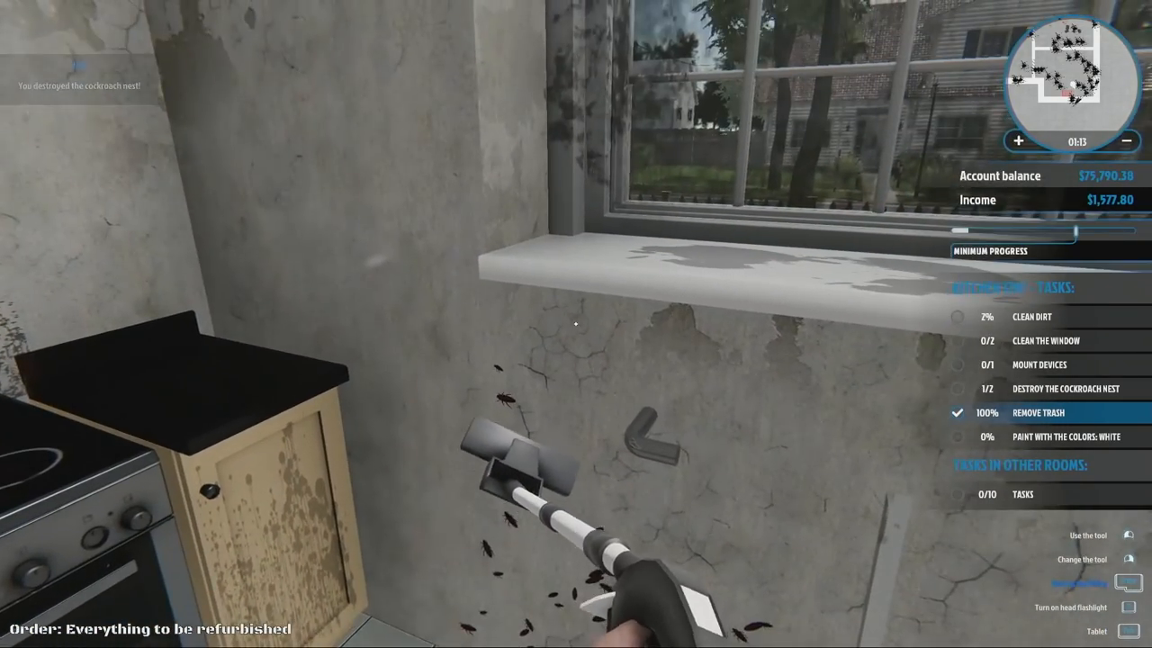
mouse_move(576, 324)
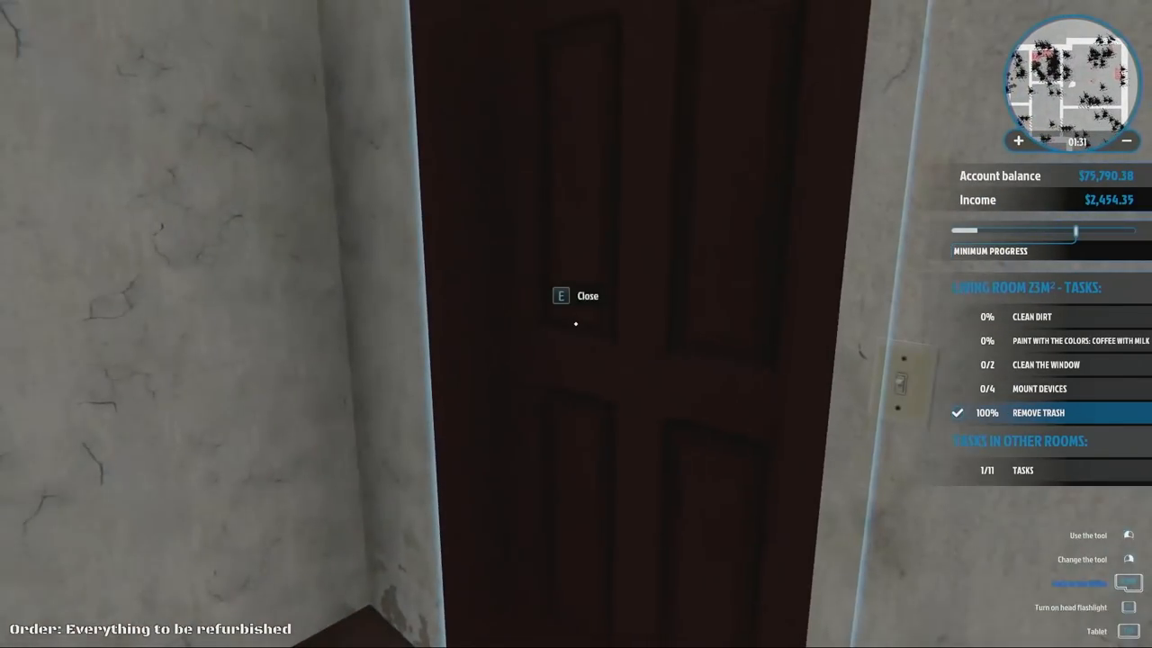
key(e)
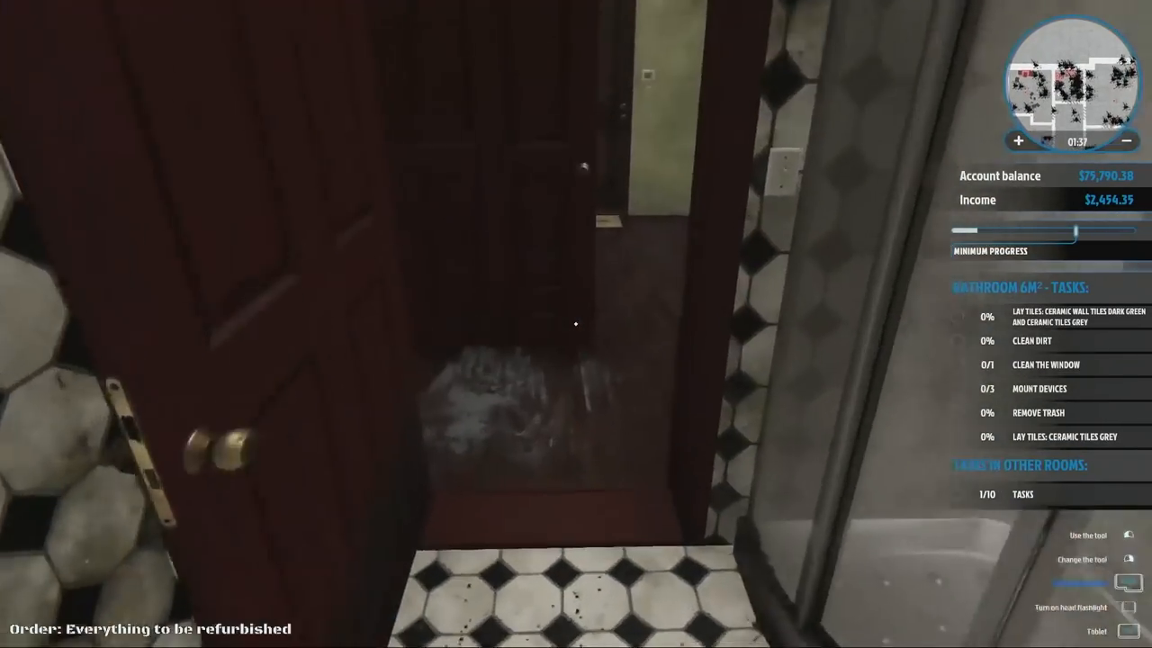
mouse_move(576, 324)
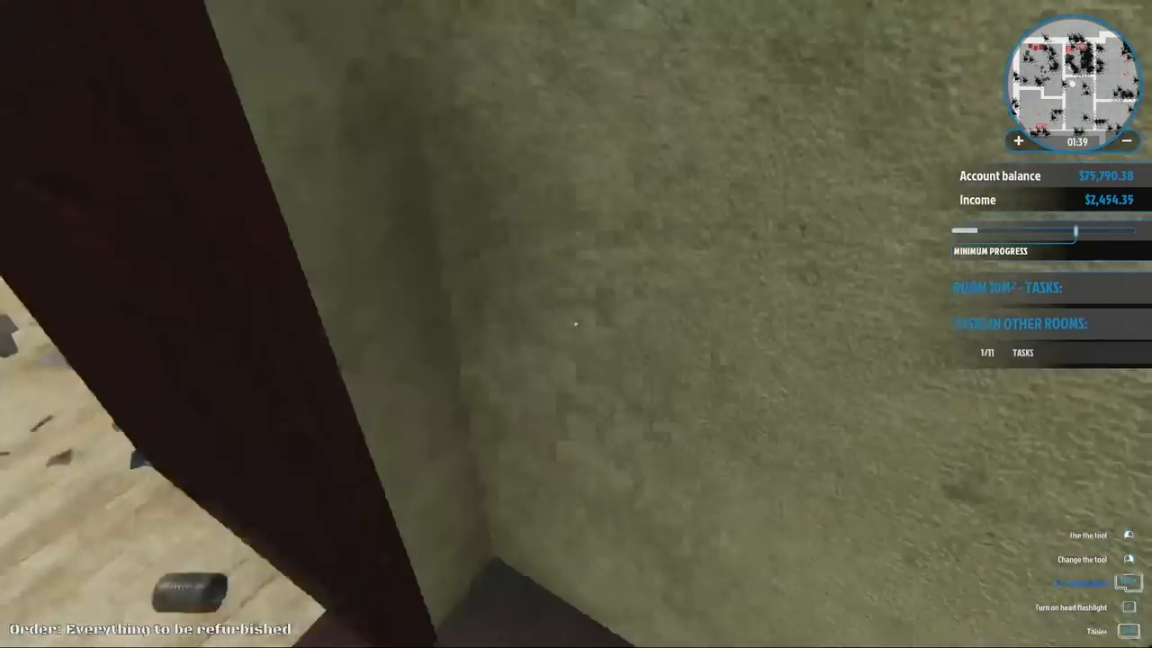
mouse_move(576, 324)
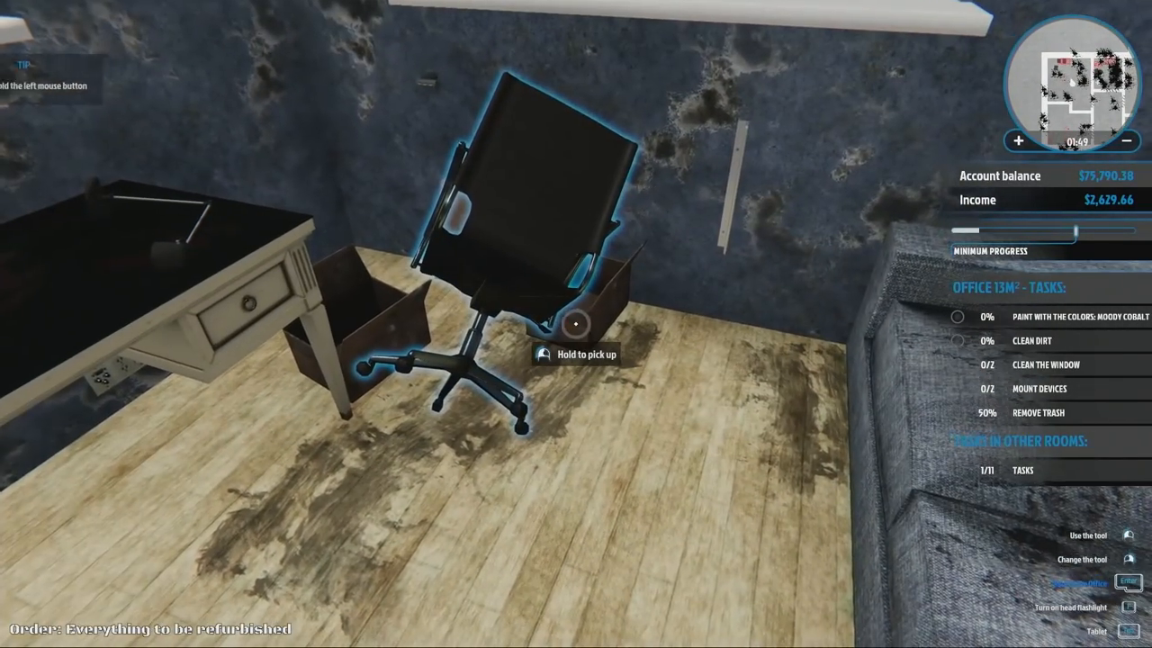
- Pick up the office chair, then switch to mopping dirt off the office floor
click(567, 319)
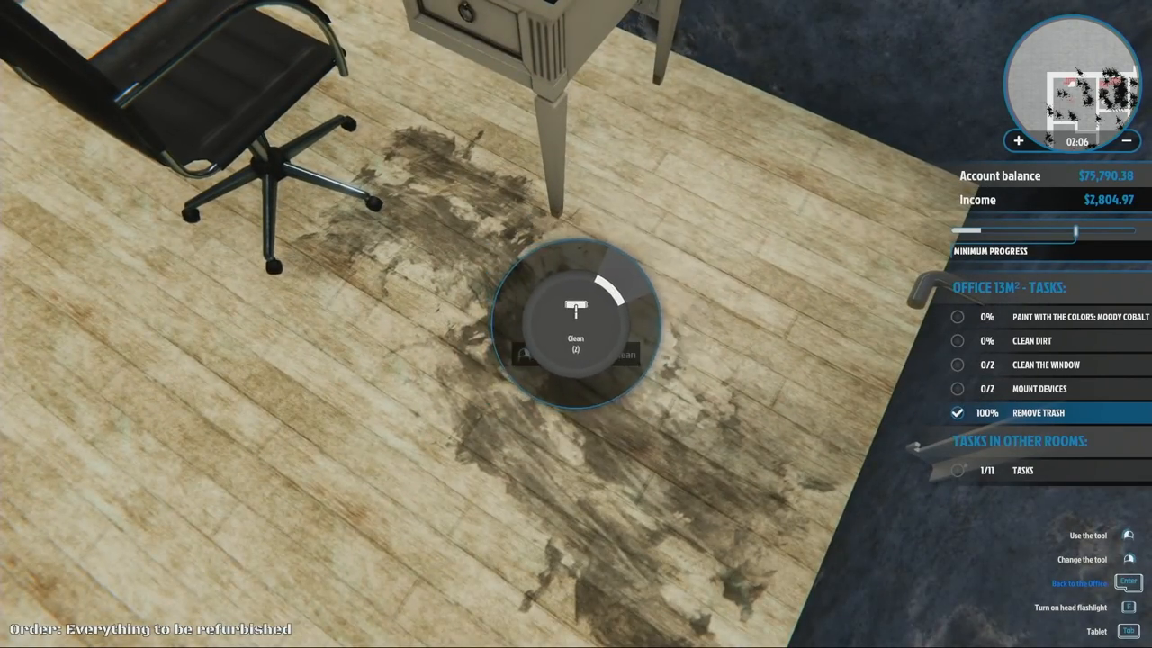
click(576, 324)
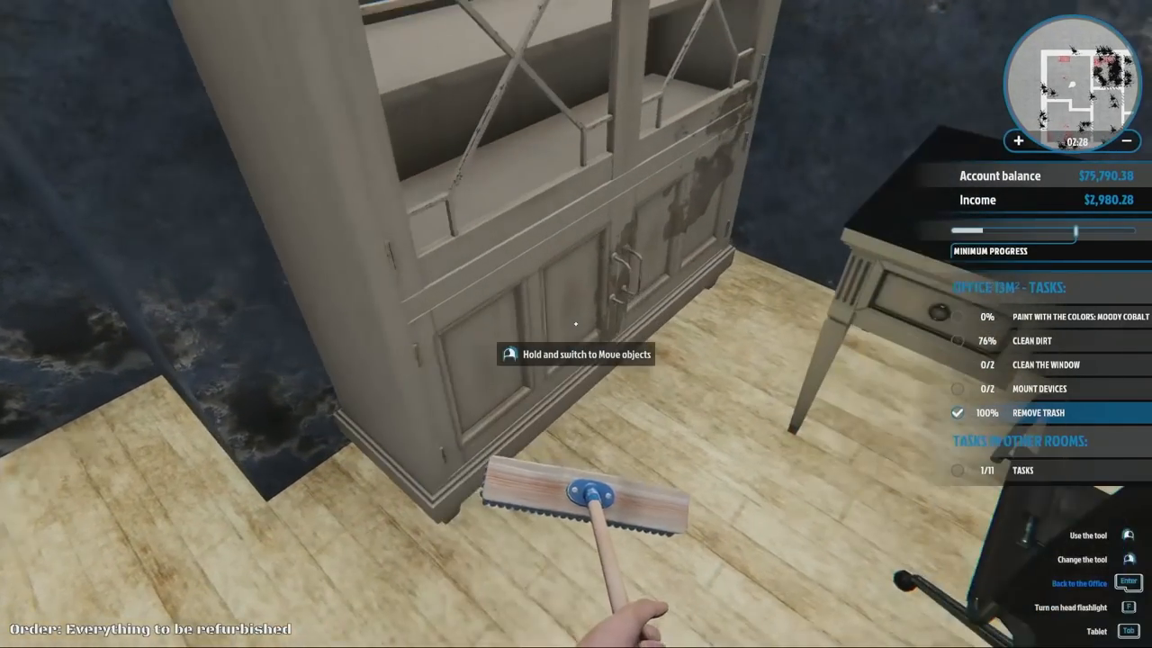
mouse_move(576, 324)
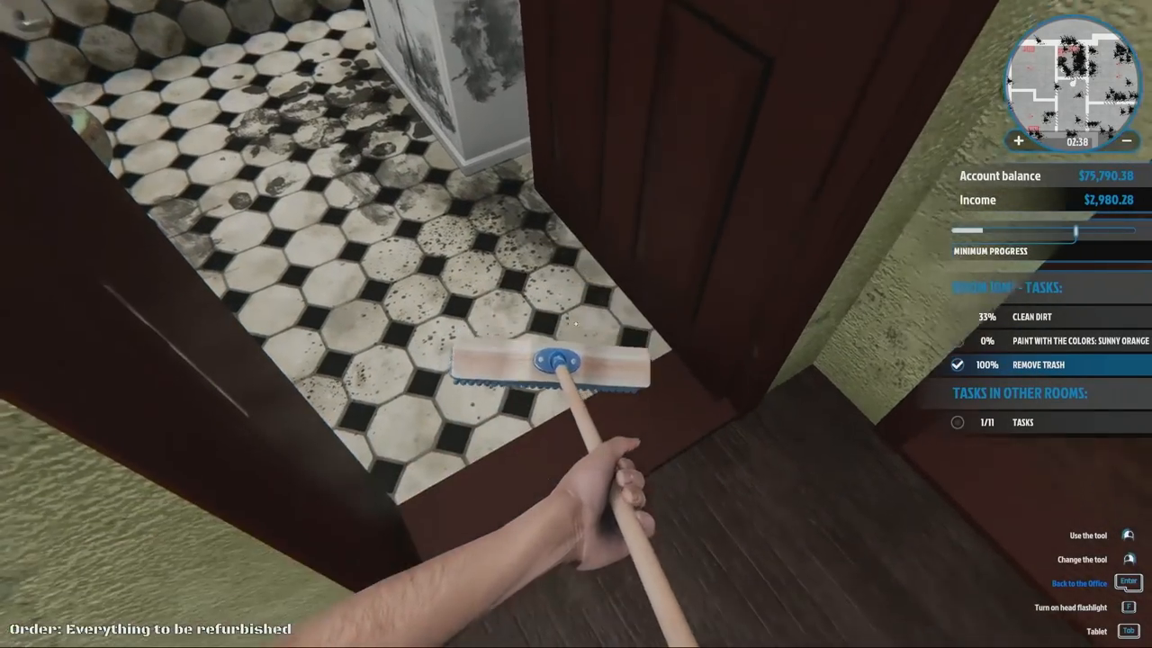
mouse_move(576, 324)
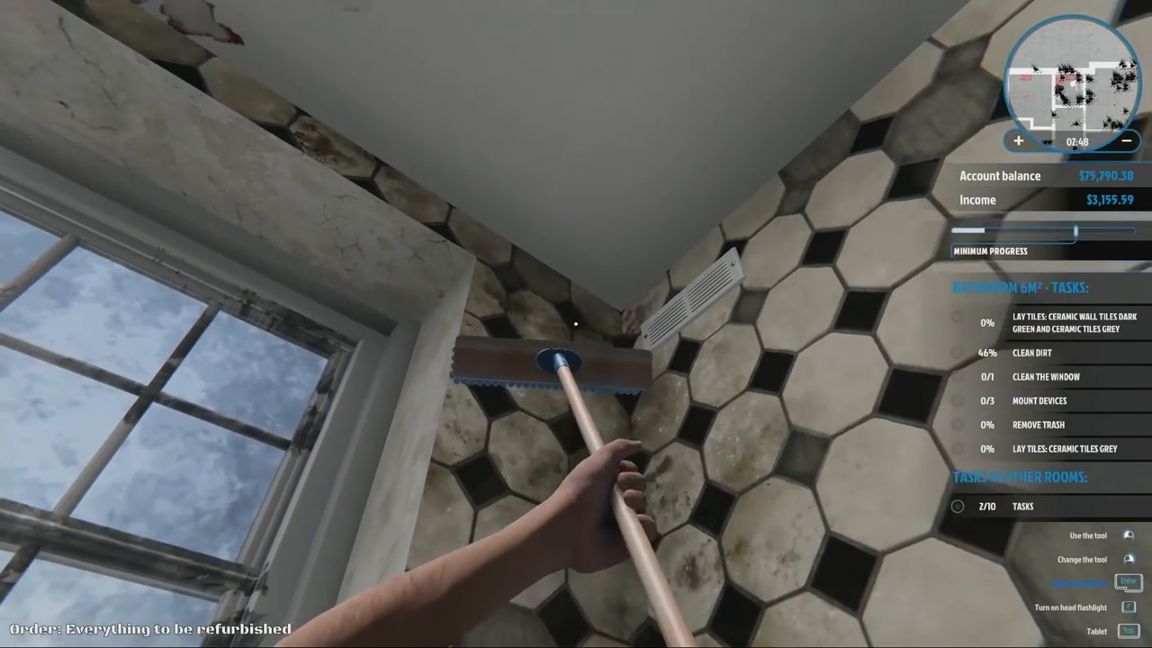
mouse_move(576, 324)
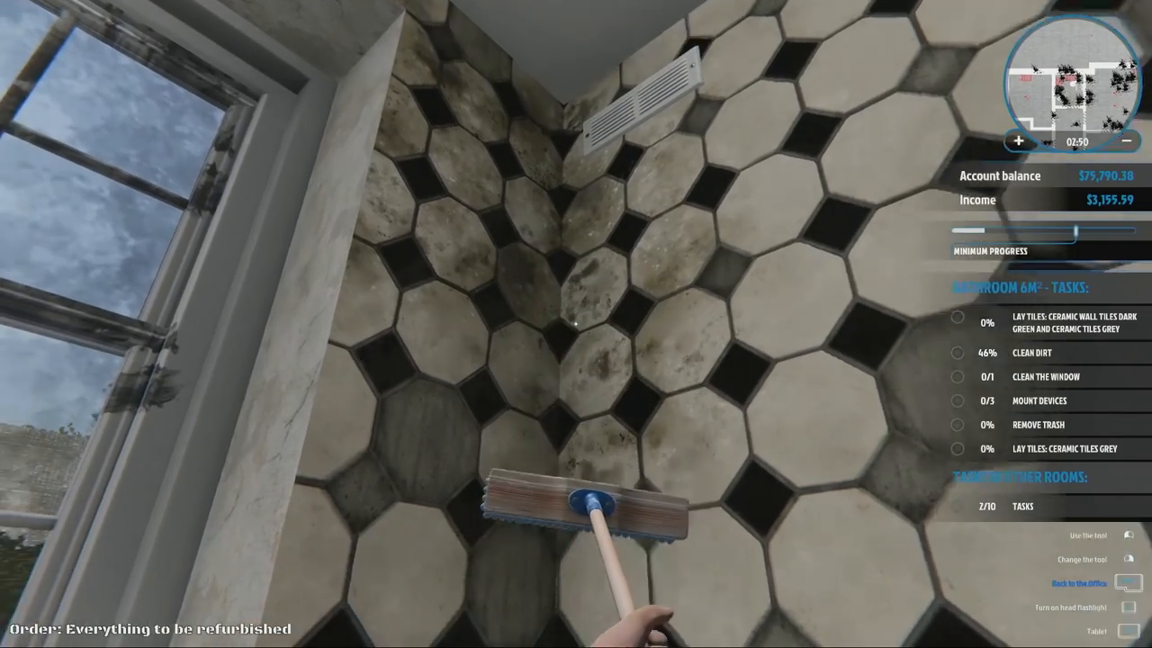
mouse_move(576, 324)
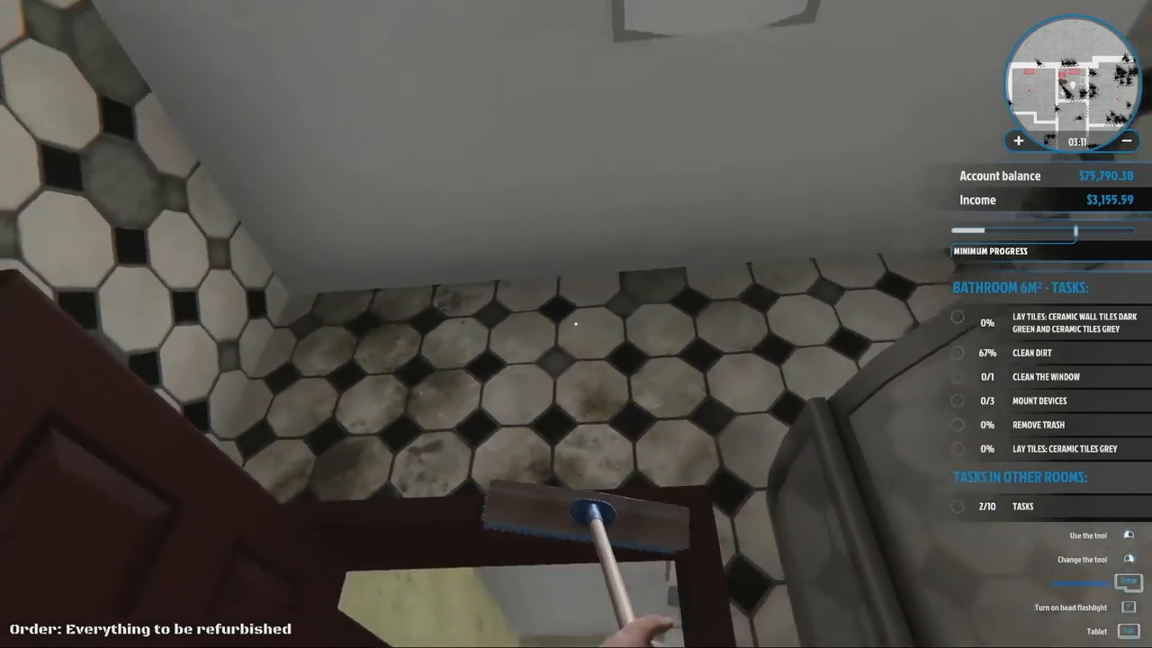
mouse_move(576, 324)
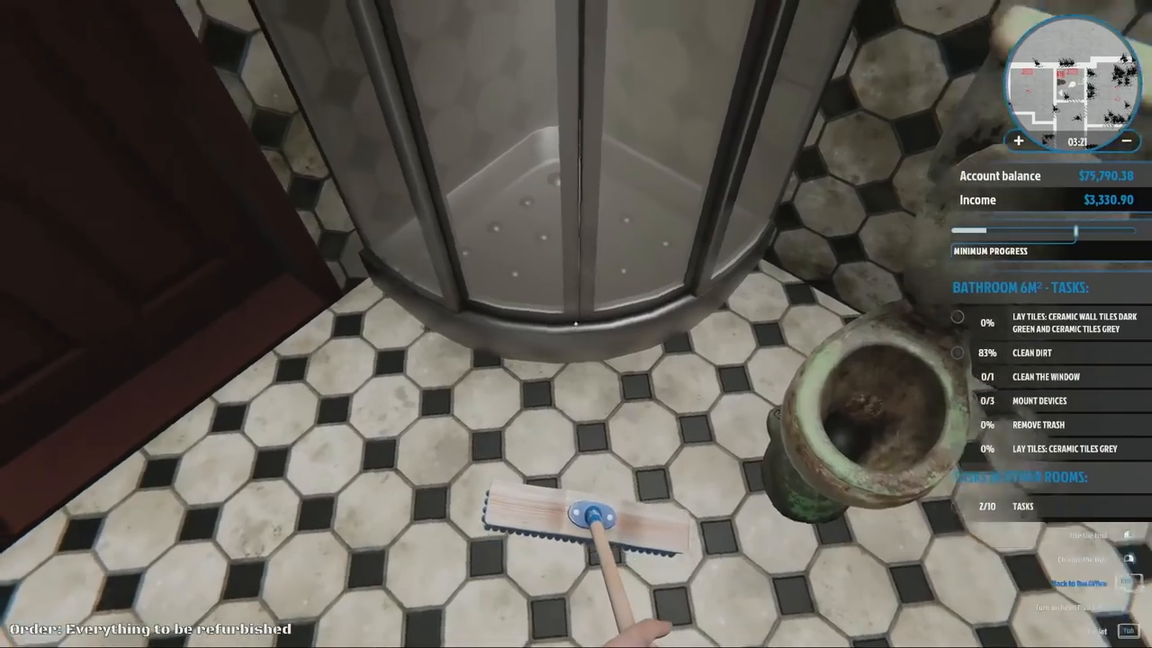
mouse_move(576, 324)
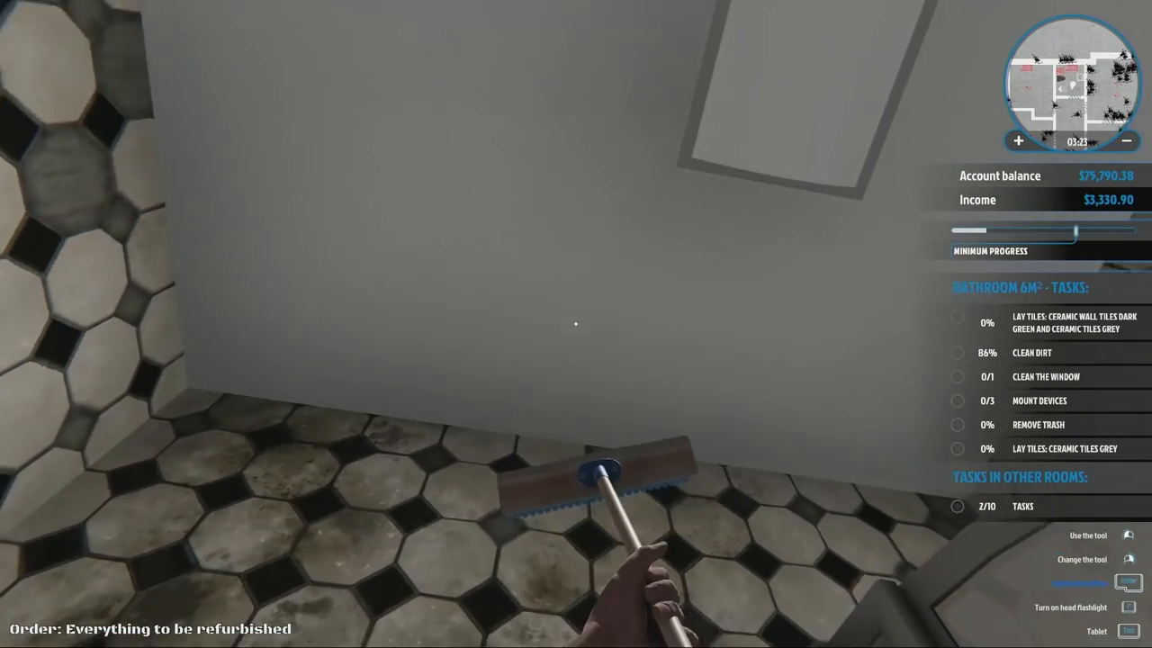
mouse_move(576, 324)
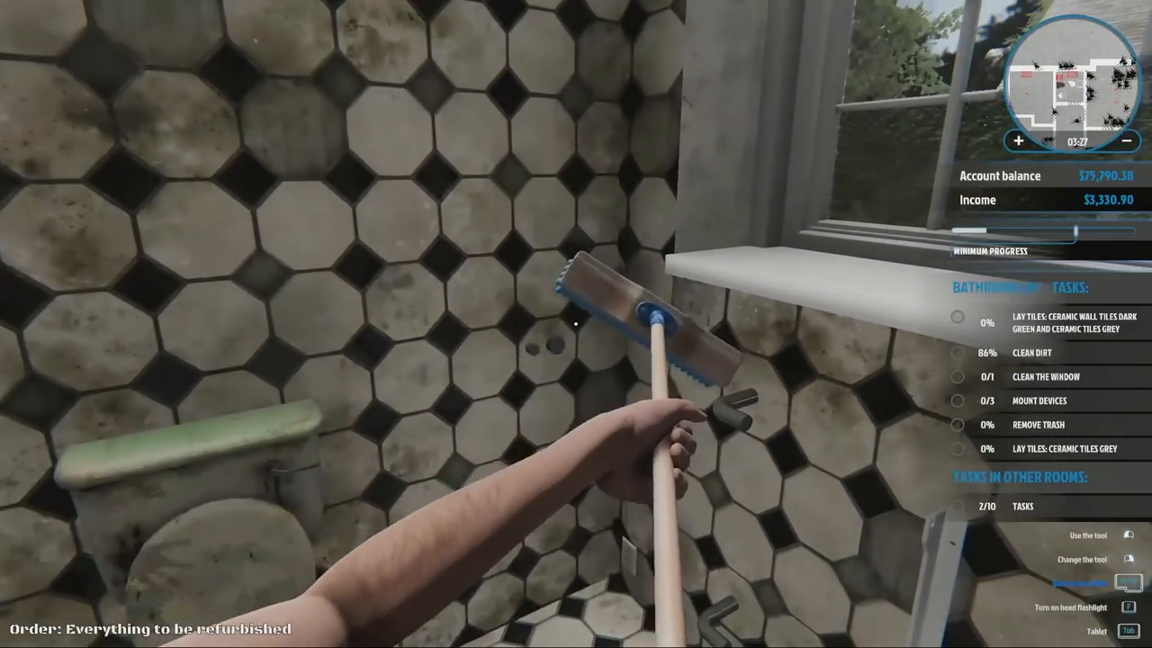
mouse_move(576, 324)
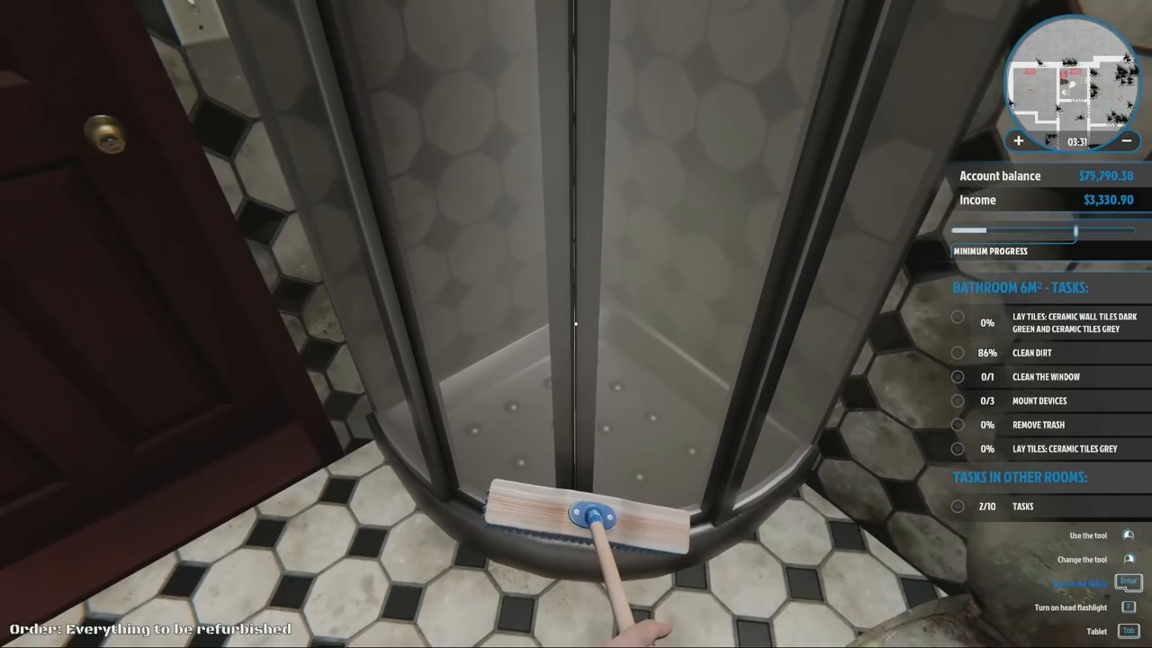
mouse_move(576, 324)
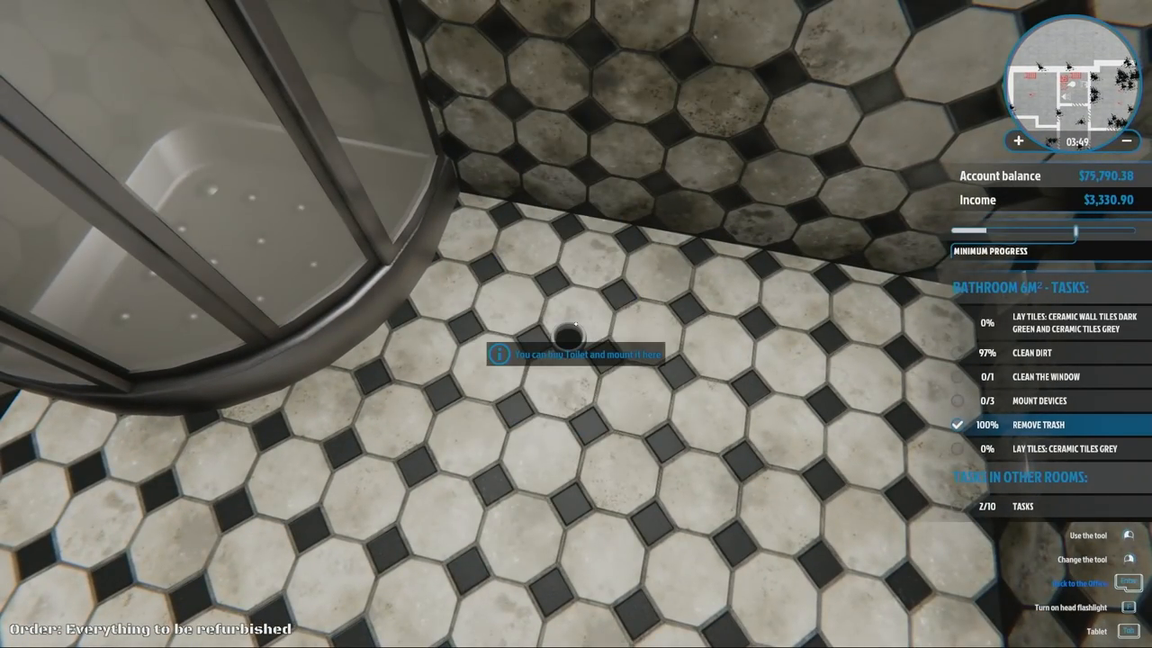
mouse_move(576, 324)
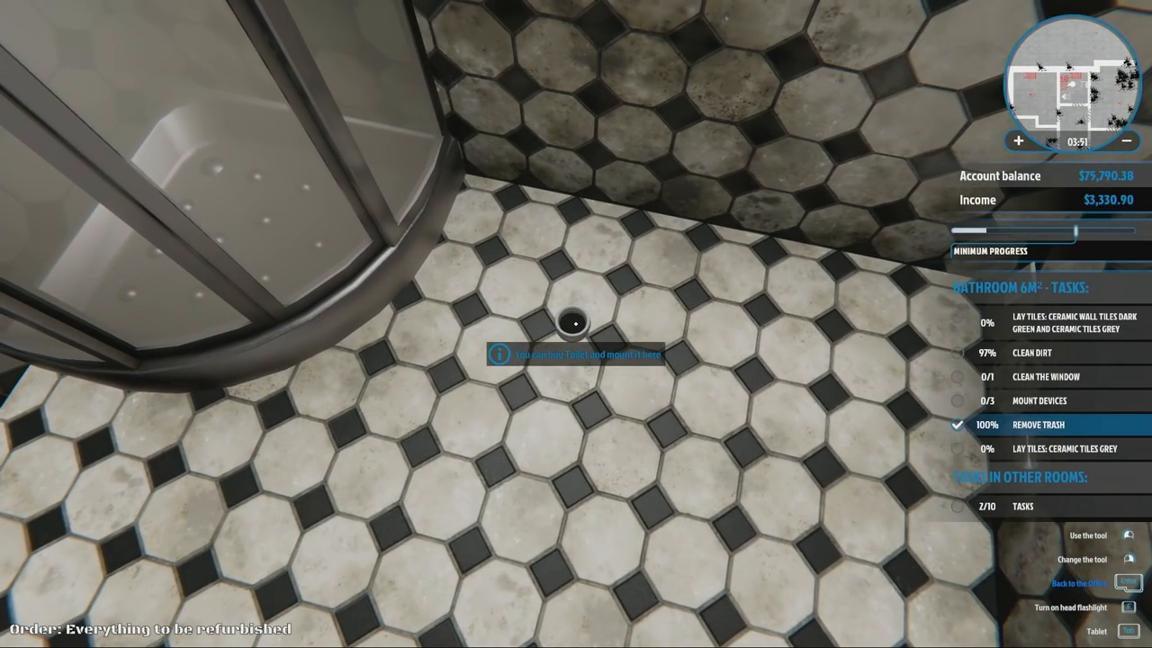
- Browse the store's Bathroom items and select the Mountable Toilet Flatty
click(1128, 630)
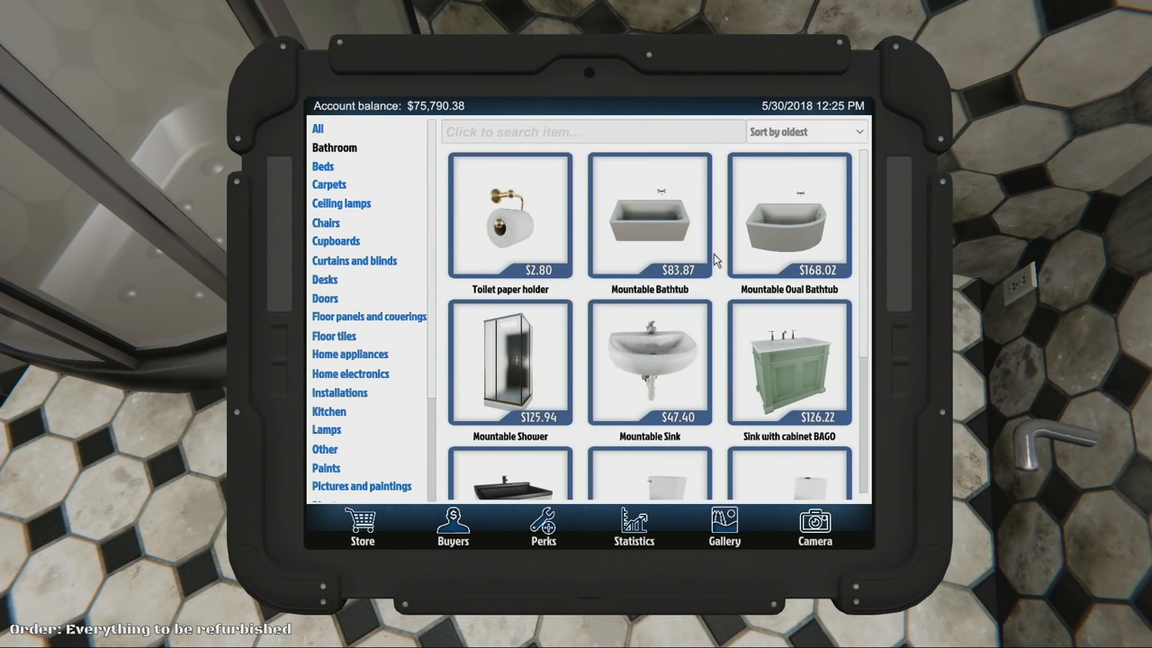
scroll(down, 3)
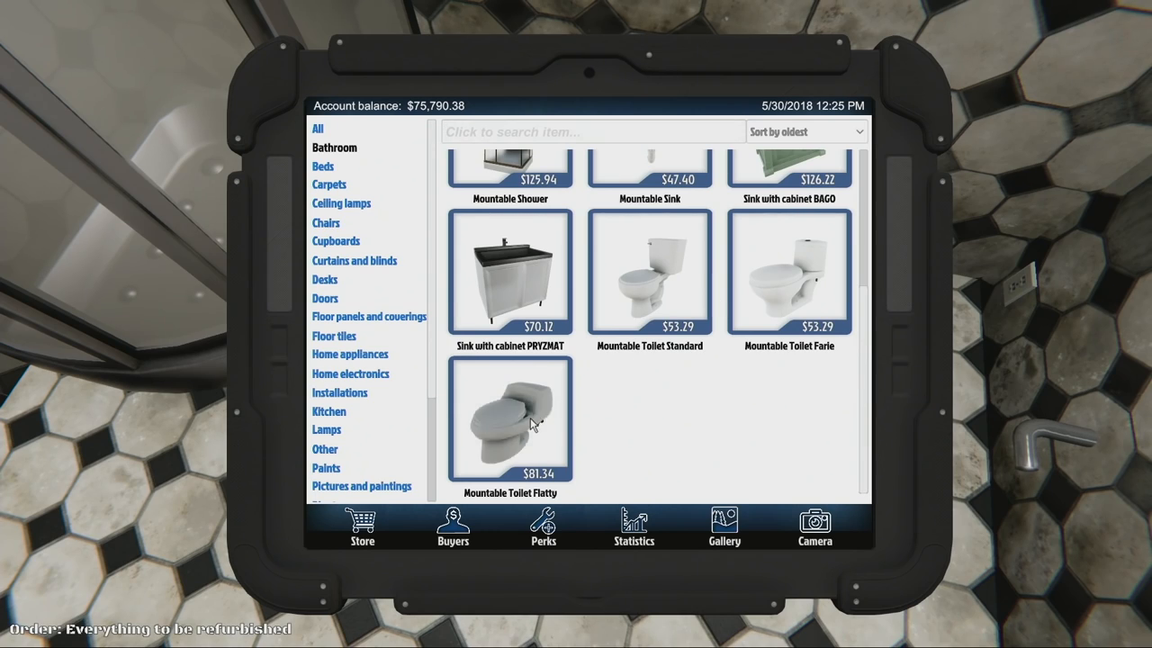
click(509, 420)
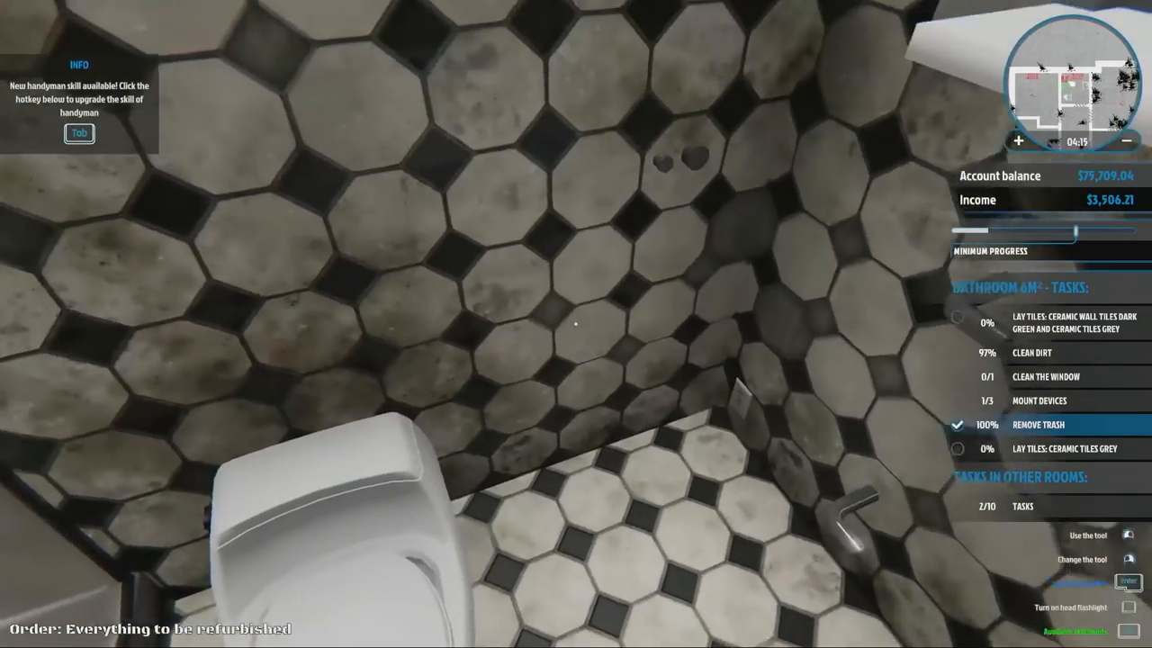
mouse_move(576, 324)
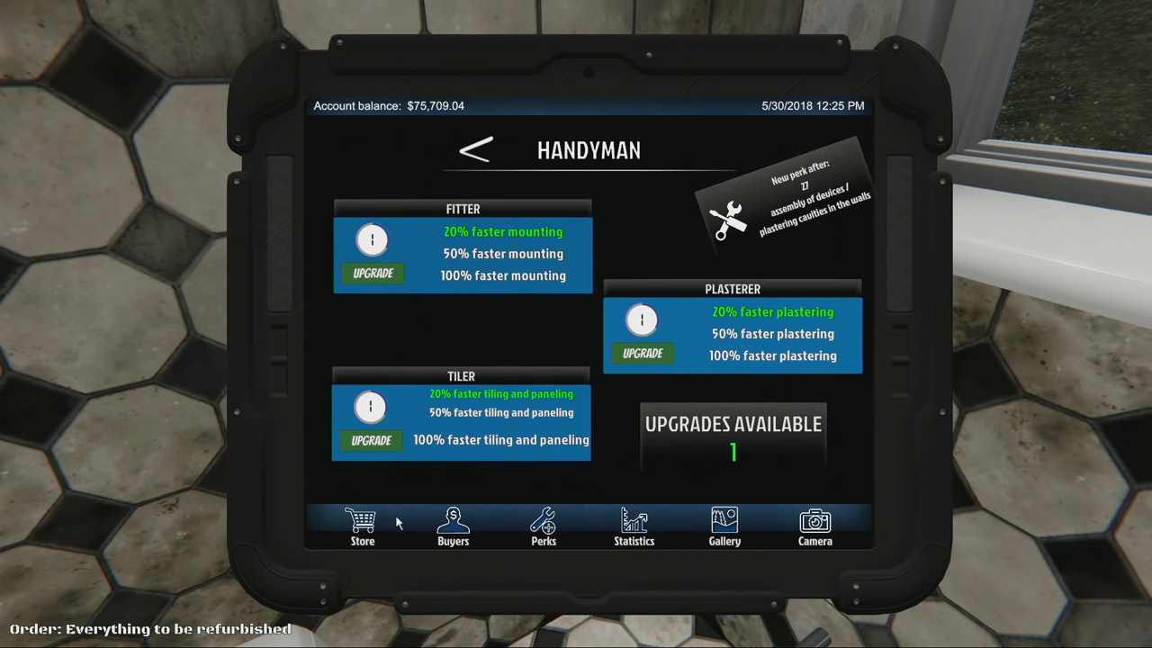
mouse_move(373, 247)
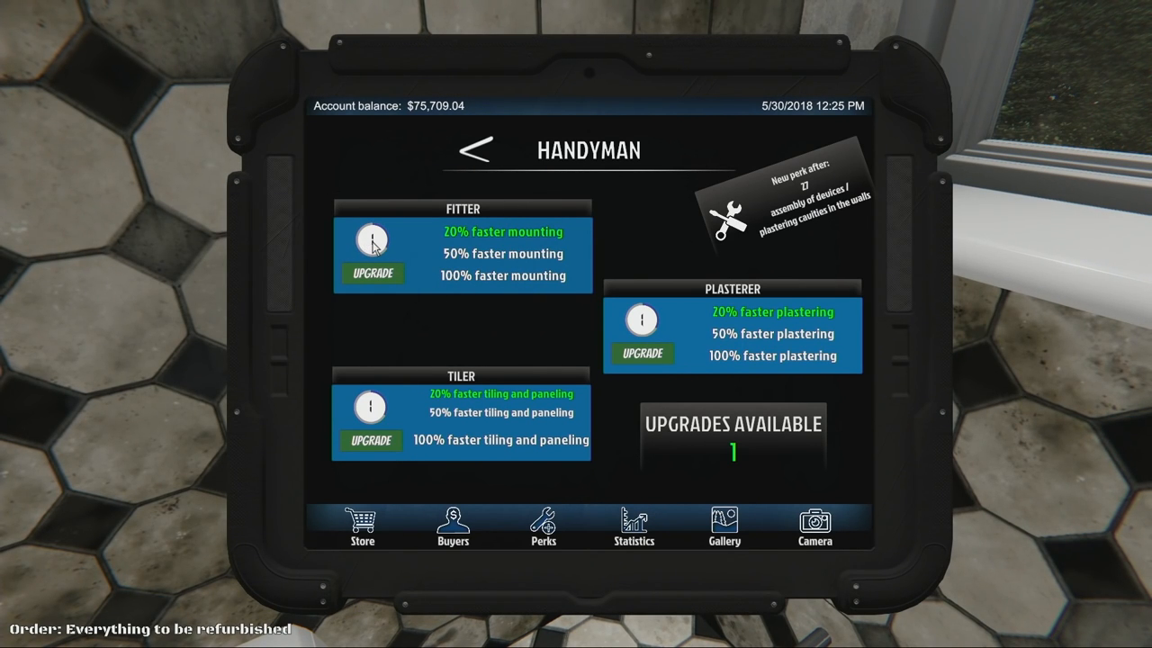
mouse_move(380, 283)
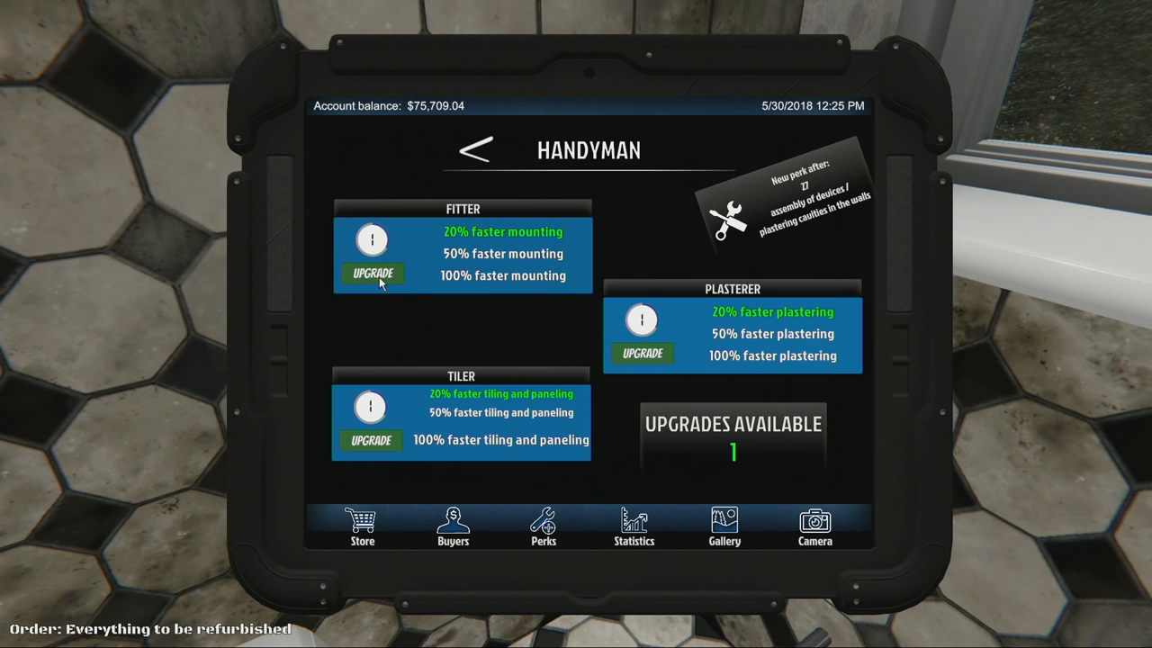
- Upgrade the Fitter skill, then return to the store and close the toilet preview
click(371, 273)
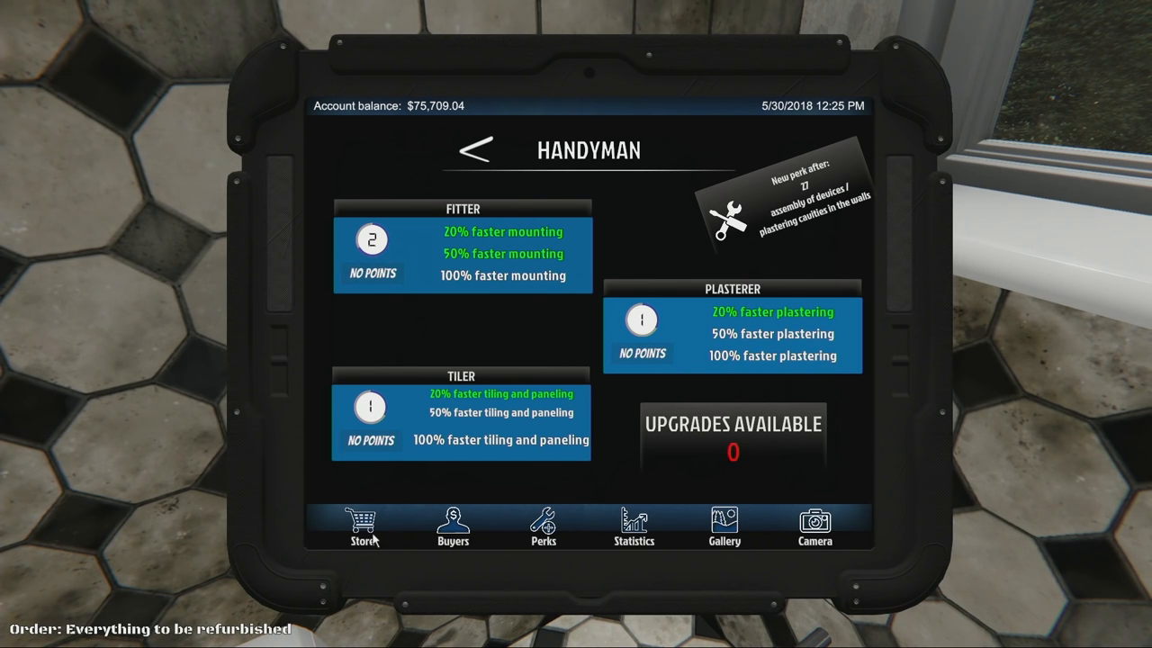
click(362, 527)
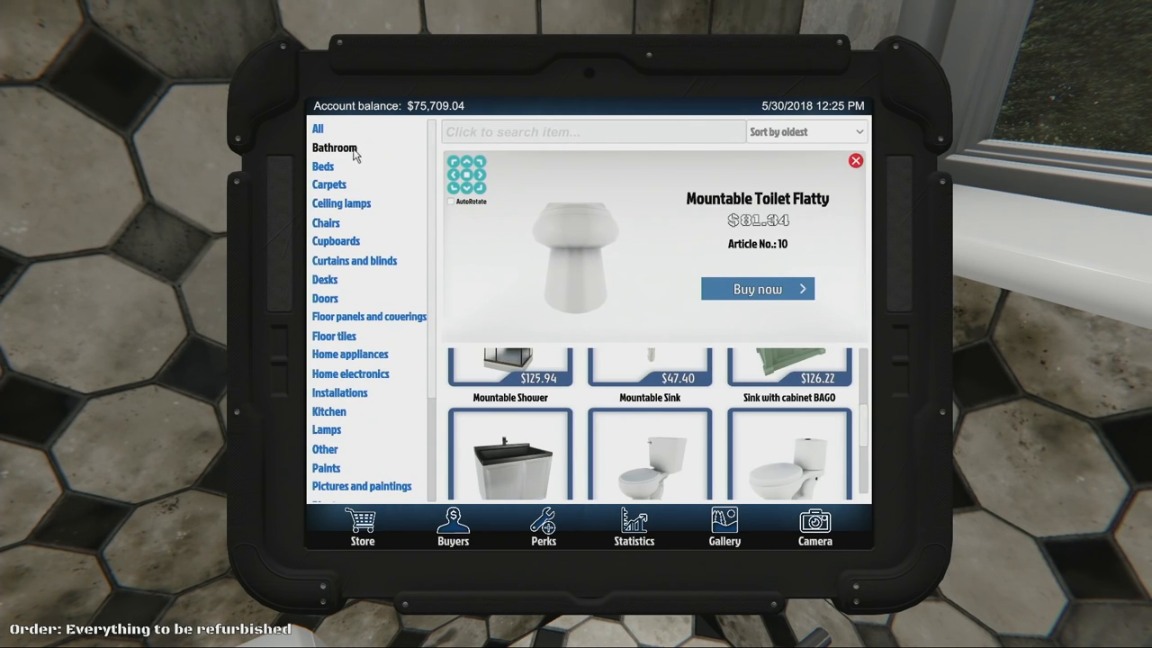
scroll(down, 3)
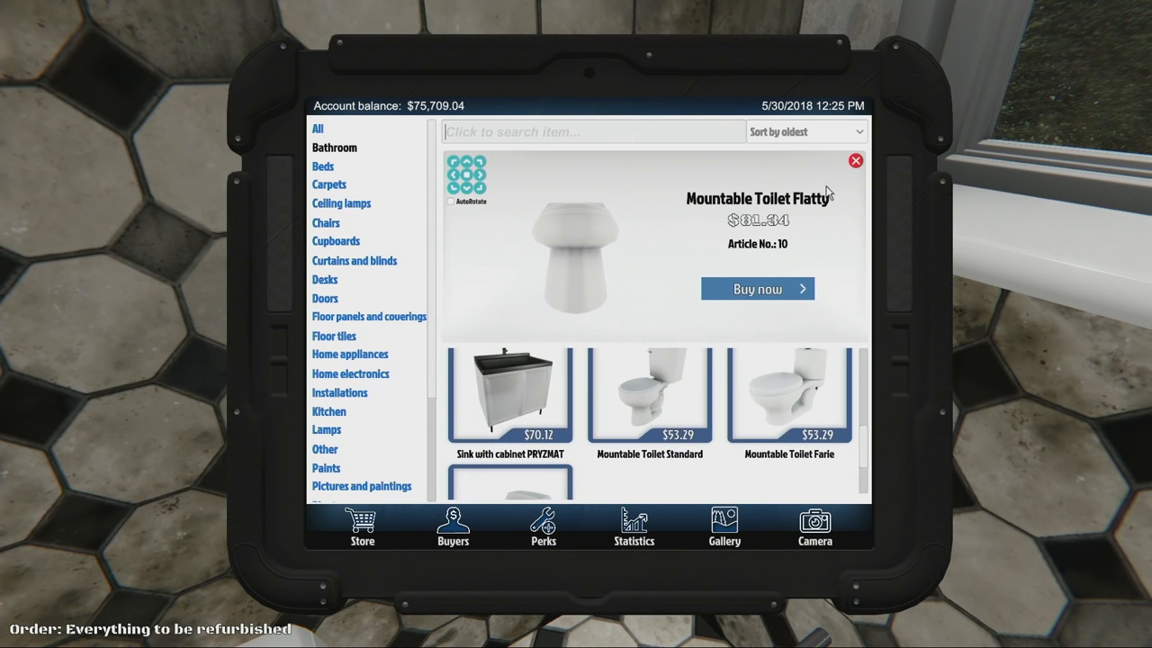
click(855, 160)
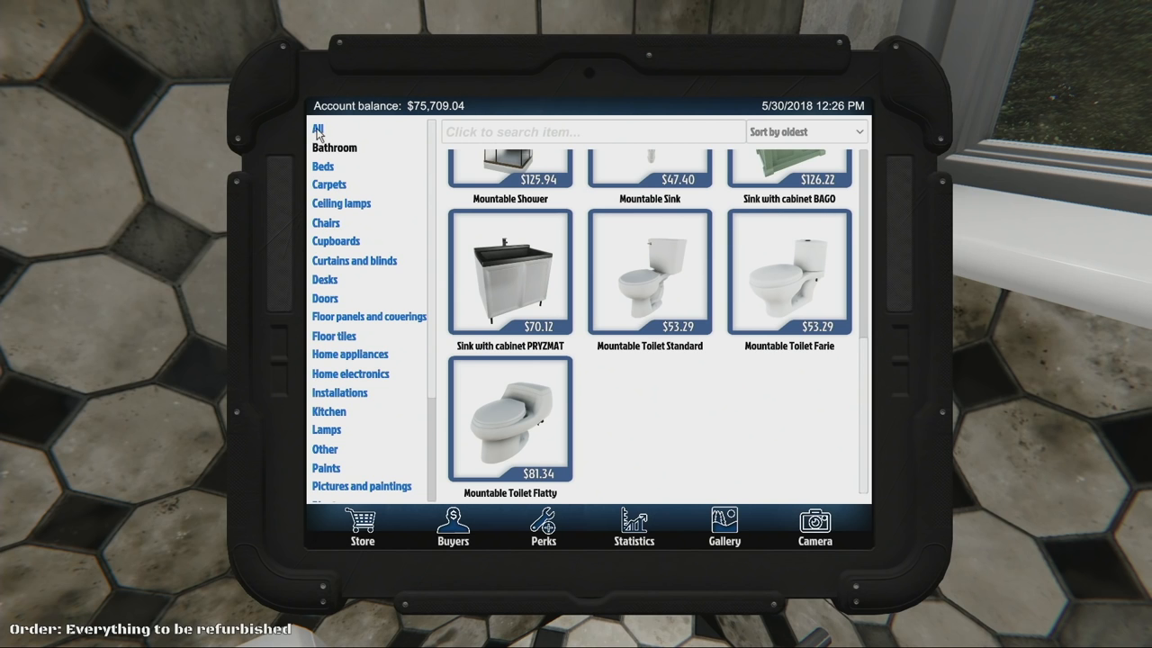
- Switch between all and bathroom categories, then search the store for 'washer'
click(323, 165)
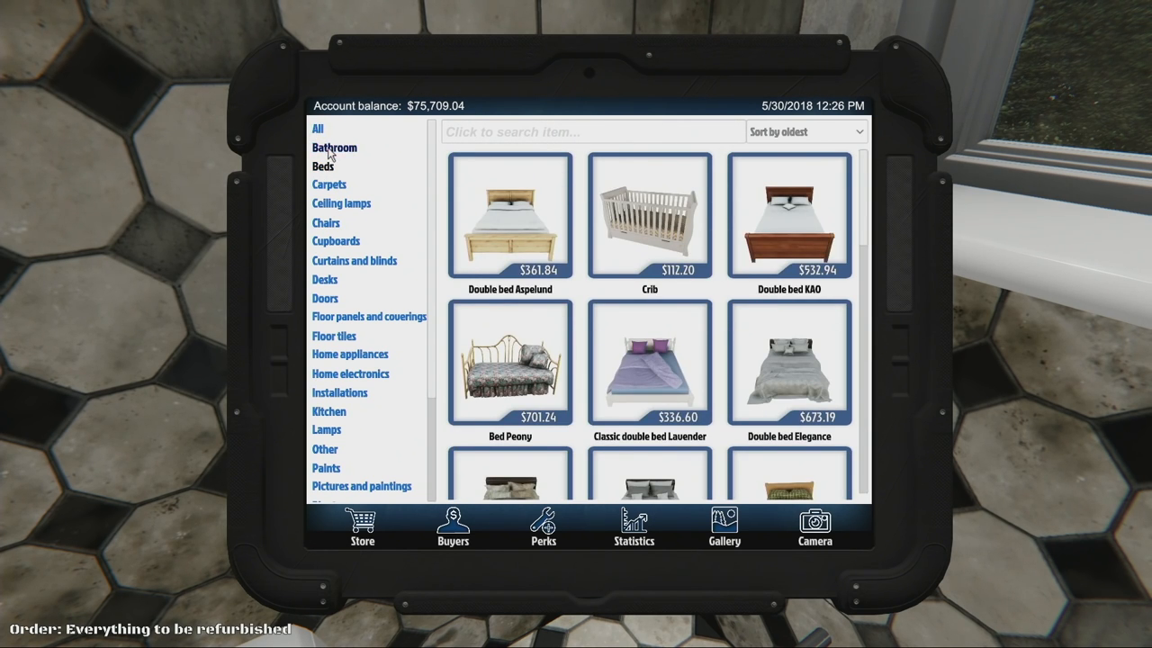
click(334, 147)
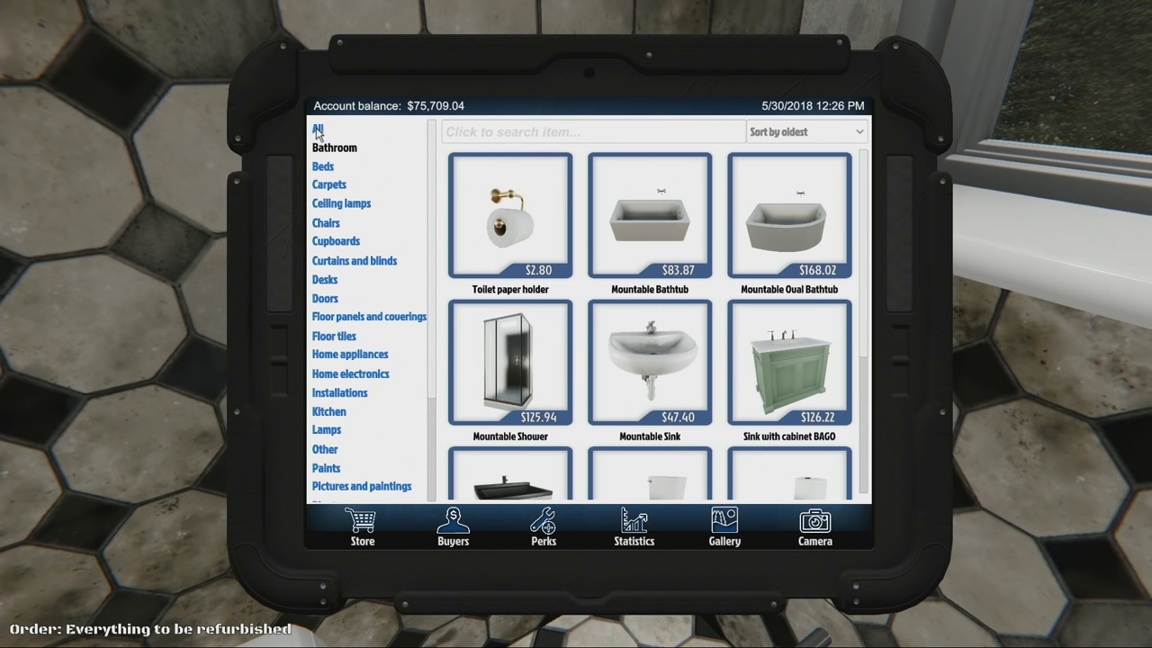
scroll(down, 3)
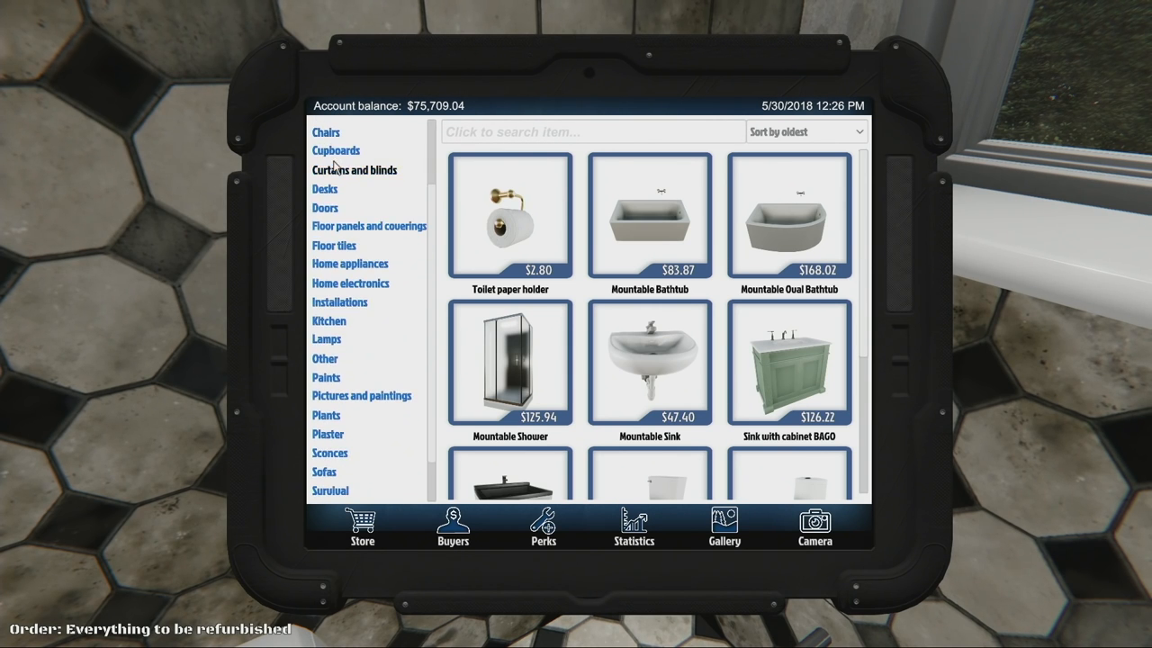
scroll(up, 3)
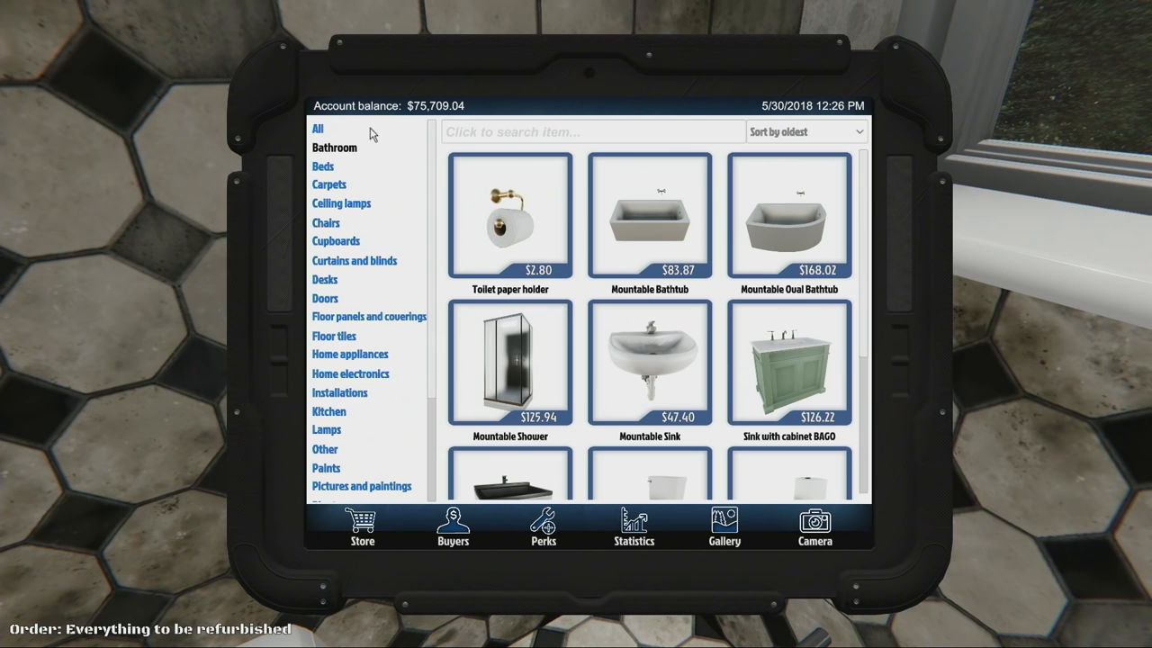
text(was)
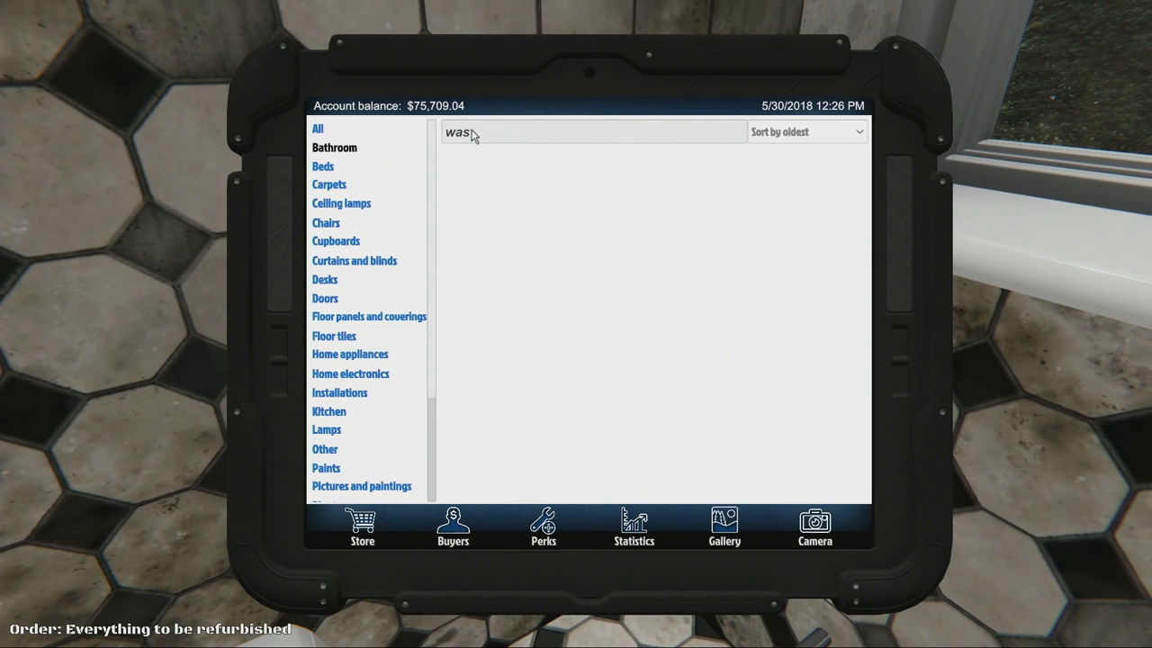
text(her)
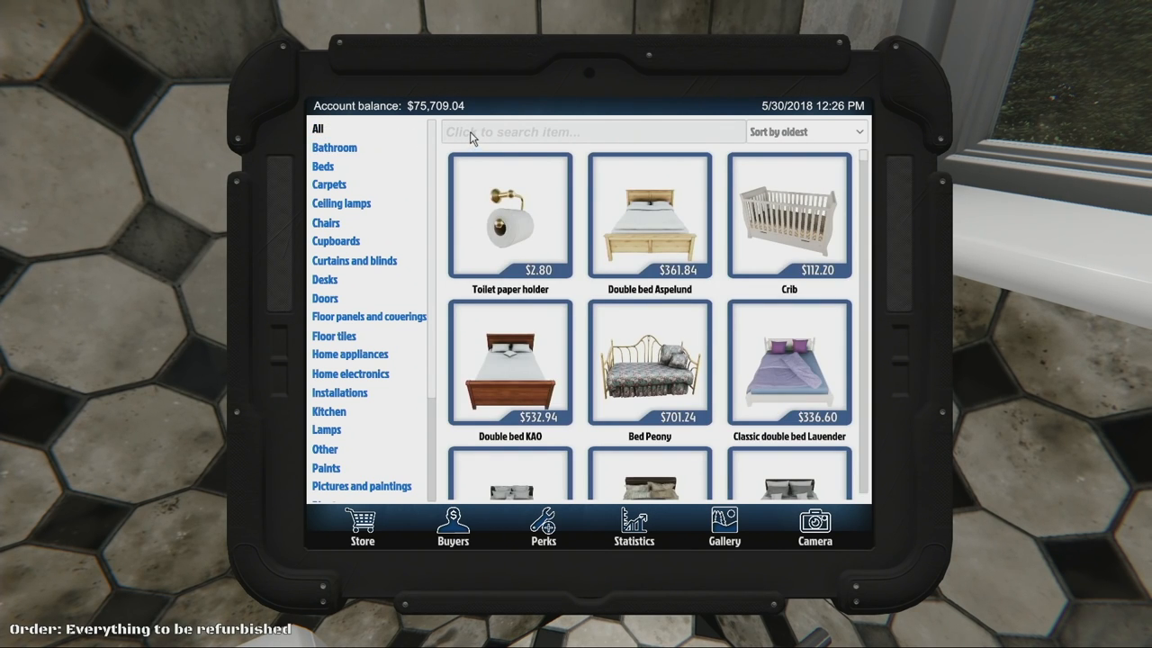
text(washer)
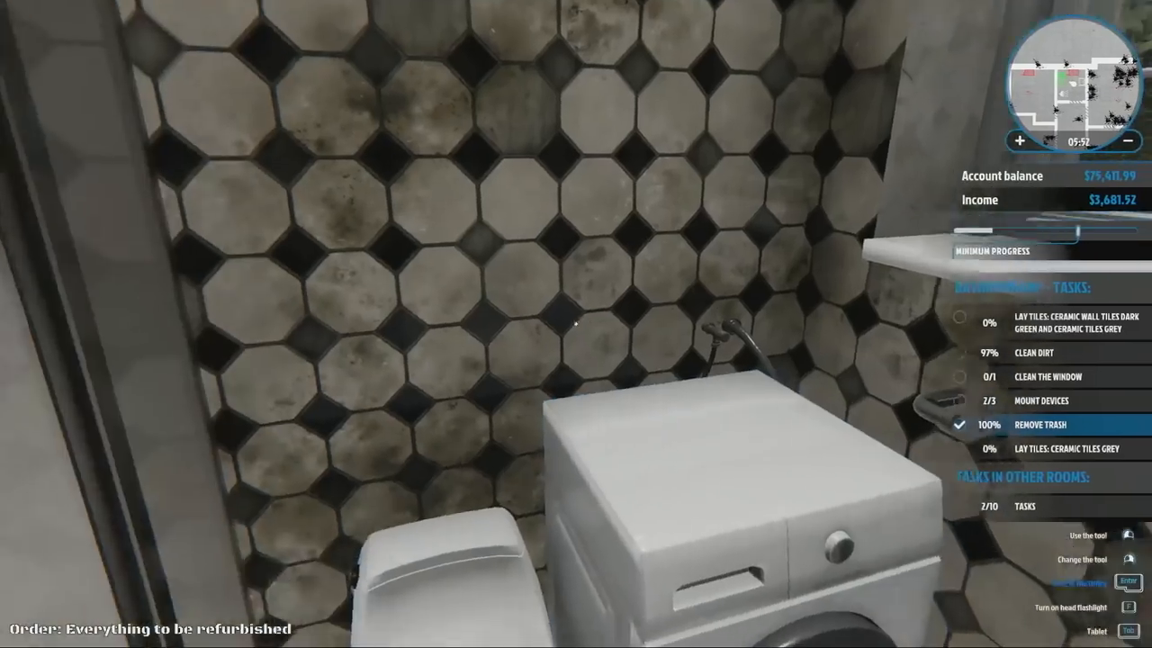
mouse_move(576, 324)
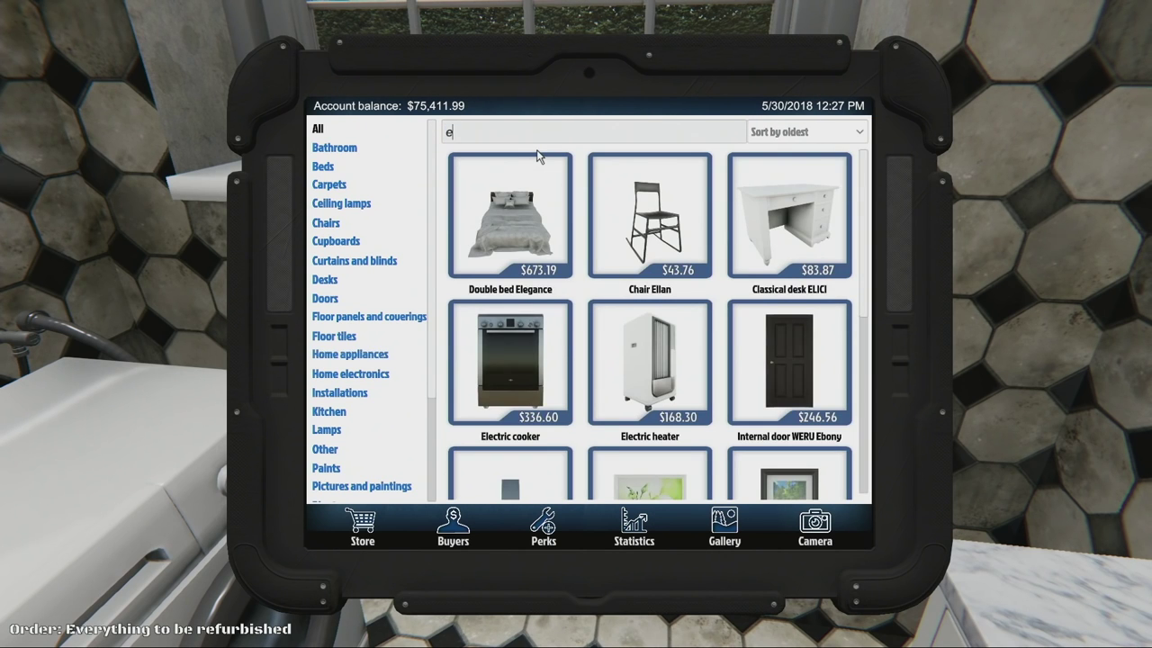
- Search 'rad' in the Store and buy the basic Radiator
text(rad)
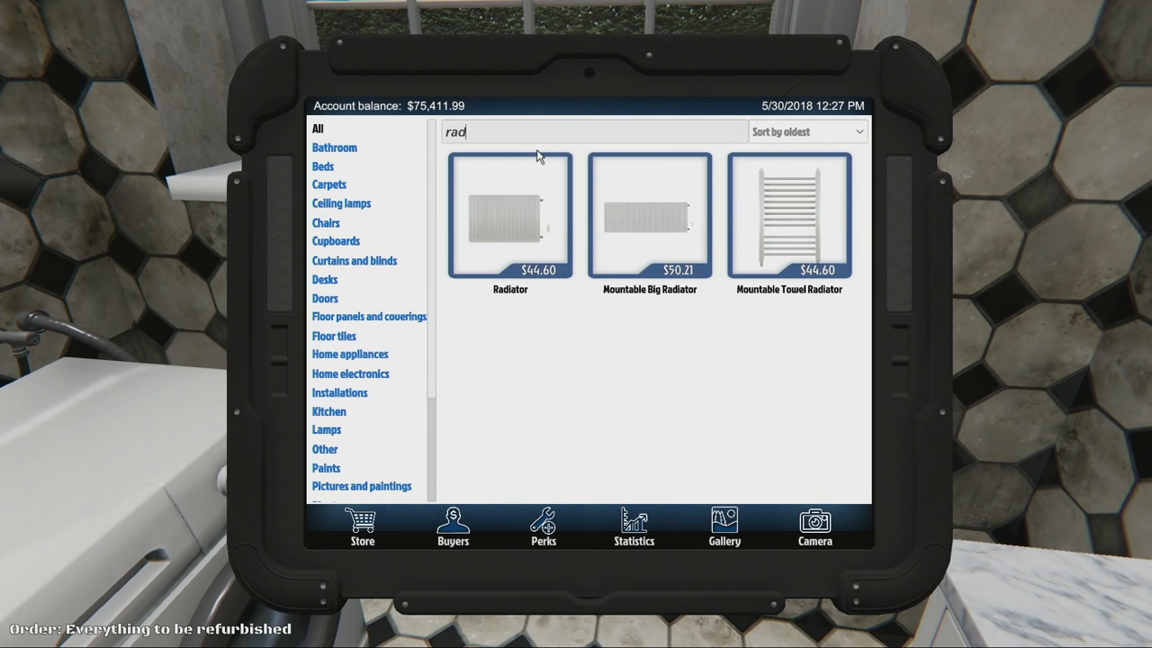
click(511, 216)
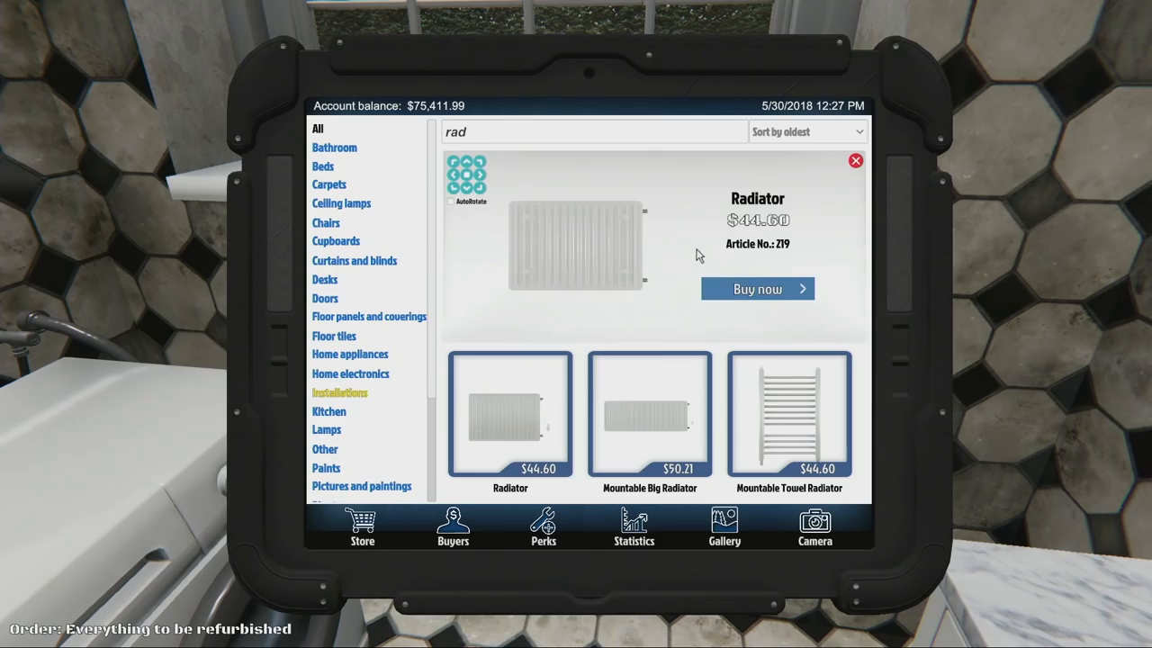
click(757, 289)
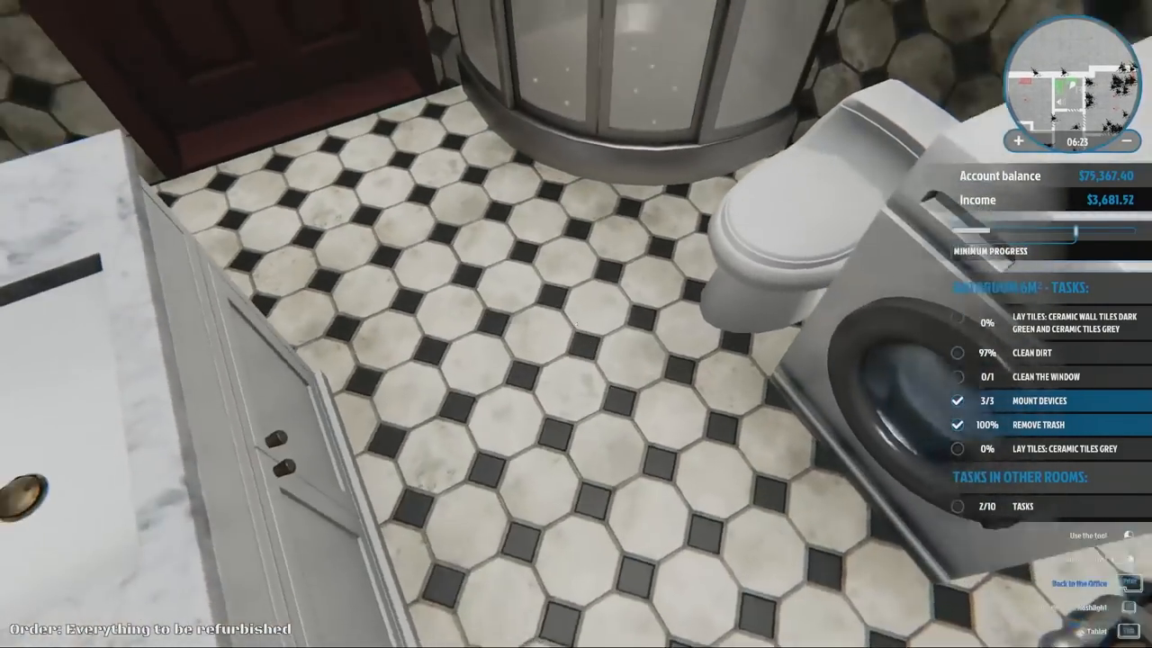
mouse_move(576, 324)
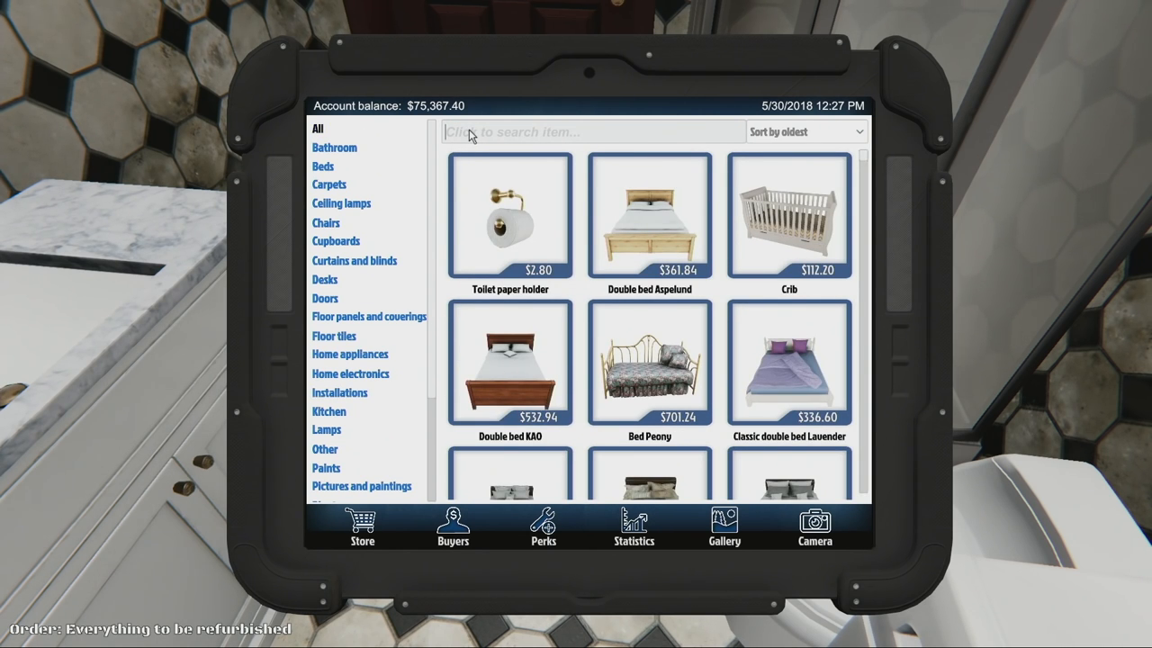
- Search 'tile' in the Store and buy the Ceramic wall tiles Dark Green
text(t)
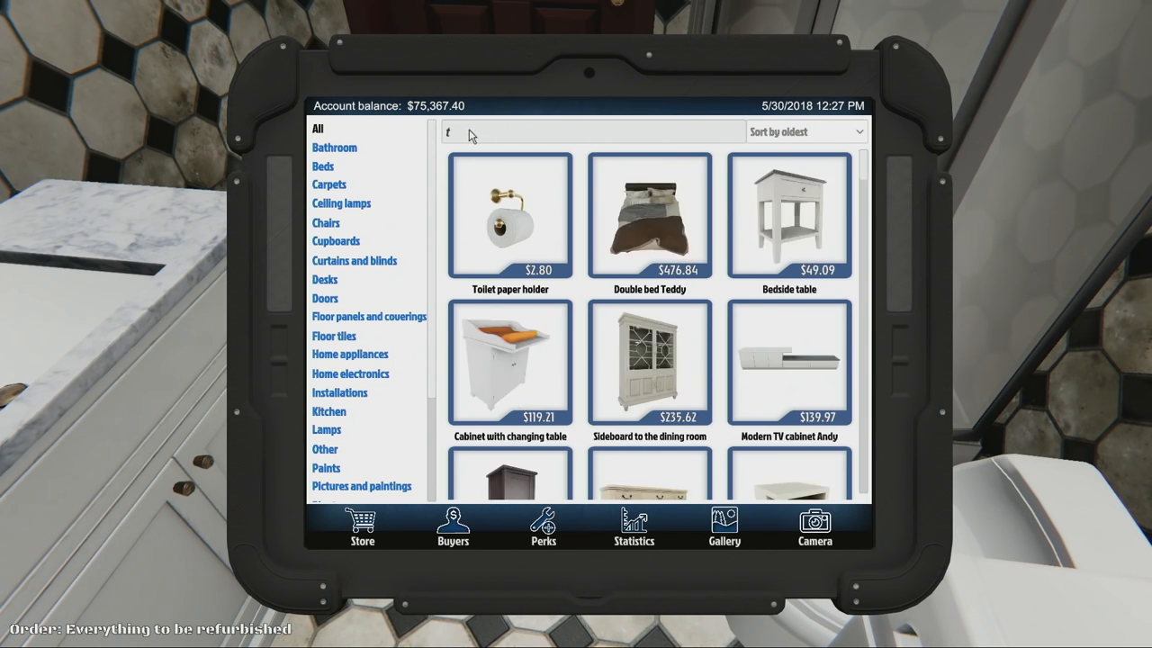
text(ile)
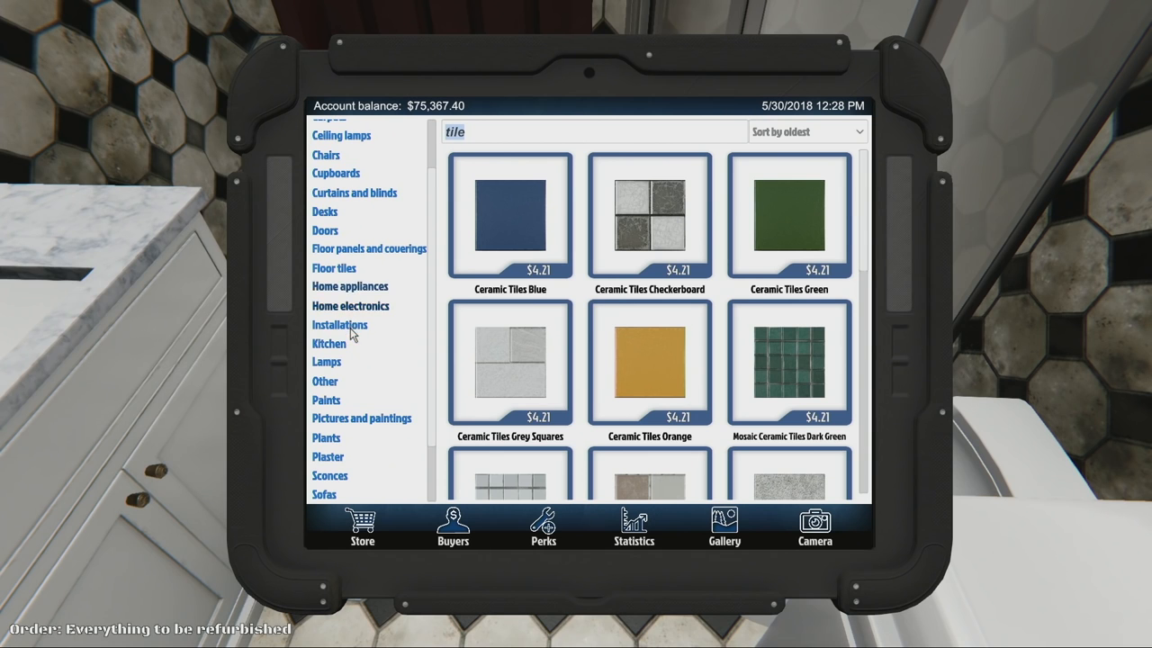
mouse_move(350, 305)
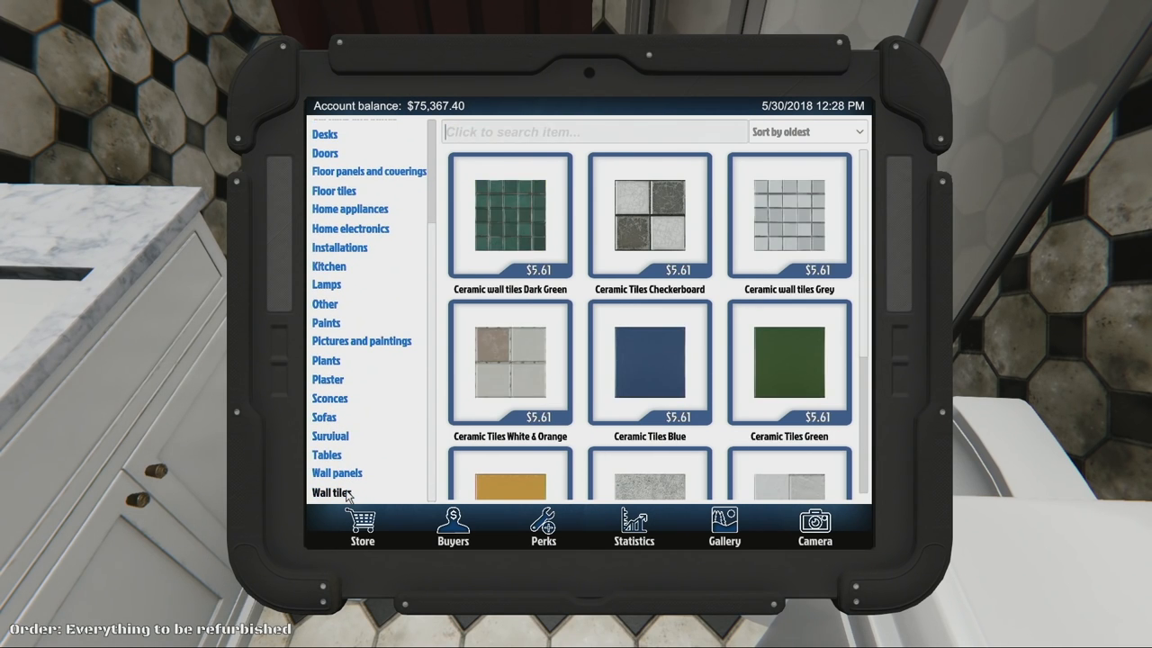
mouse_move(513, 241)
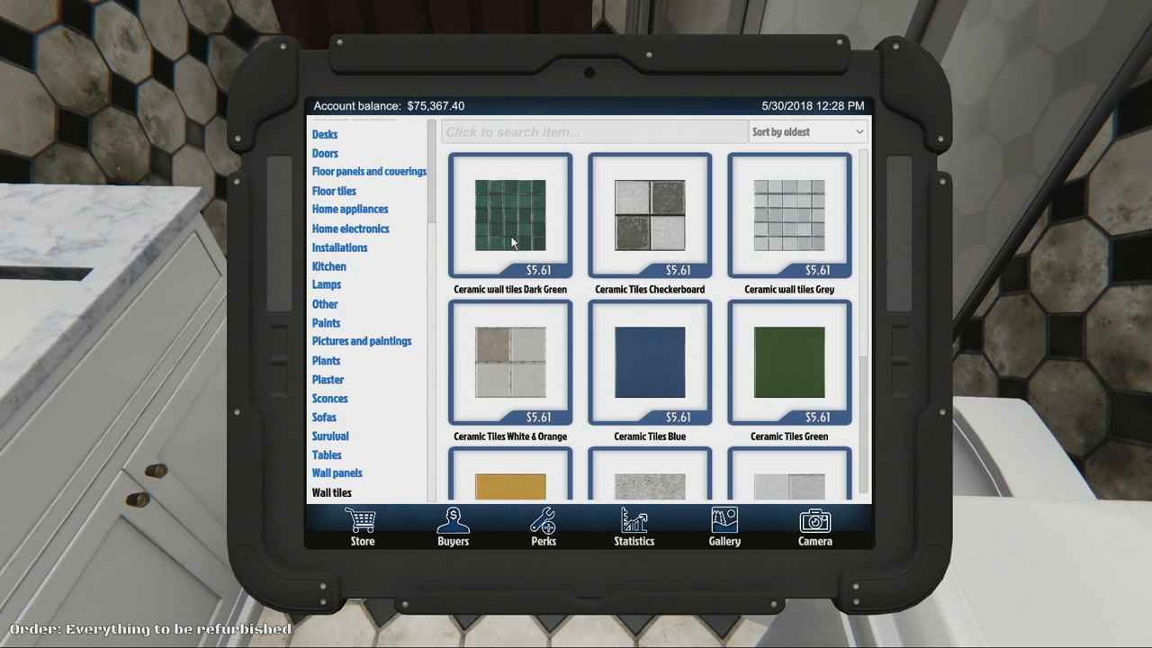
click(509, 216)
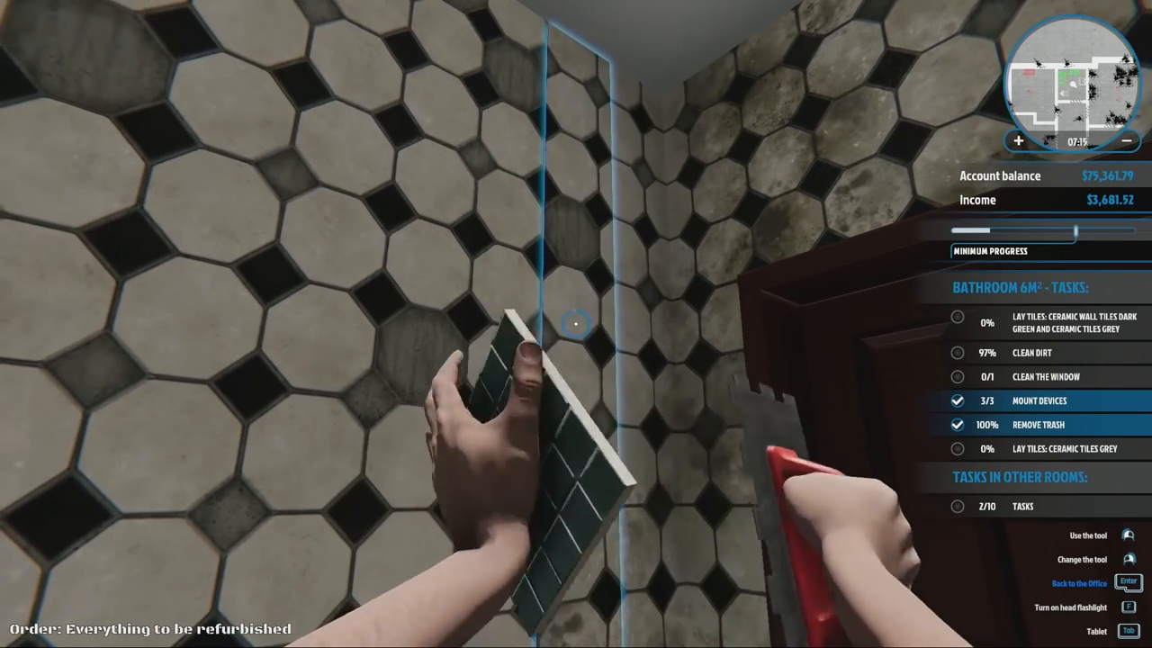
- Lay dark green tiles on the wall strips beside and above the bathroom door
click(576, 324)
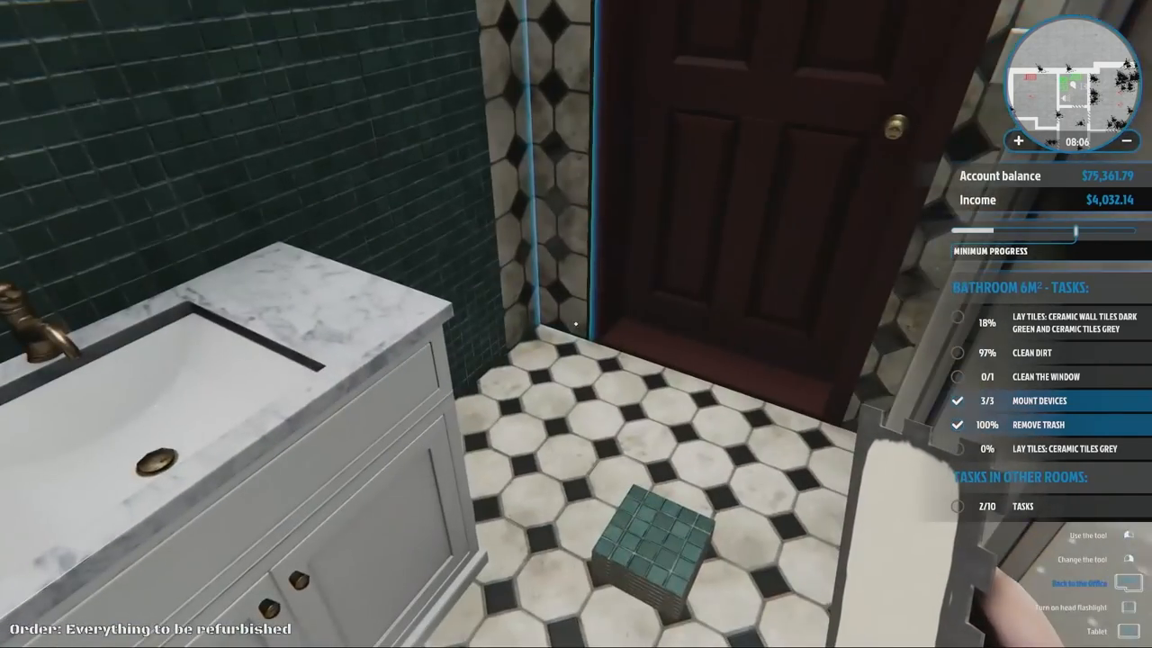
mouse_move(576, 324)
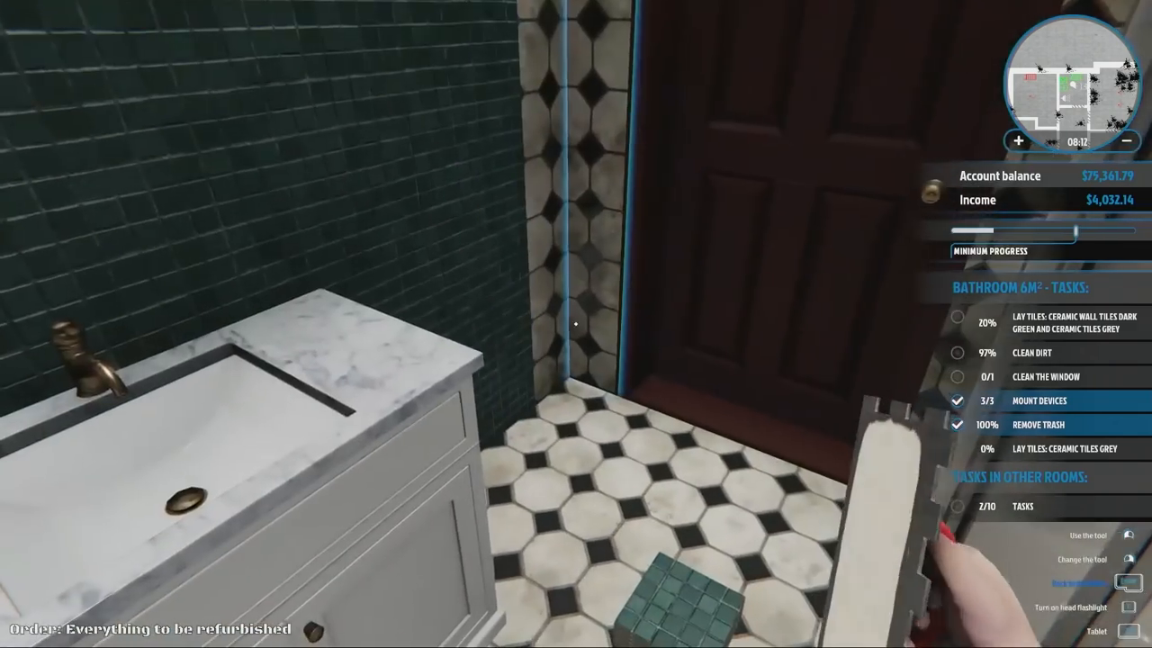
mouse_move(576, 324)
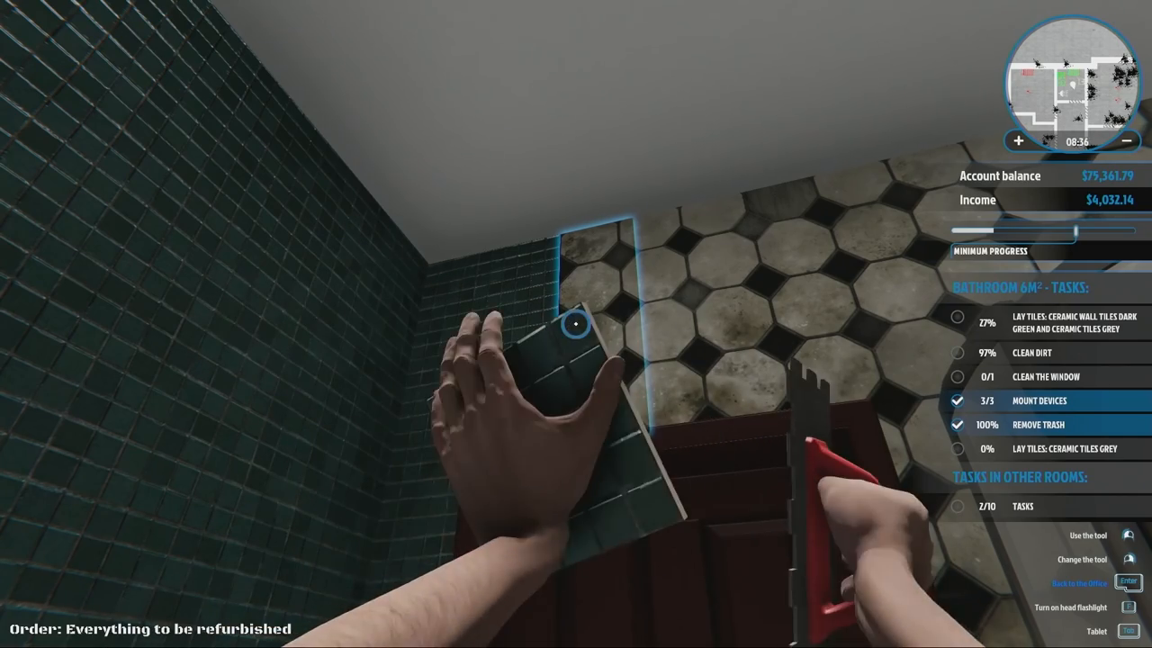
mouse_move(576, 324)
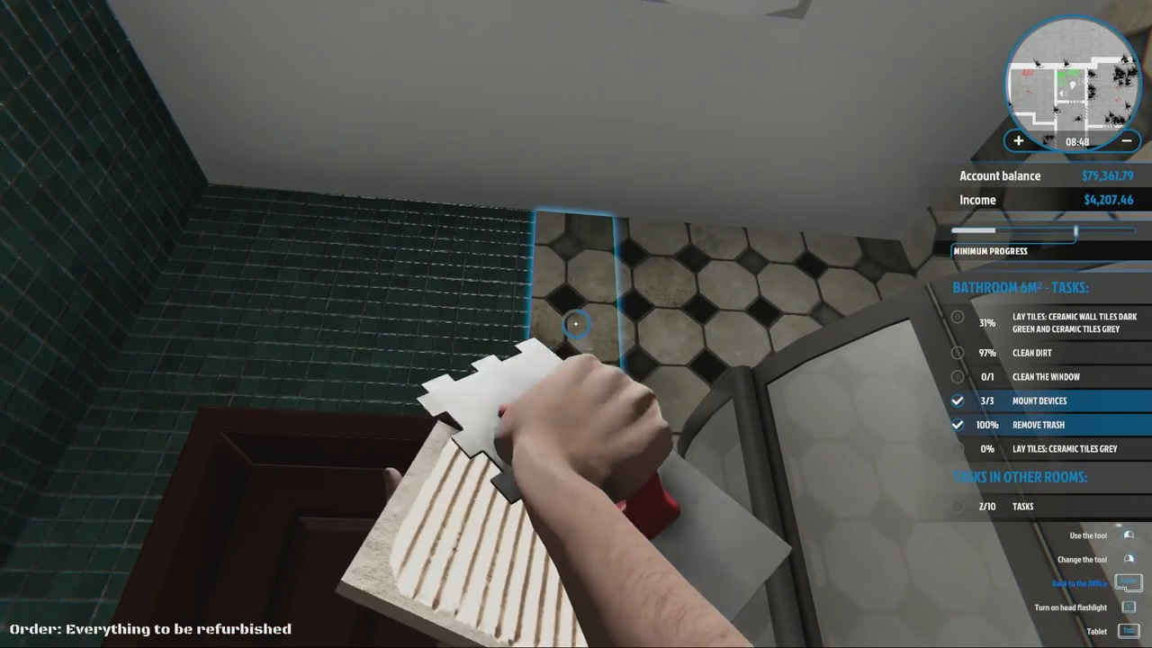
- Lay more dark green tiles near the shower and washing machine, reaching 38%
click(576, 327)
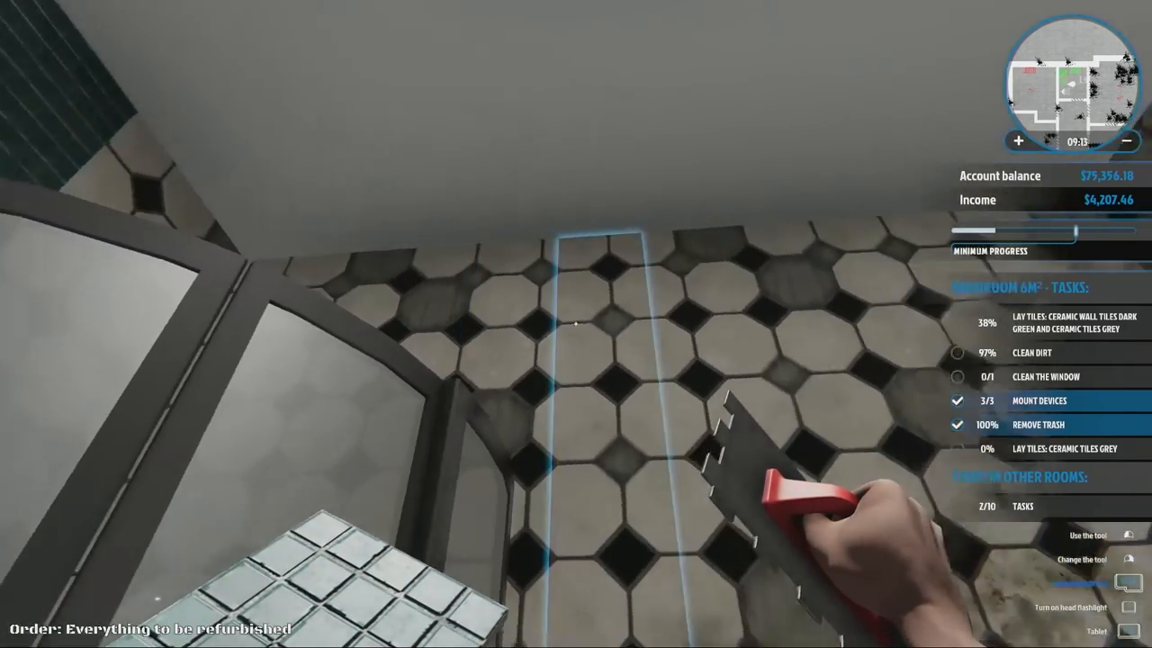
mouse_move(576, 324)
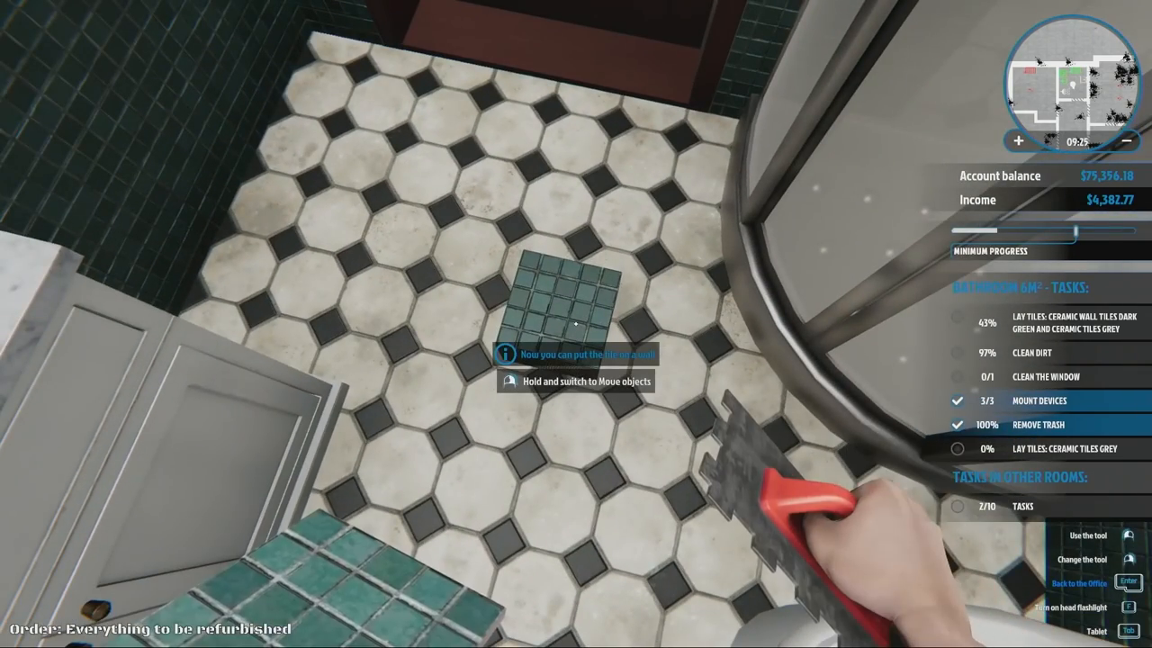
mouse_move(576, 324)
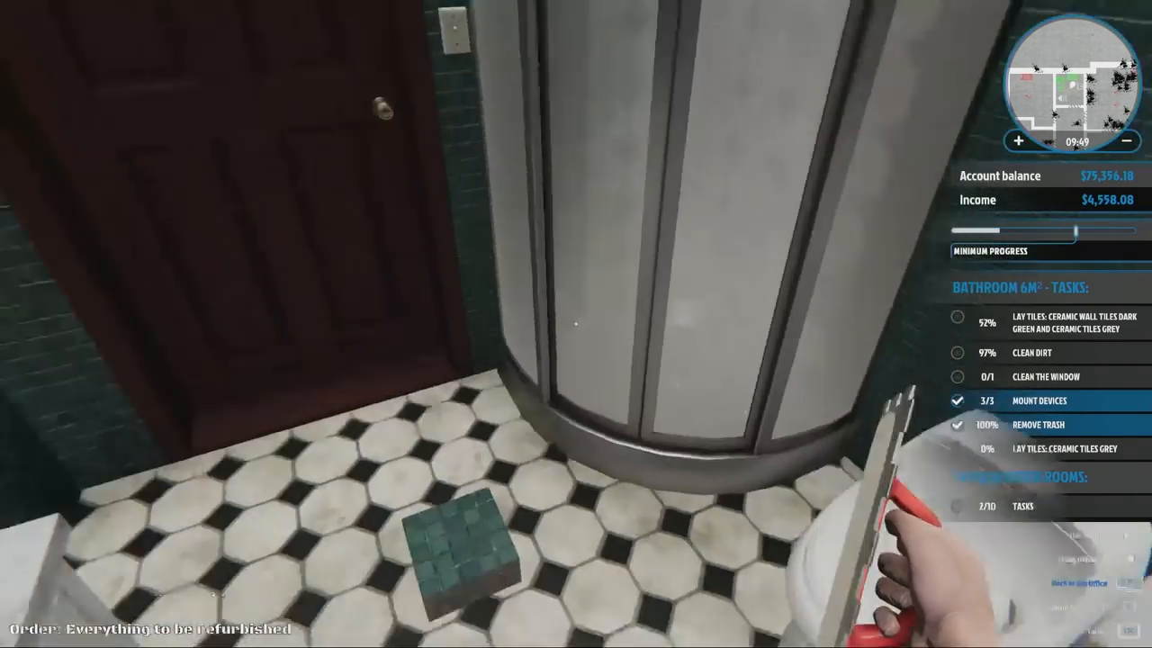
mouse_move(576, 324)
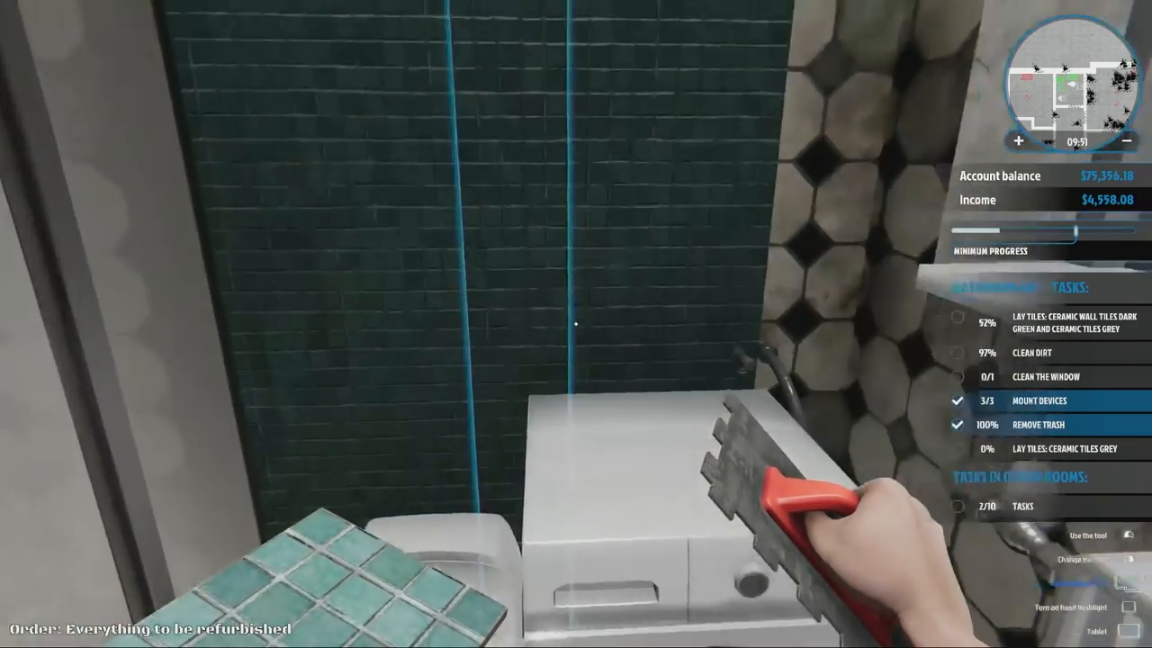
mouse_move(576, 324)
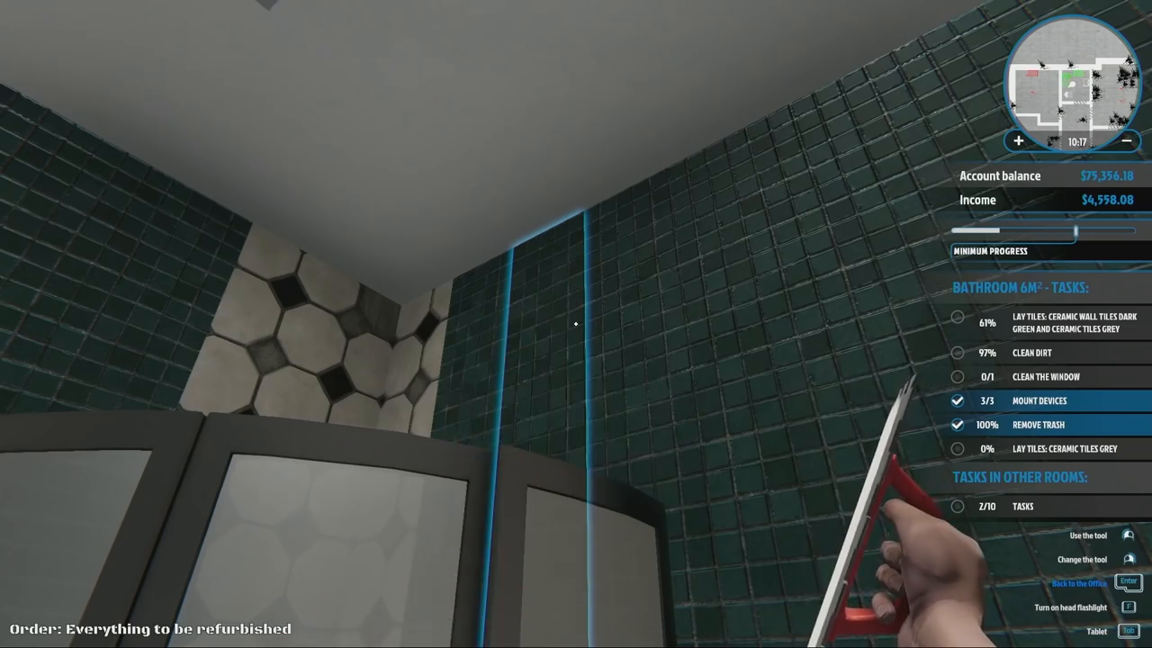
mouse_move(576, 324)
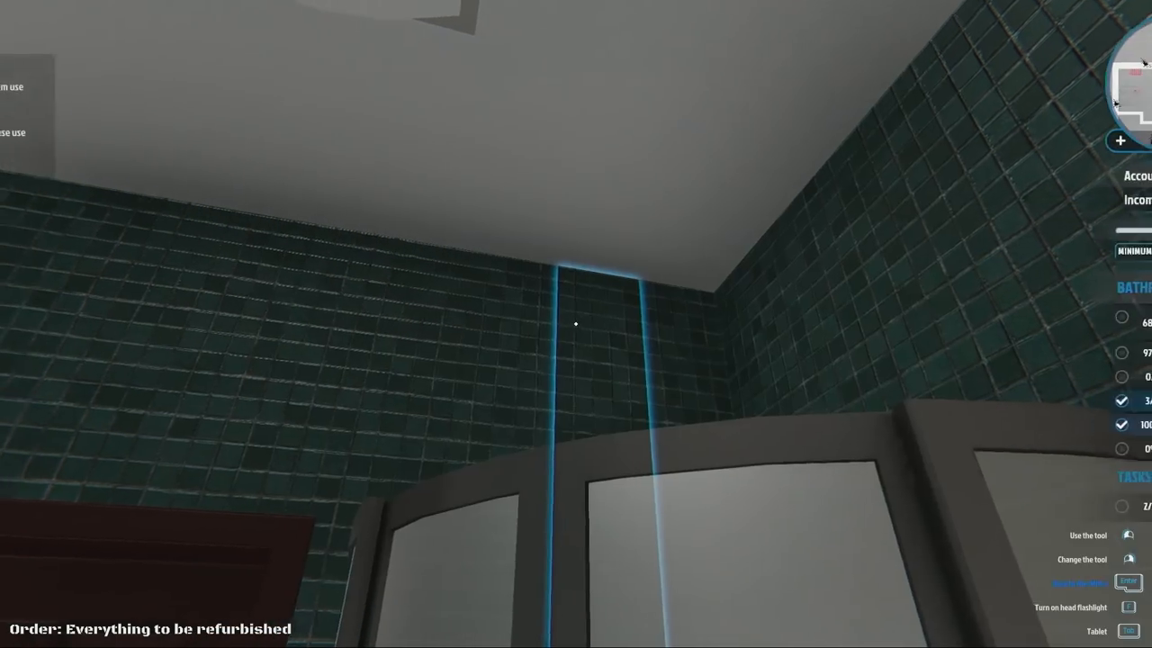
mouse_move(576, 324)
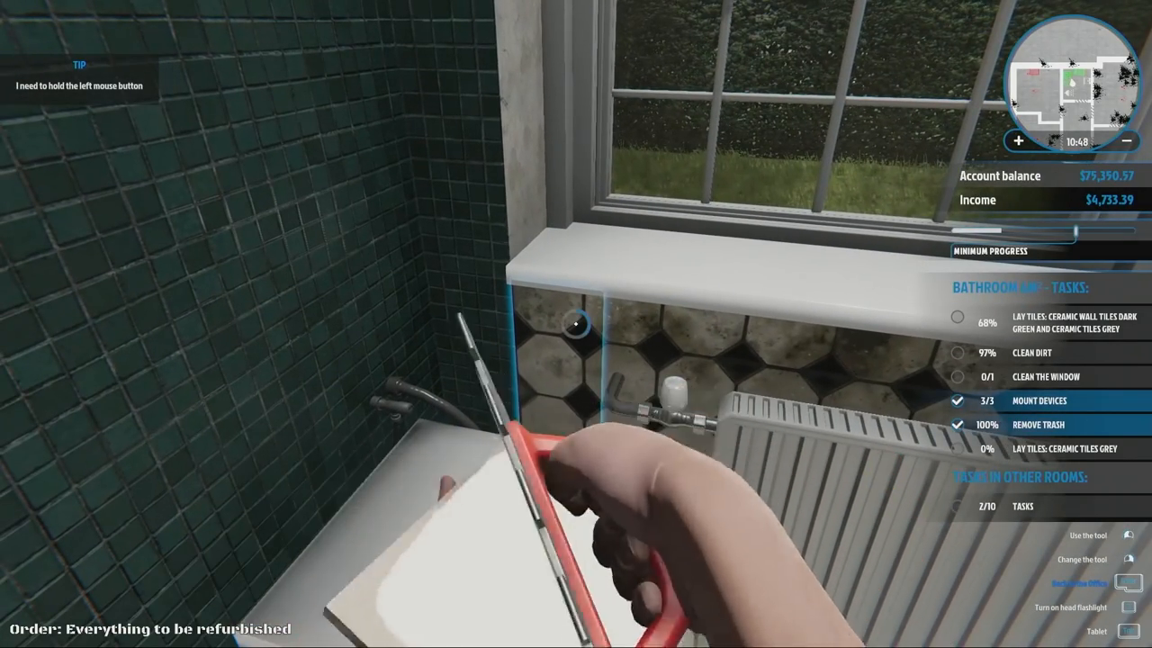
mouse_move(576, 324)
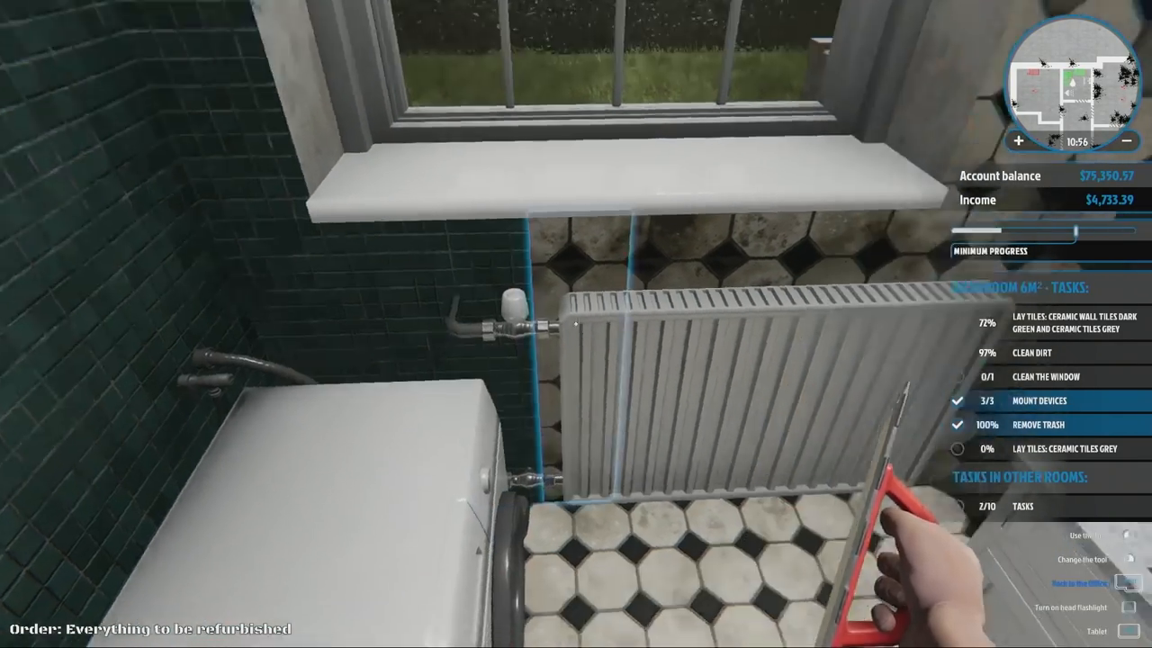
mouse_move(576, 324)
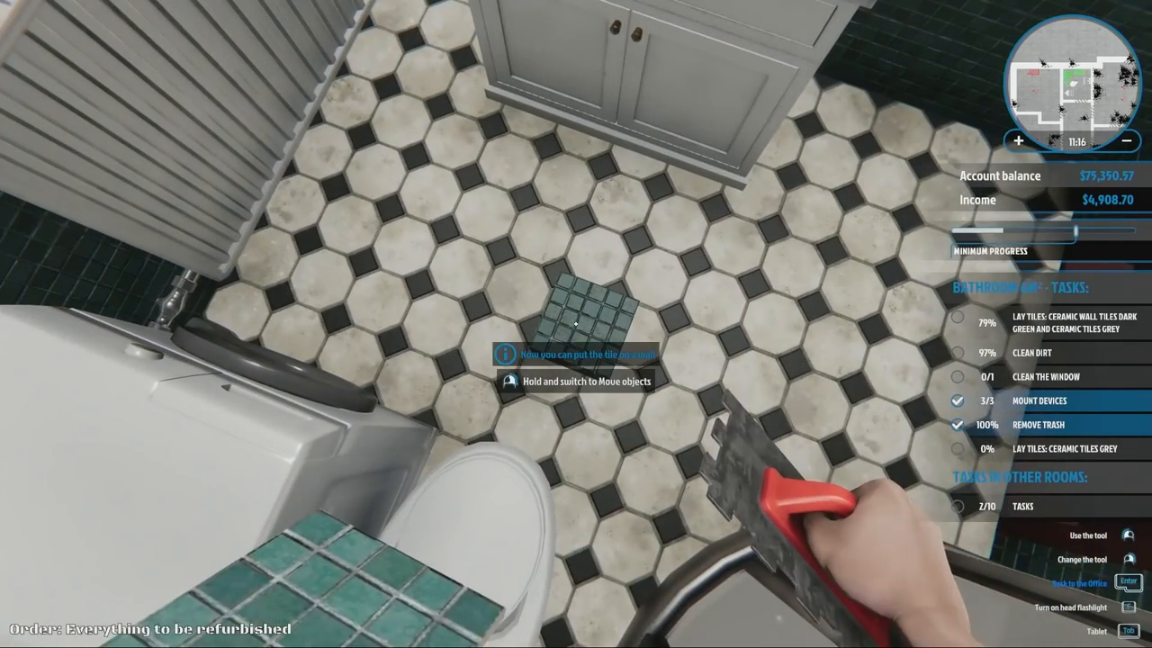
mouse_move(576, 324)
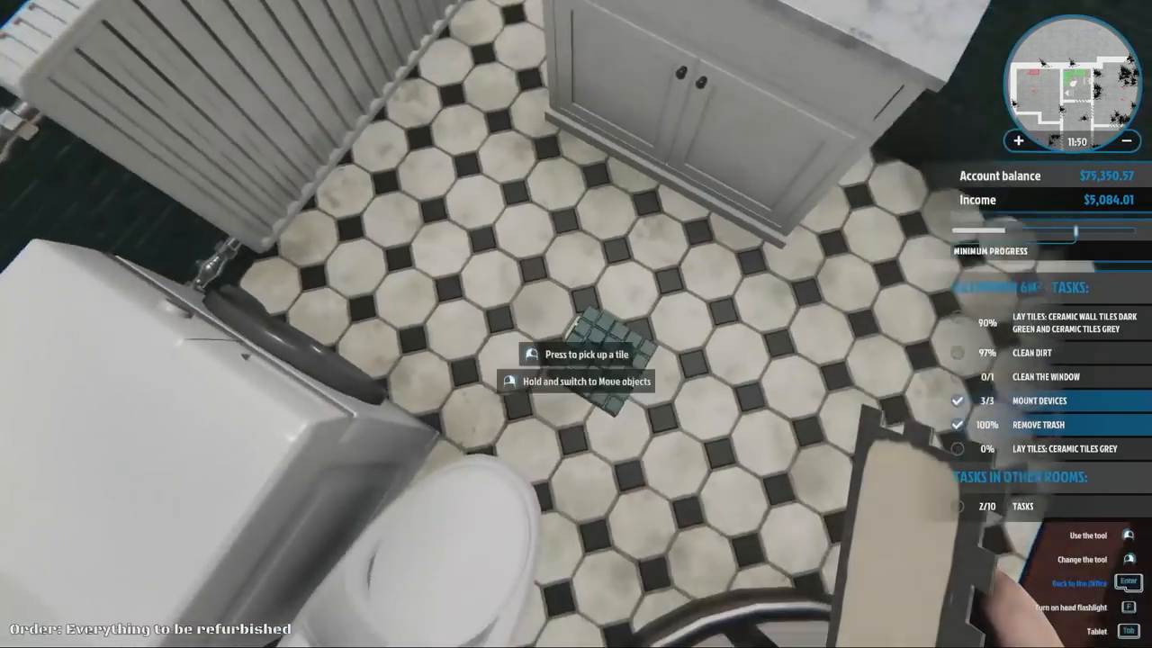
mouse_move(576, 324)
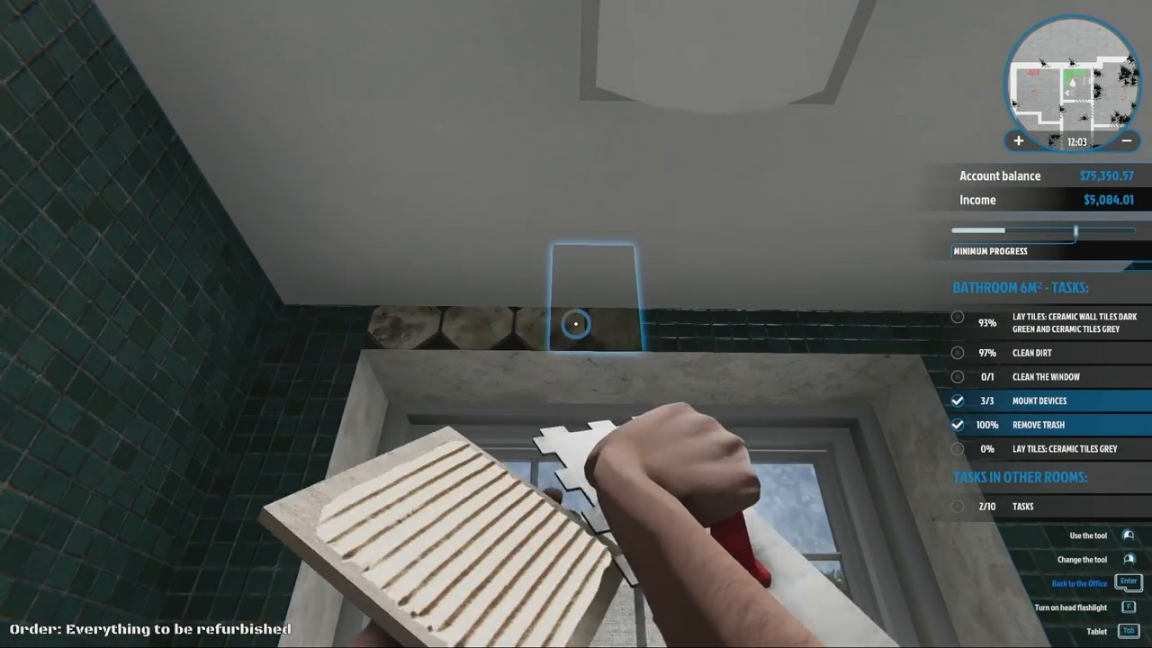
mouse_move(576, 324)
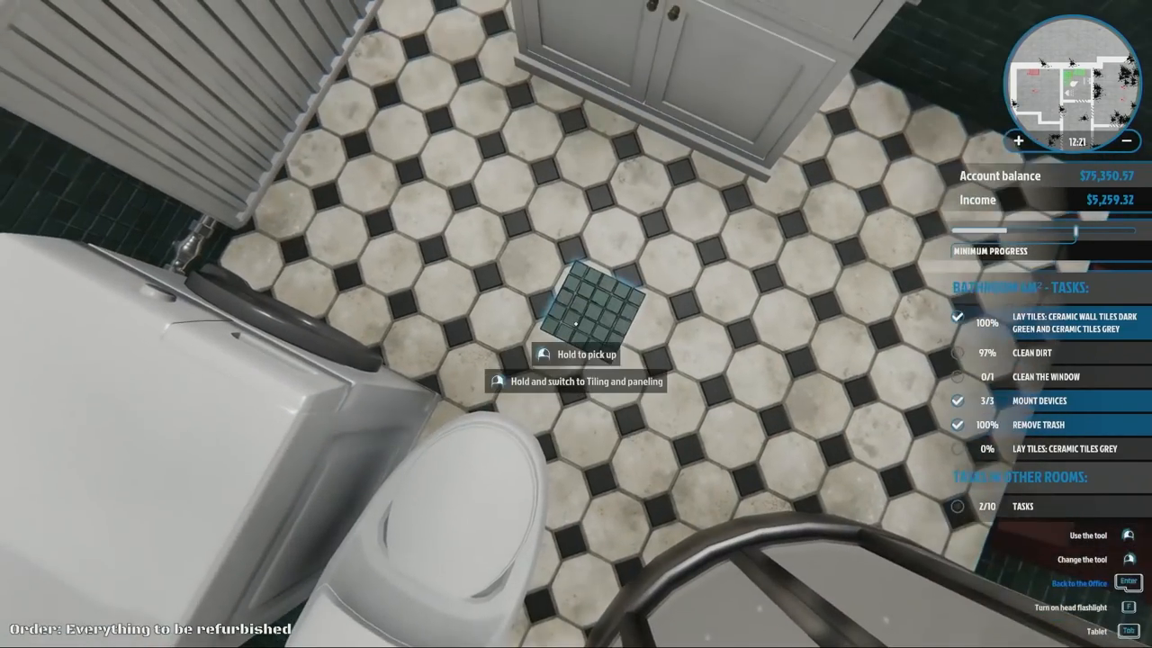
mouse_move(576, 324)
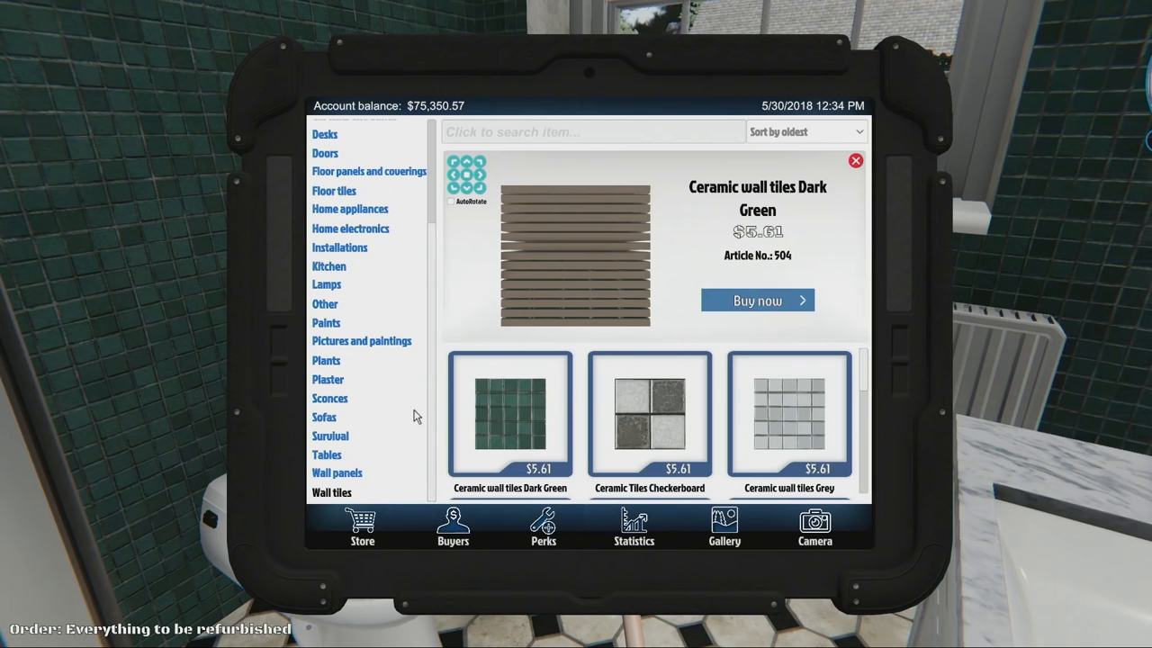
mouse_move(358, 382)
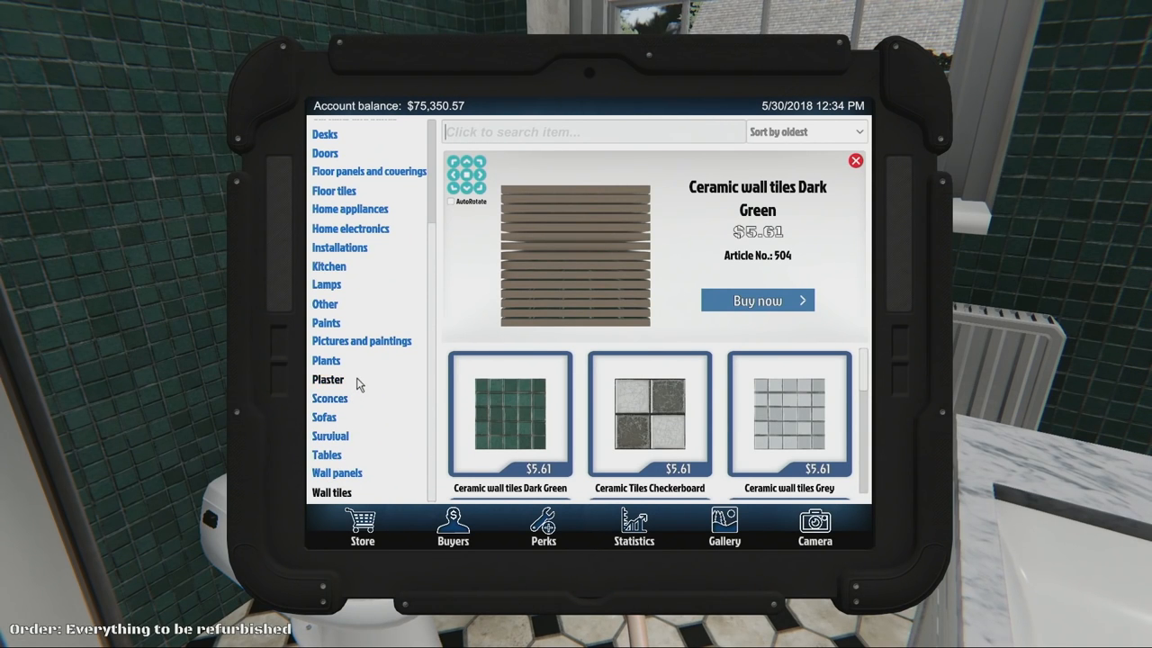
- Browse the floor tiles and pick Ceramic Tiles Grey Squares for the floor
scroll(up, 3)
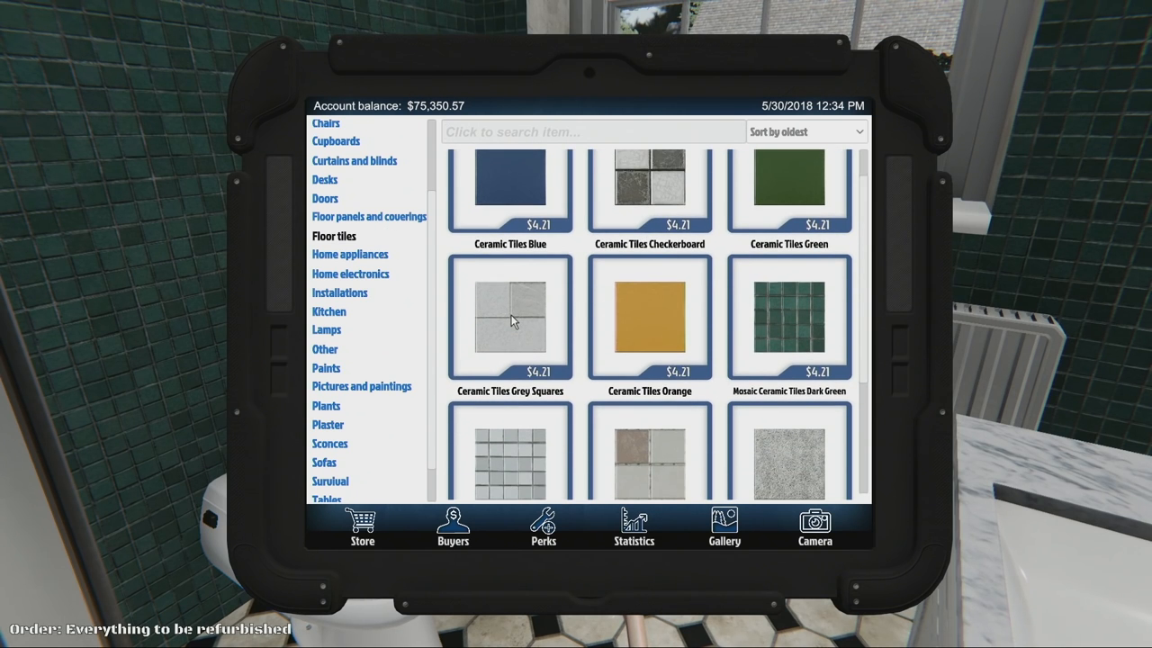
scroll(down, 3)
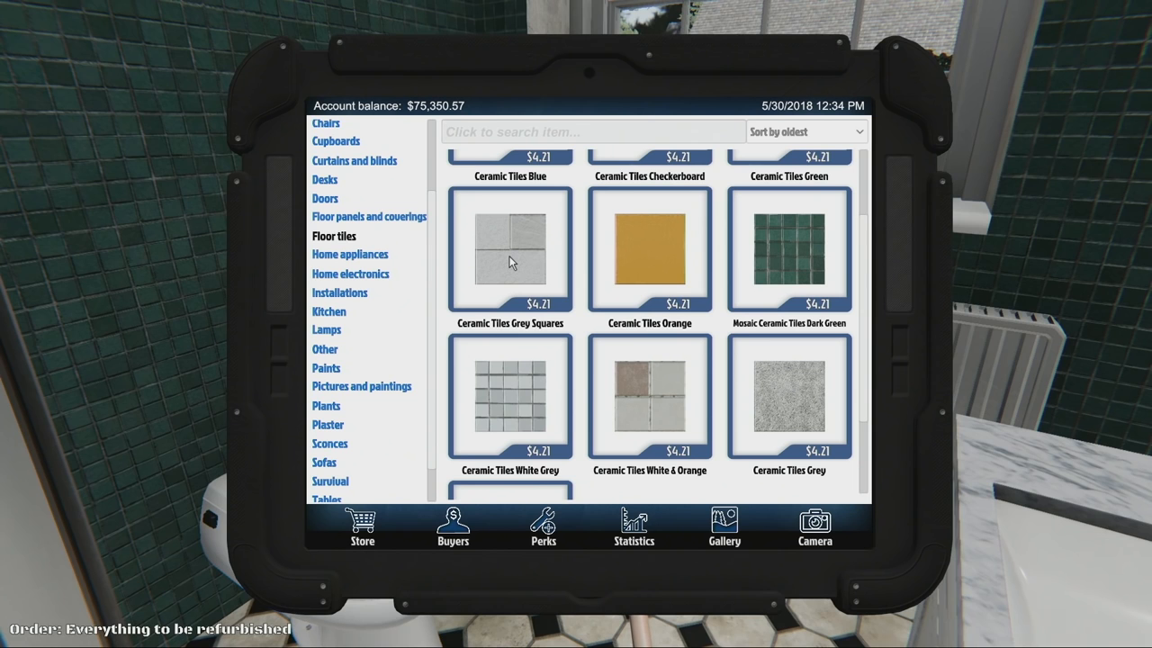
scroll(down, 3)
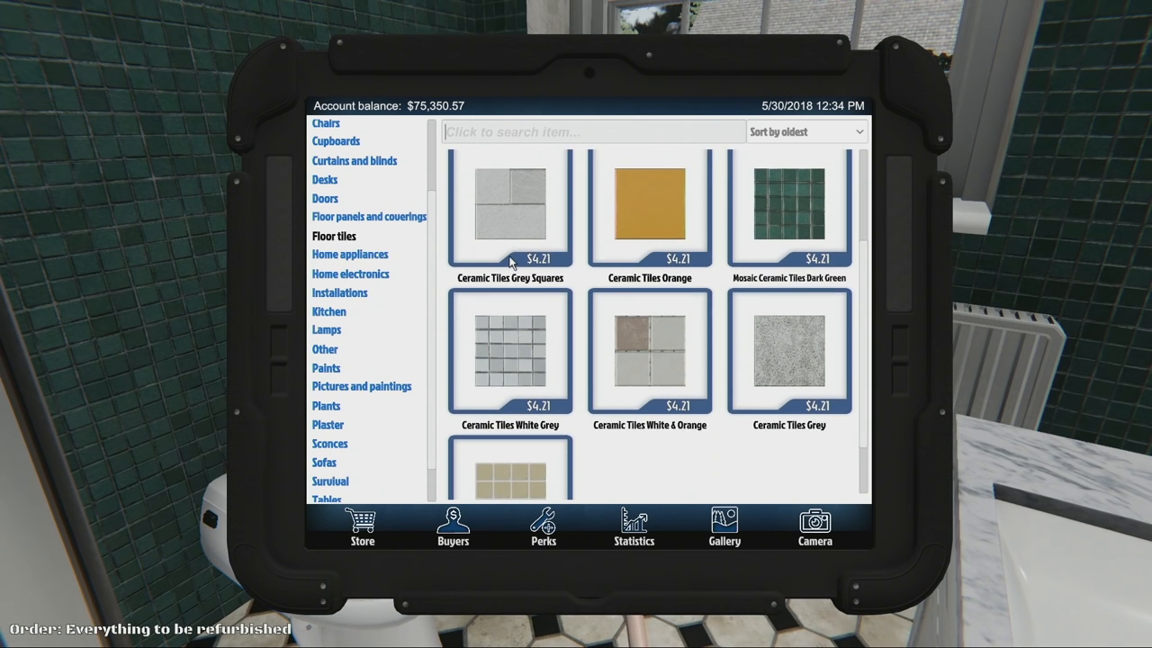
scroll(up, 3)
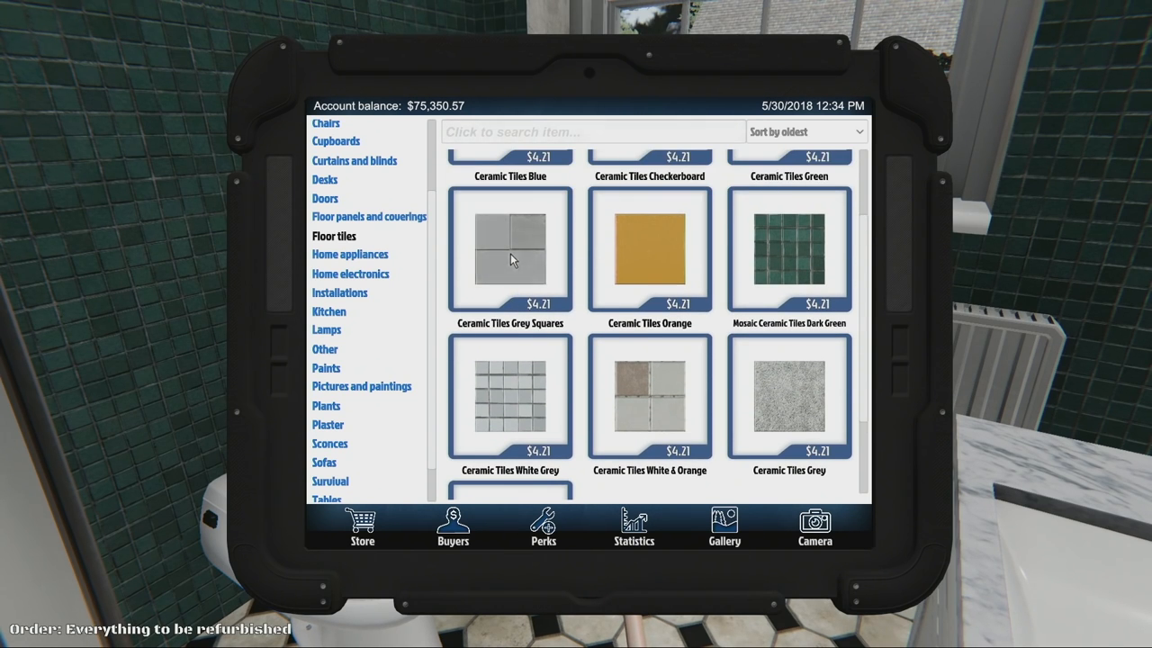
click(510, 250)
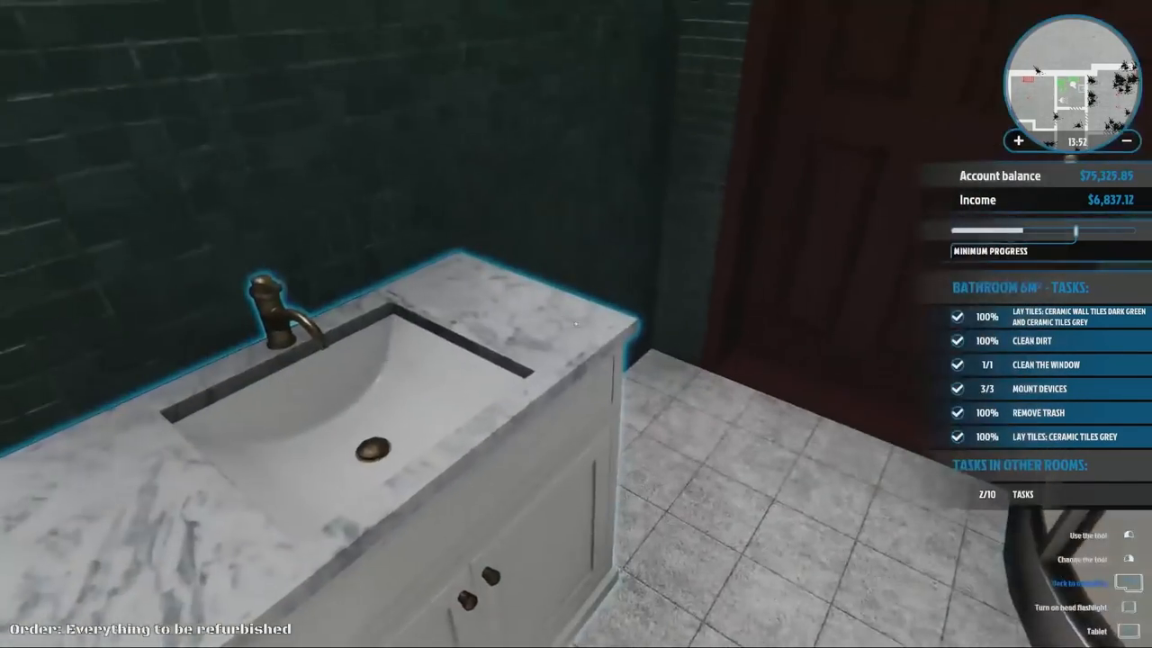
mouse_move(576, 324)
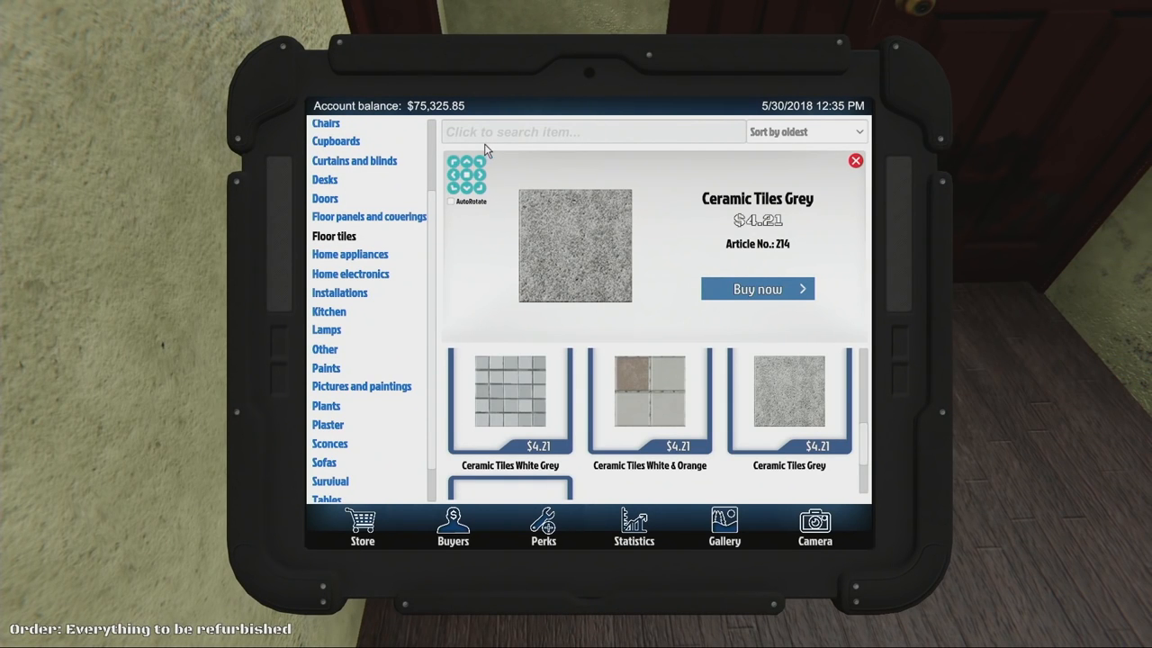
- Browse the paint colours and buy Sunny Orange paint
click(326, 367)
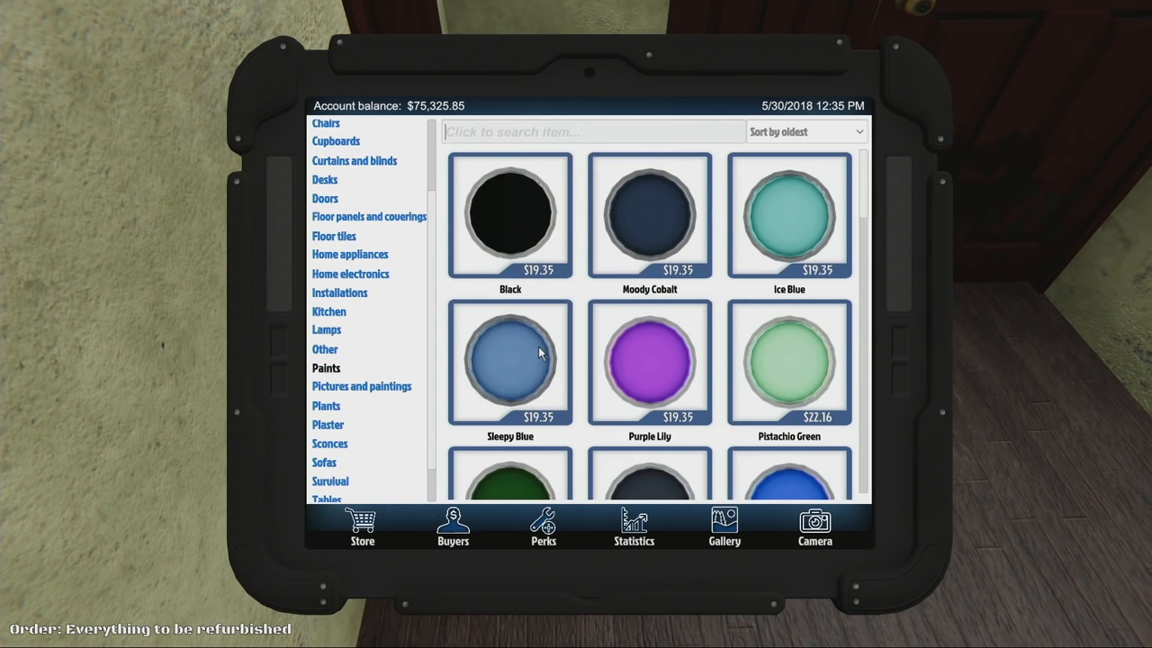
scroll(down, 3)
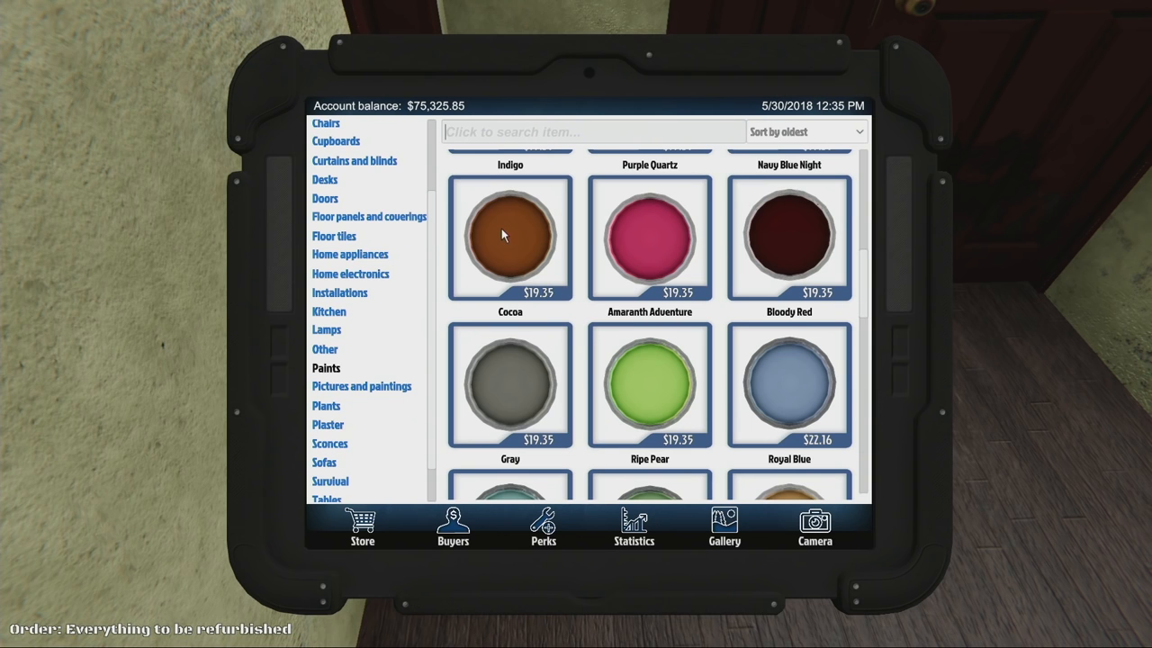
scroll(down, 3)
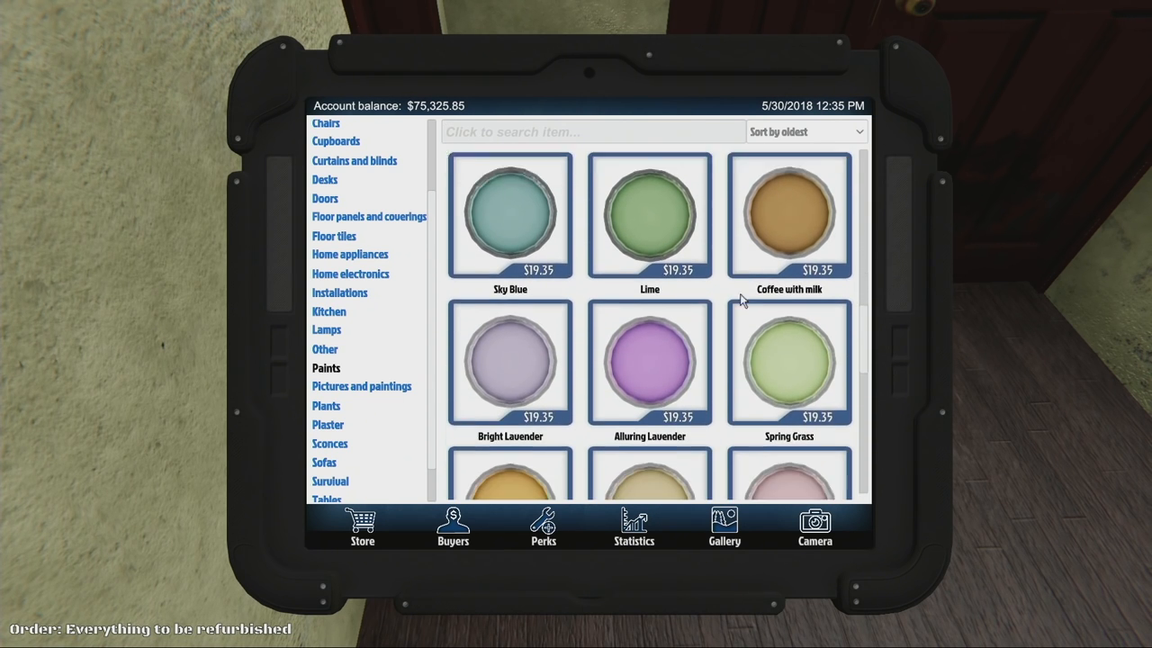
scroll(down, 3)
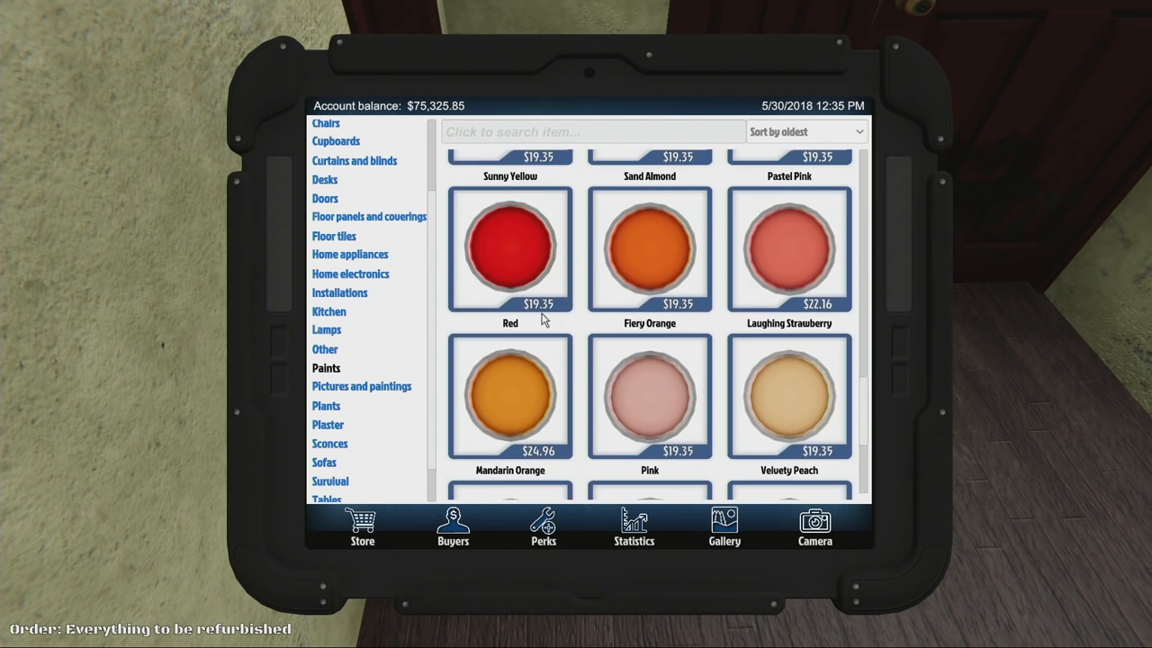
scroll(down, 3)
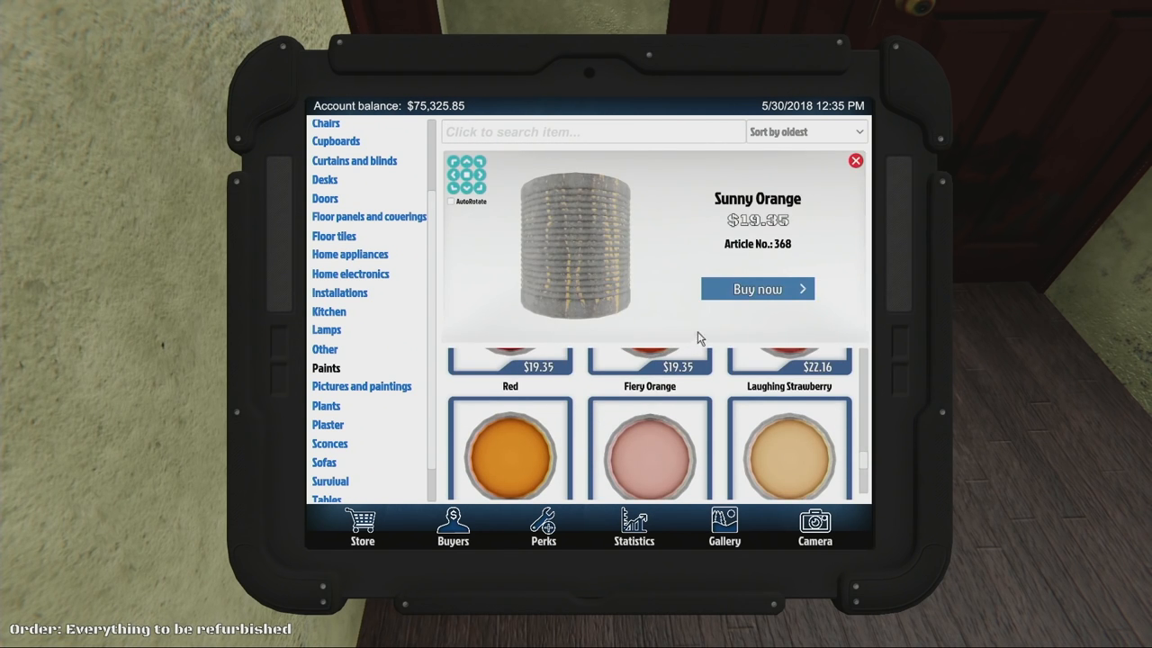
click(757, 289)
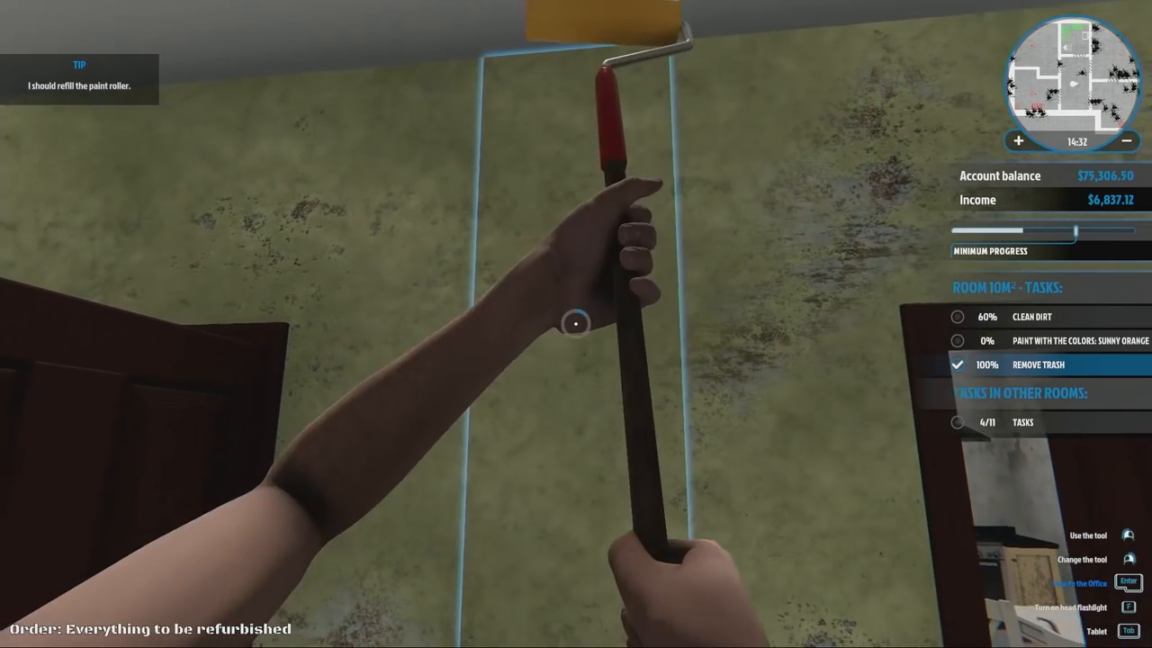
- Paint the hallway wall strip and the wall above the door Sunny Orange
click(576, 324)
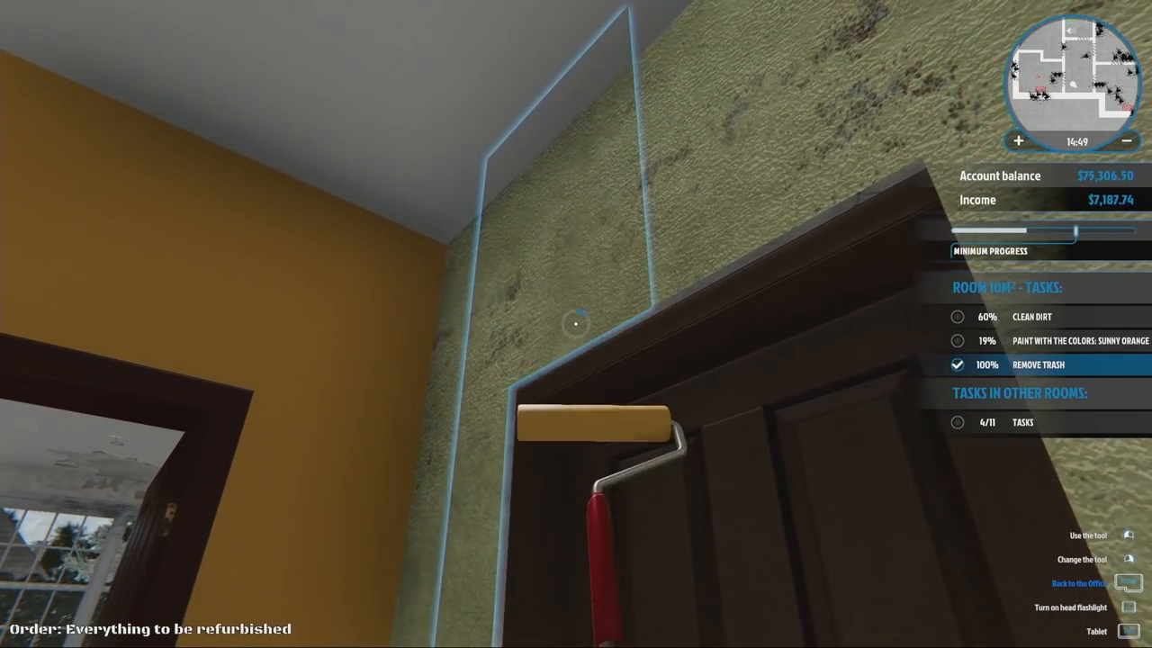
click(576, 324)
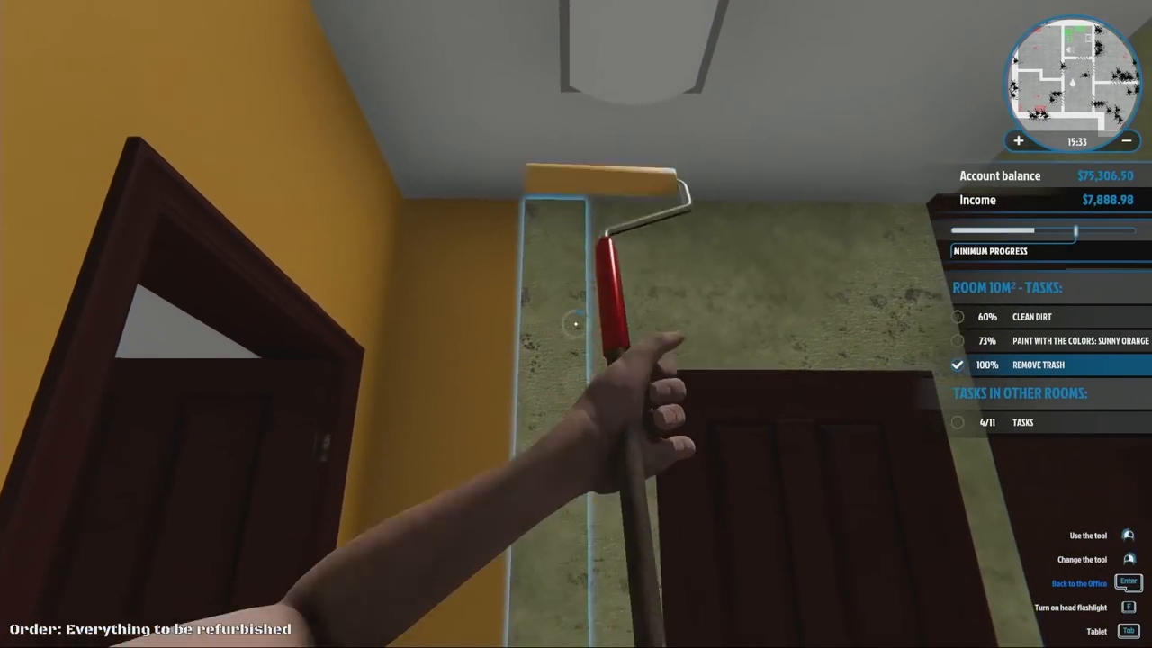
mouse_move(576, 324)
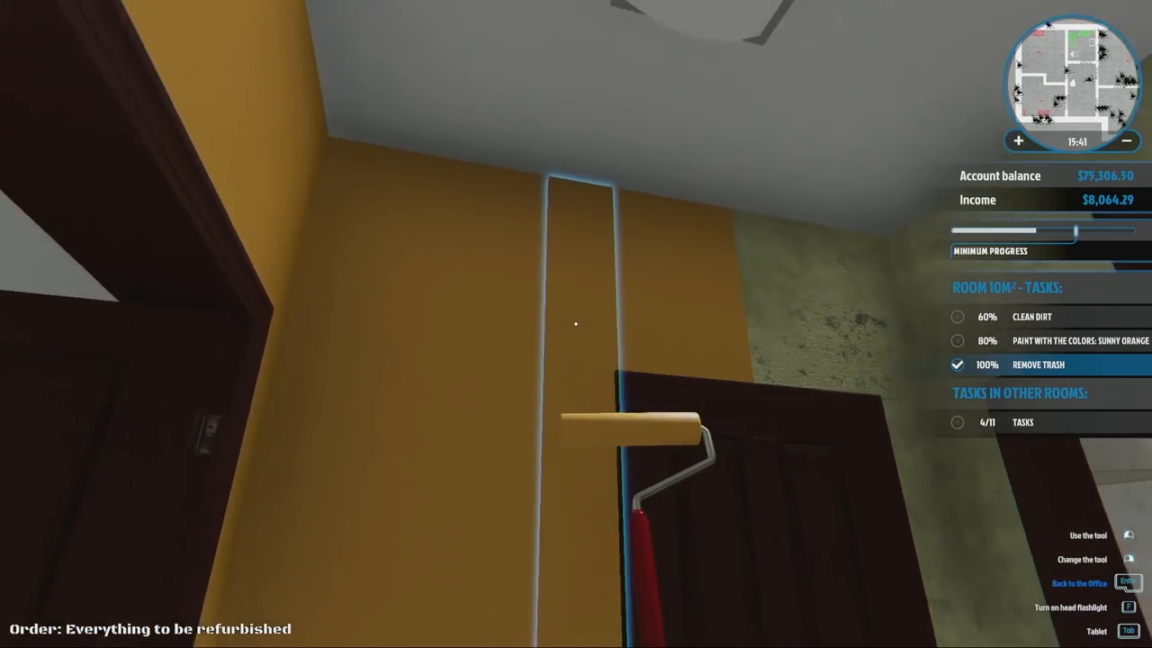
mouse_move(576, 324)
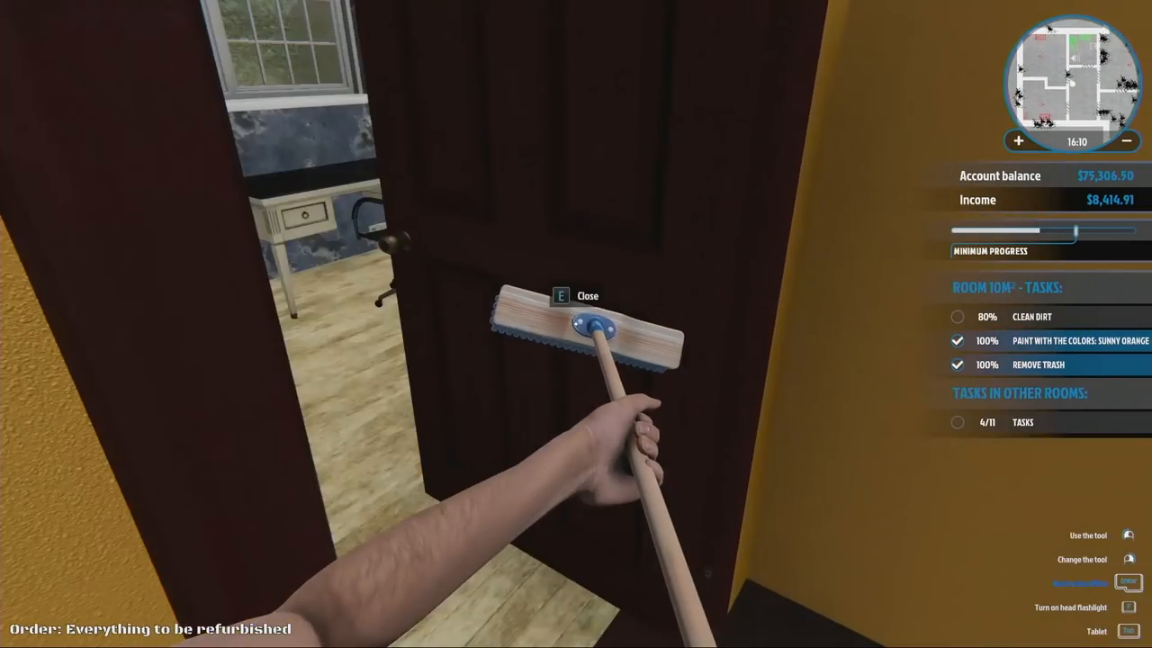
- Mop dirty spots in the living room, raising dirt cleaning to 78%
key(e)
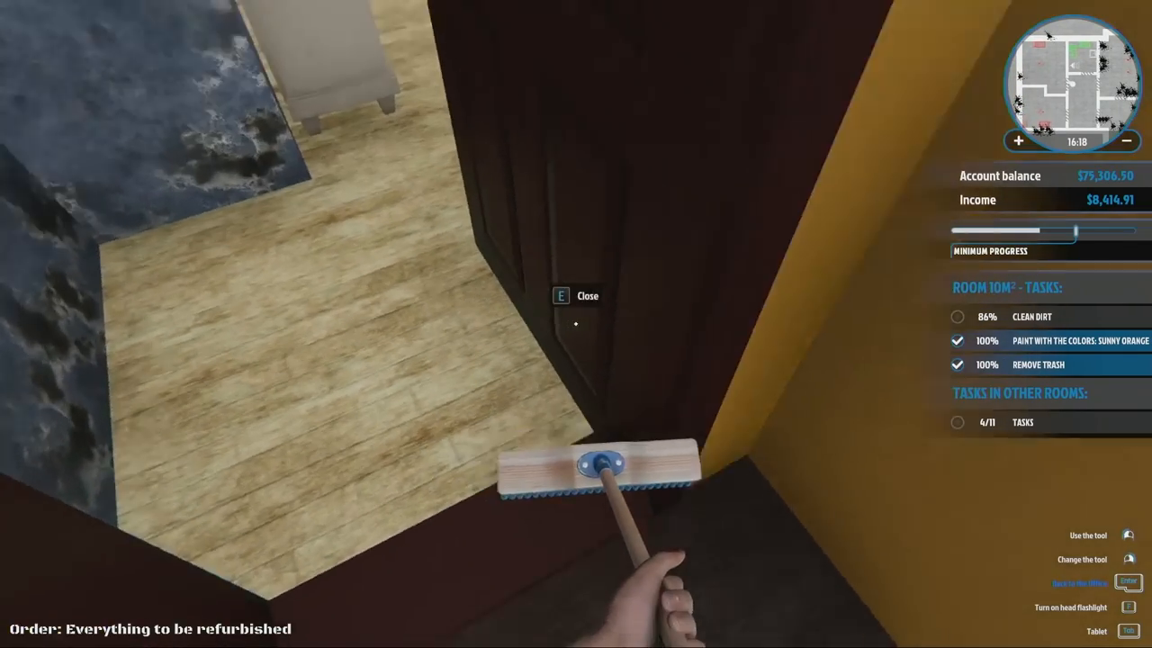
key(e)
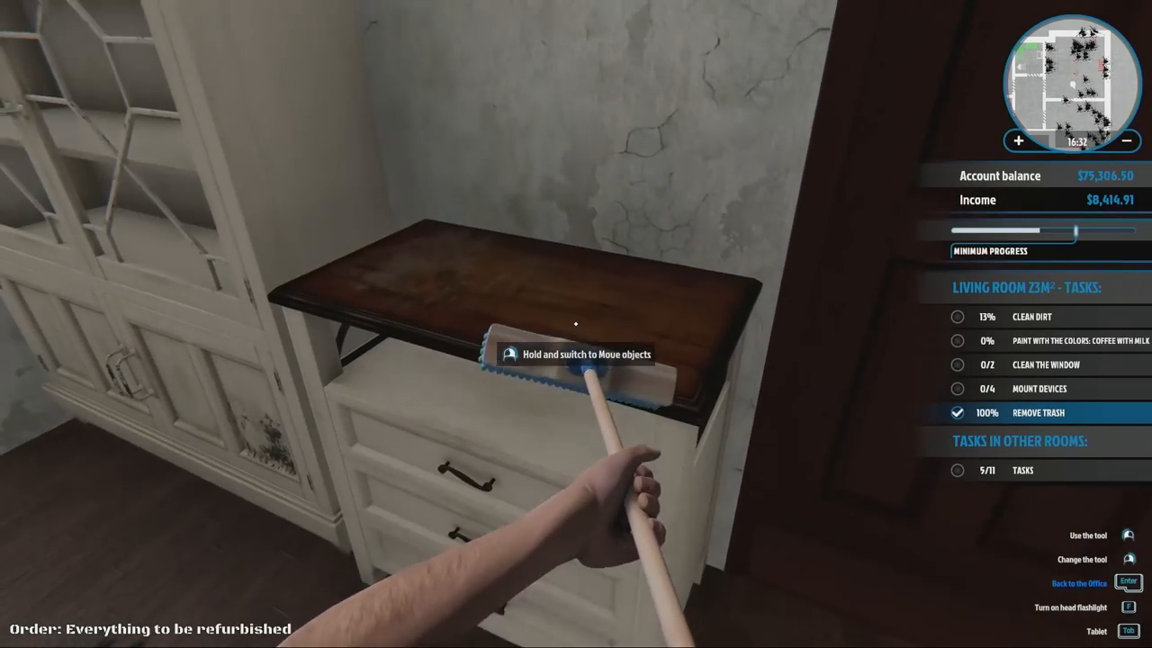
mouse_move(576, 324)
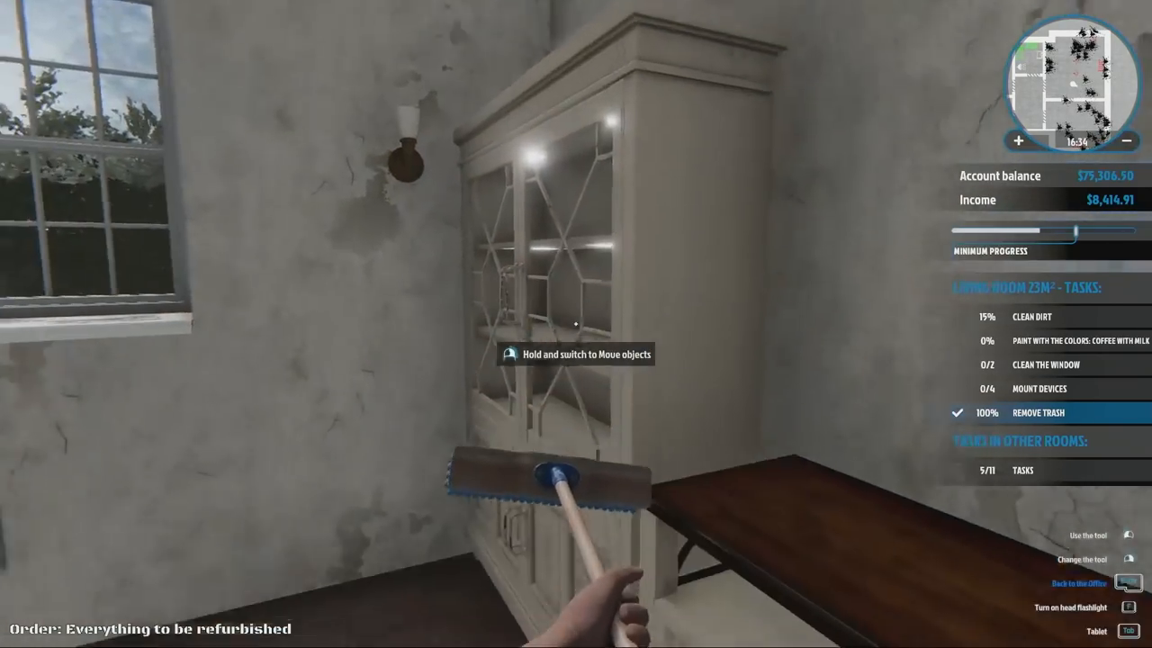
mouse_move(576, 324)
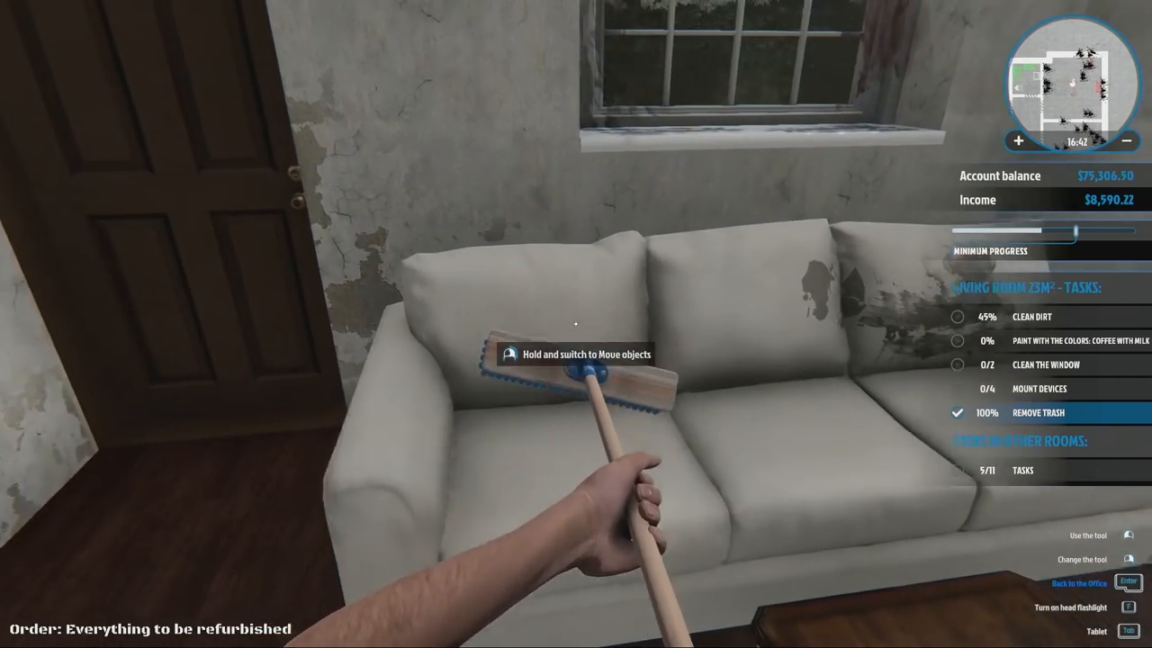
mouse_move(576, 324)
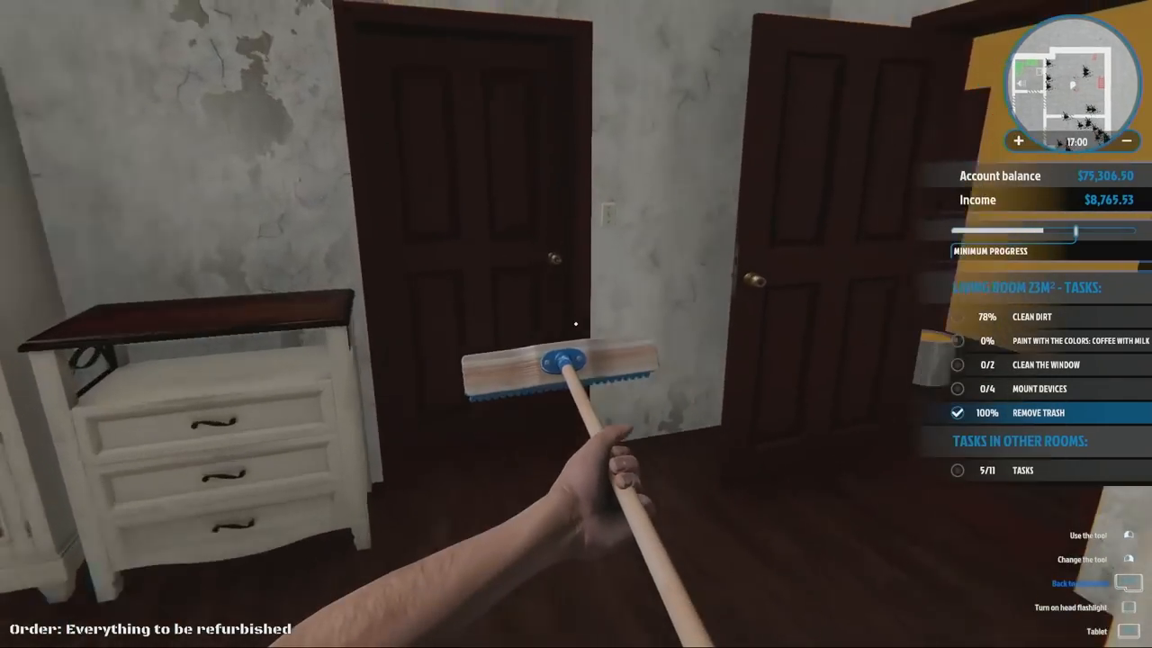
mouse_move(576, 324)
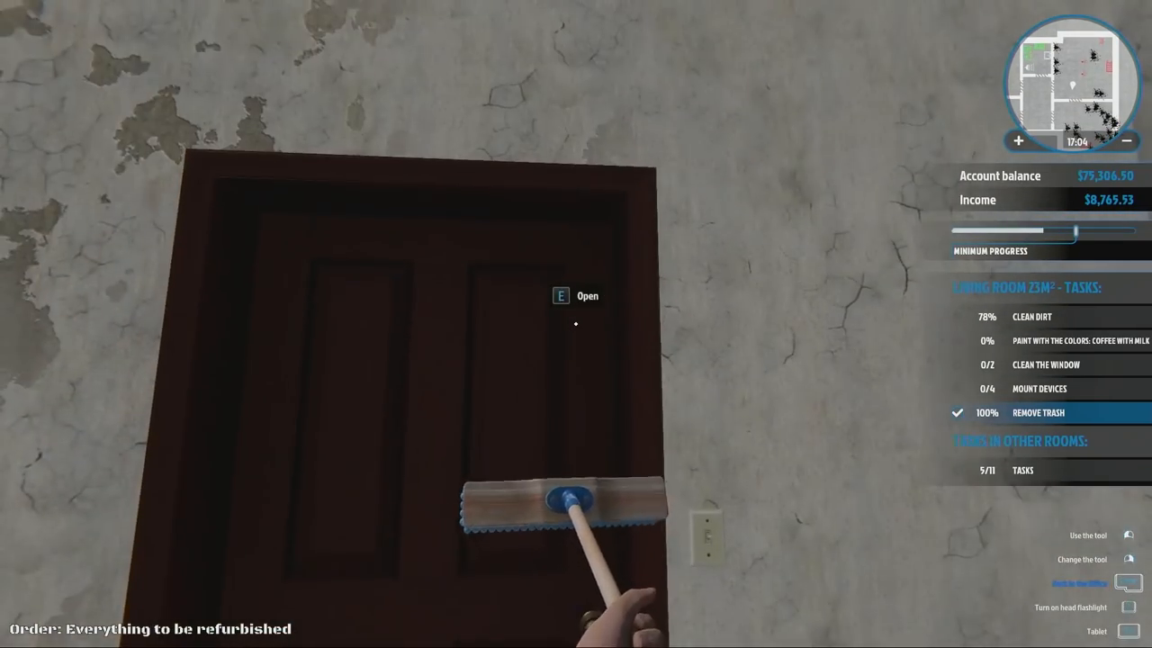
key(e)
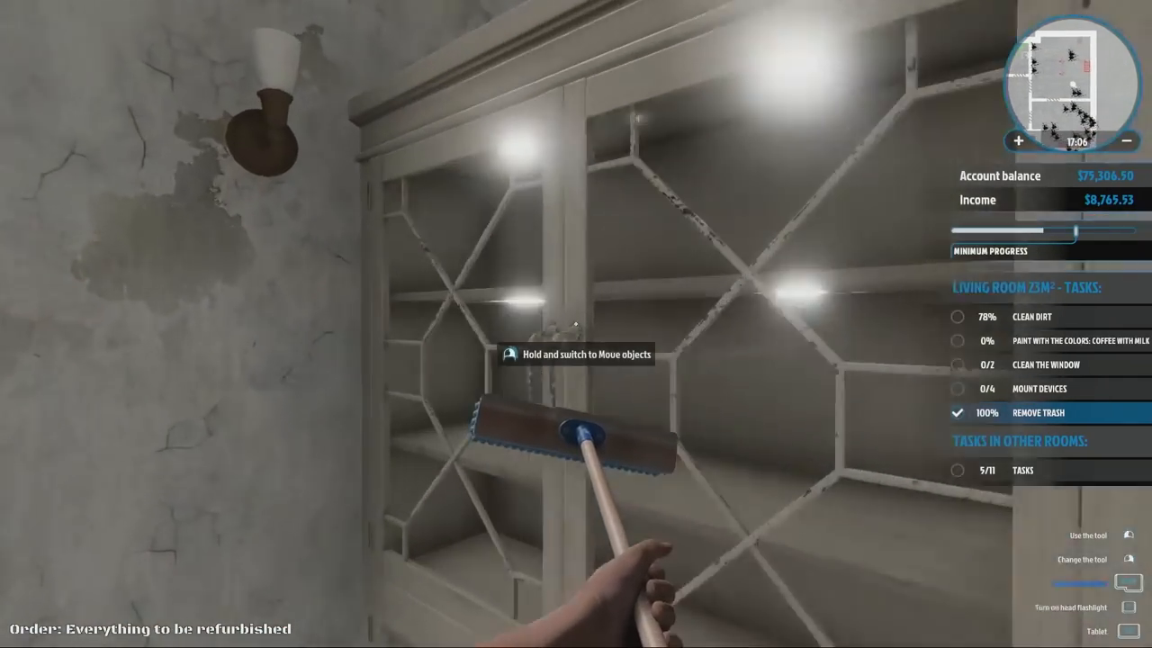
mouse_move(576, 324)
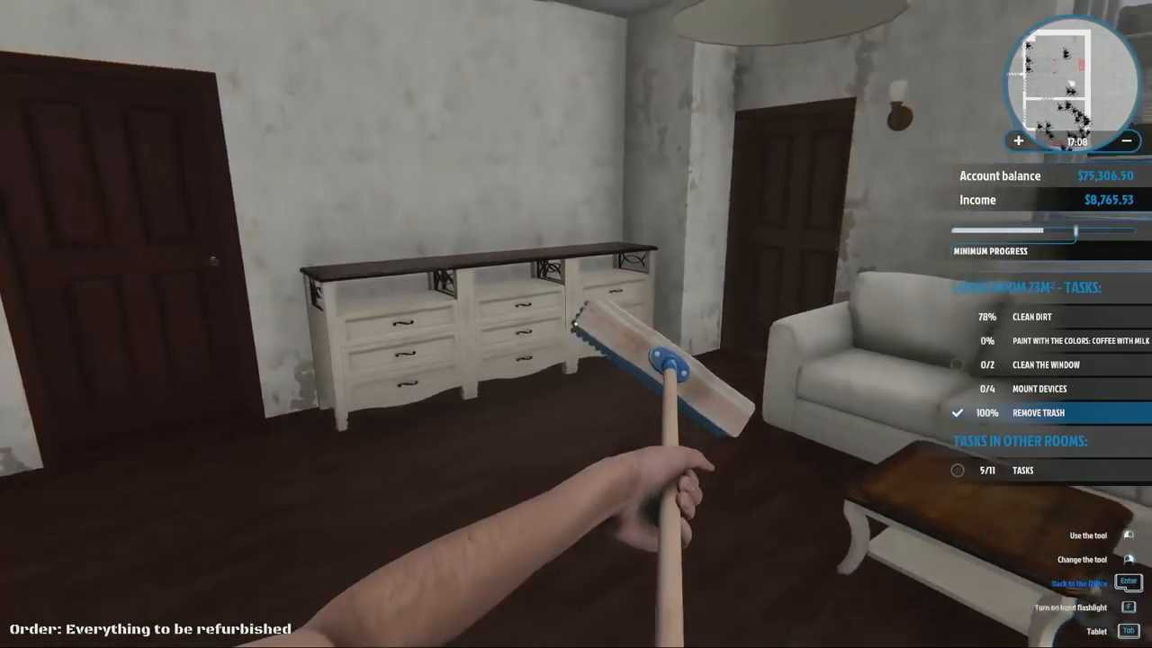
mouse_move(576, 324)
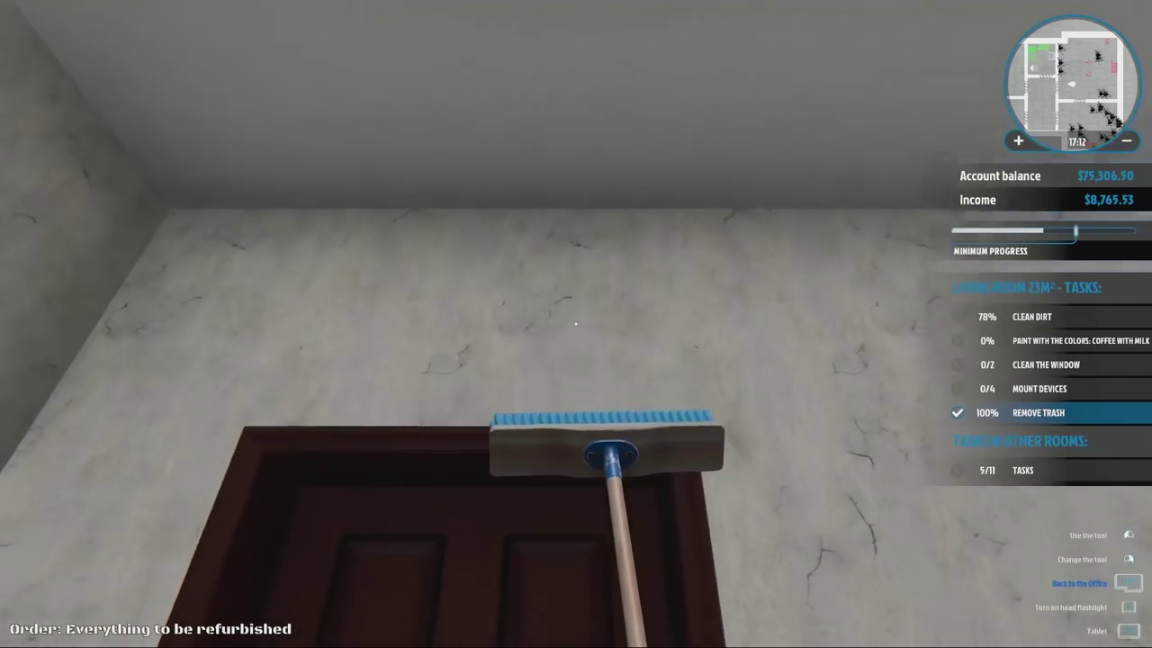
mouse_move(576, 324)
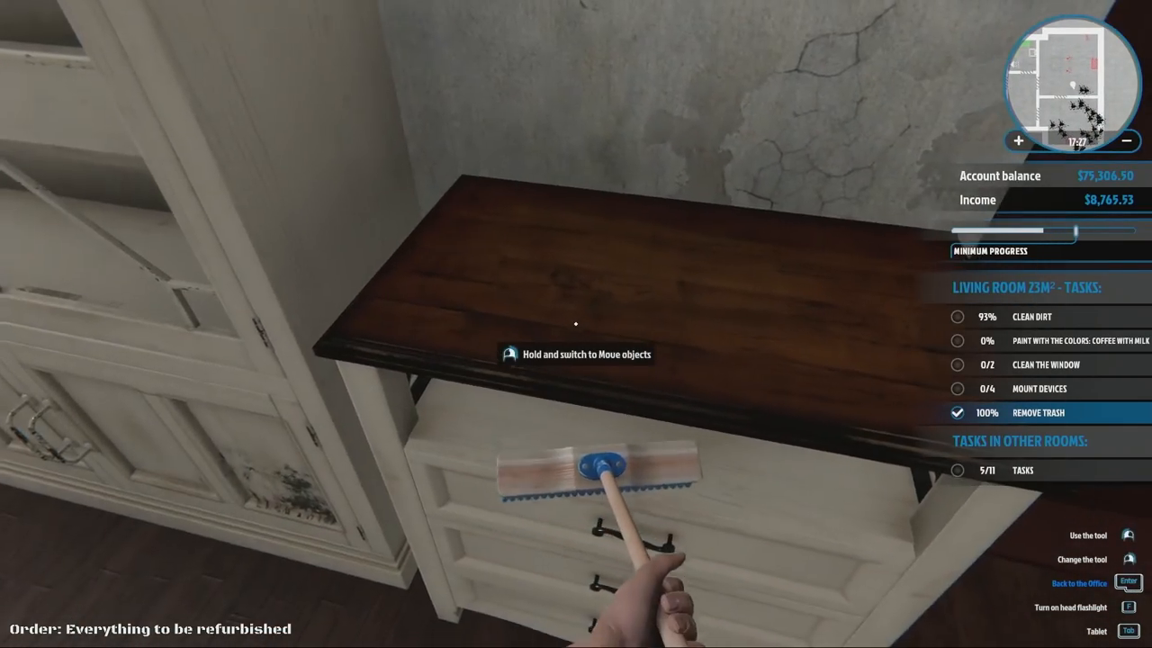
mouse_move(576, 324)
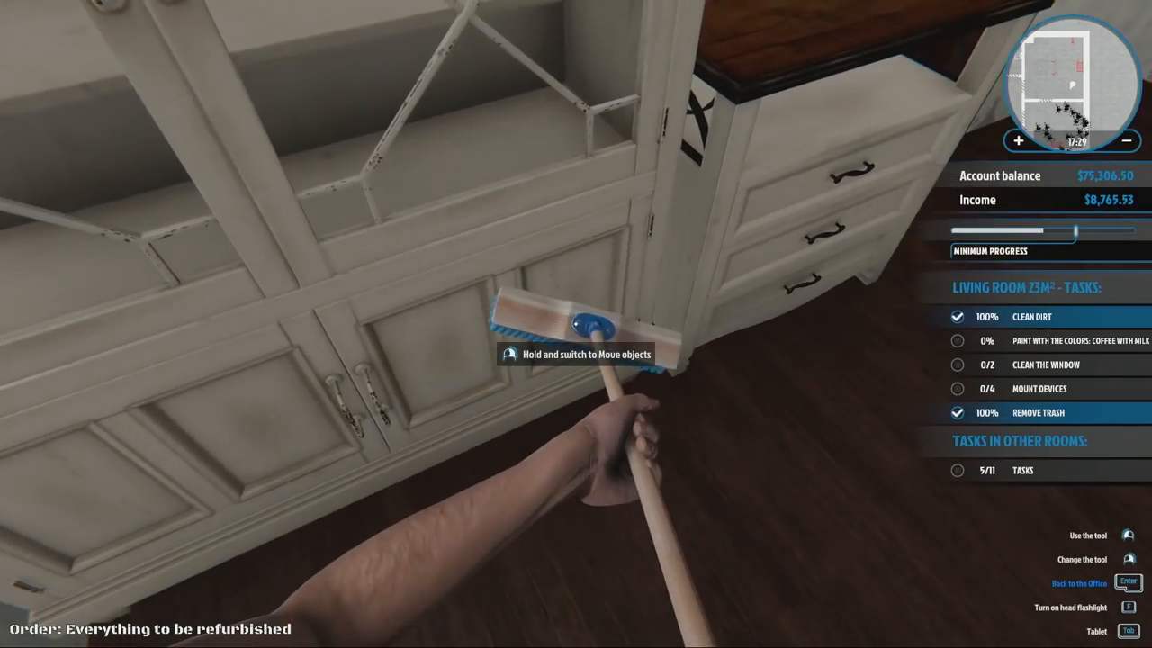
mouse_move(576, 324)
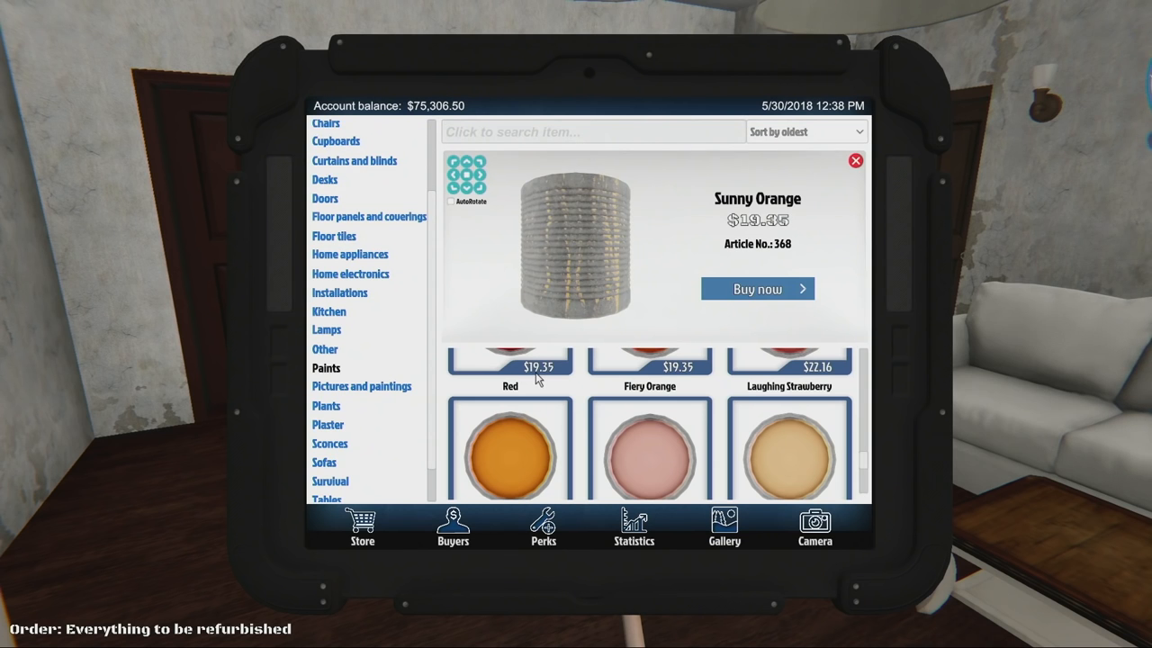
- Close the Sunny Orange preview, search 'cof' and buy Coffee with milk paint
click(854, 160)
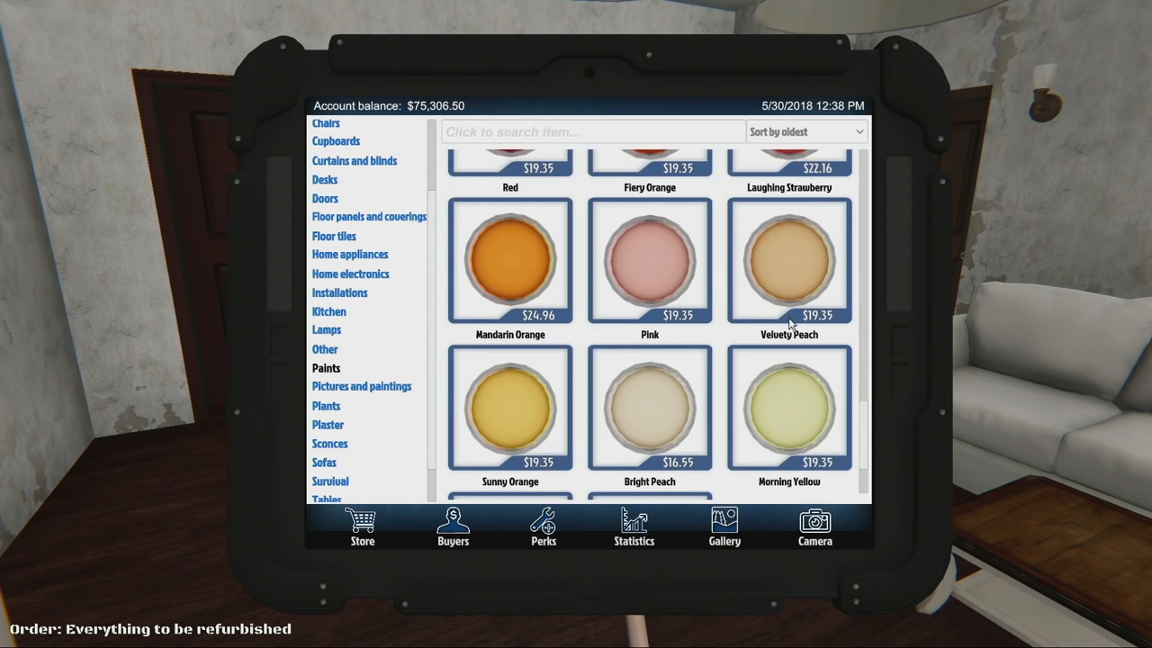
scroll(down, 3)
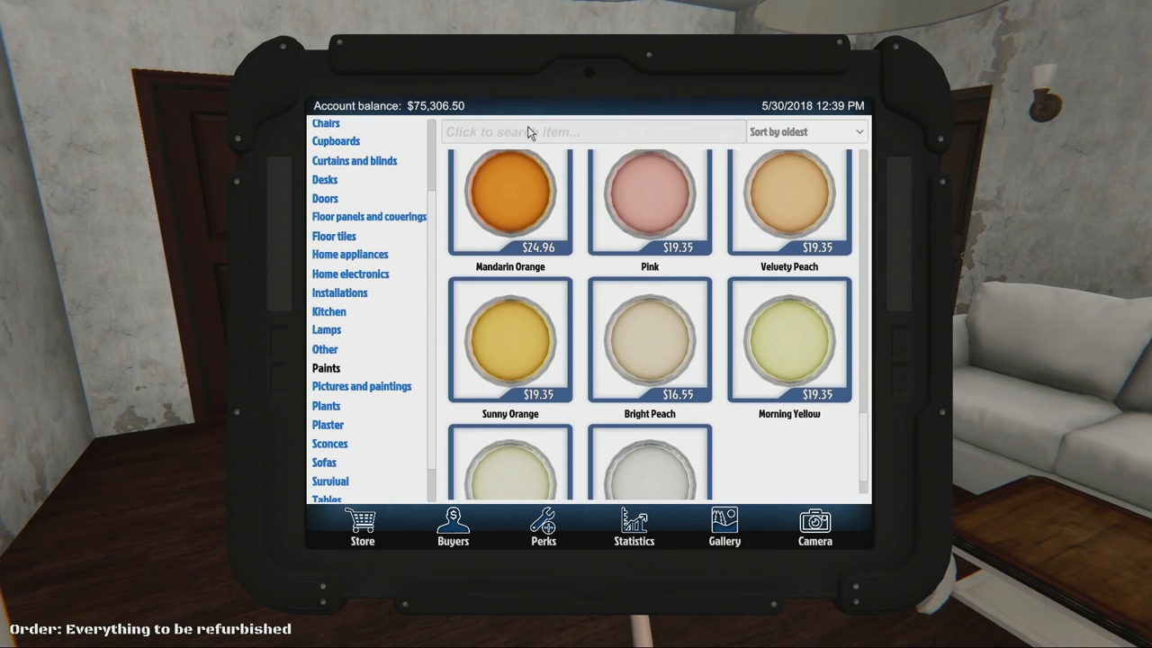
text(cof)
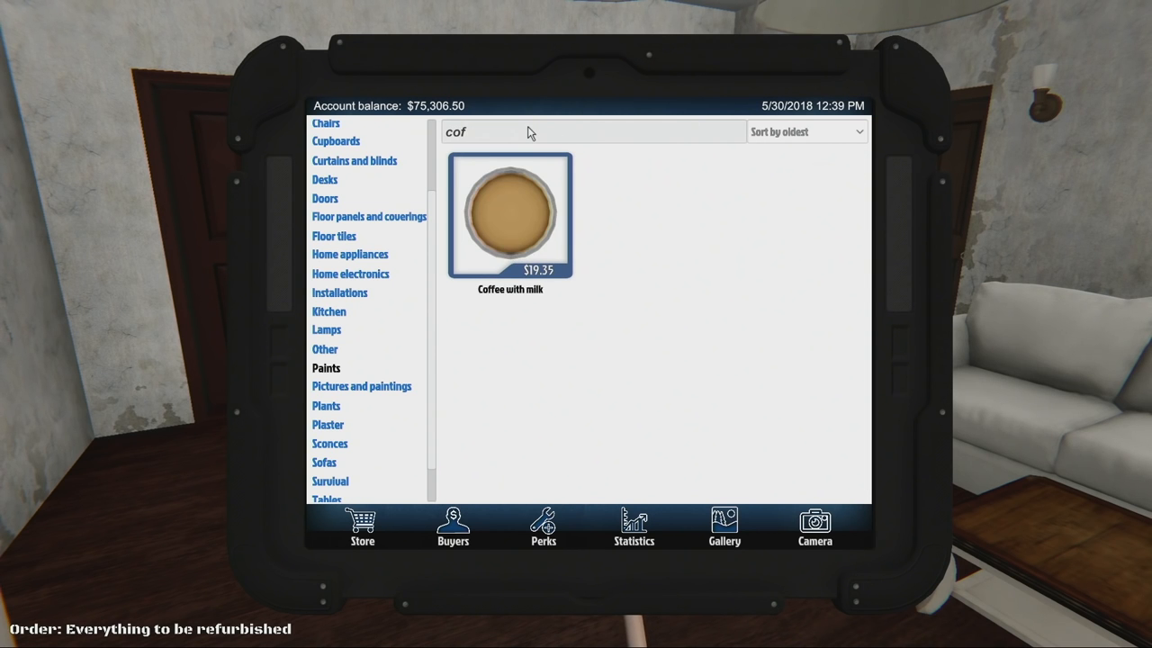
click(510, 216)
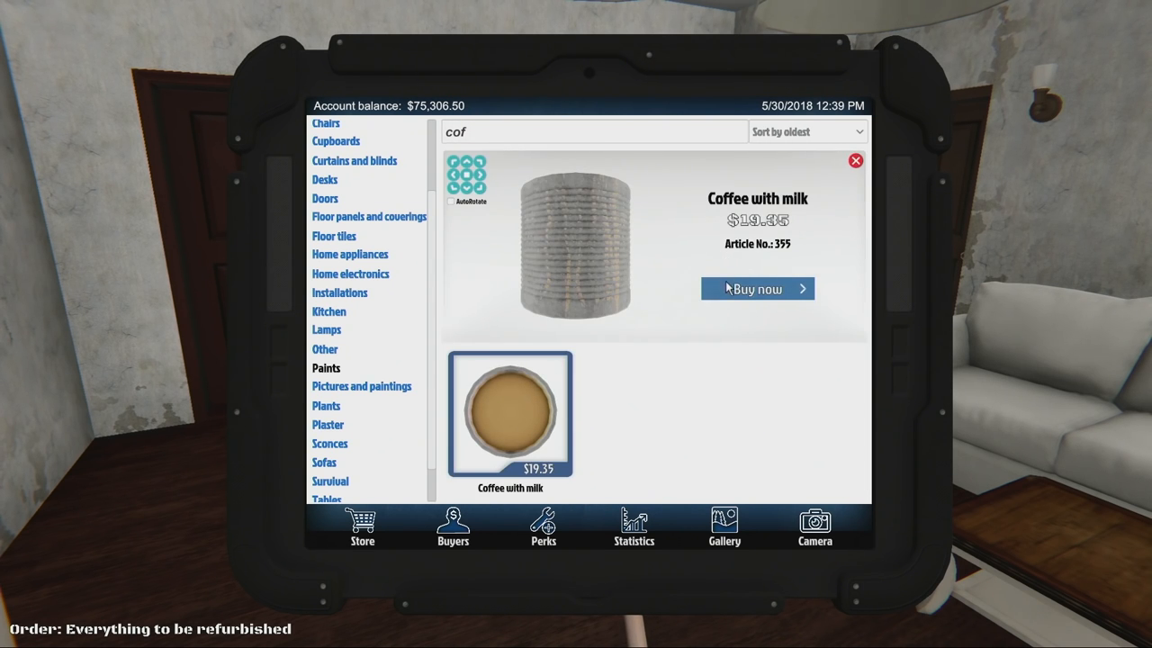
click(757, 288)
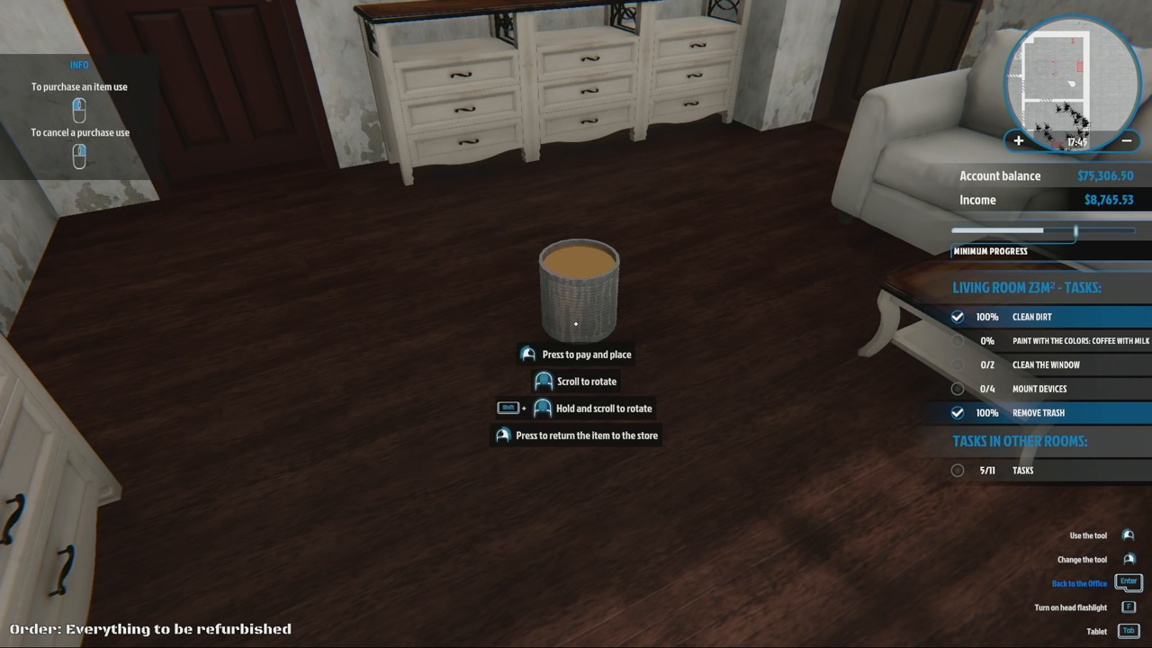
- Pay for the Coffee with milk paint and set its bucket down in the living room
click(529, 353)
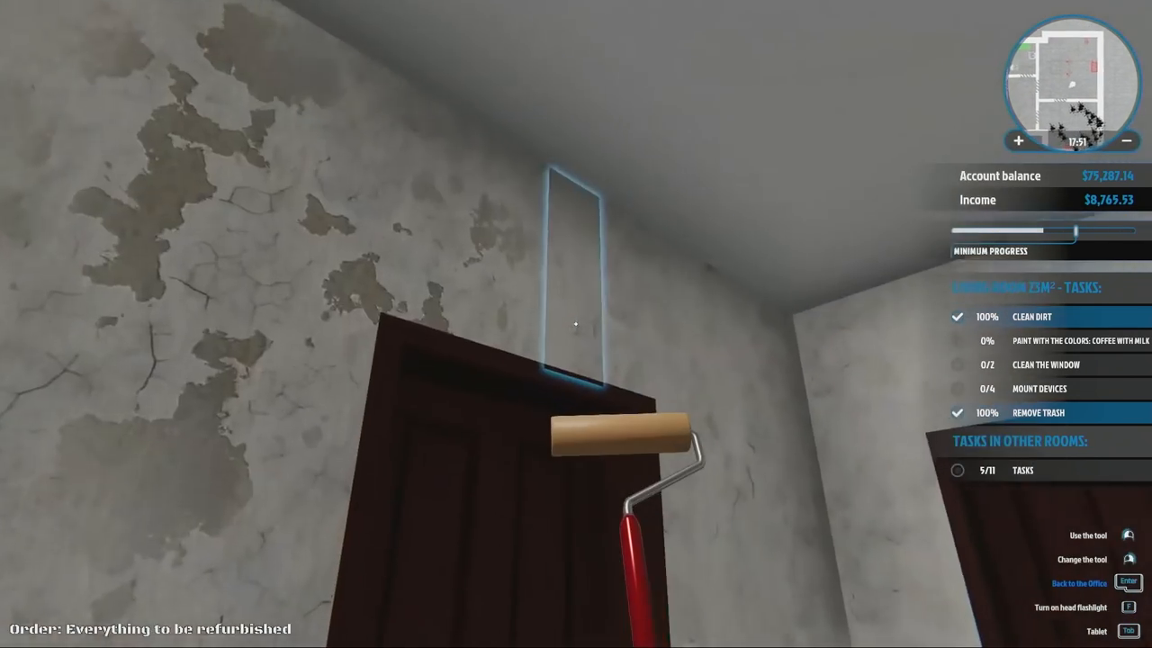
mouse_move(576, 324)
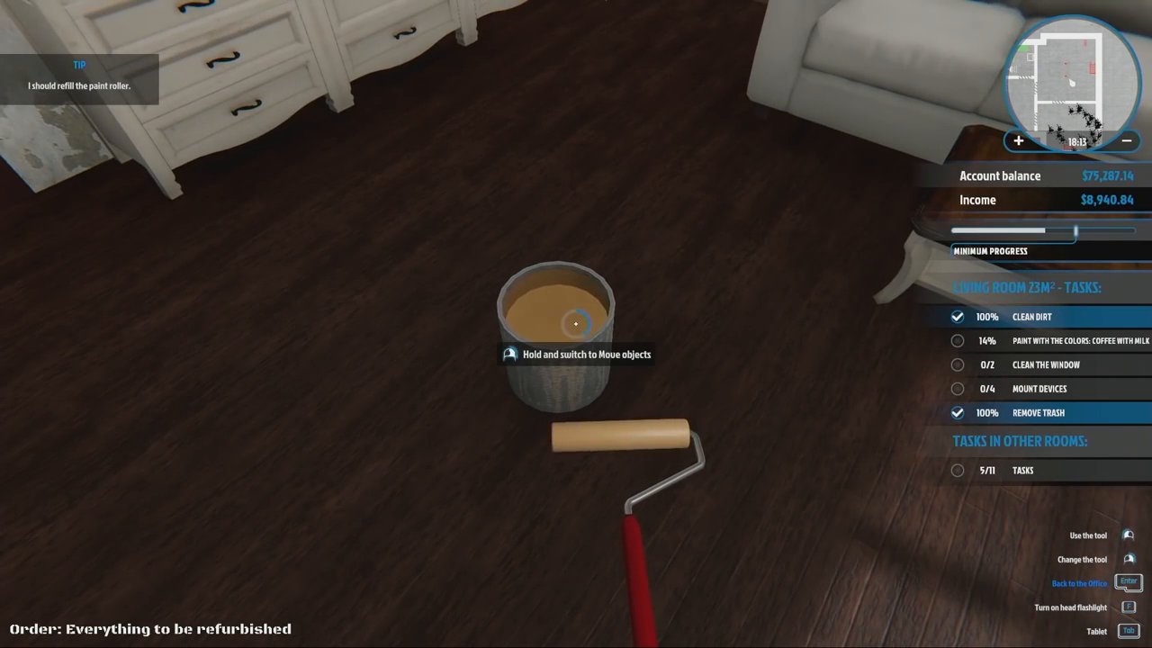
mouse_move(576, 324)
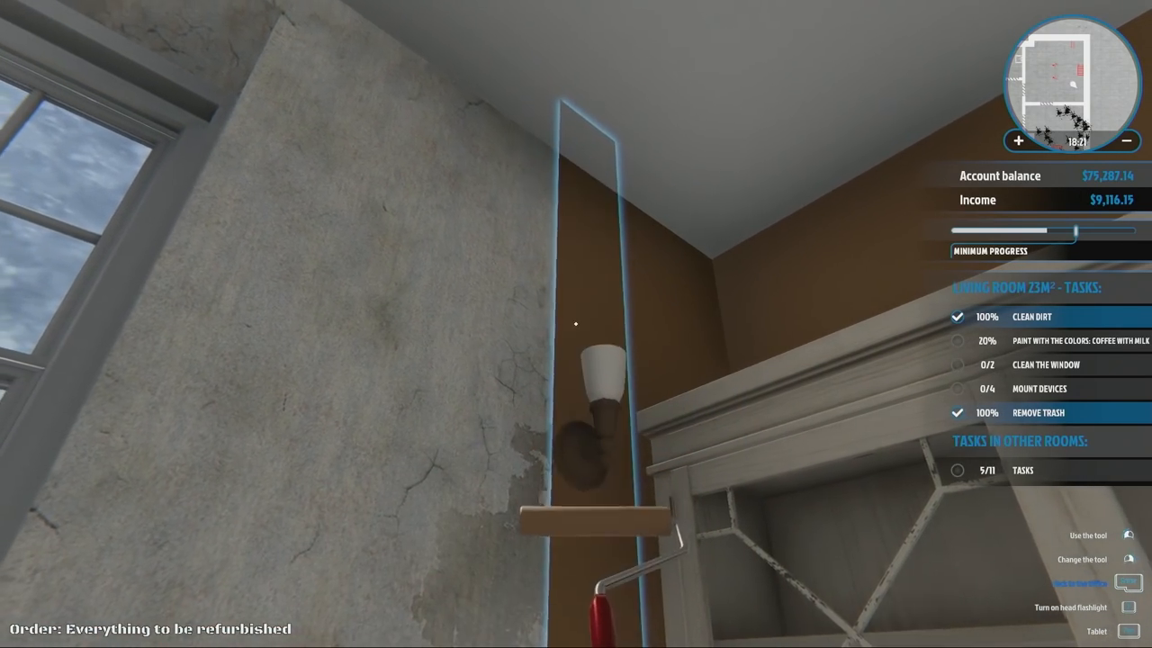
mouse_move(576, 324)
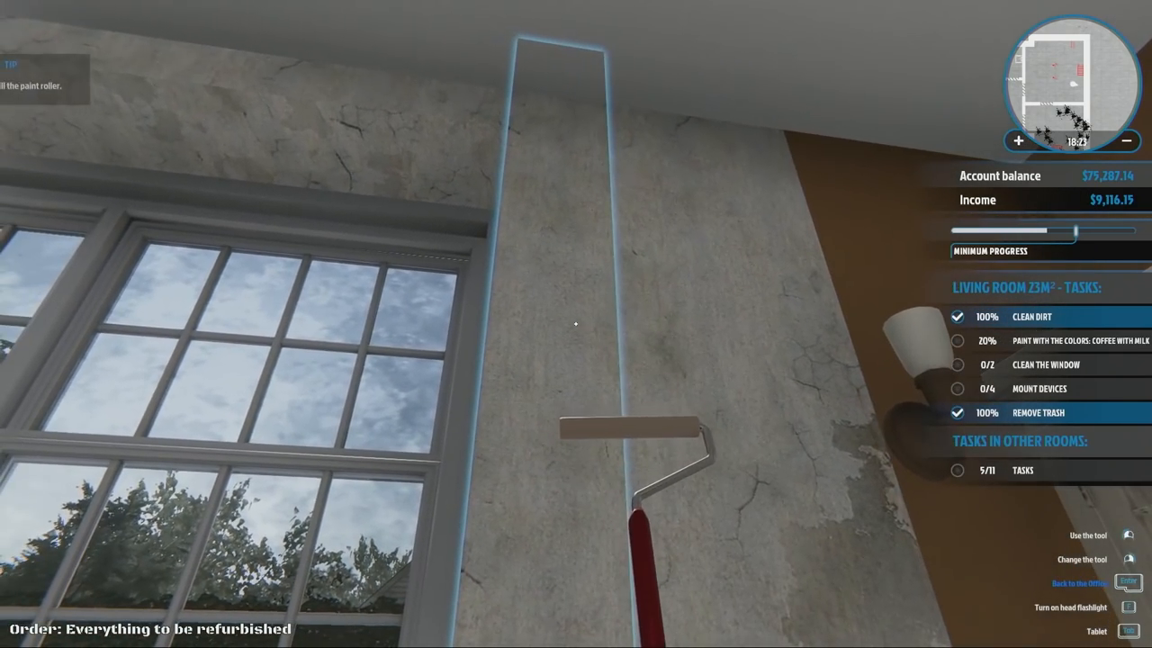
mouse_move(576, 324)
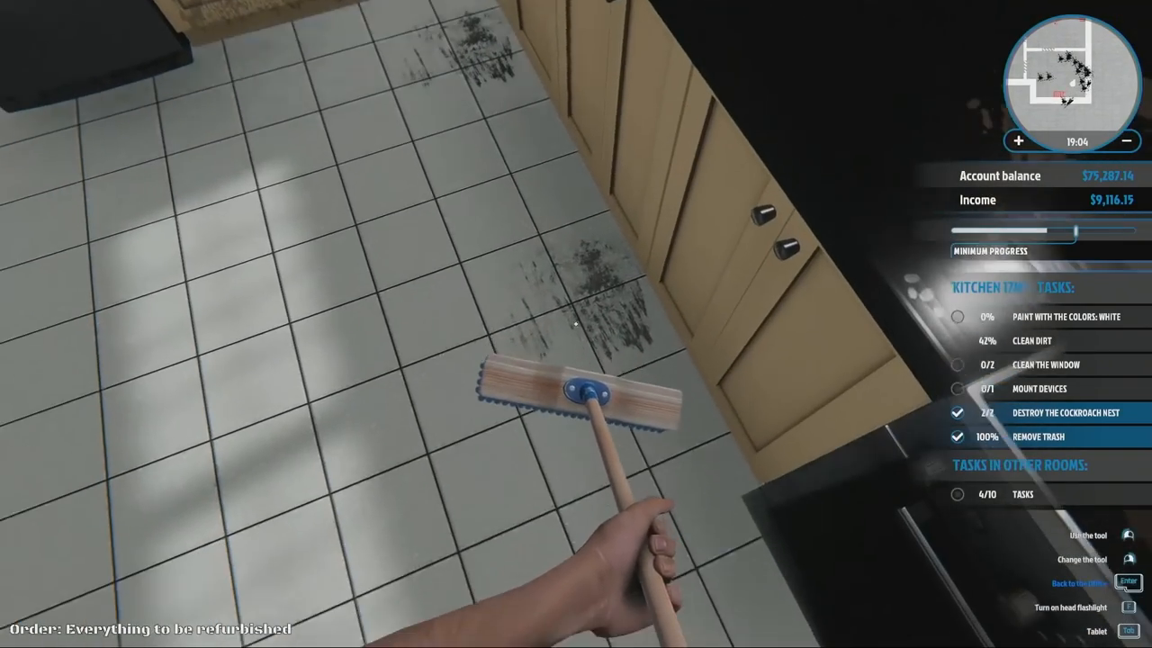
mouse_move(576, 324)
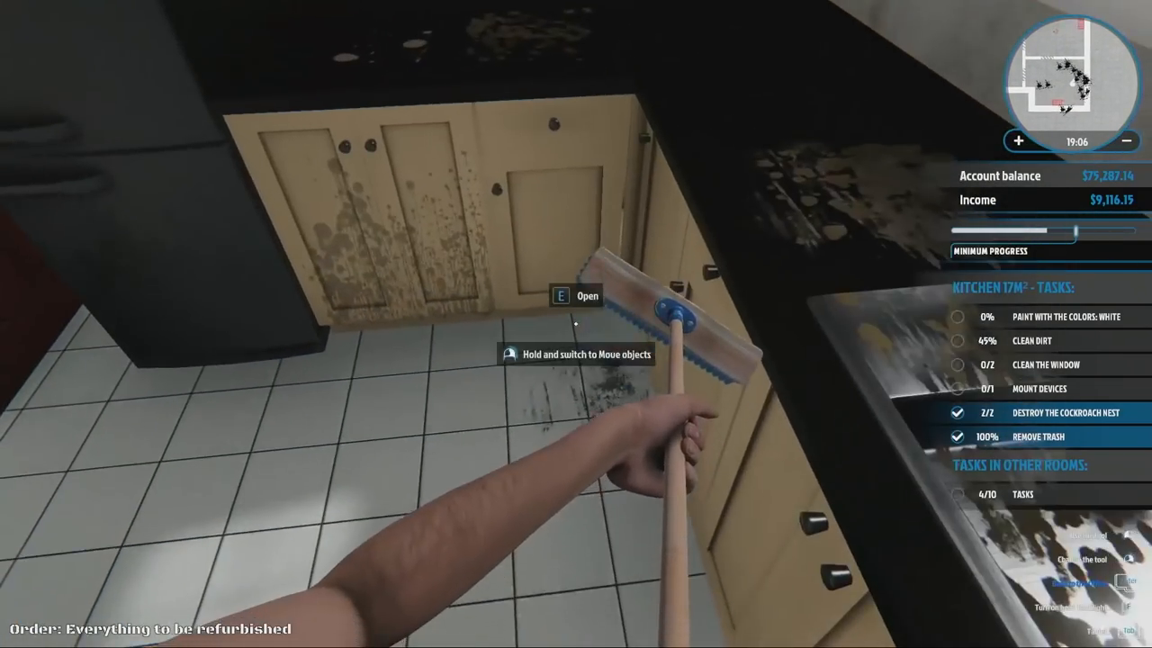